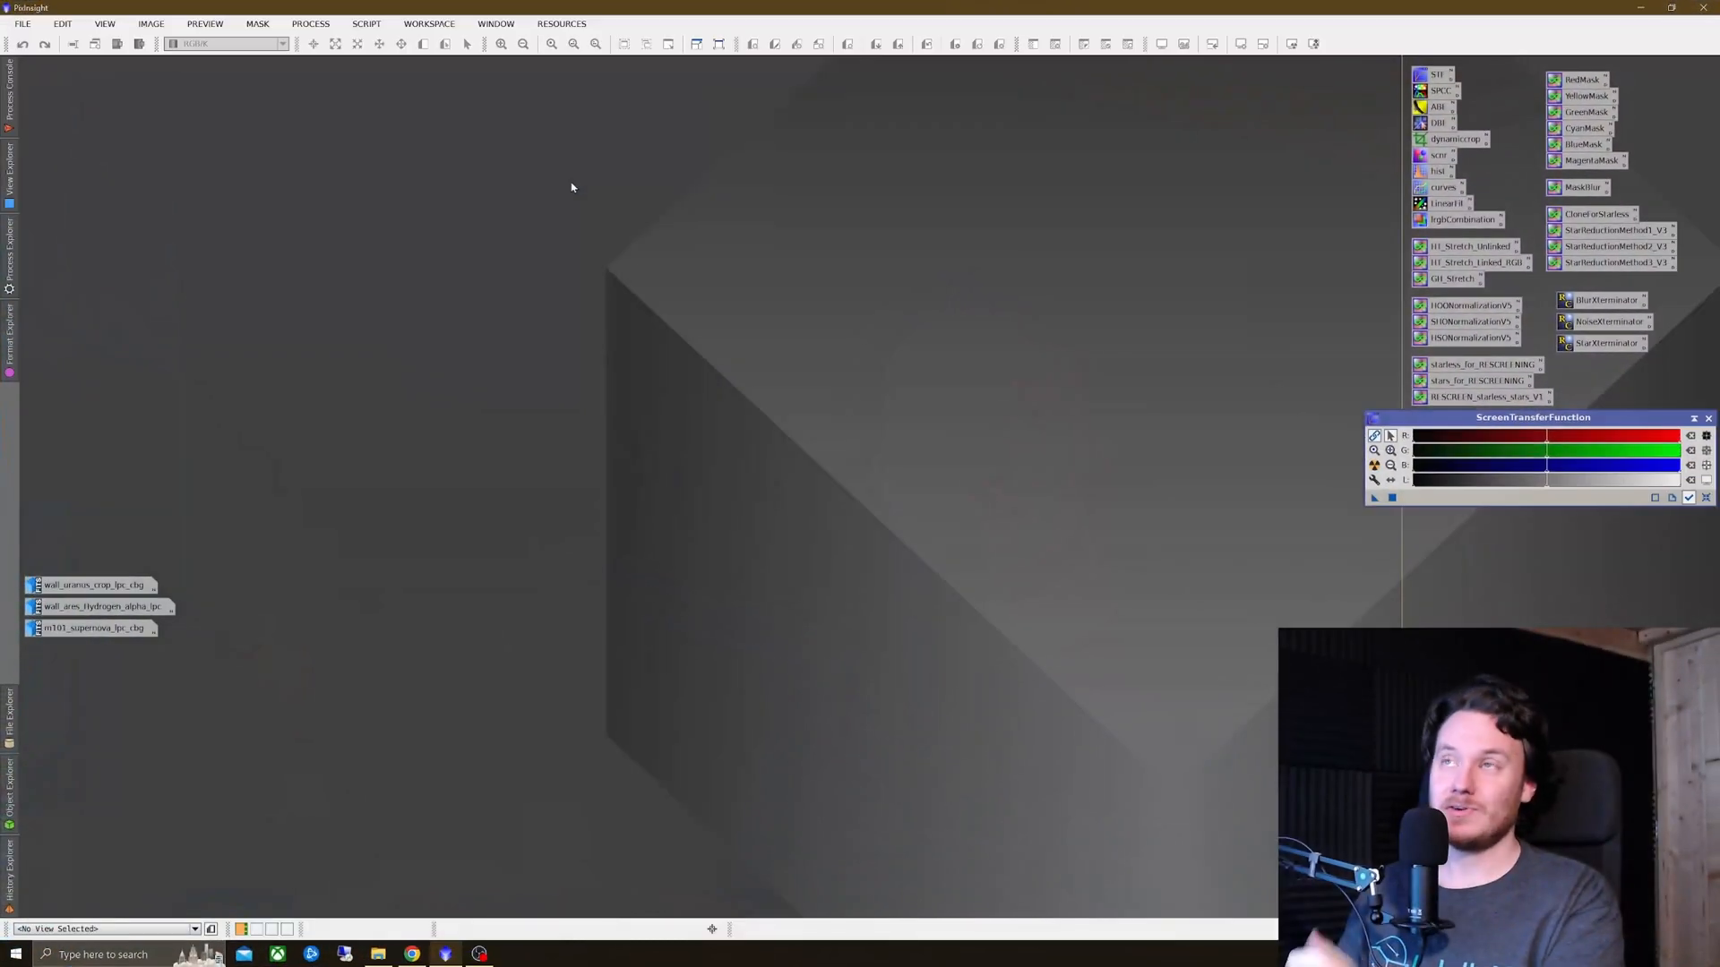
pyautogui.moveTo(574, 160)
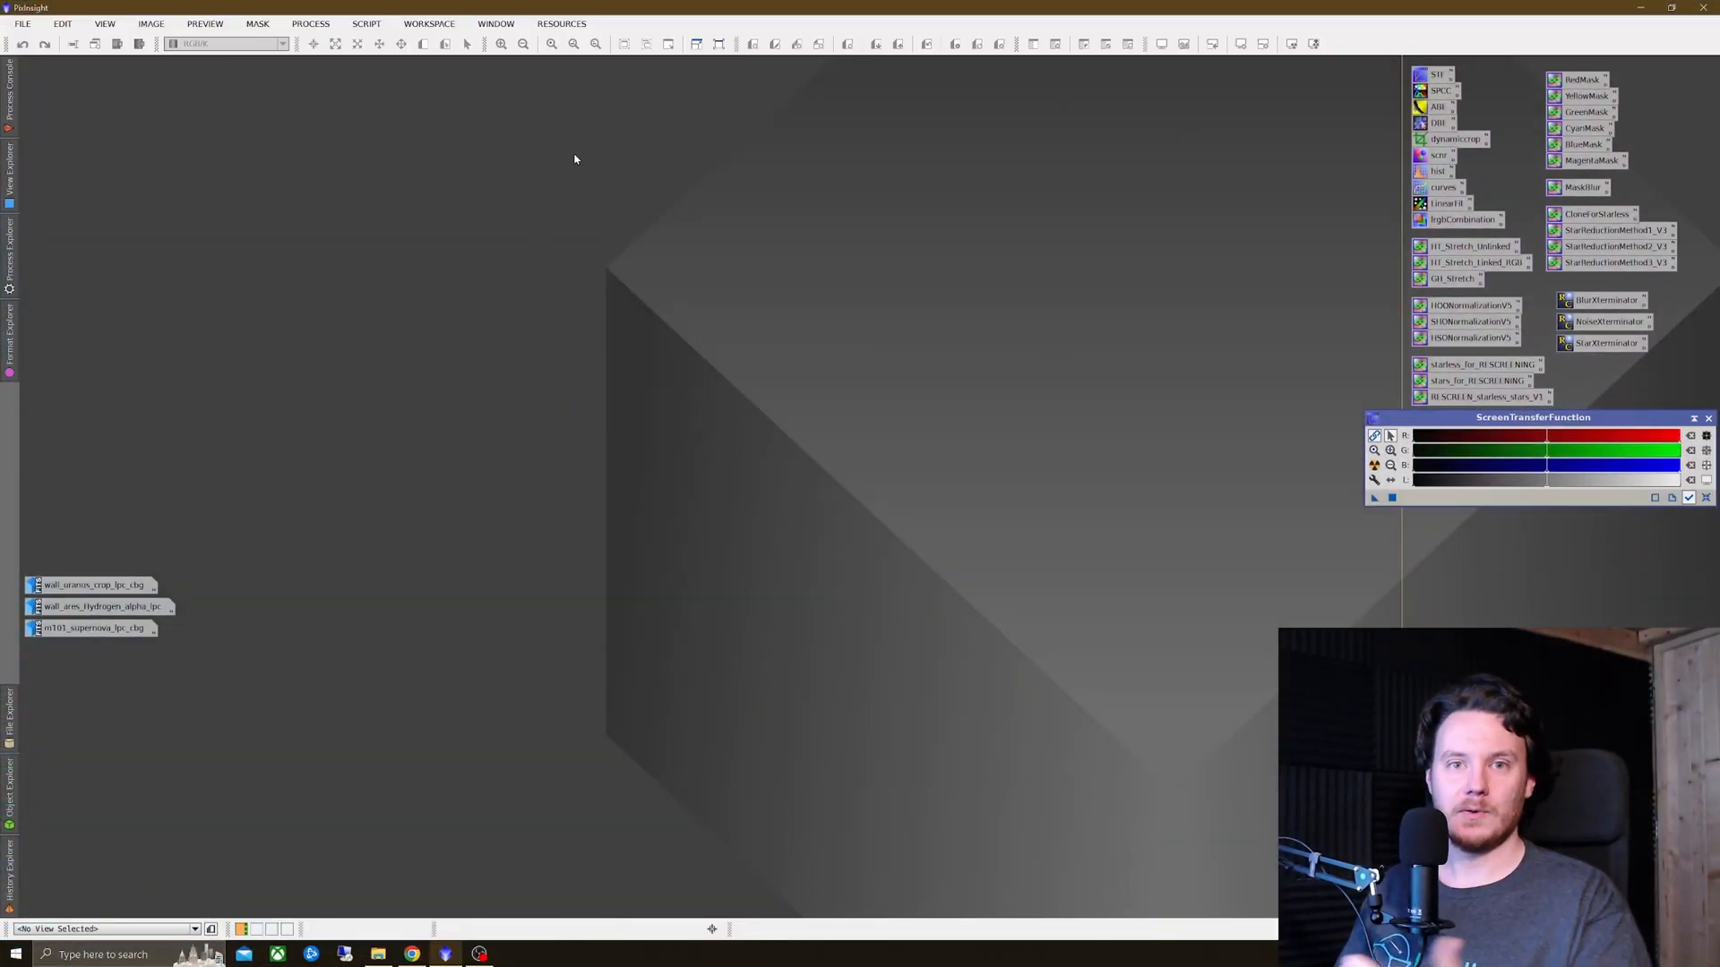
# Step: Show the Updates options under the Resources menu
pyautogui.click(561, 24)
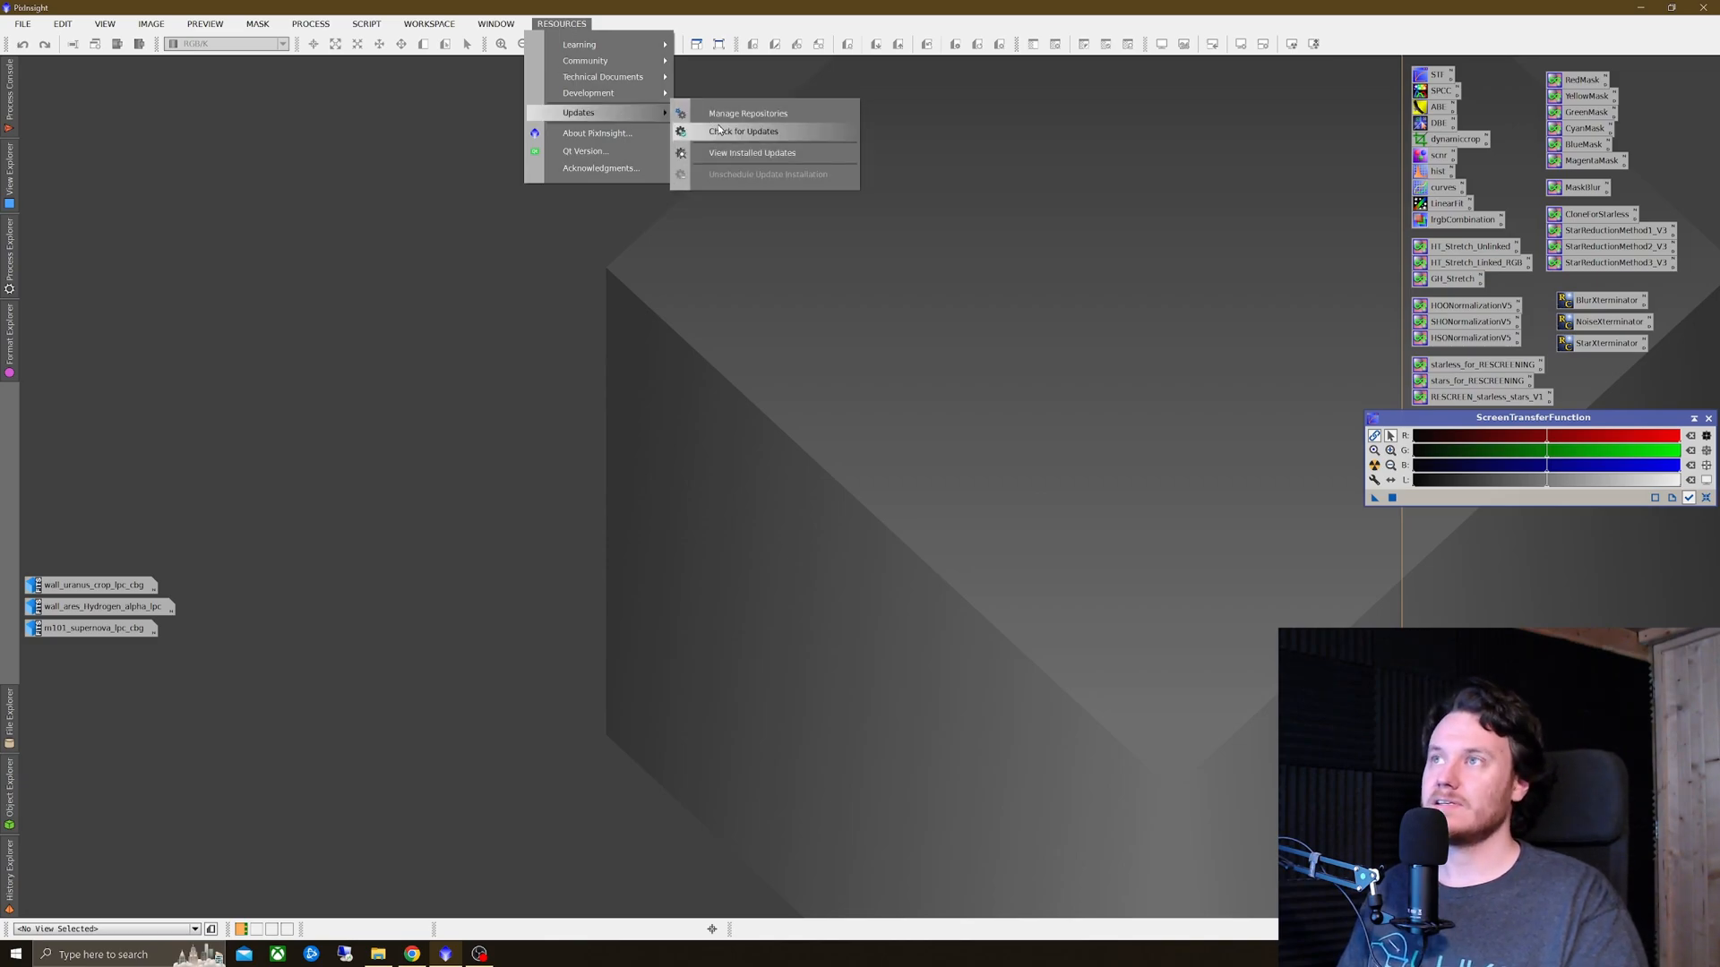
pyautogui.click(747, 113)
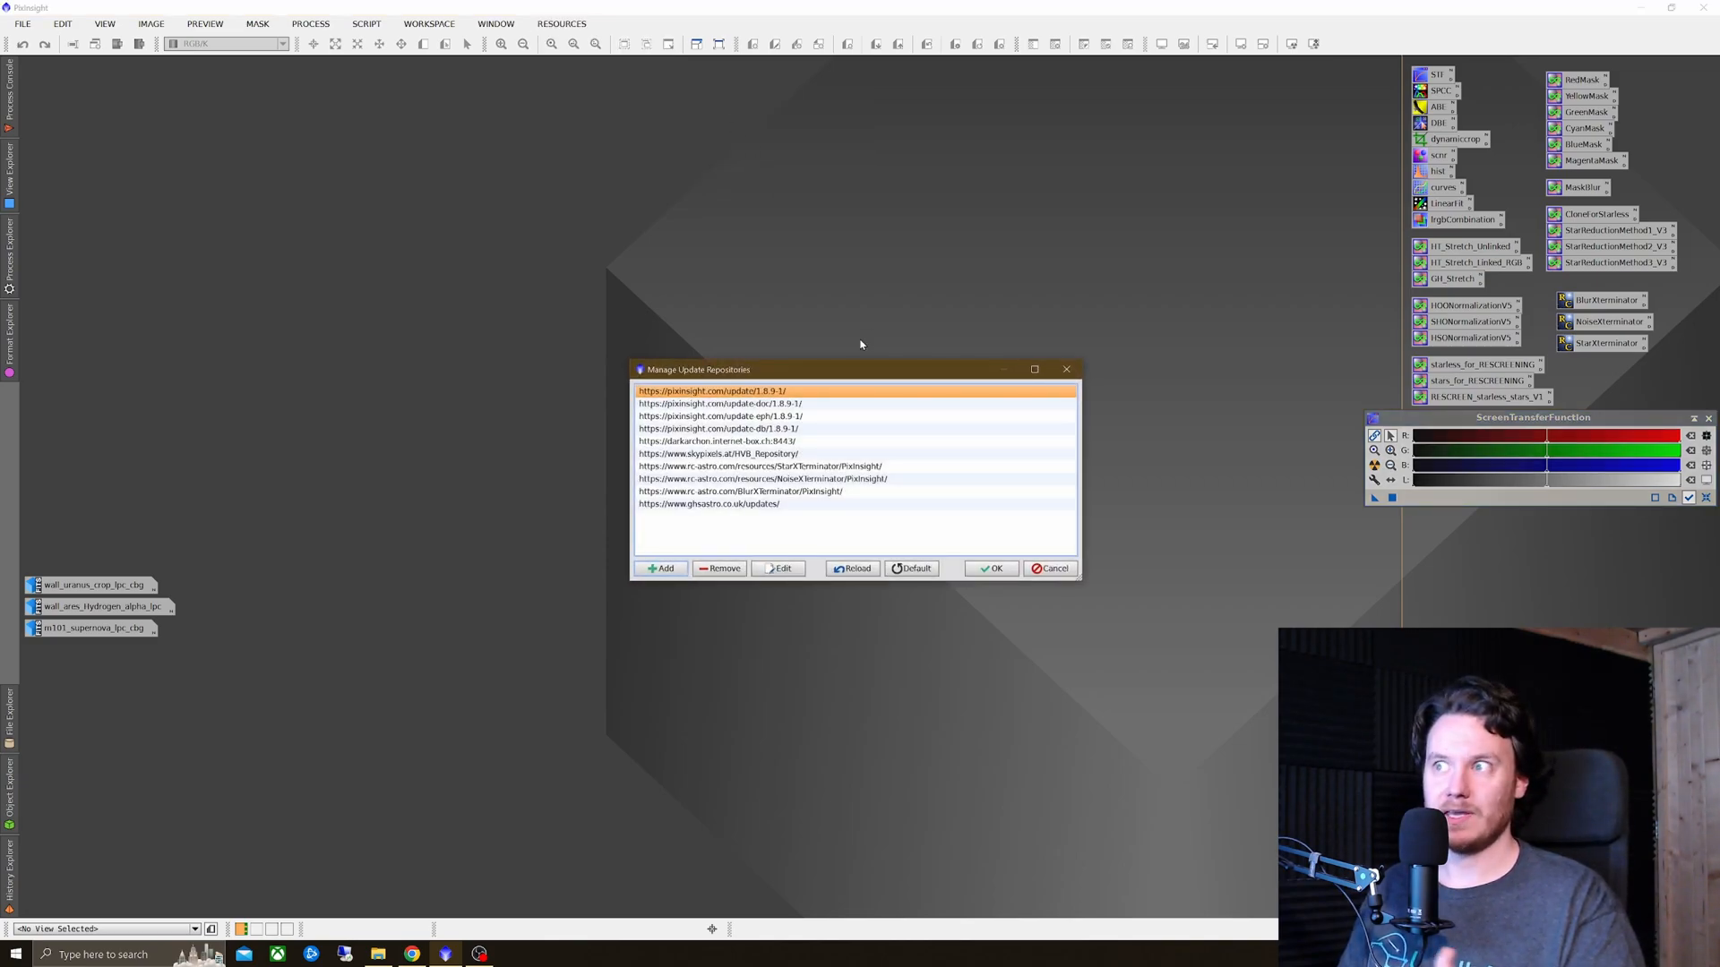
pyautogui.click(659, 568)
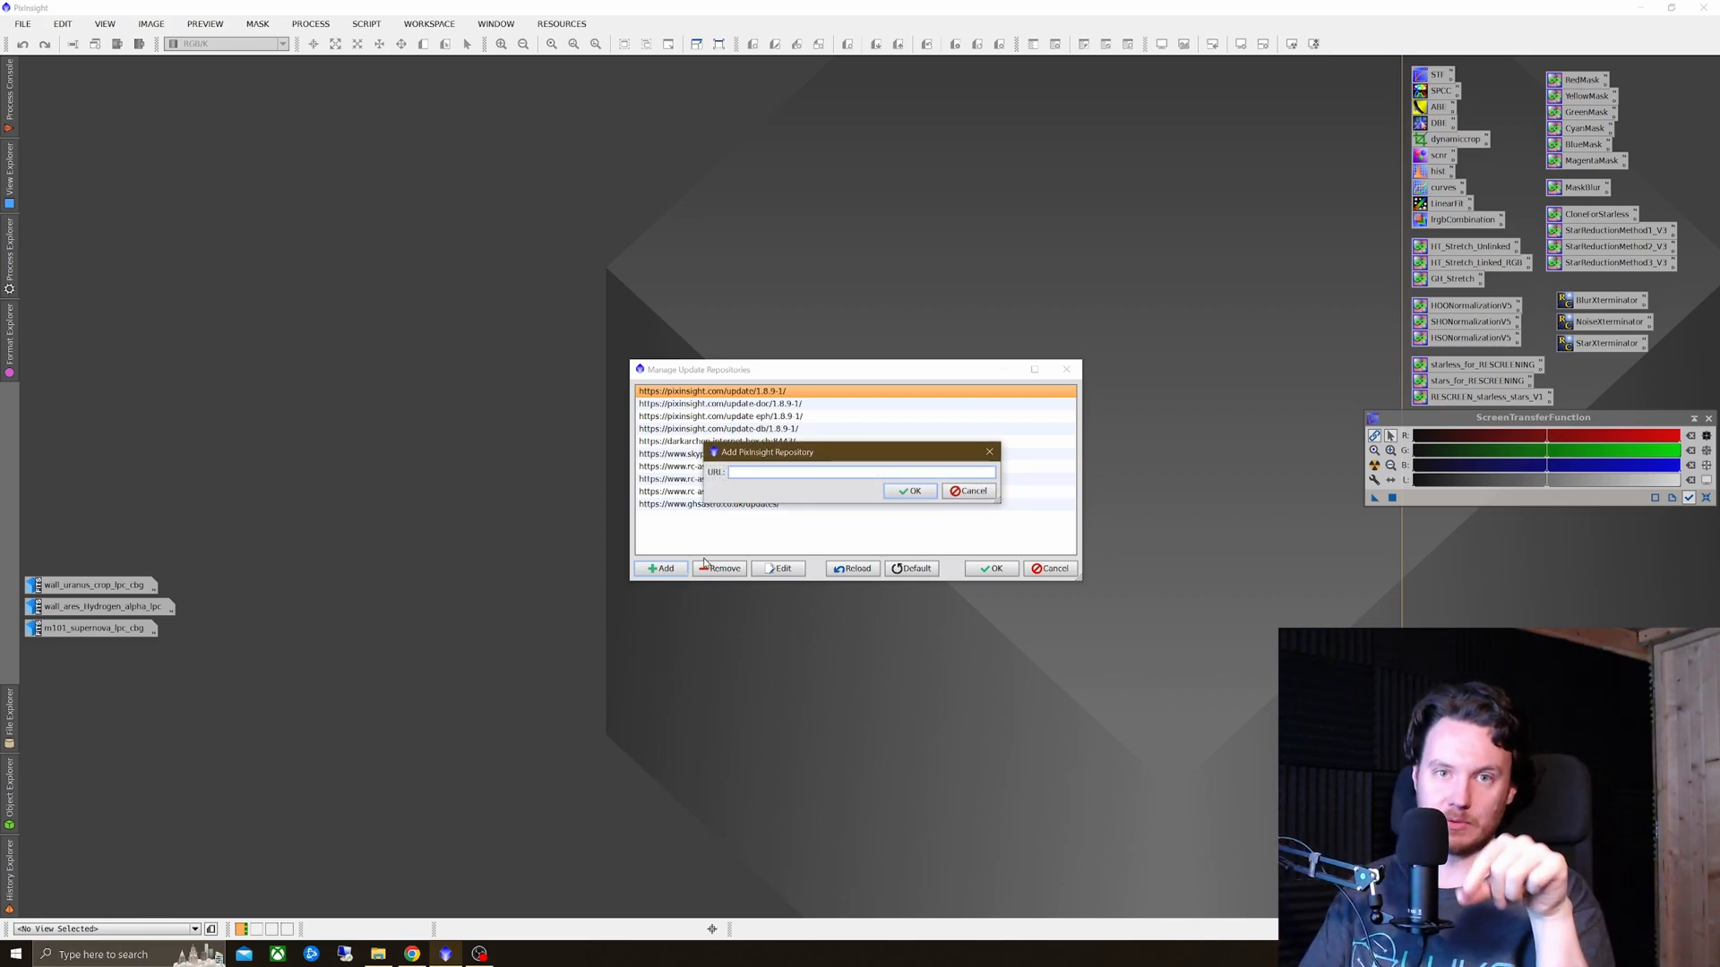
pyautogui.moveTo(999, 449)
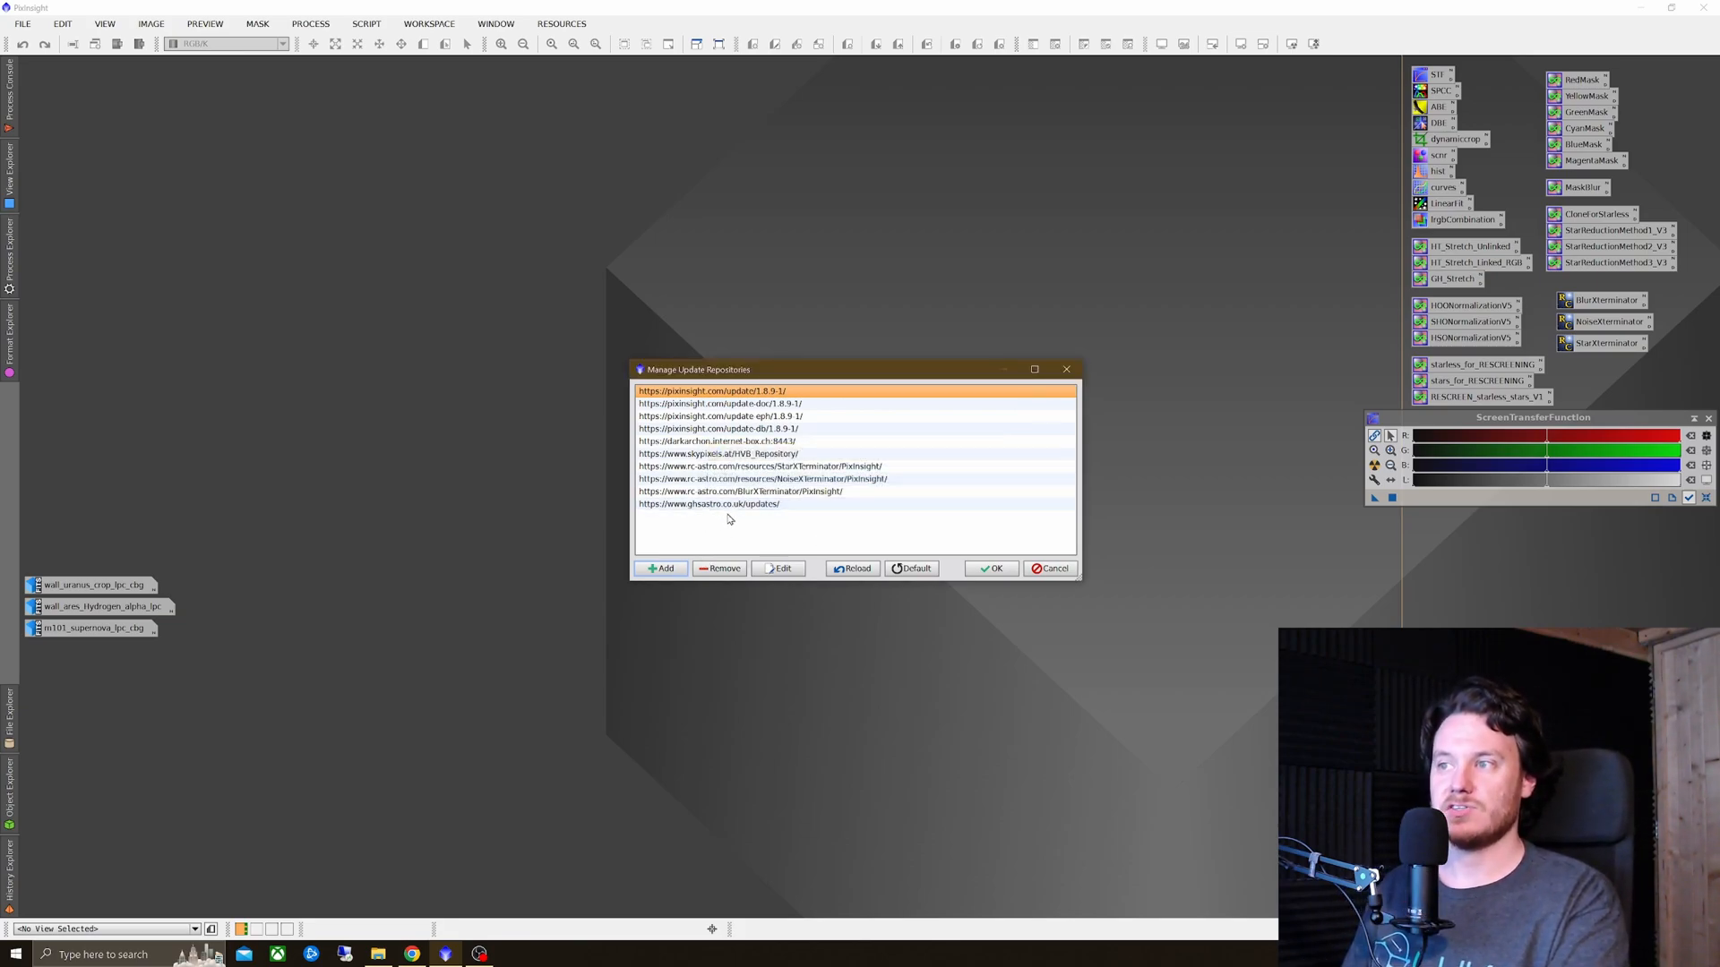
pyautogui.click(710, 503)
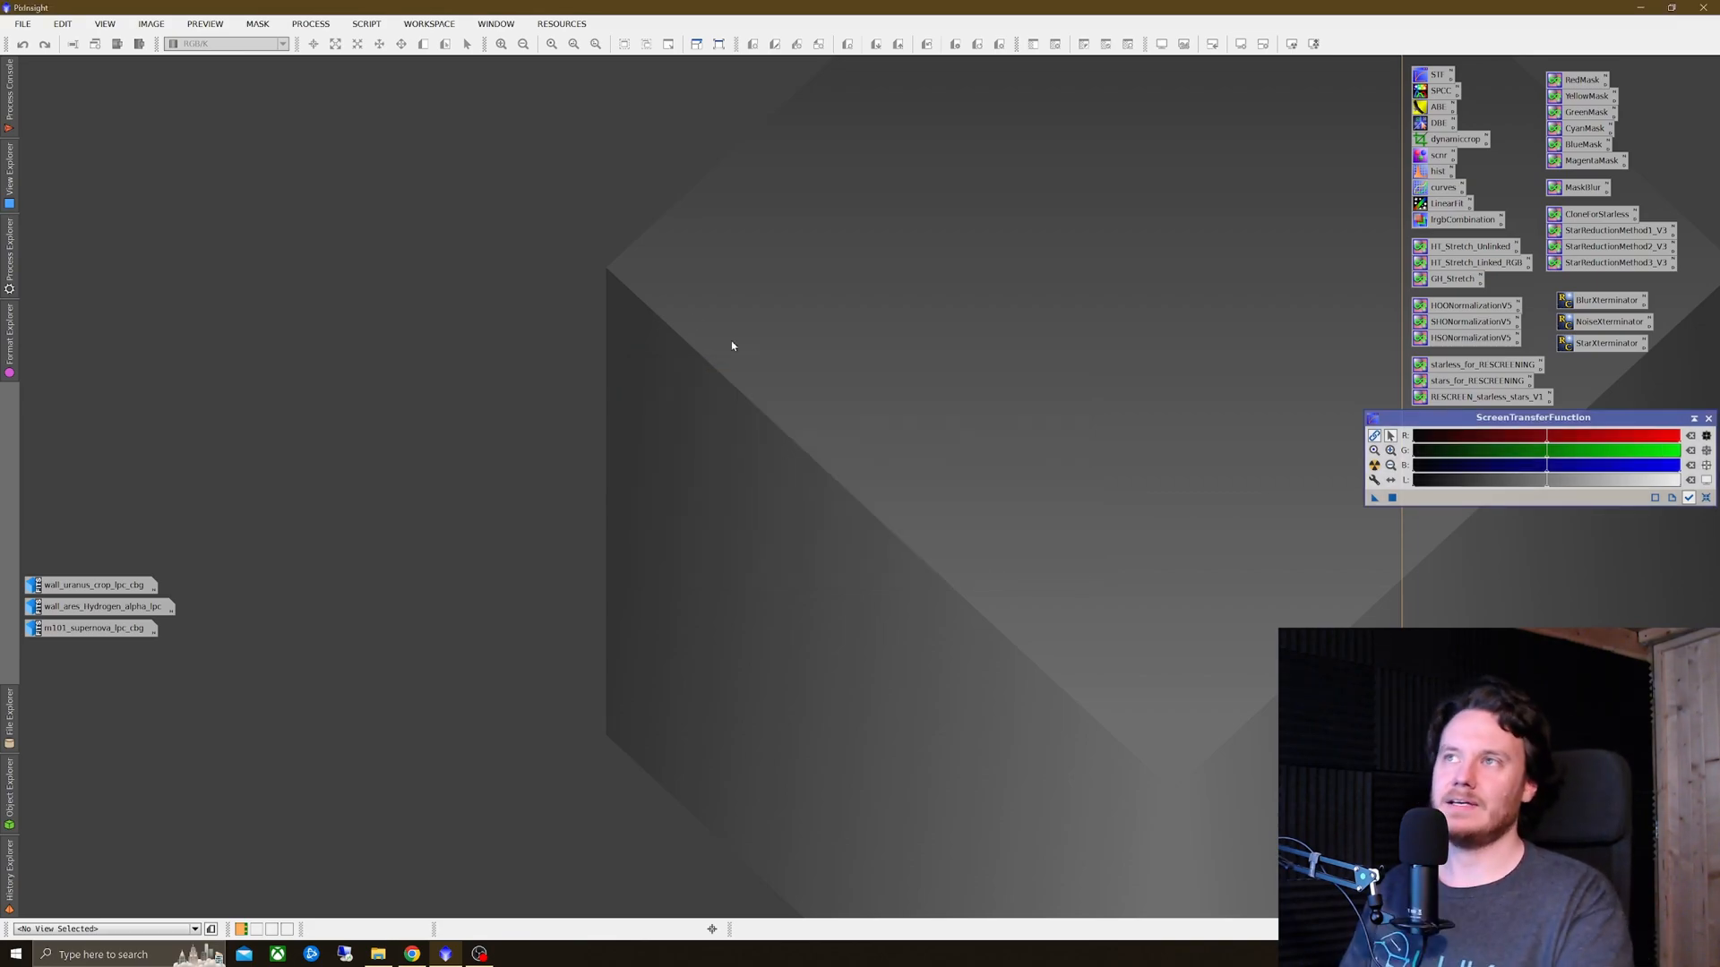
pyautogui.moveTo(550, 258)
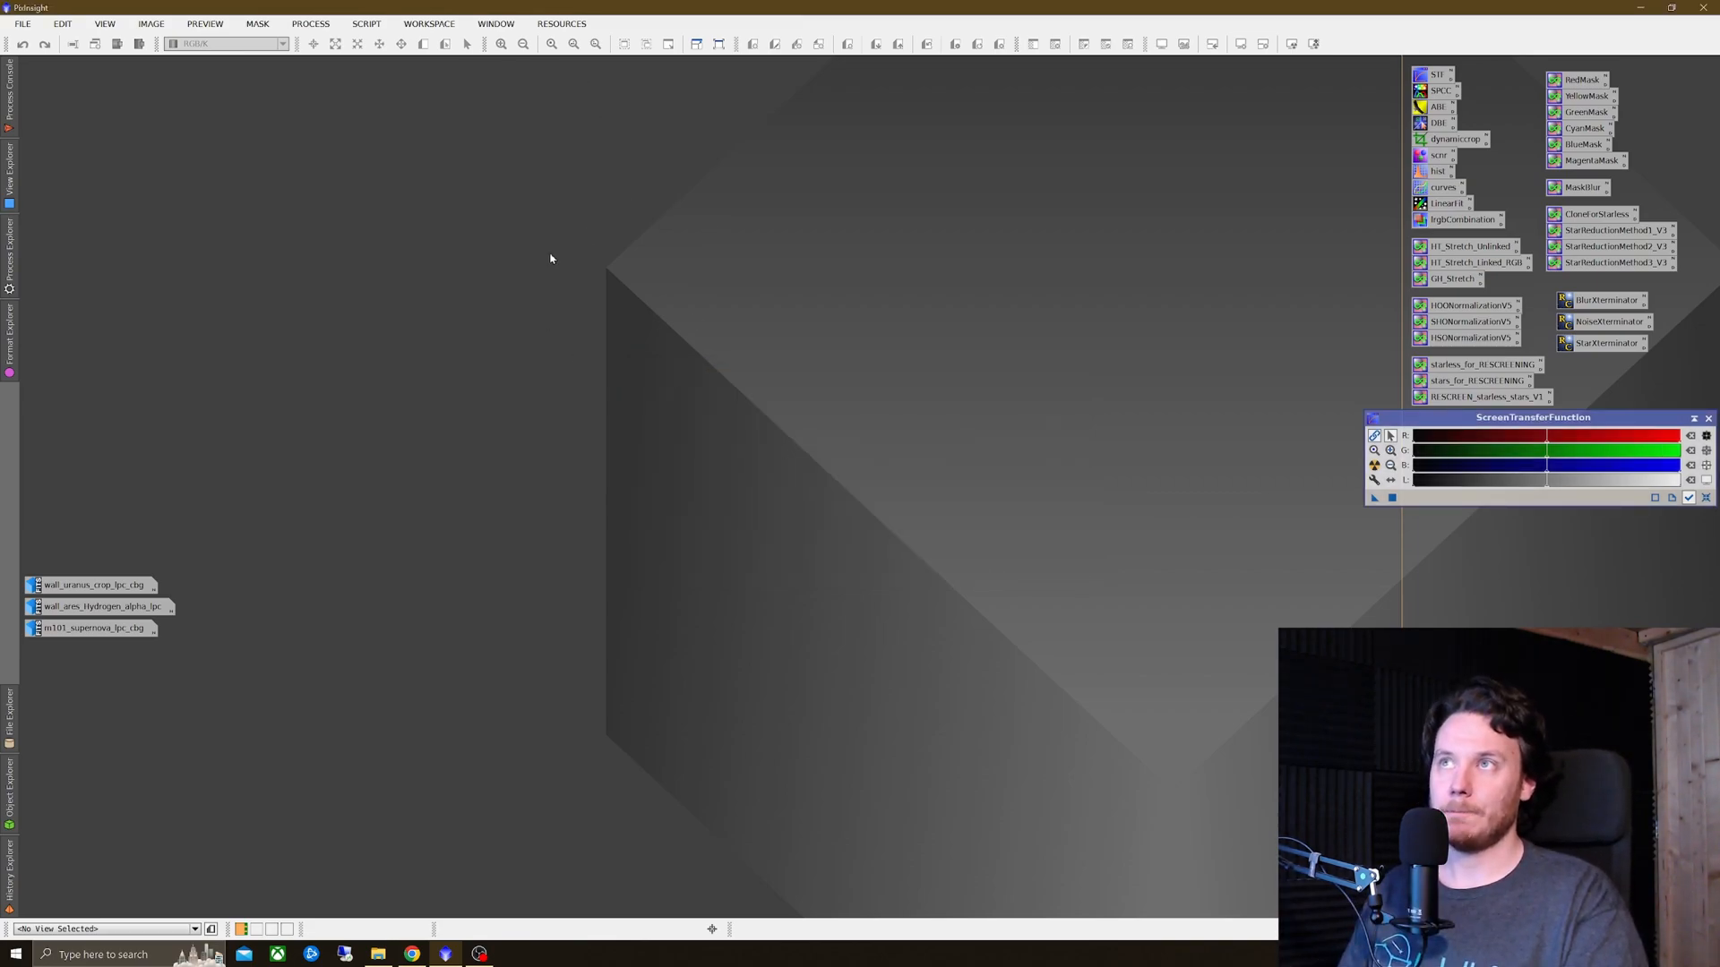
pyautogui.click(560, 24)
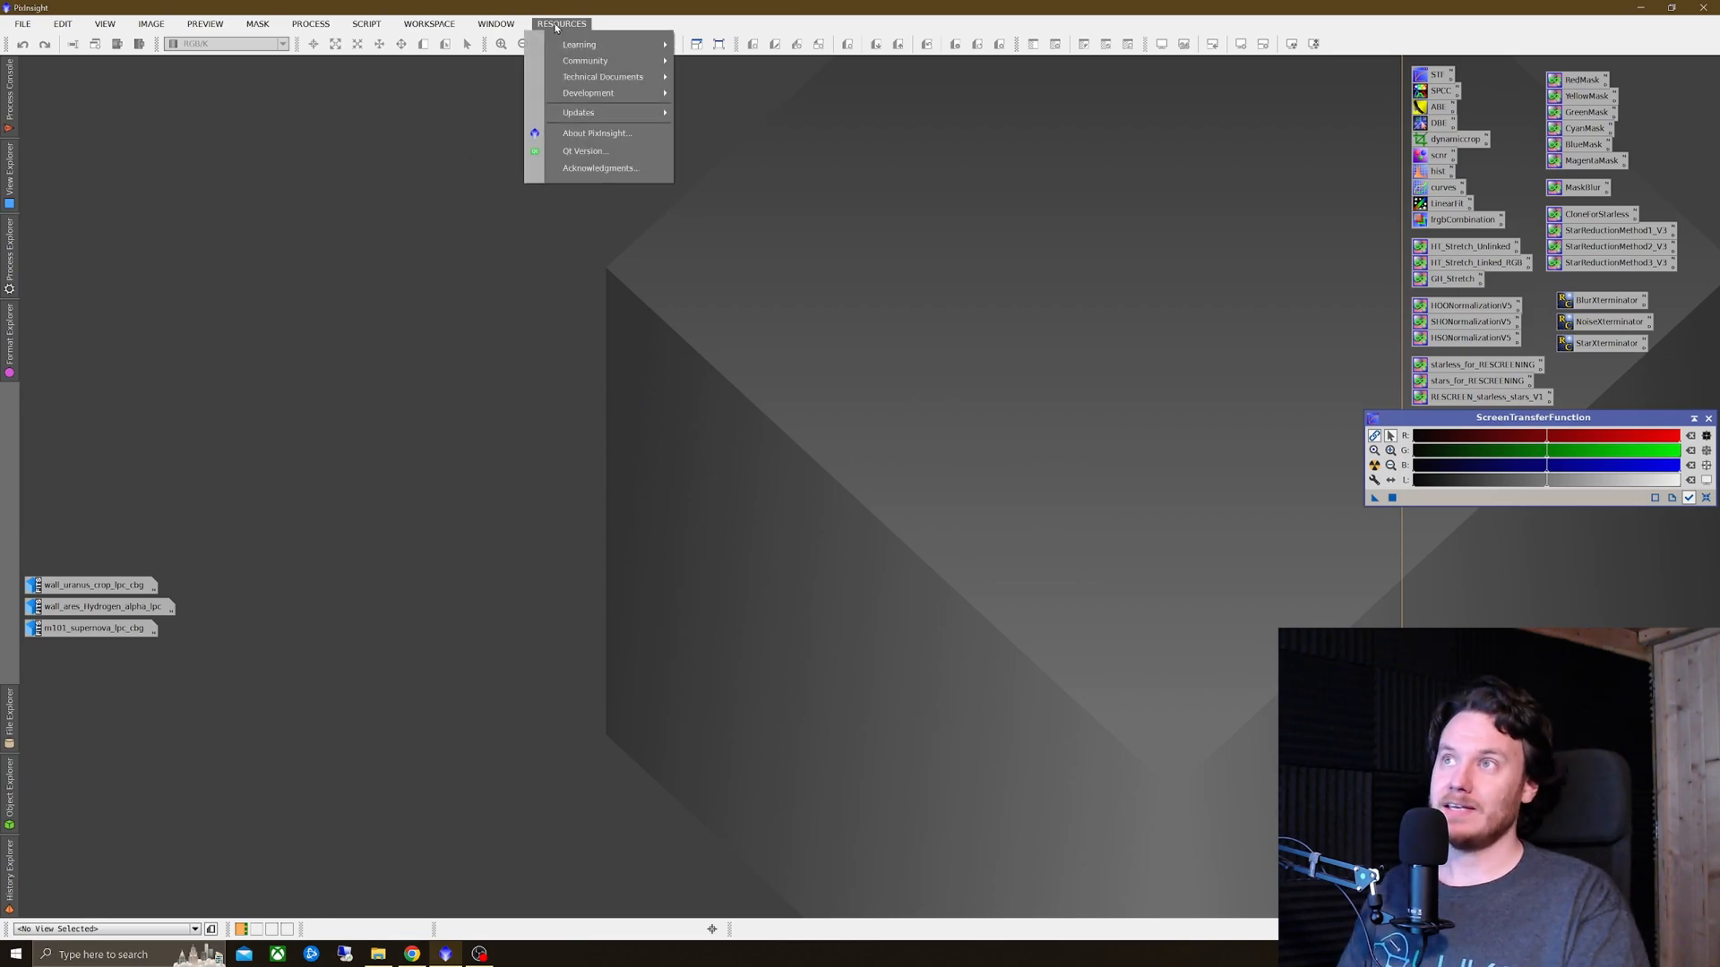
pyautogui.moveTo(579, 111)
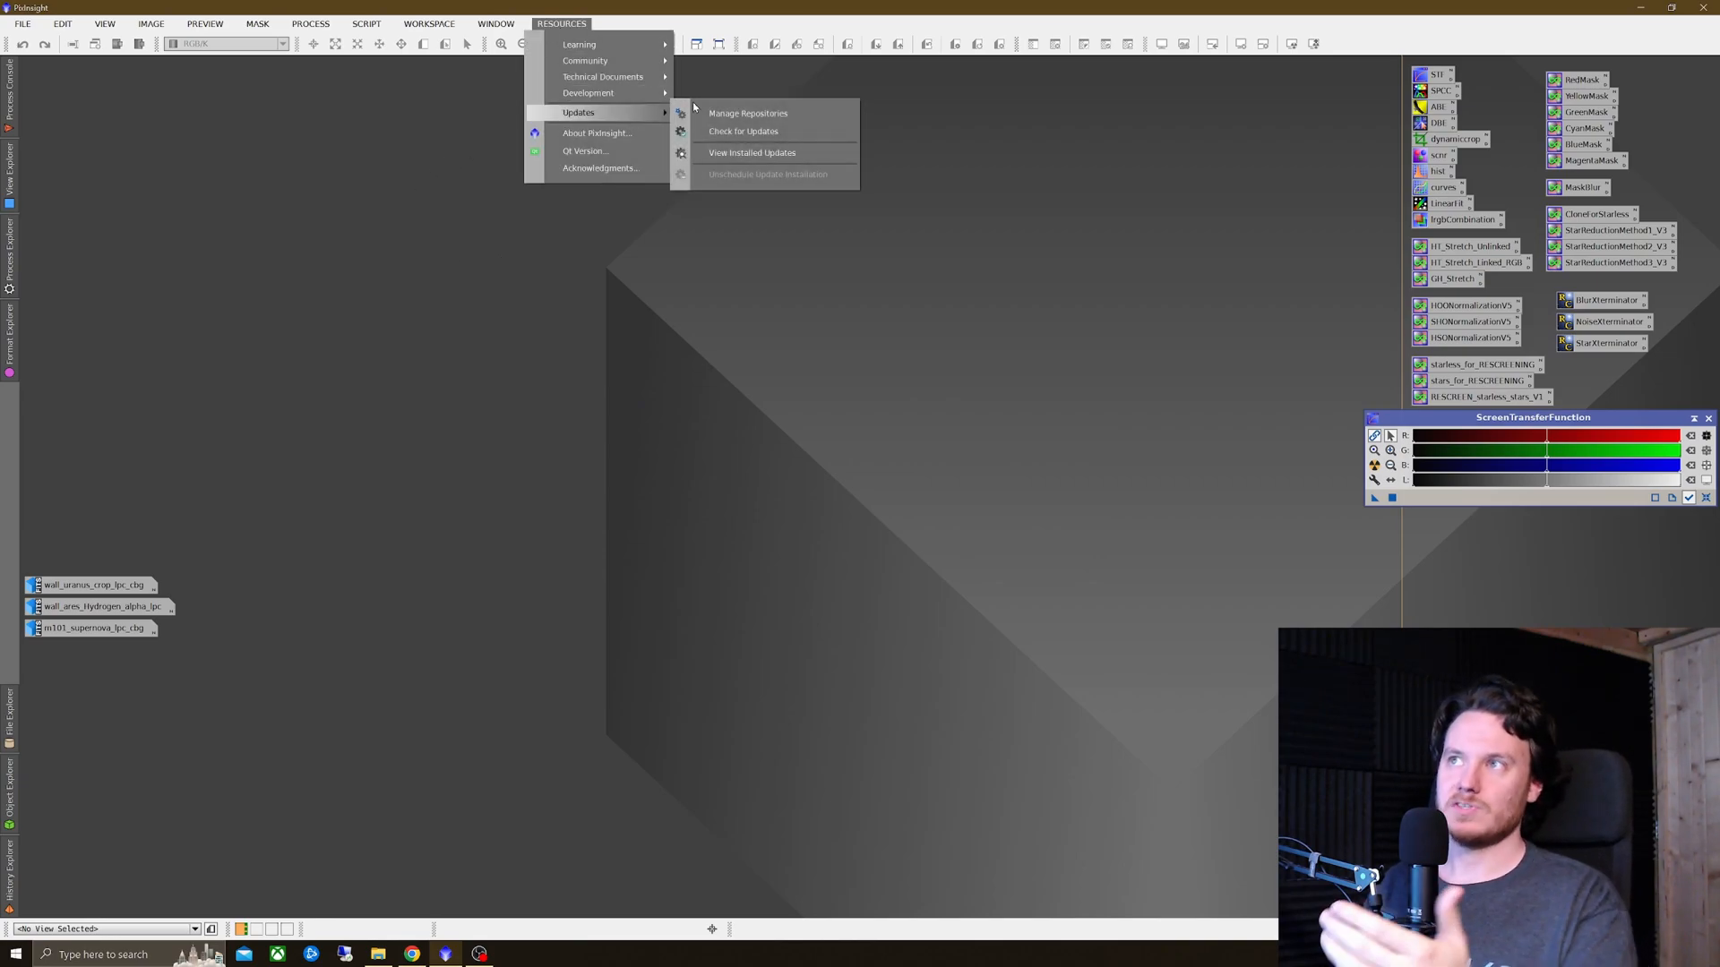
pyautogui.moveTo(742, 130)
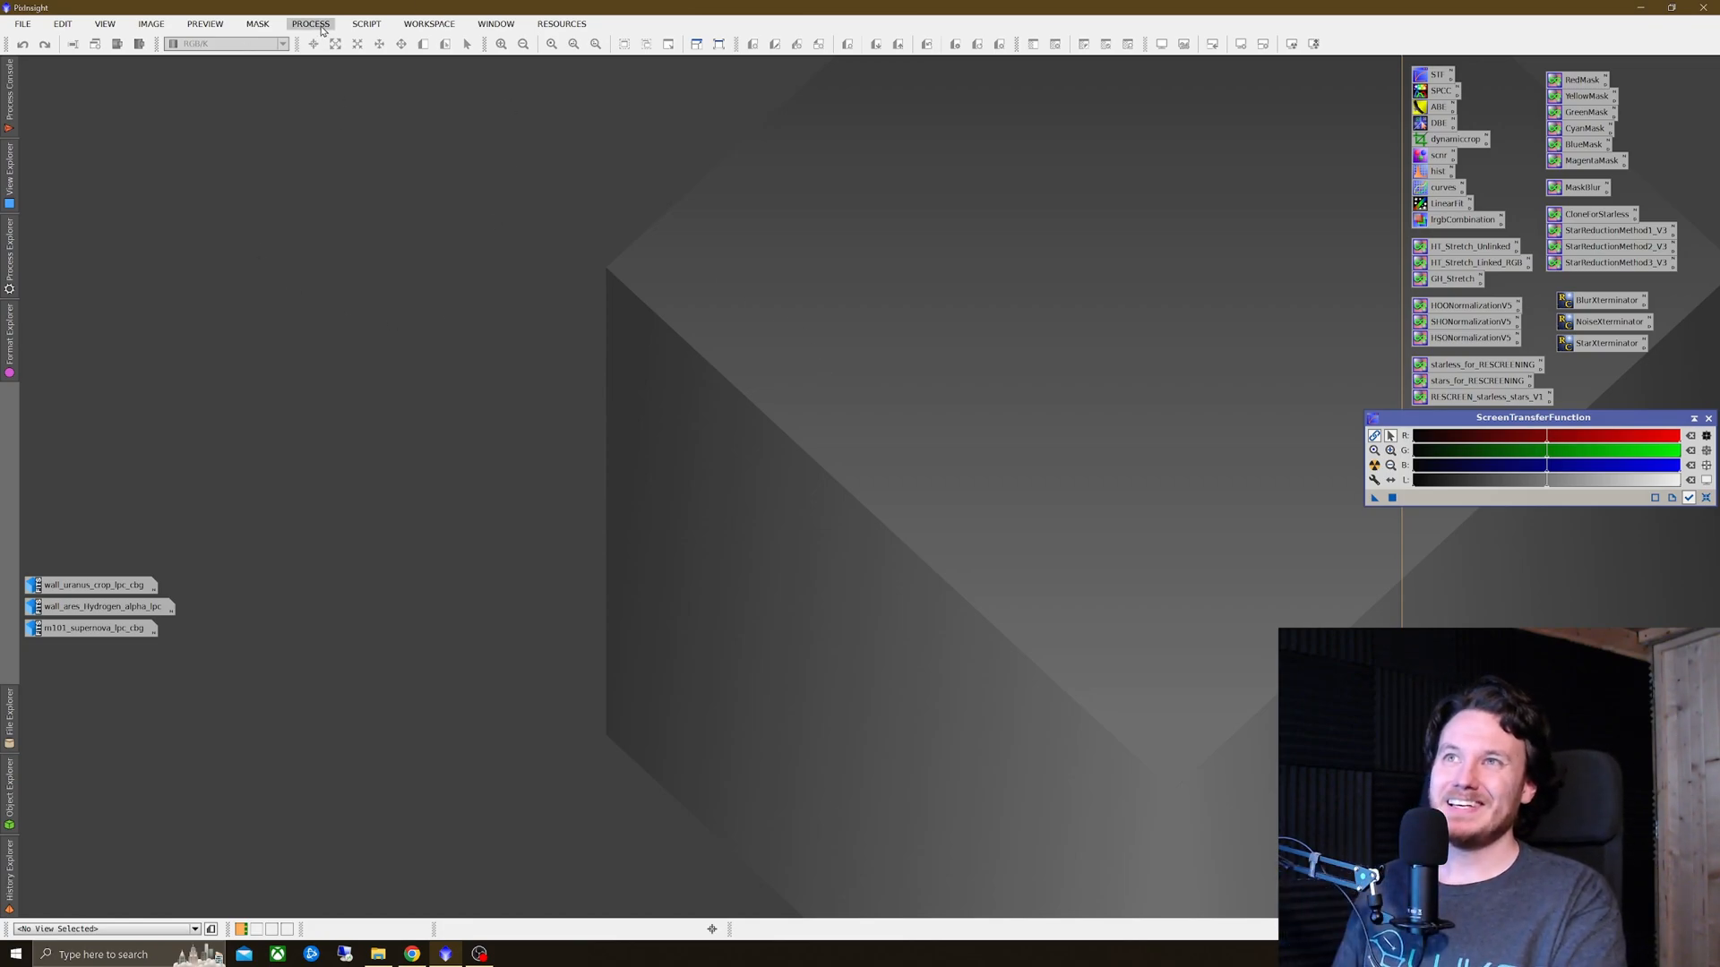
# Step: Launch GeneralizedHyperbolicStretch from the Process > IntensityTransformations menu
pyautogui.click(310, 23)
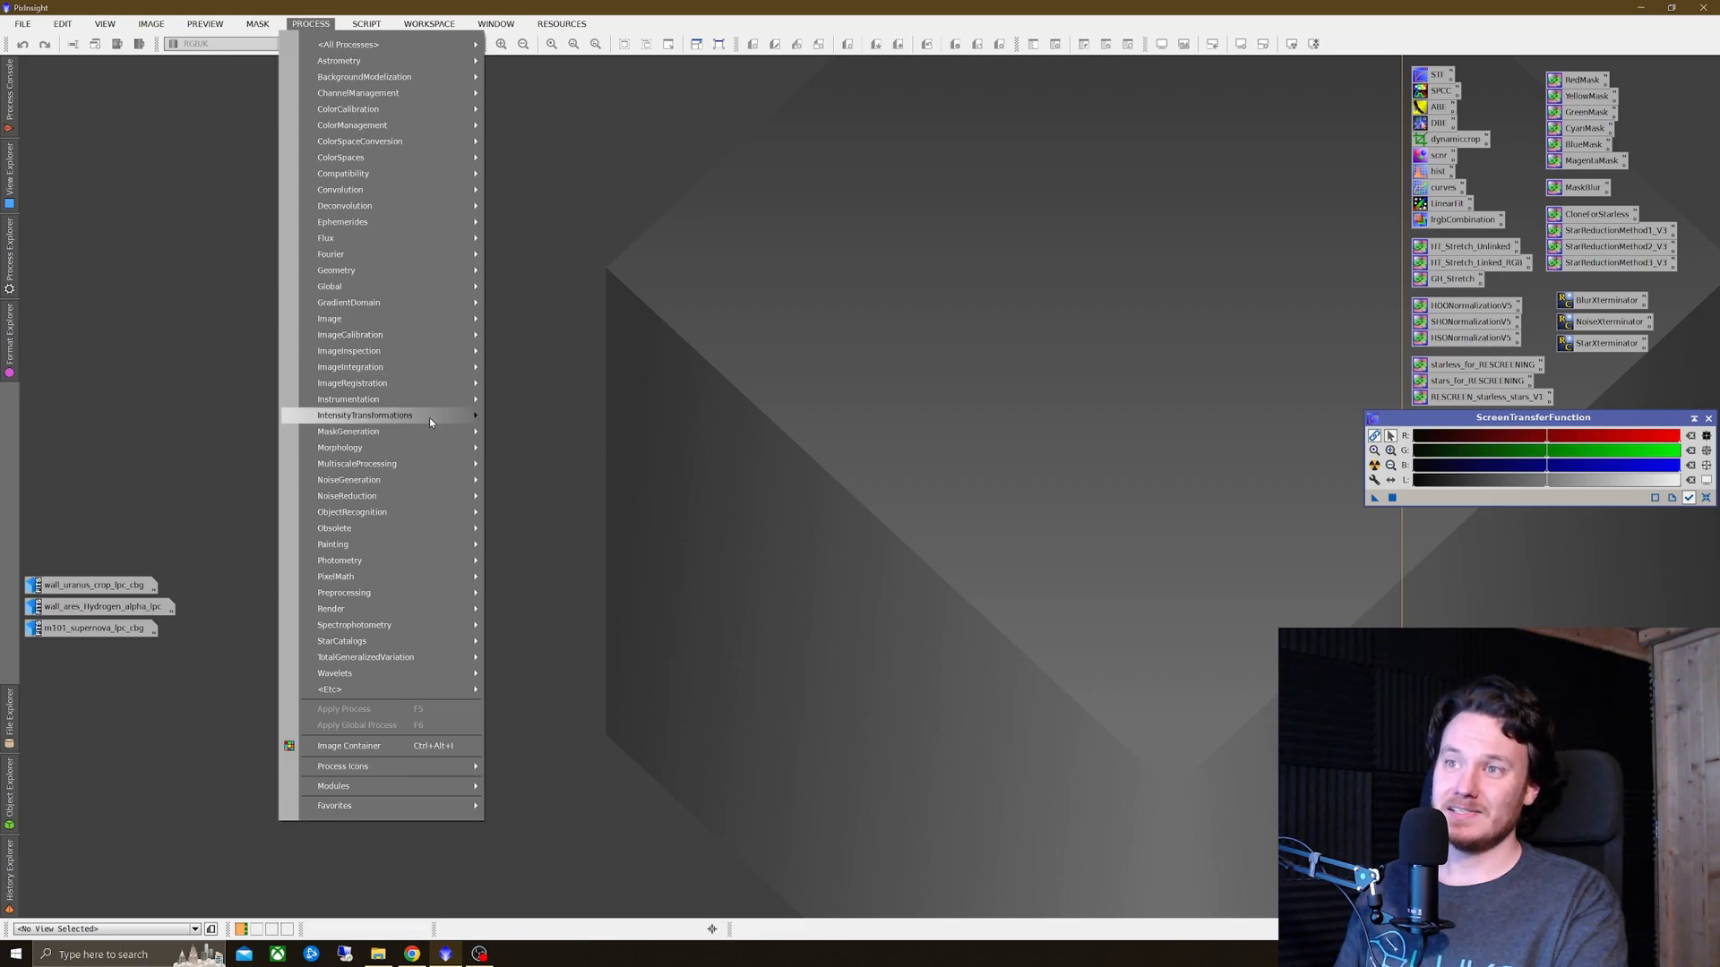
pyautogui.moveTo(366, 414)
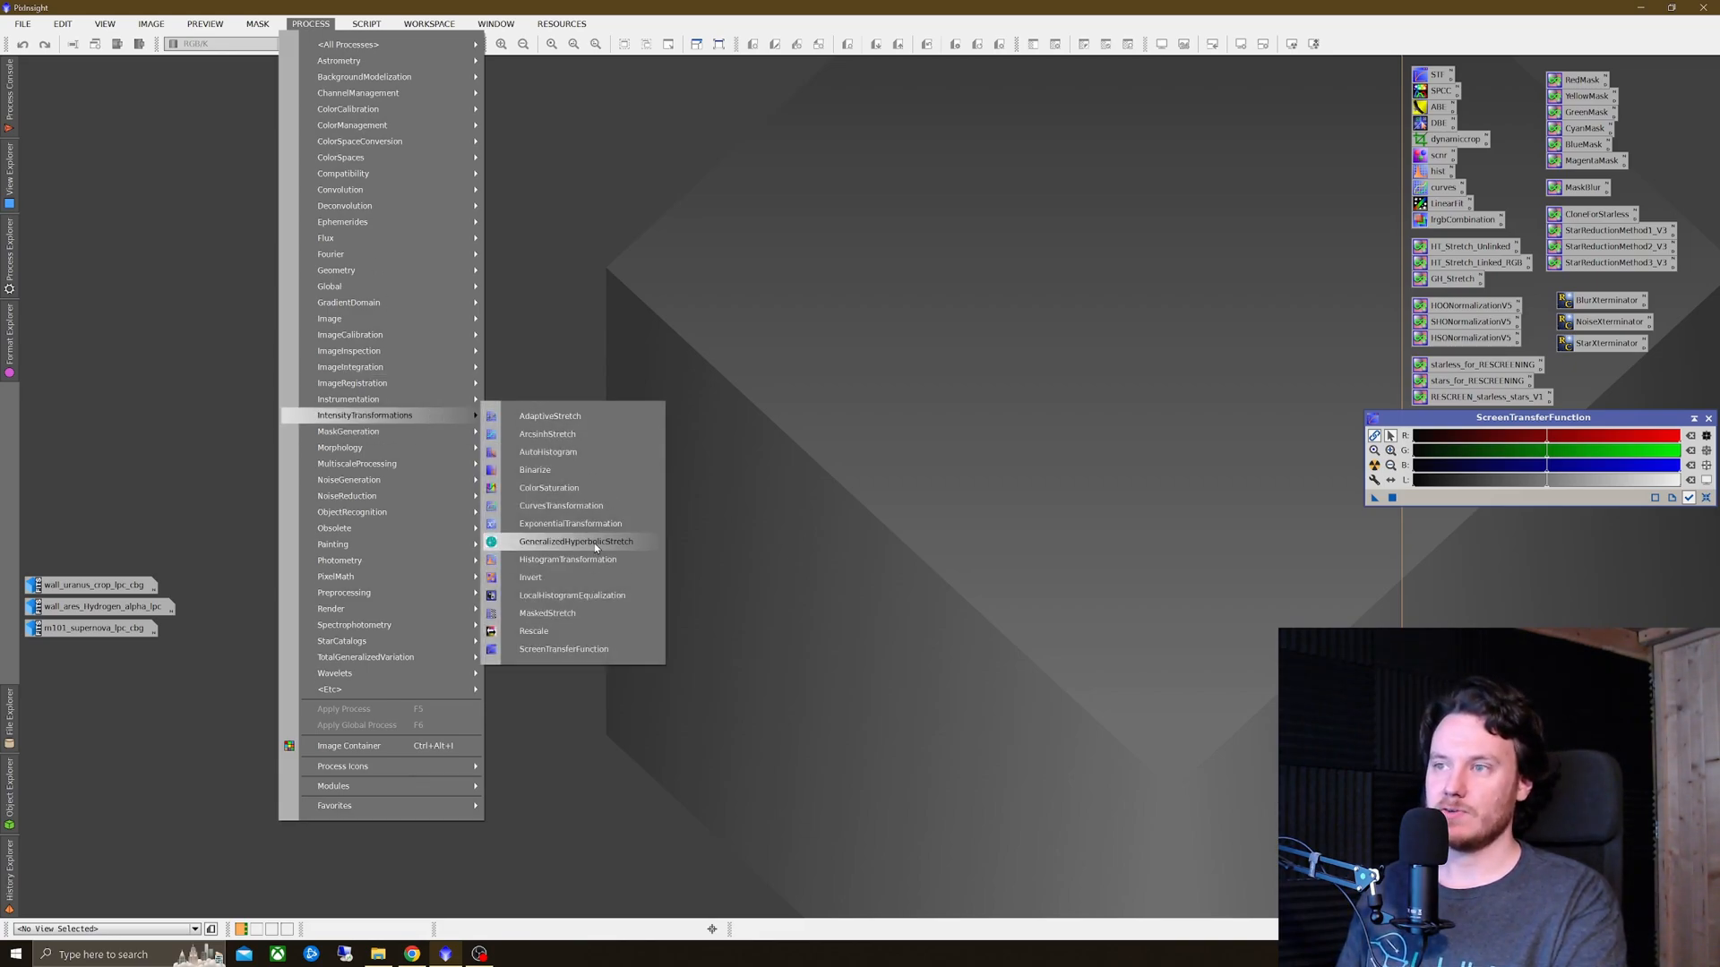
pyautogui.click(576, 542)
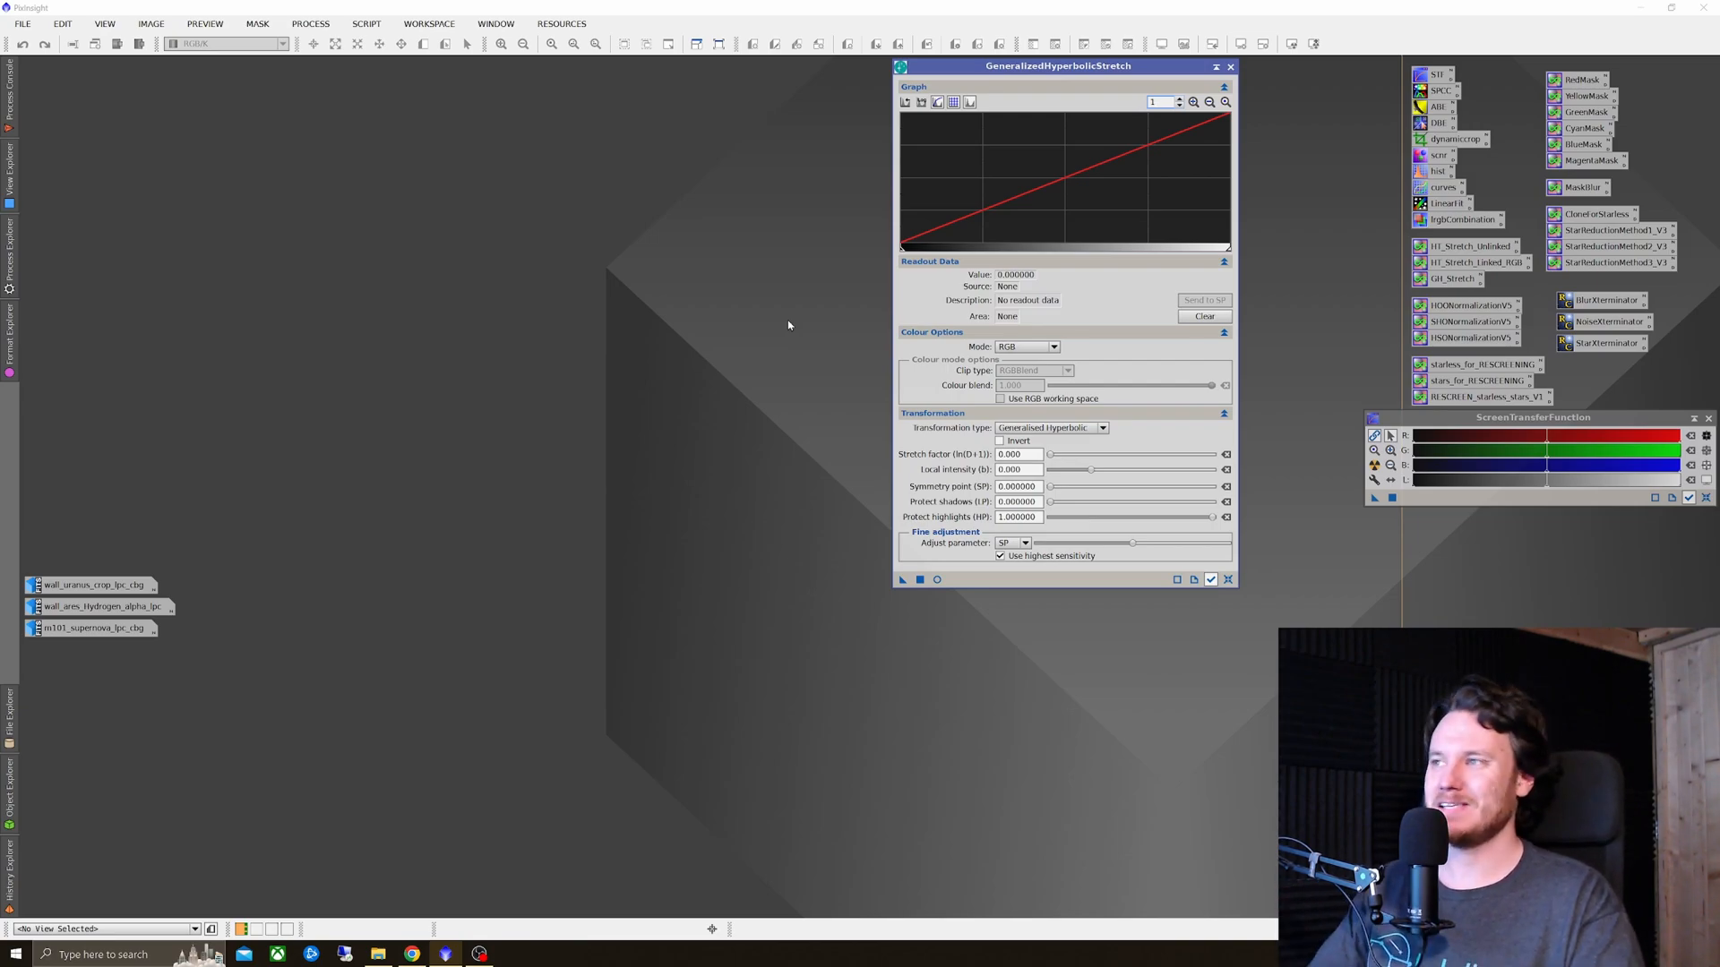
pyautogui.moveTo(281, 485)
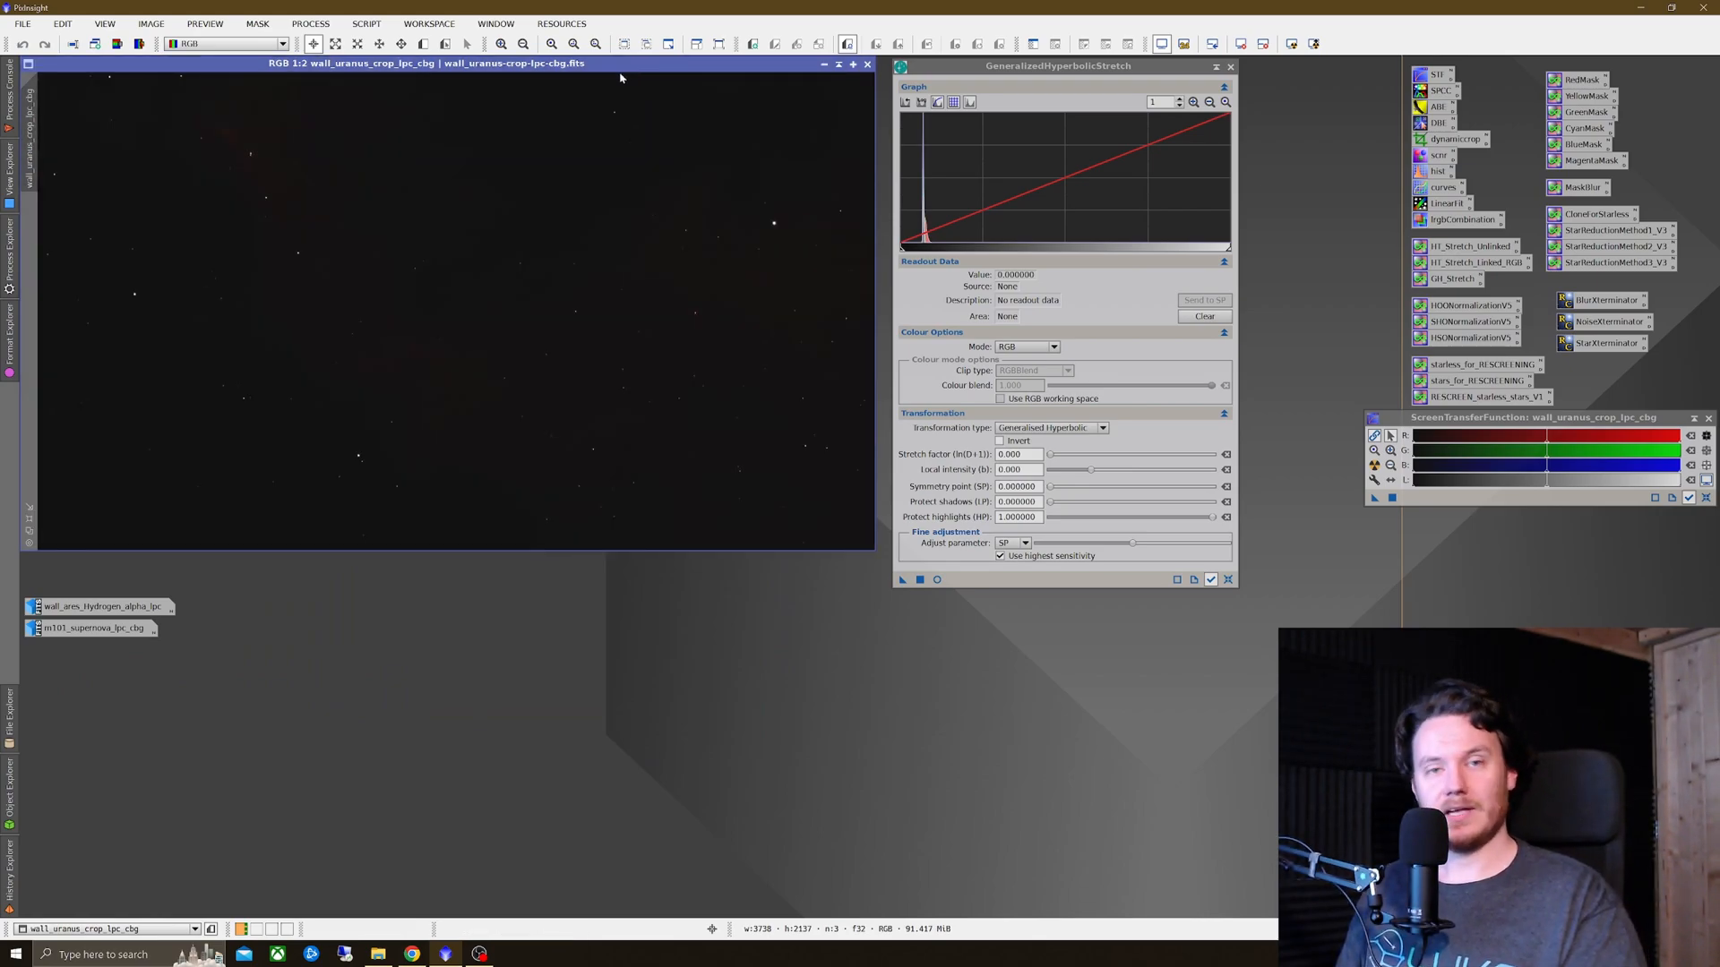
pyautogui.moveTo(656, 360)
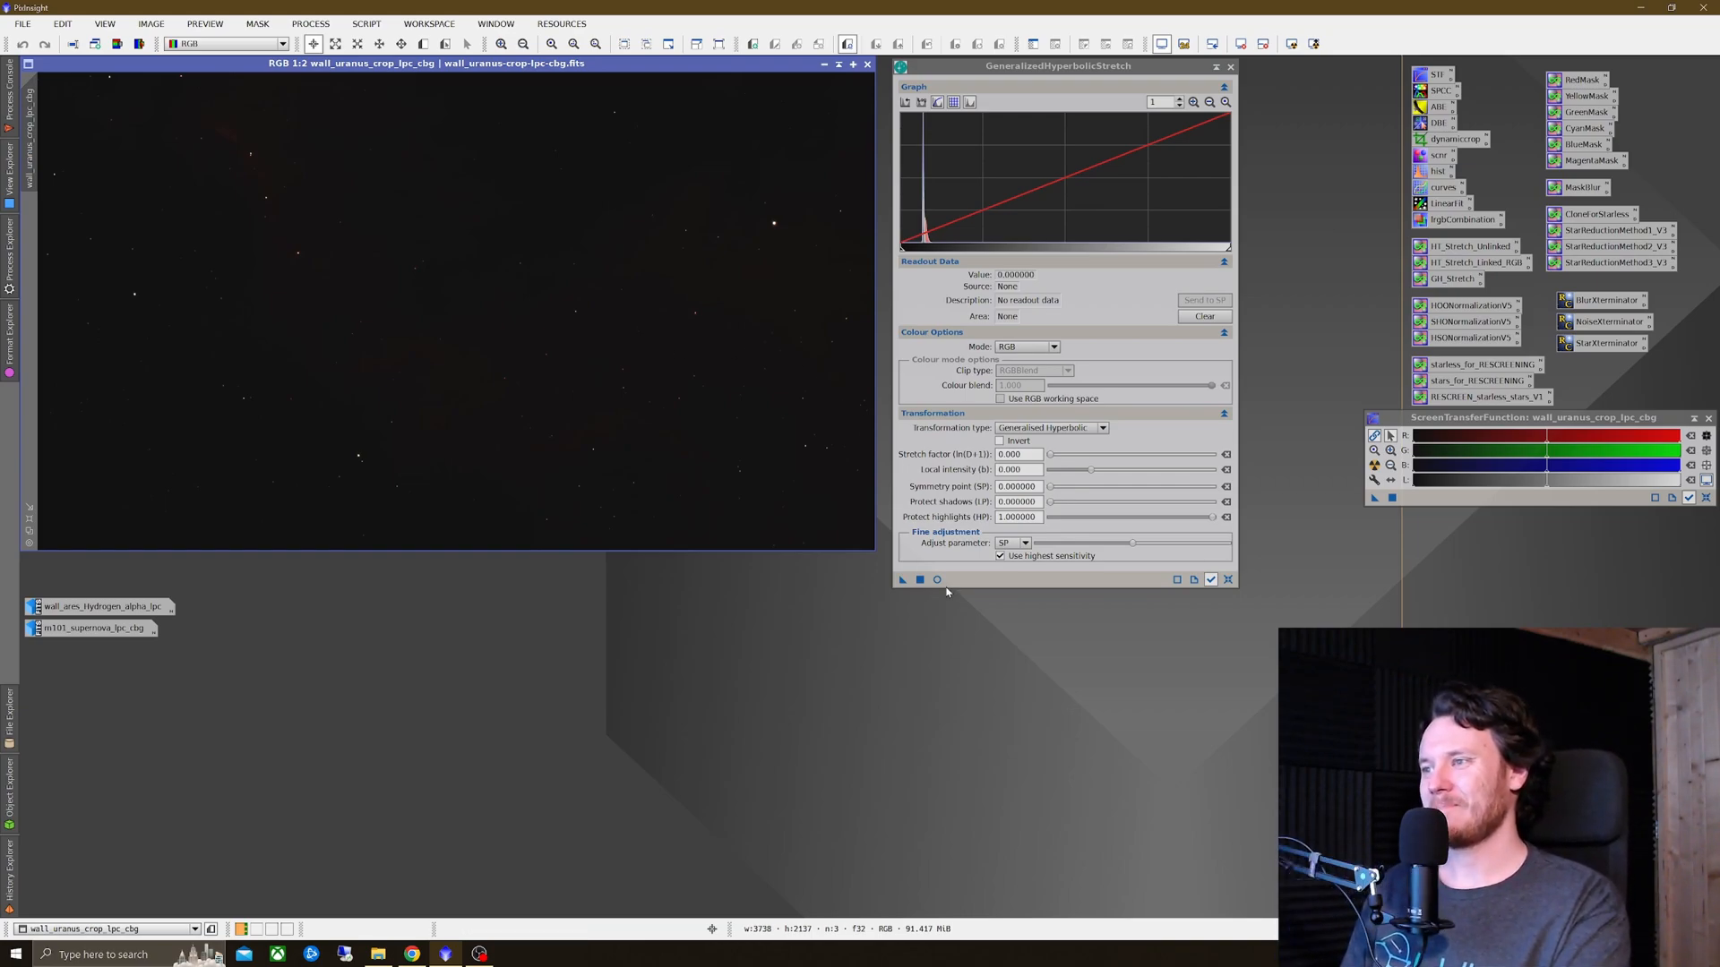
# Step: Turn on the Real-Time Preview for the wall_uranus_crop_lpc_cbg image
pyautogui.click(937, 578)
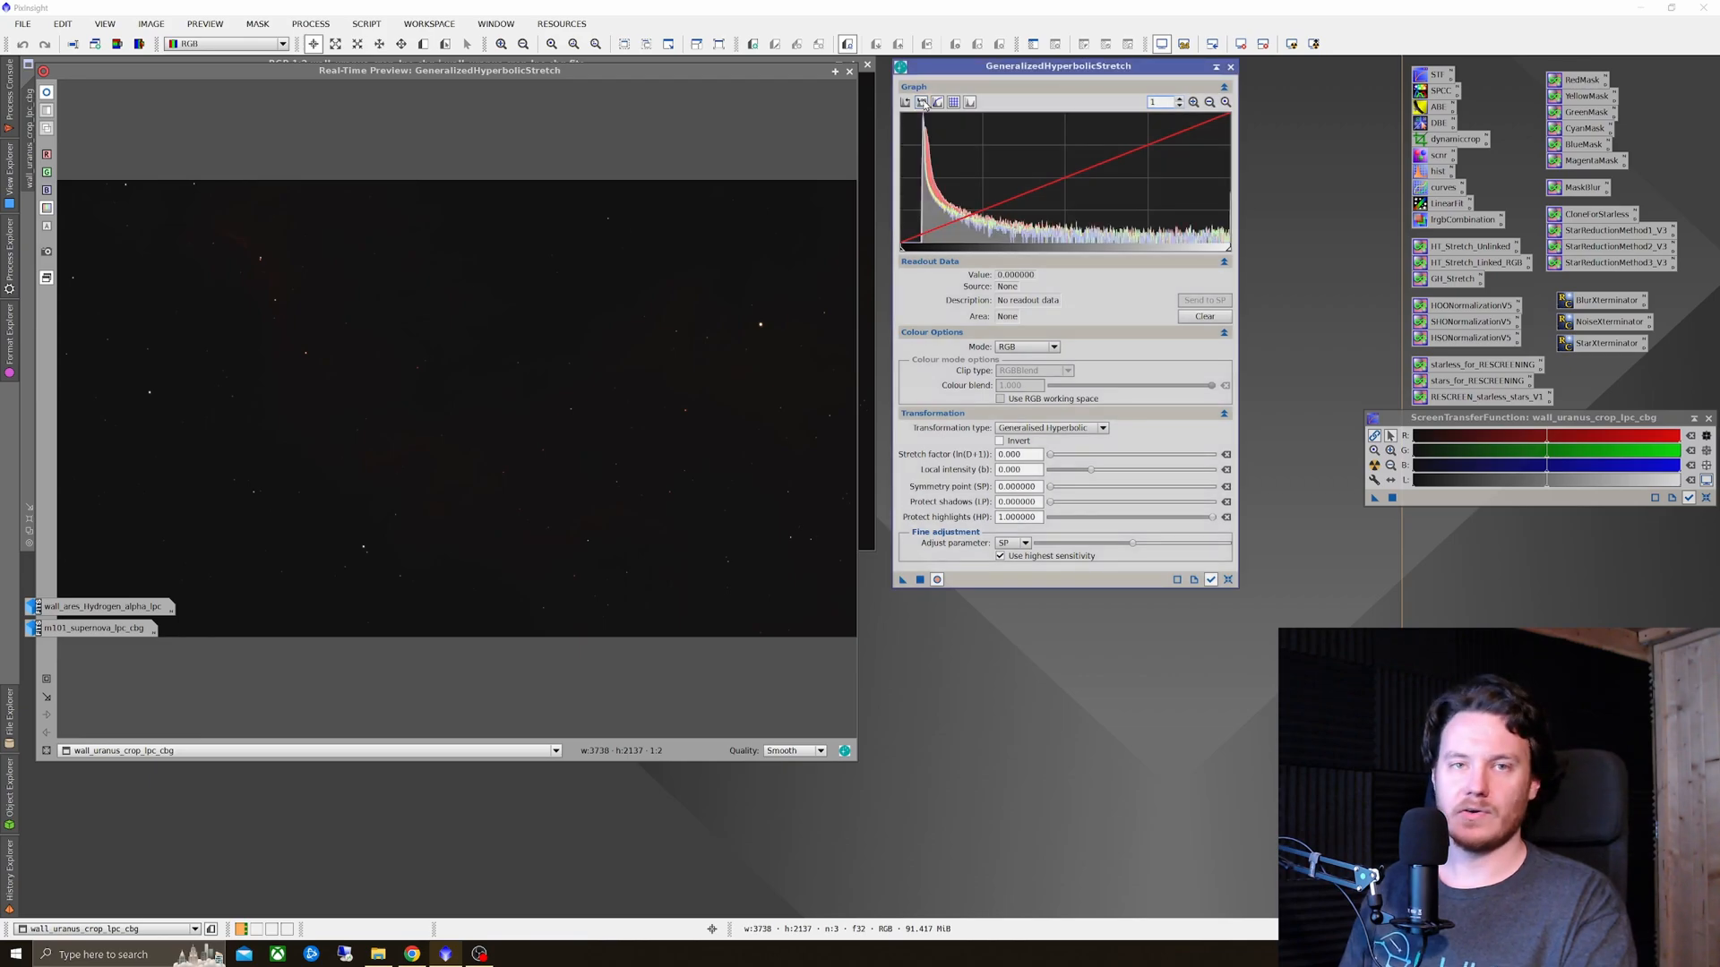
pyautogui.moveTo(1116, 442)
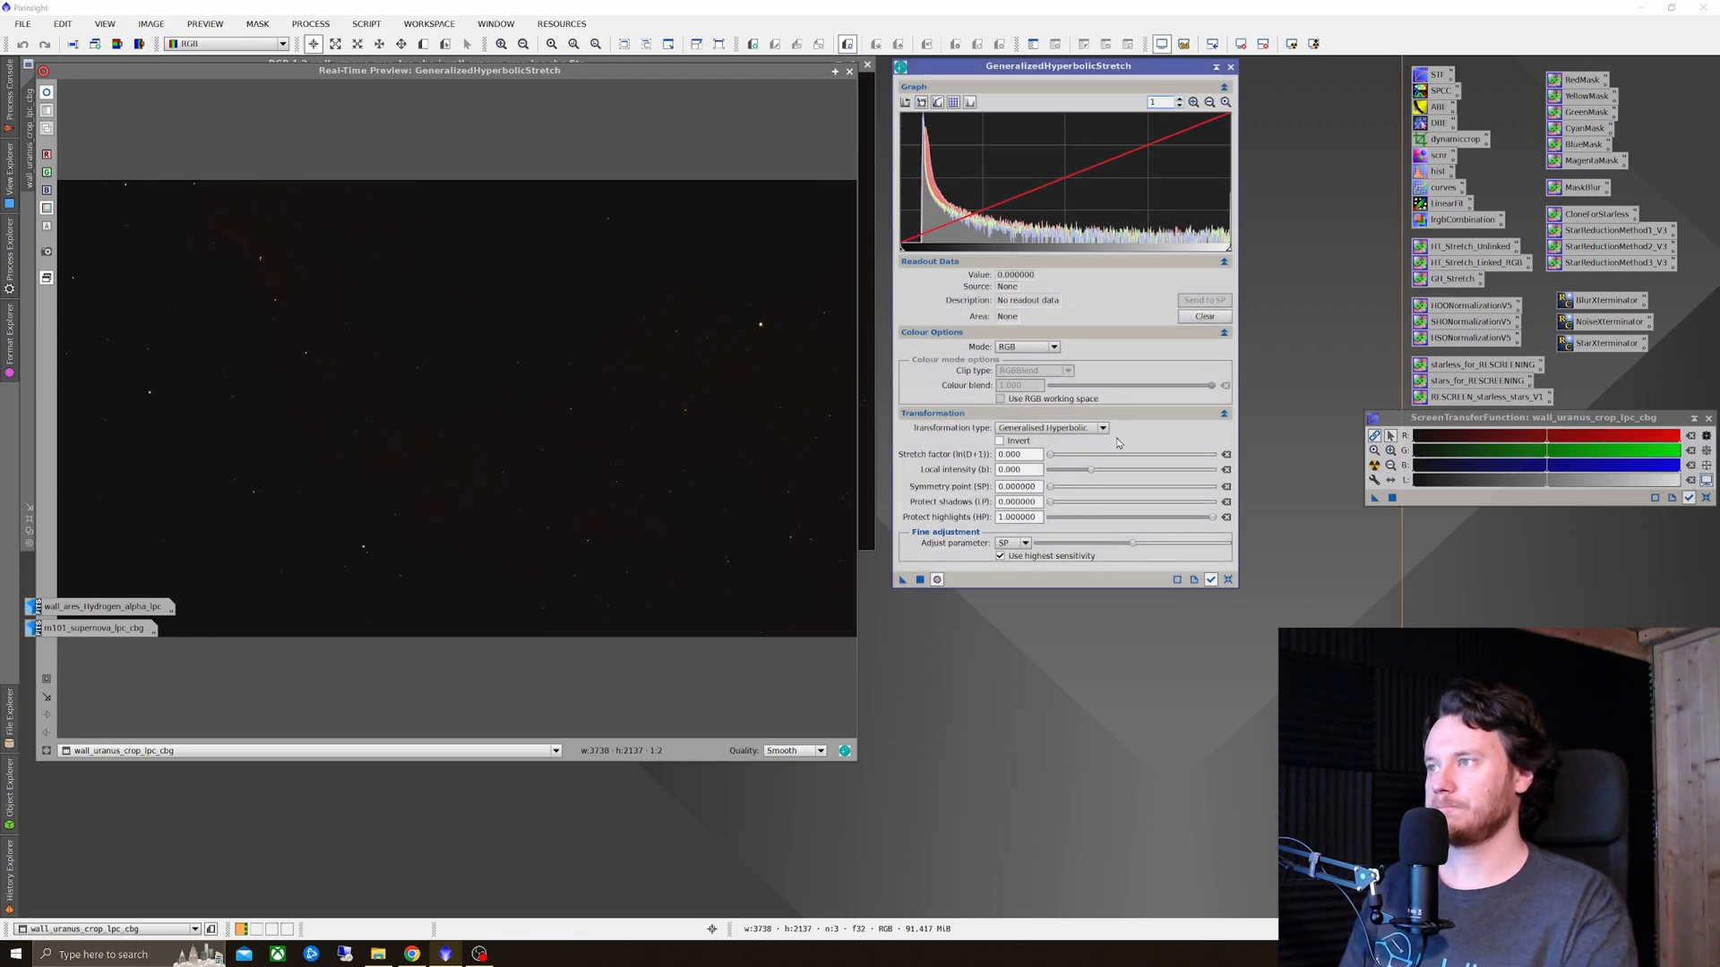
# Step: Set transformation to Linear and send a picked histogram level (~0.026) to the black point
pyautogui.click(1102, 428)
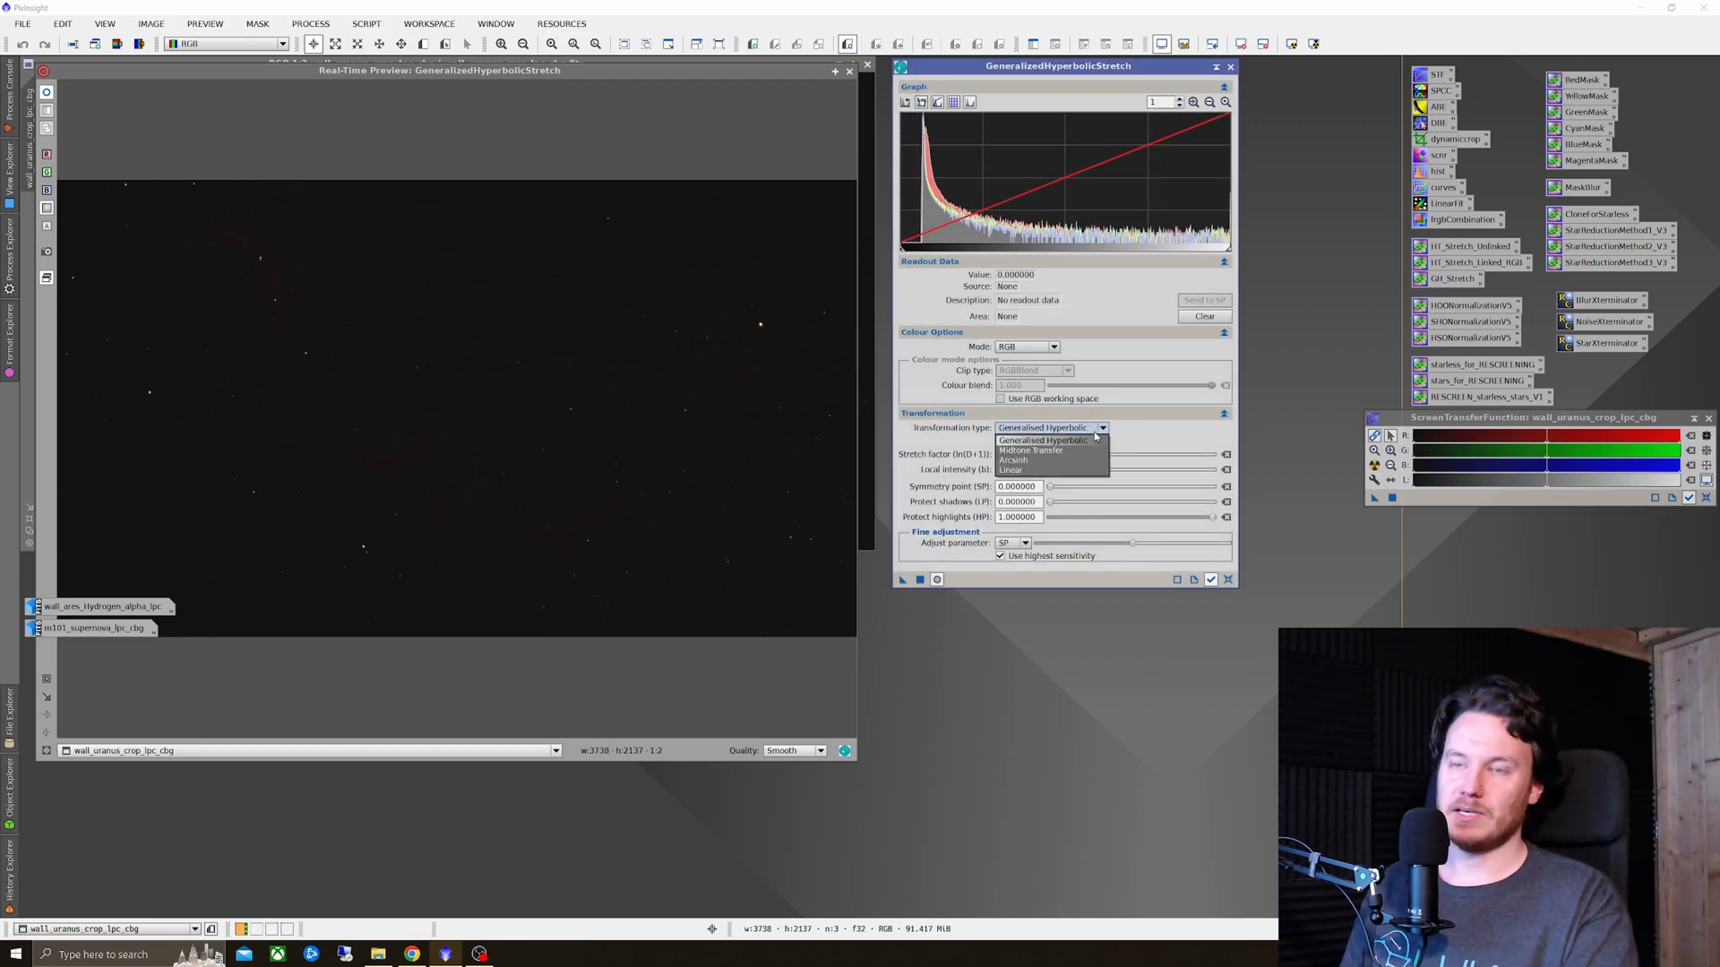
pyautogui.click(1012, 470)
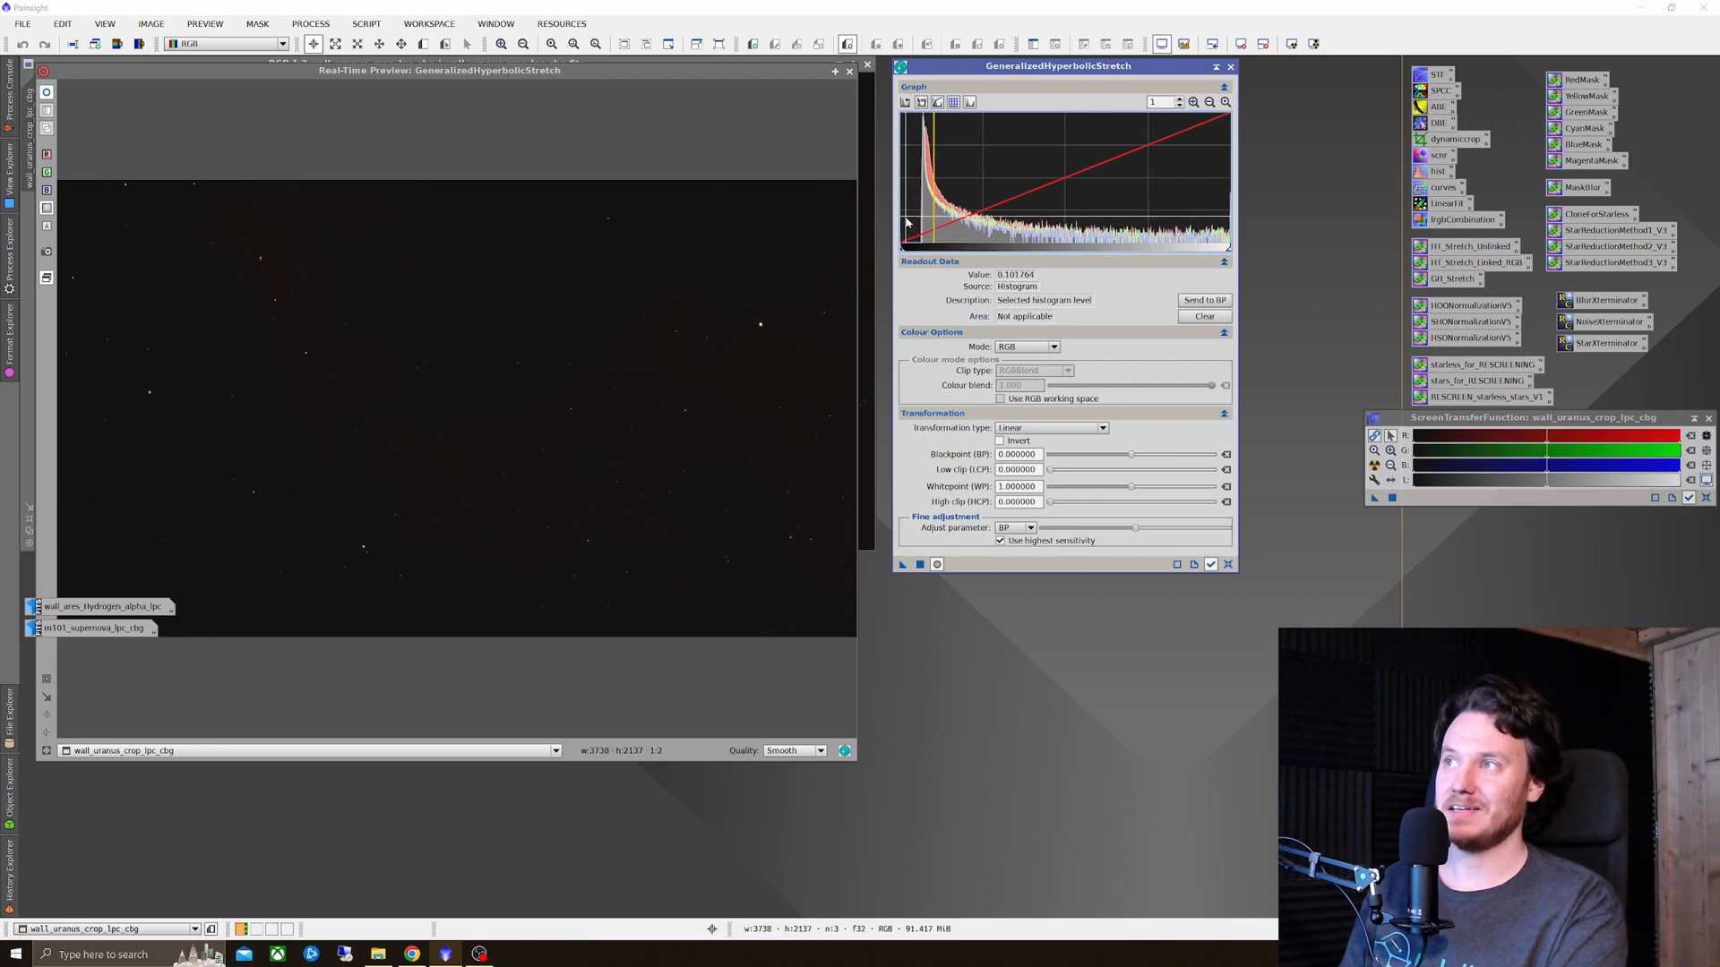
pyautogui.click(919, 226)
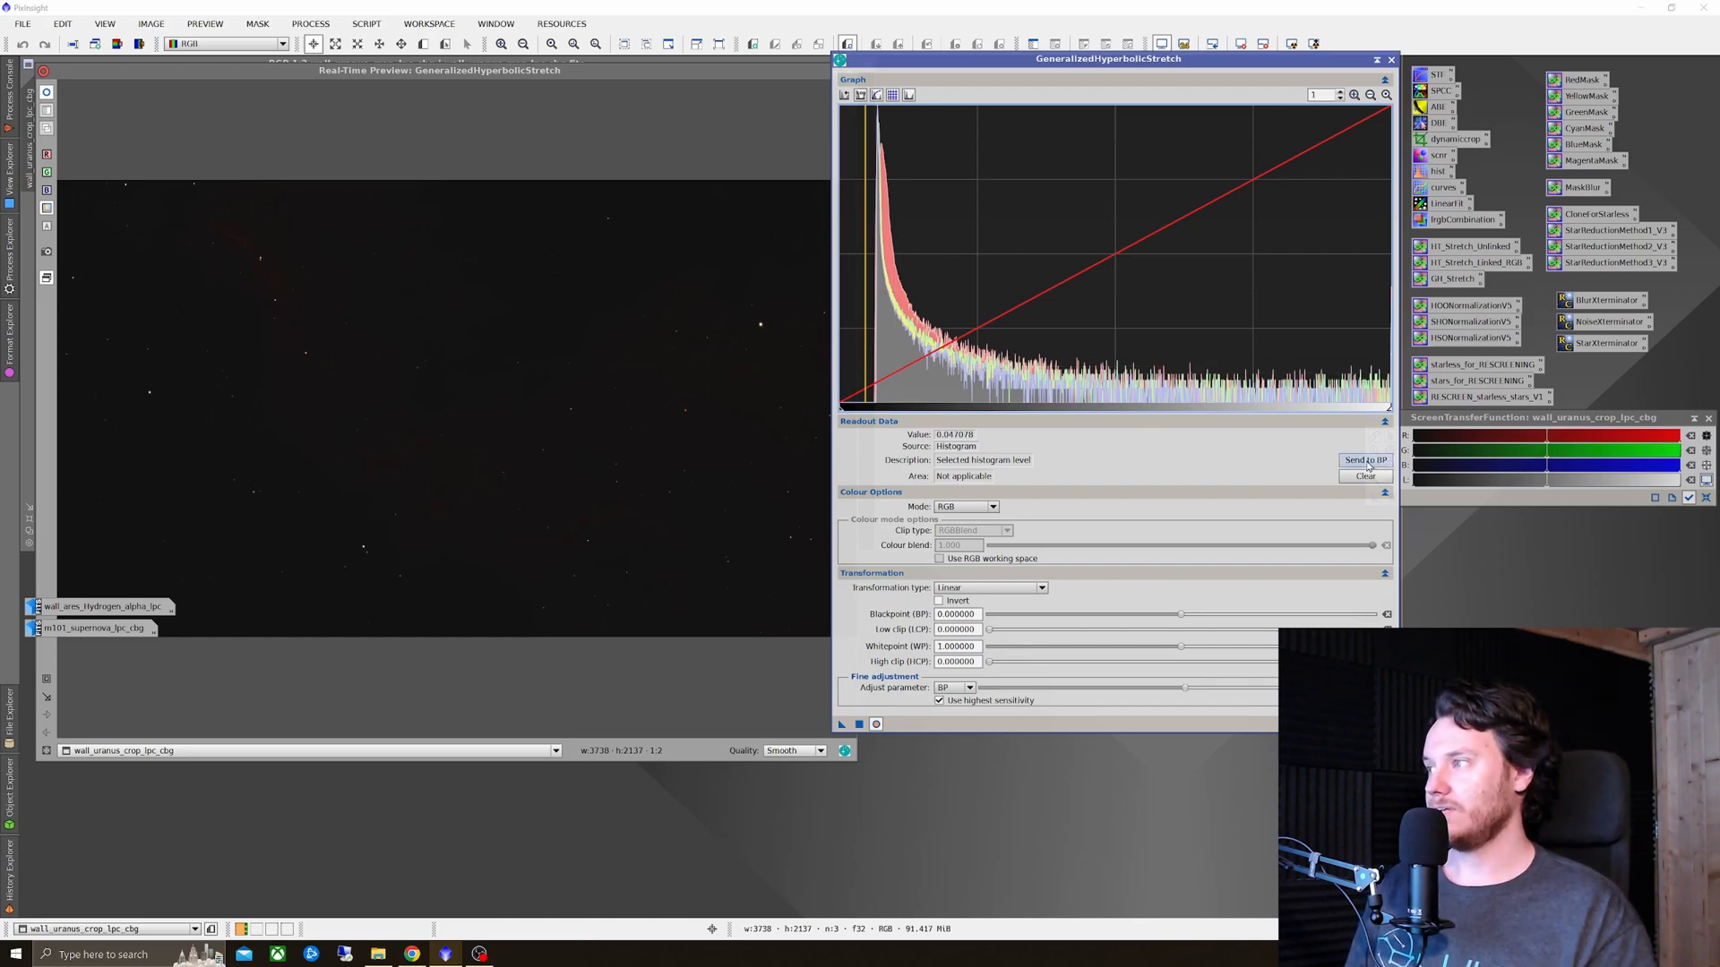
pyautogui.click(1365, 461)
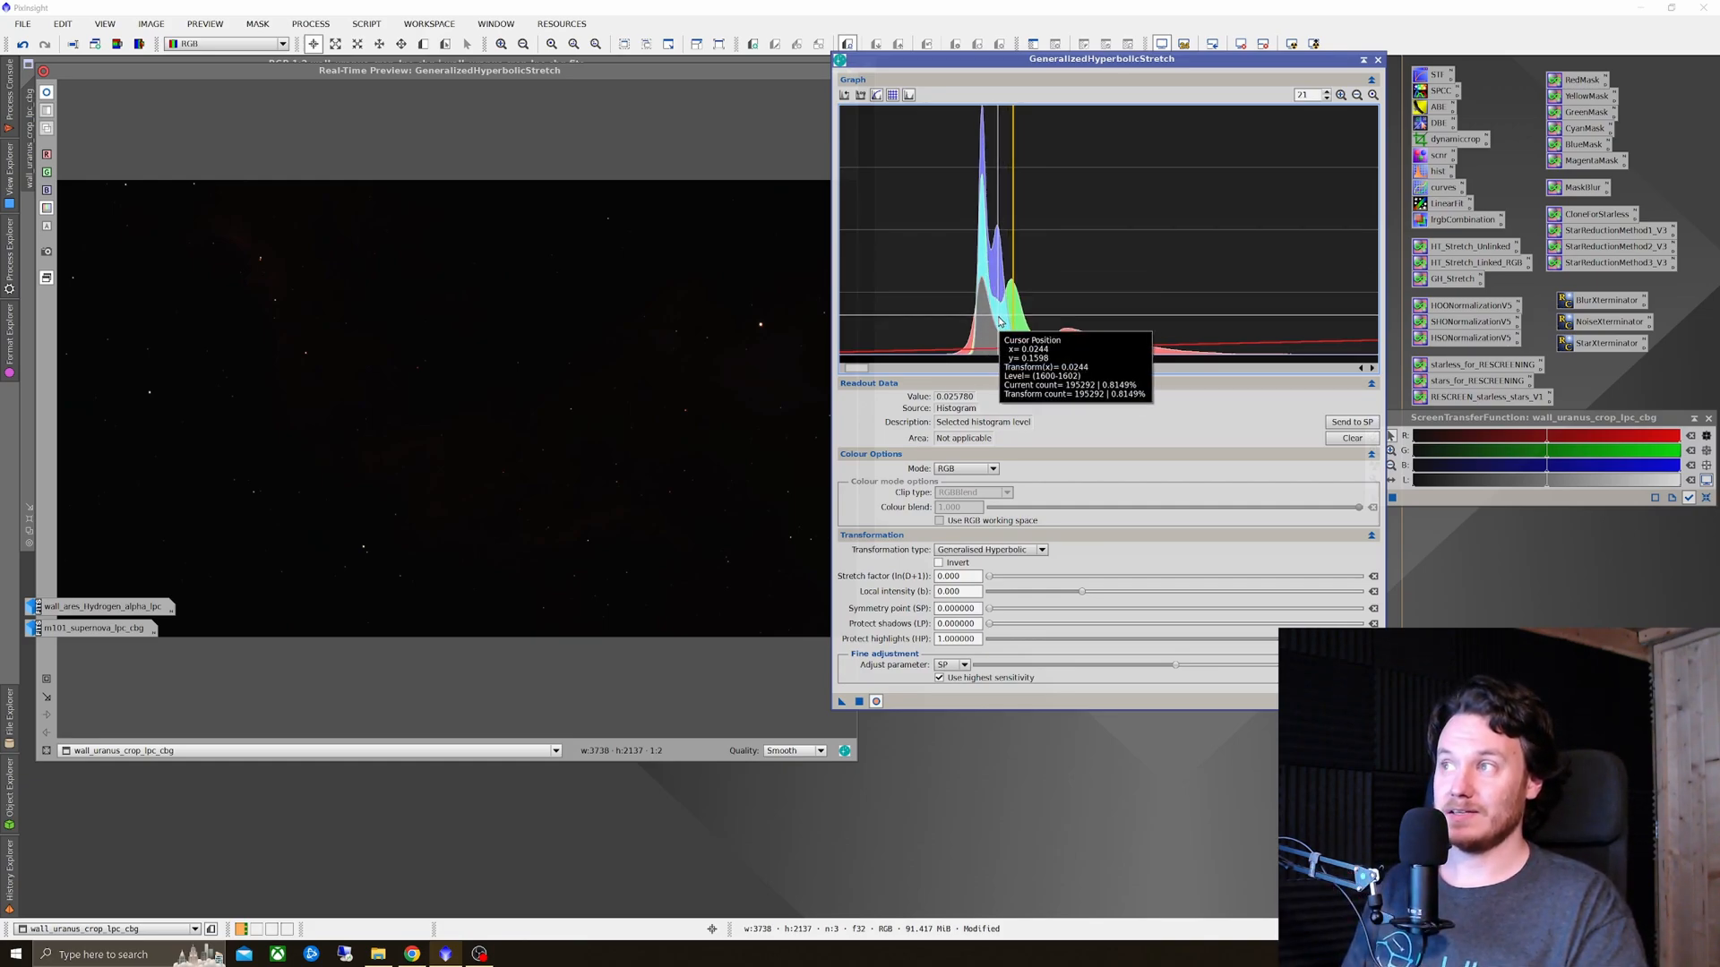
pyautogui.moveTo(1020, 330)
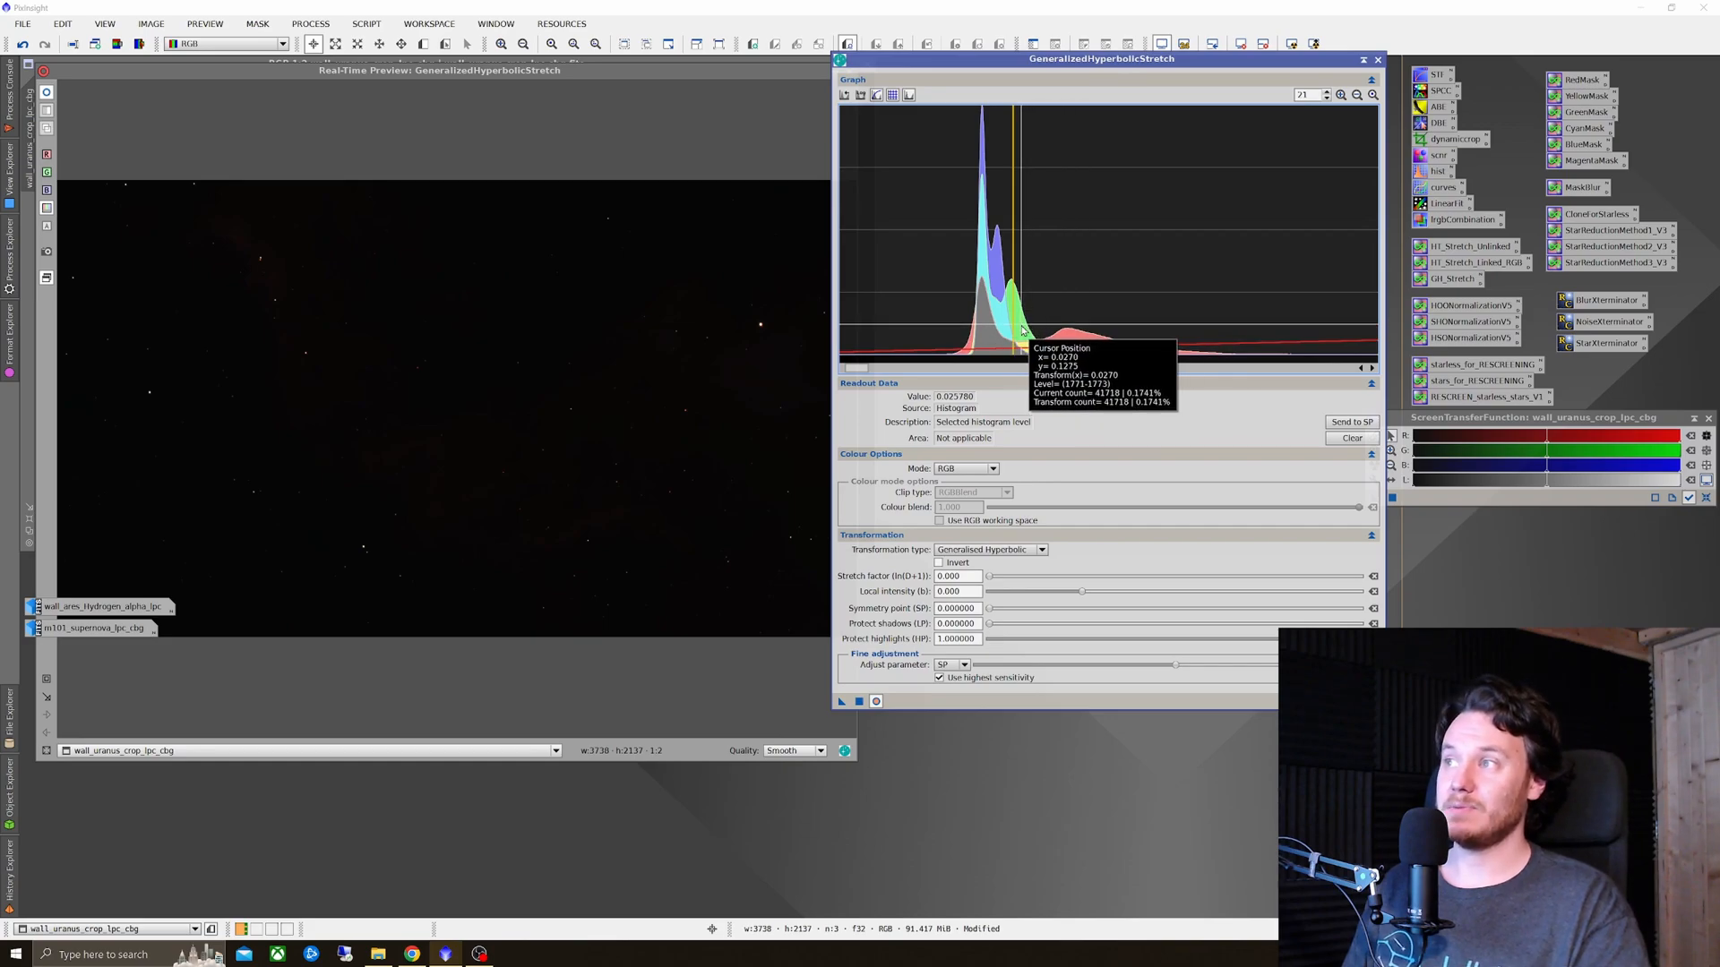
pyautogui.moveTo(1028, 353)
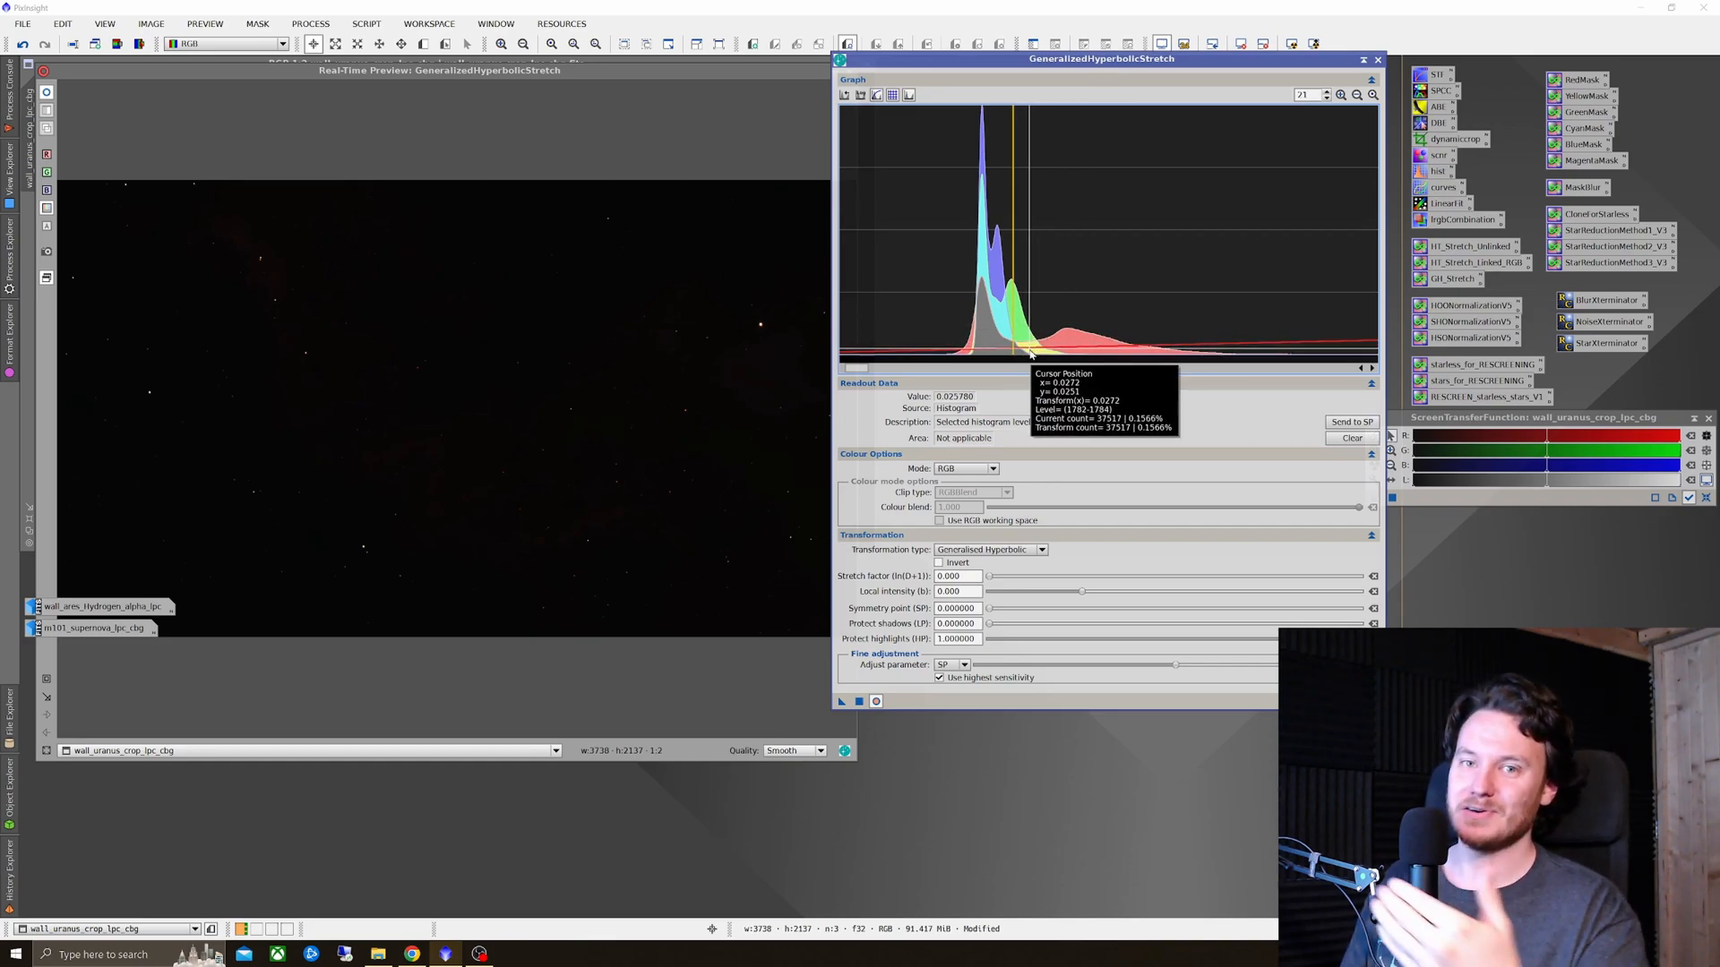
pyautogui.moveTo(987, 344)
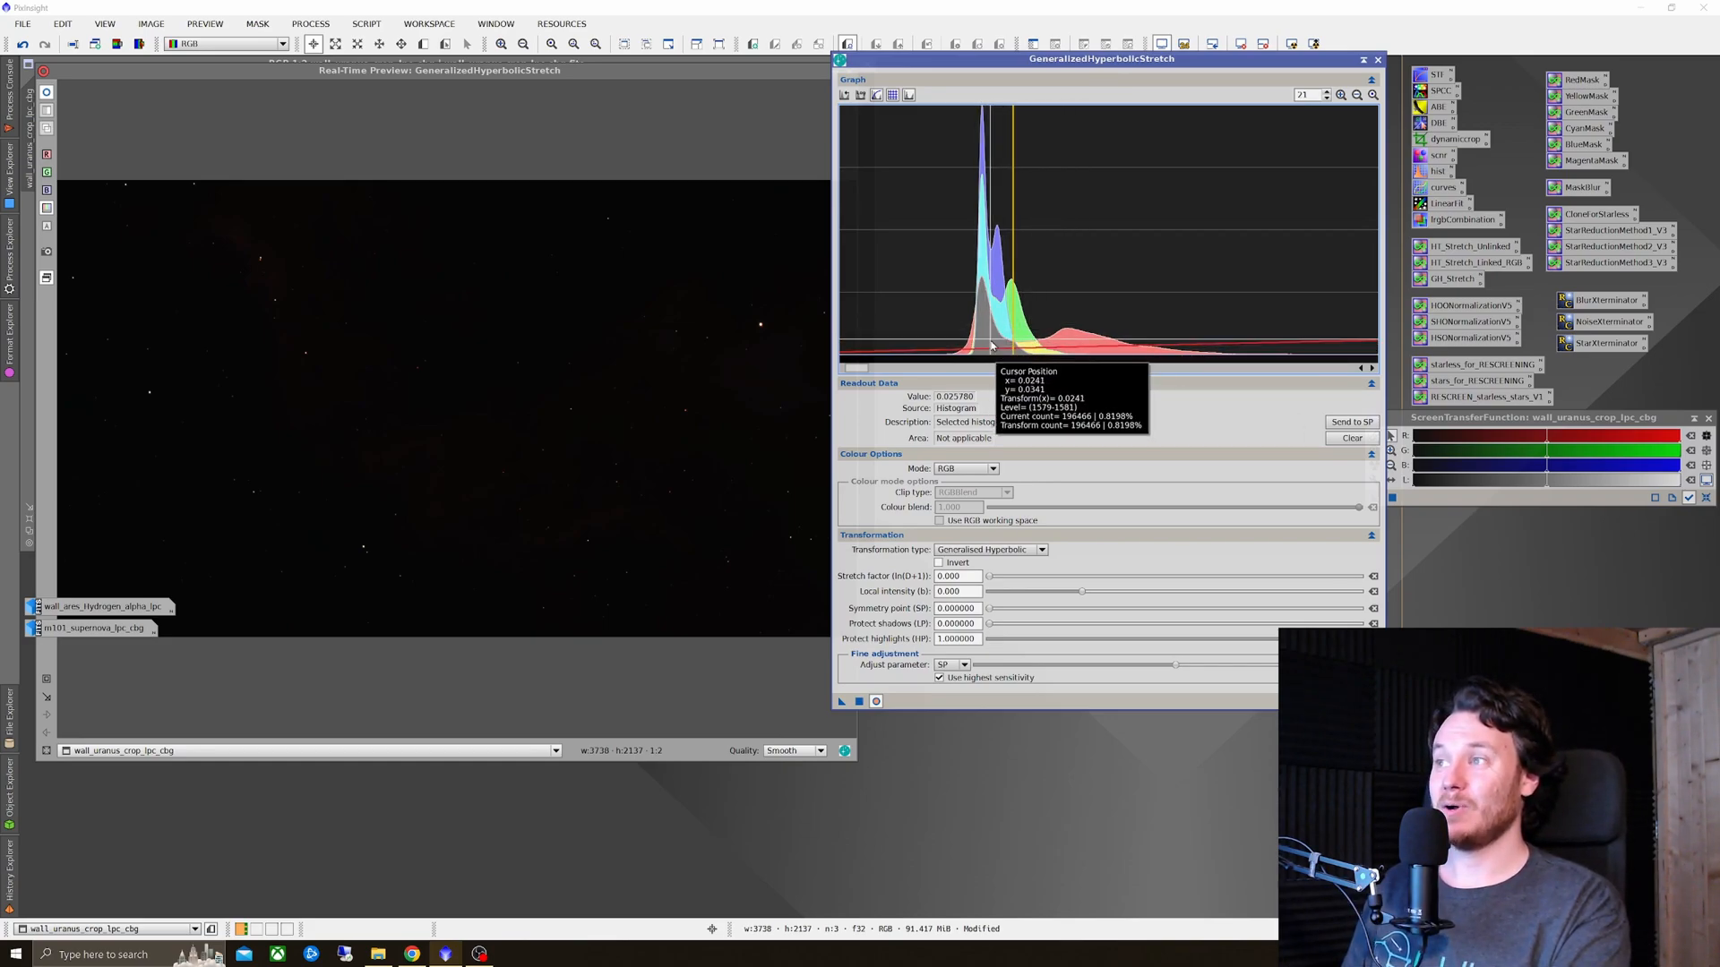
pyautogui.moveTo(996, 349)
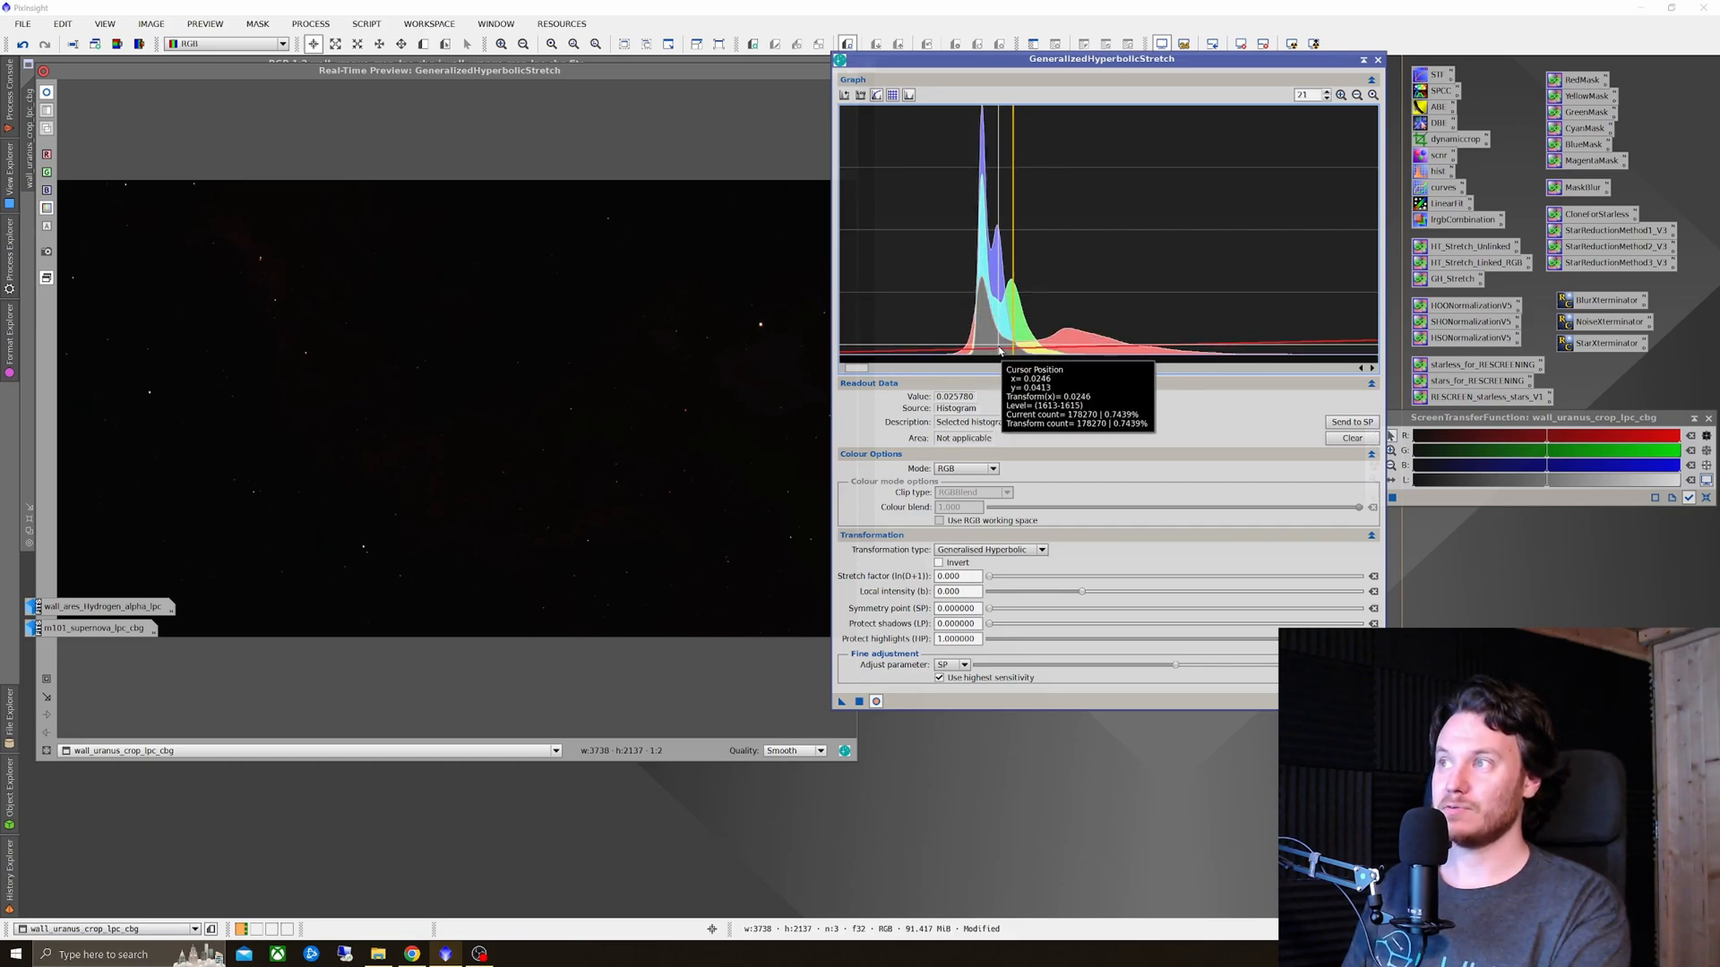
pyautogui.moveTo(985, 340)
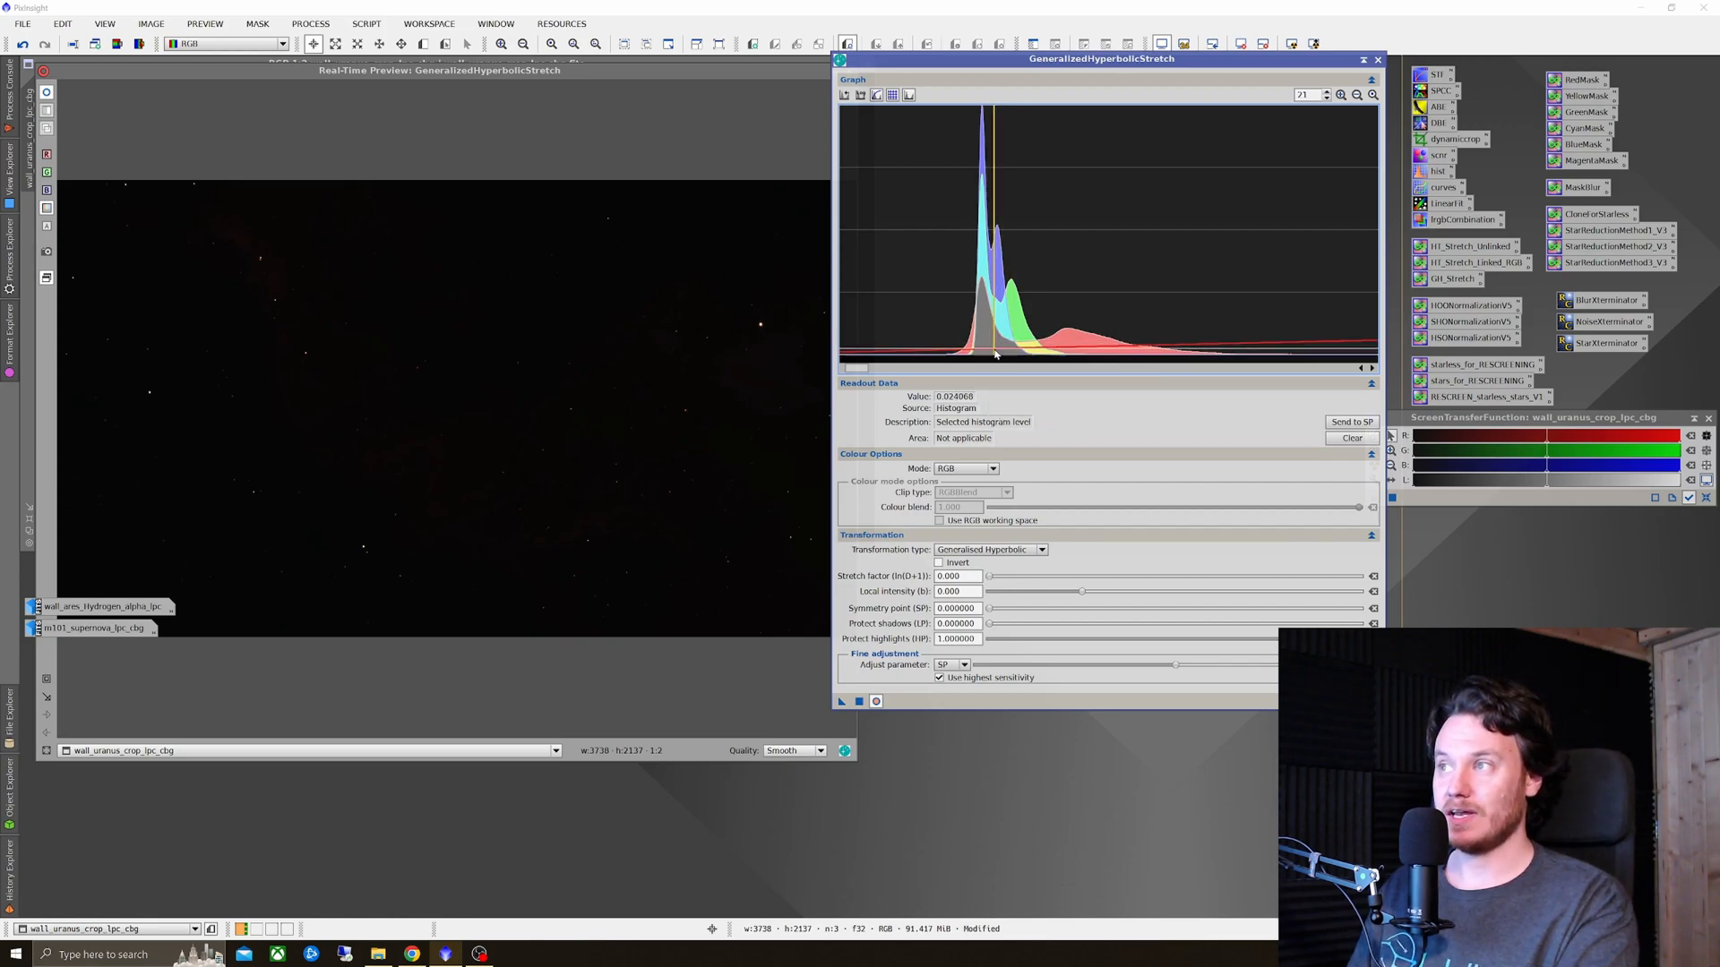
pyautogui.moveTo(1014, 349)
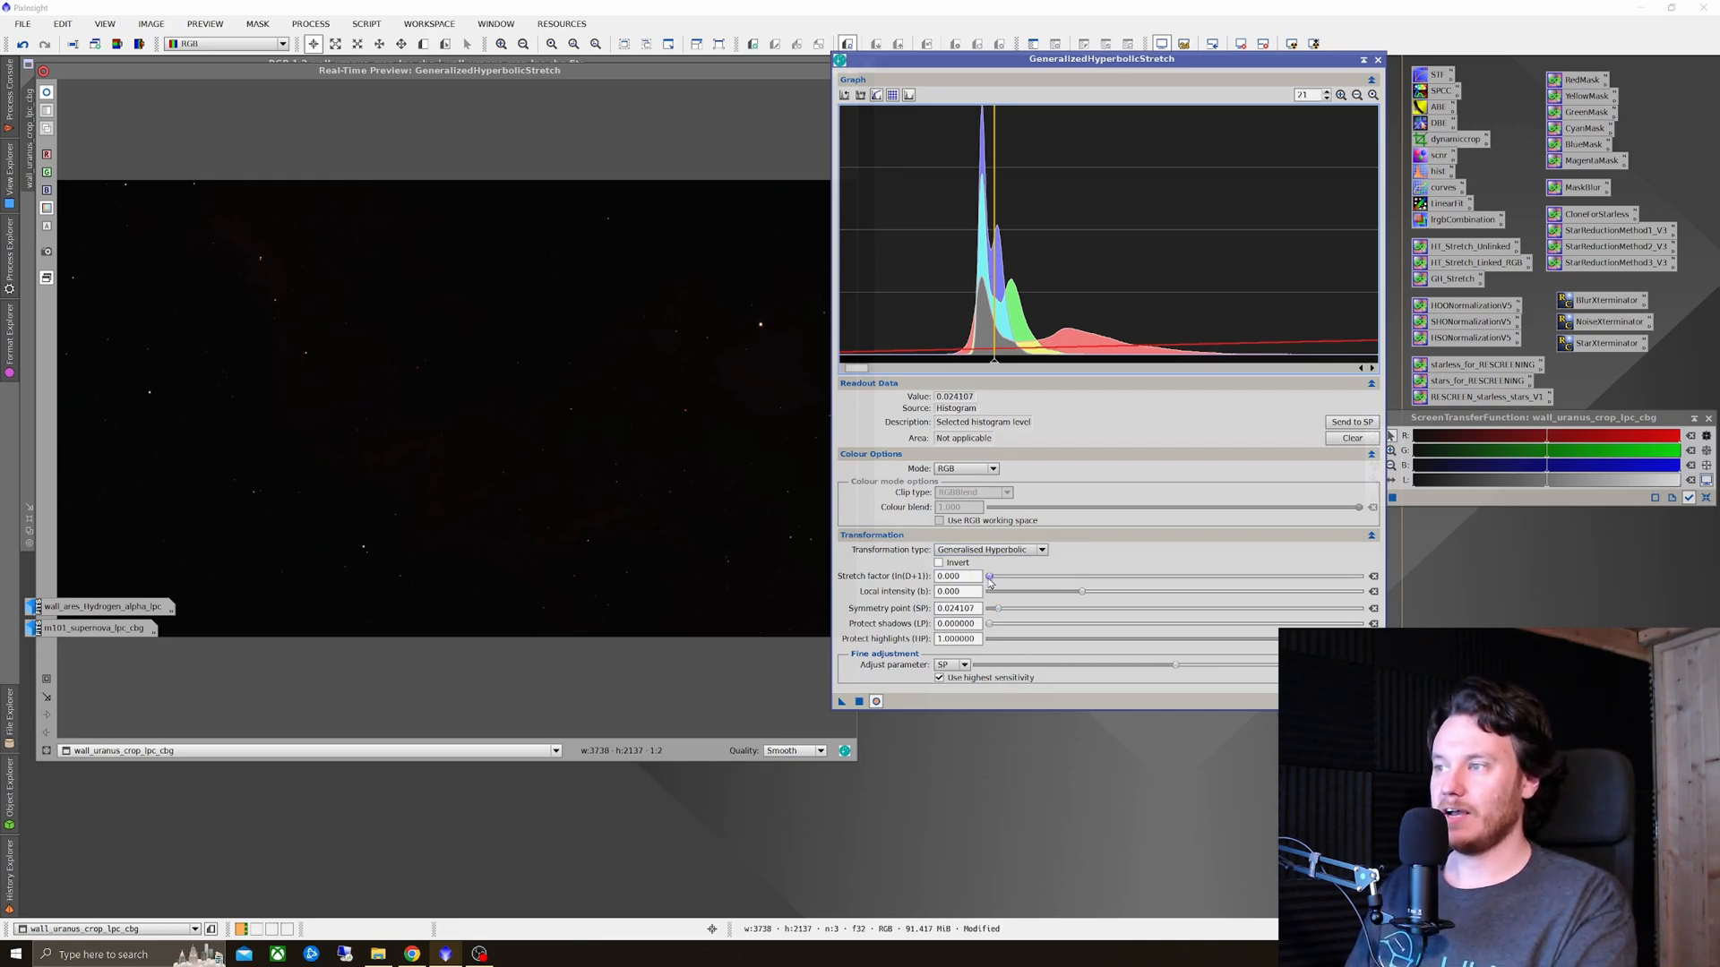
# Step: Raise the stretch factor to about 2.68 until the Cygnus wall nebula emerges in the preview
pyautogui.write('0.280')
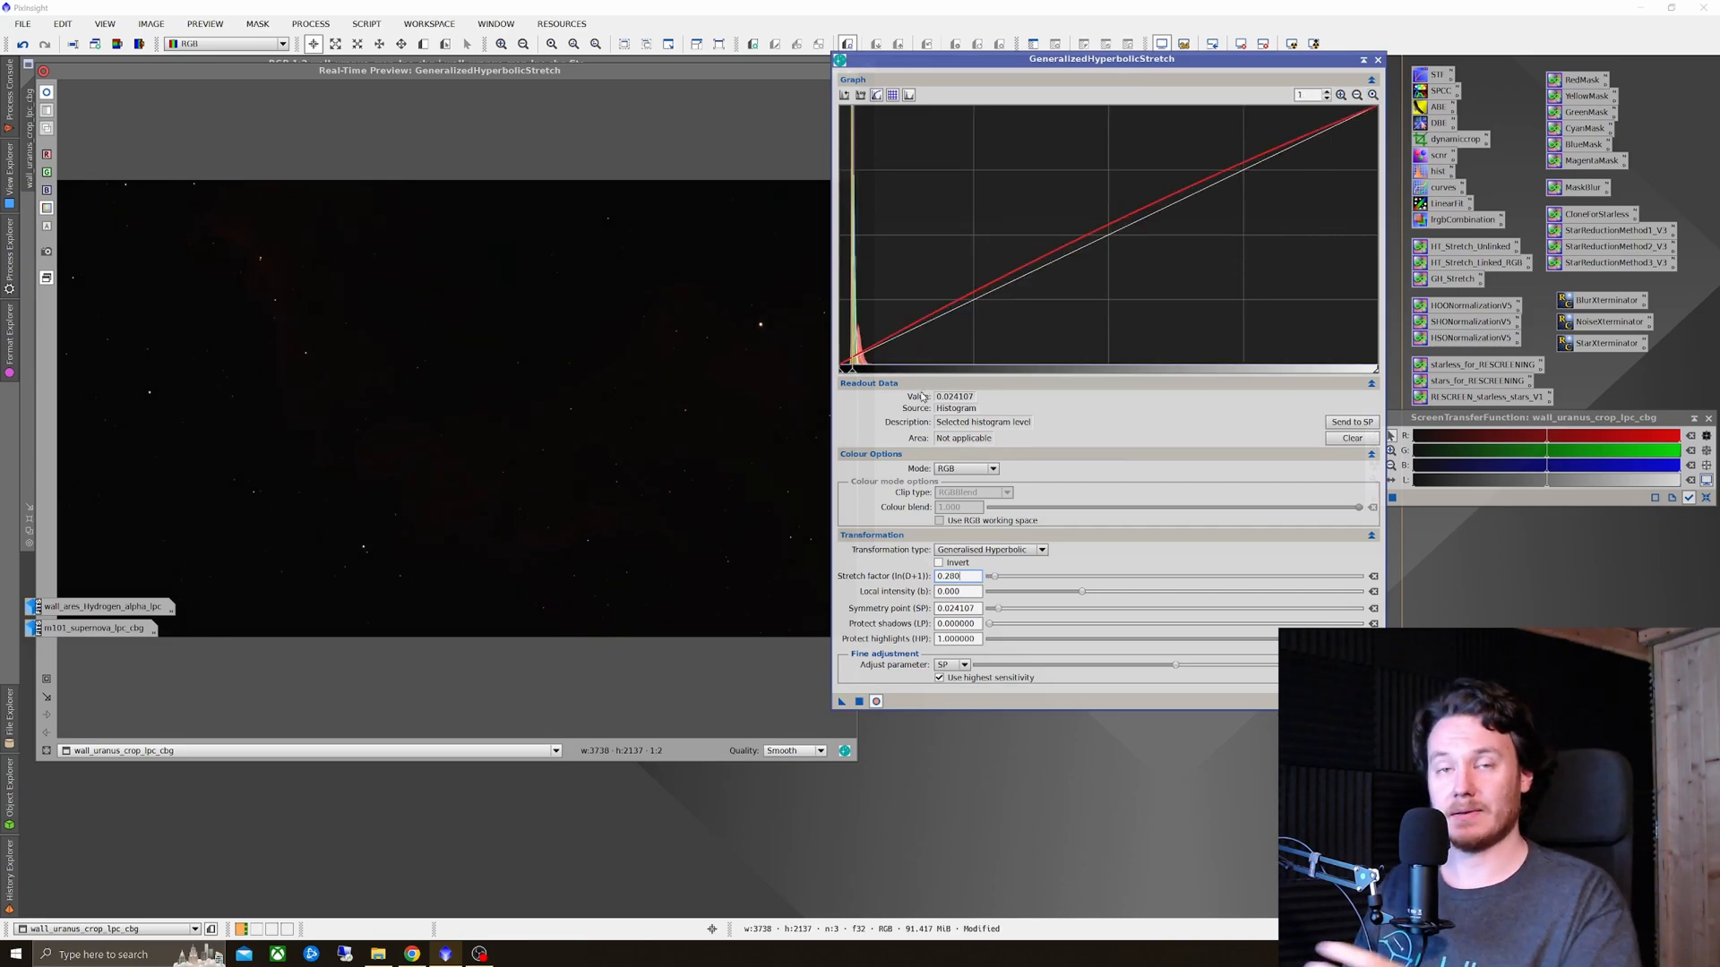
pyautogui.moveTo(993, 575); pyautogui.dragTo(998, 575)
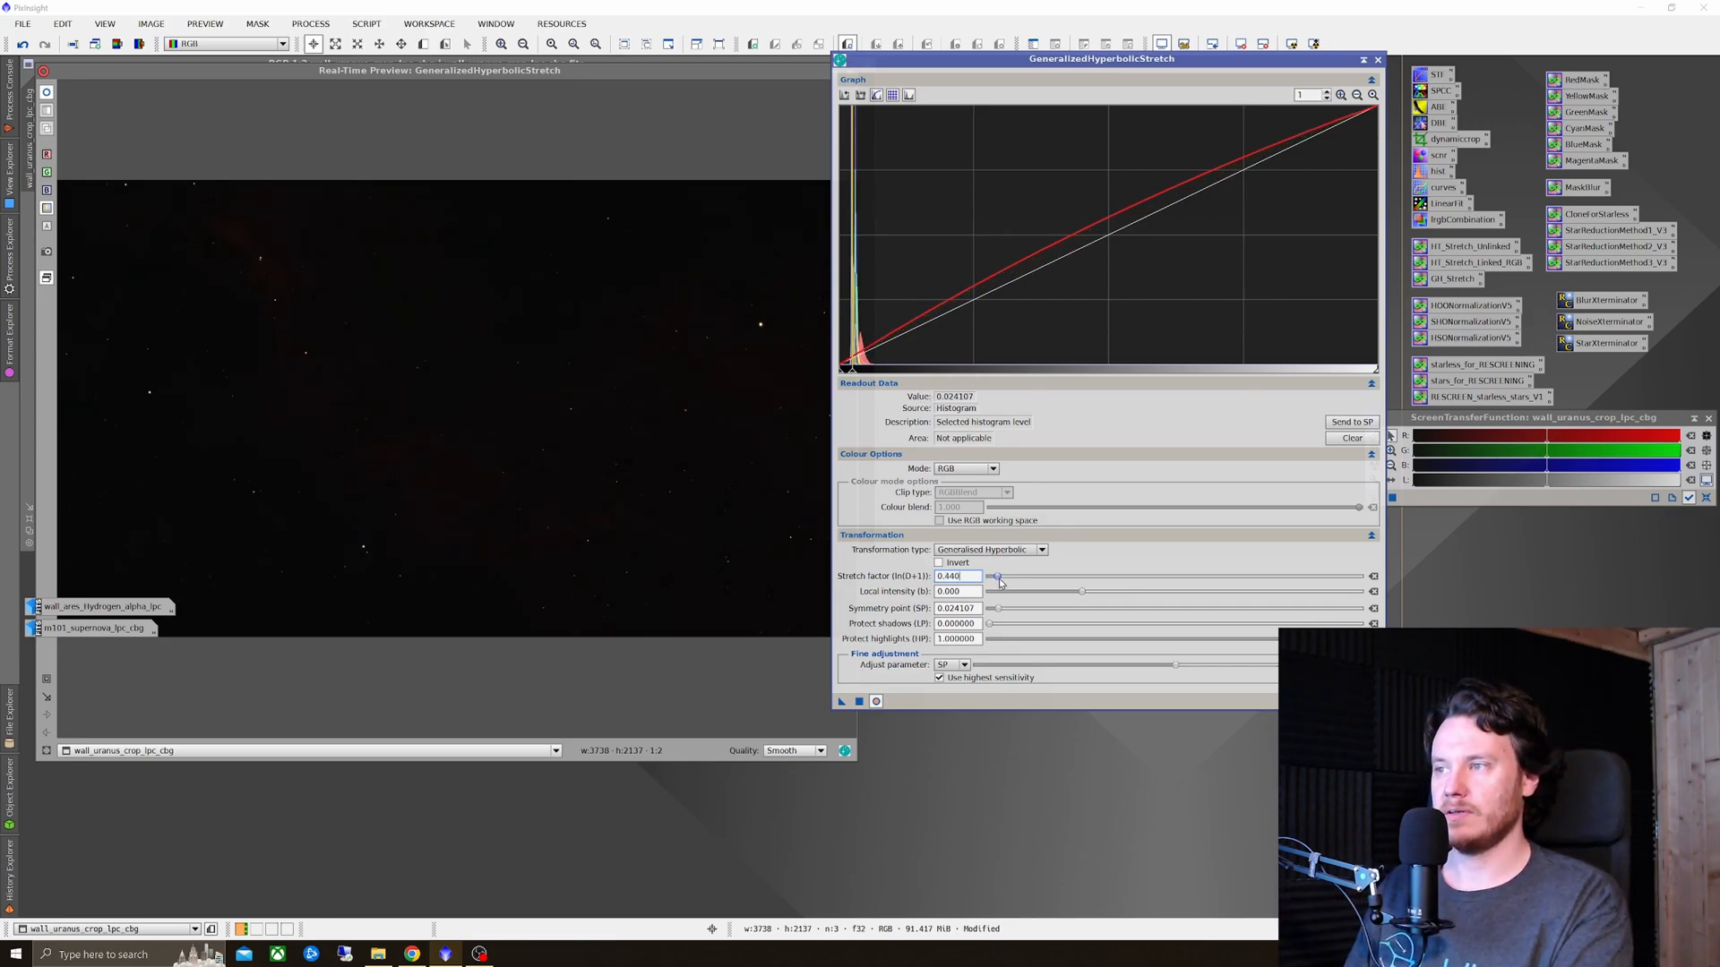
pyautogui.moveTo(996, 576); pyautogui.dragTo(1018, 575)
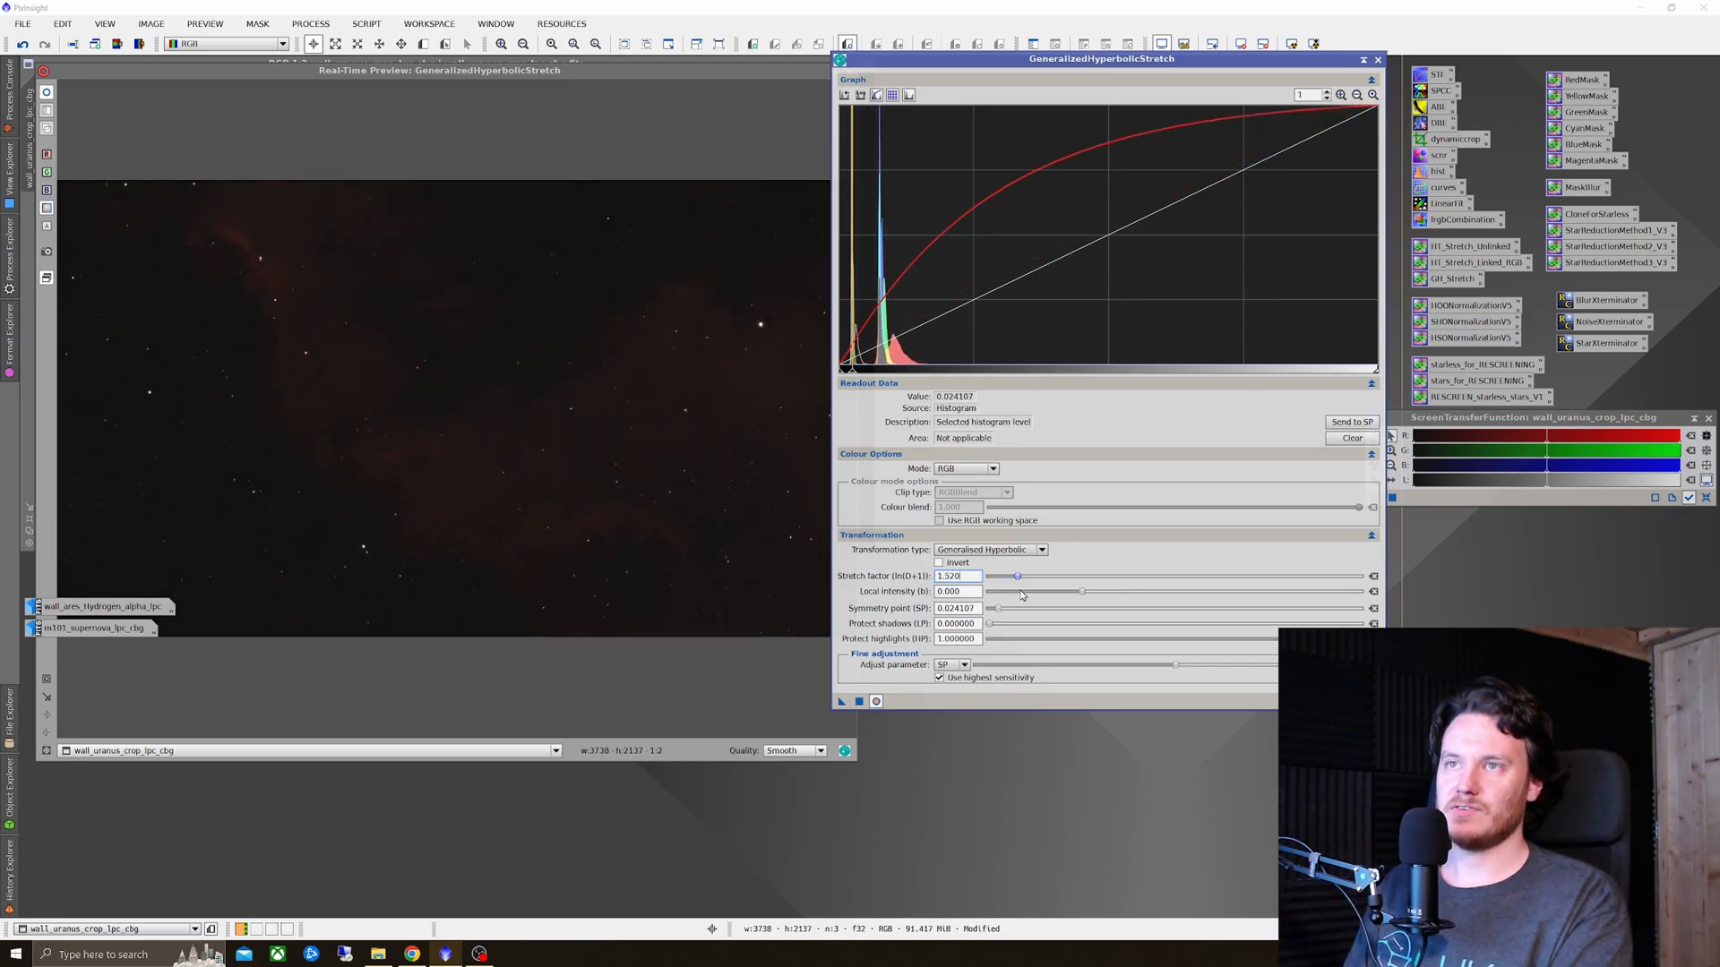
pyautogui.moveTo(1017, 575); pyautogui.dragTo(1025, 575)
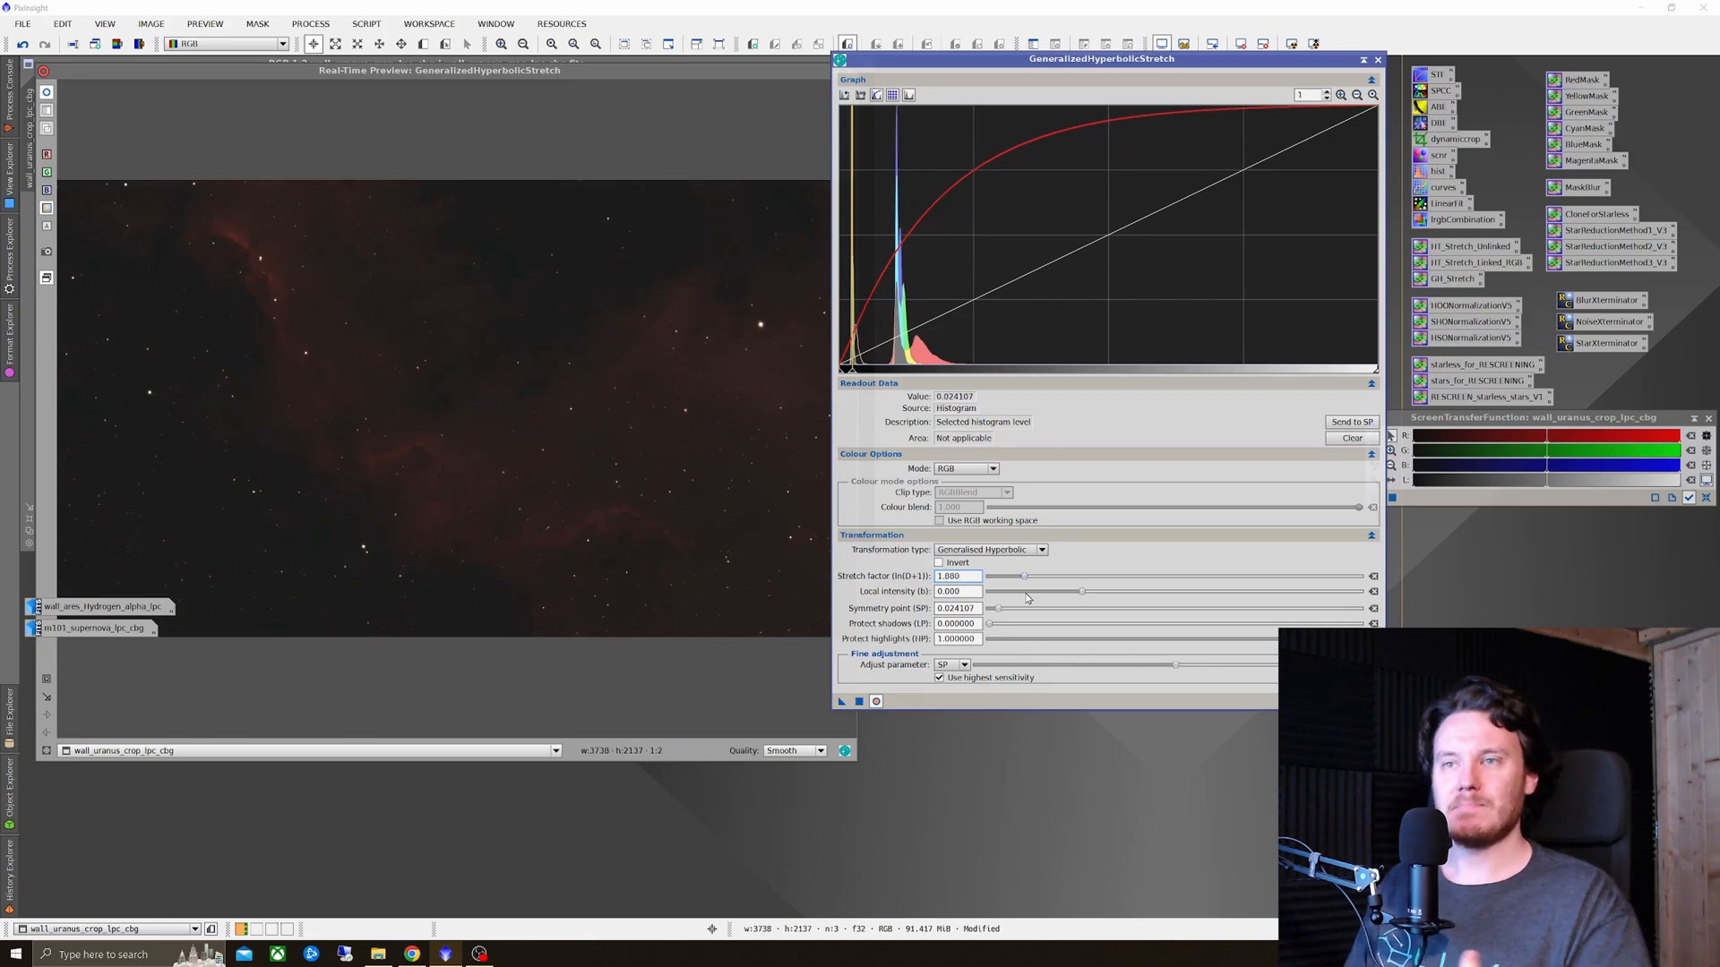
pyautogui.moveTo(1019, 576); pyautogui.dragTo(1032, 576)
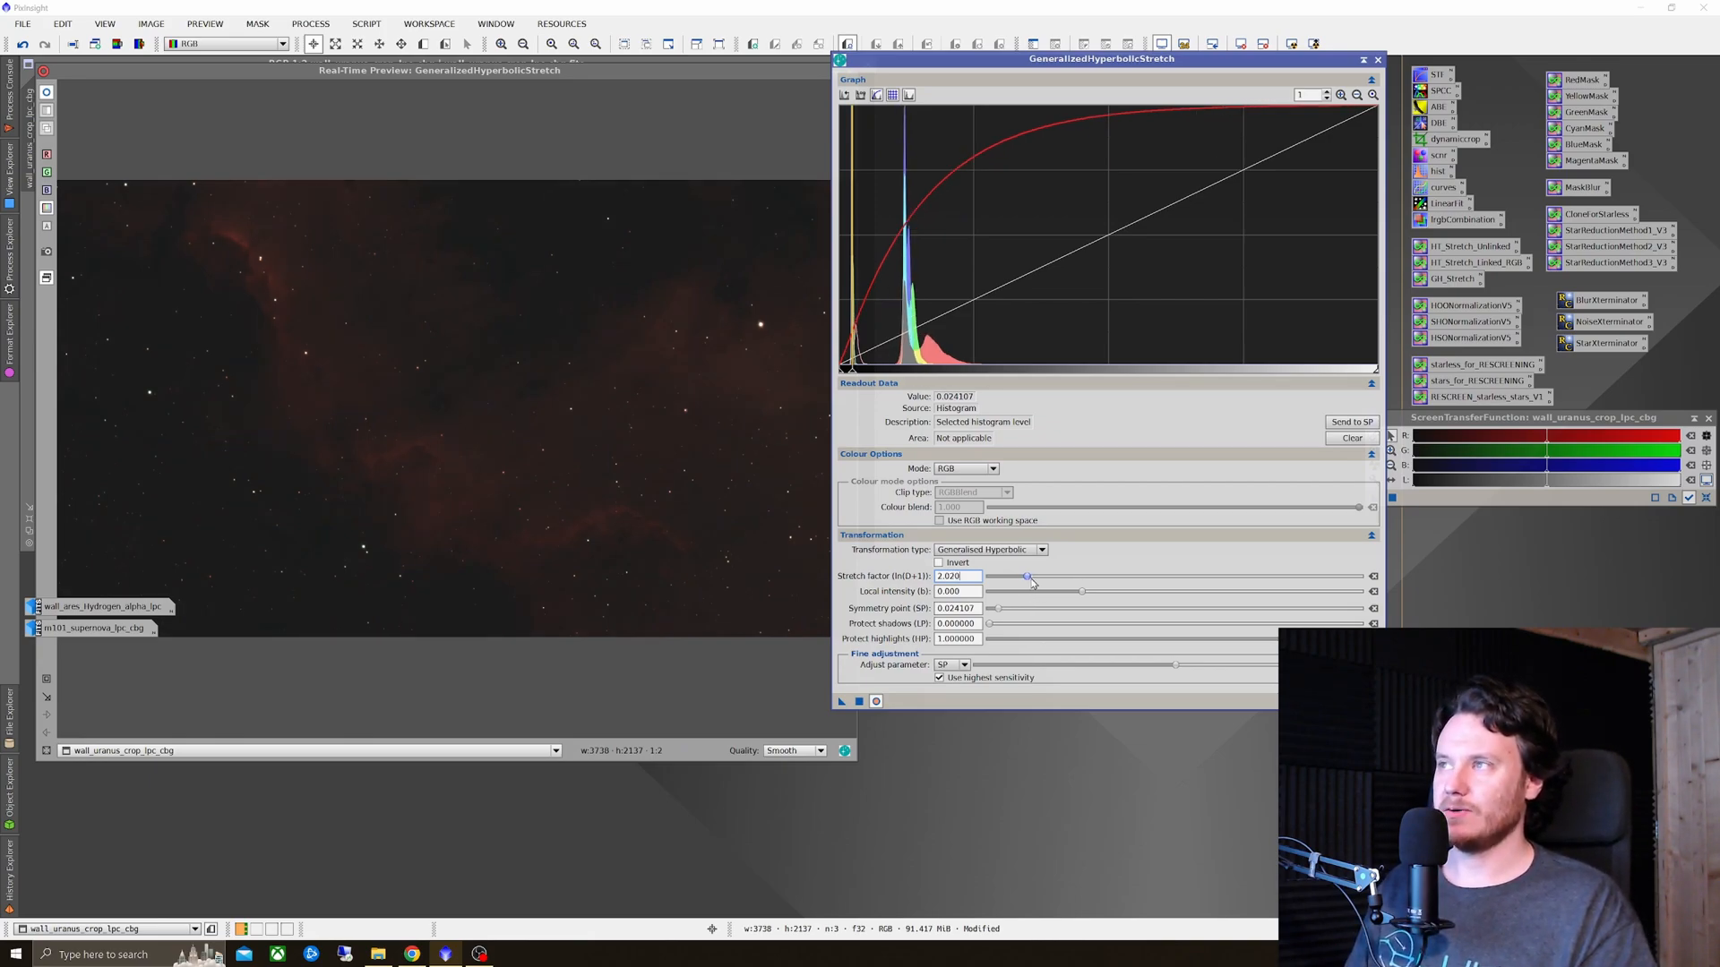
pyautogui.moveTo(1025, 575); pyautogui.dragTo(1079, 575)
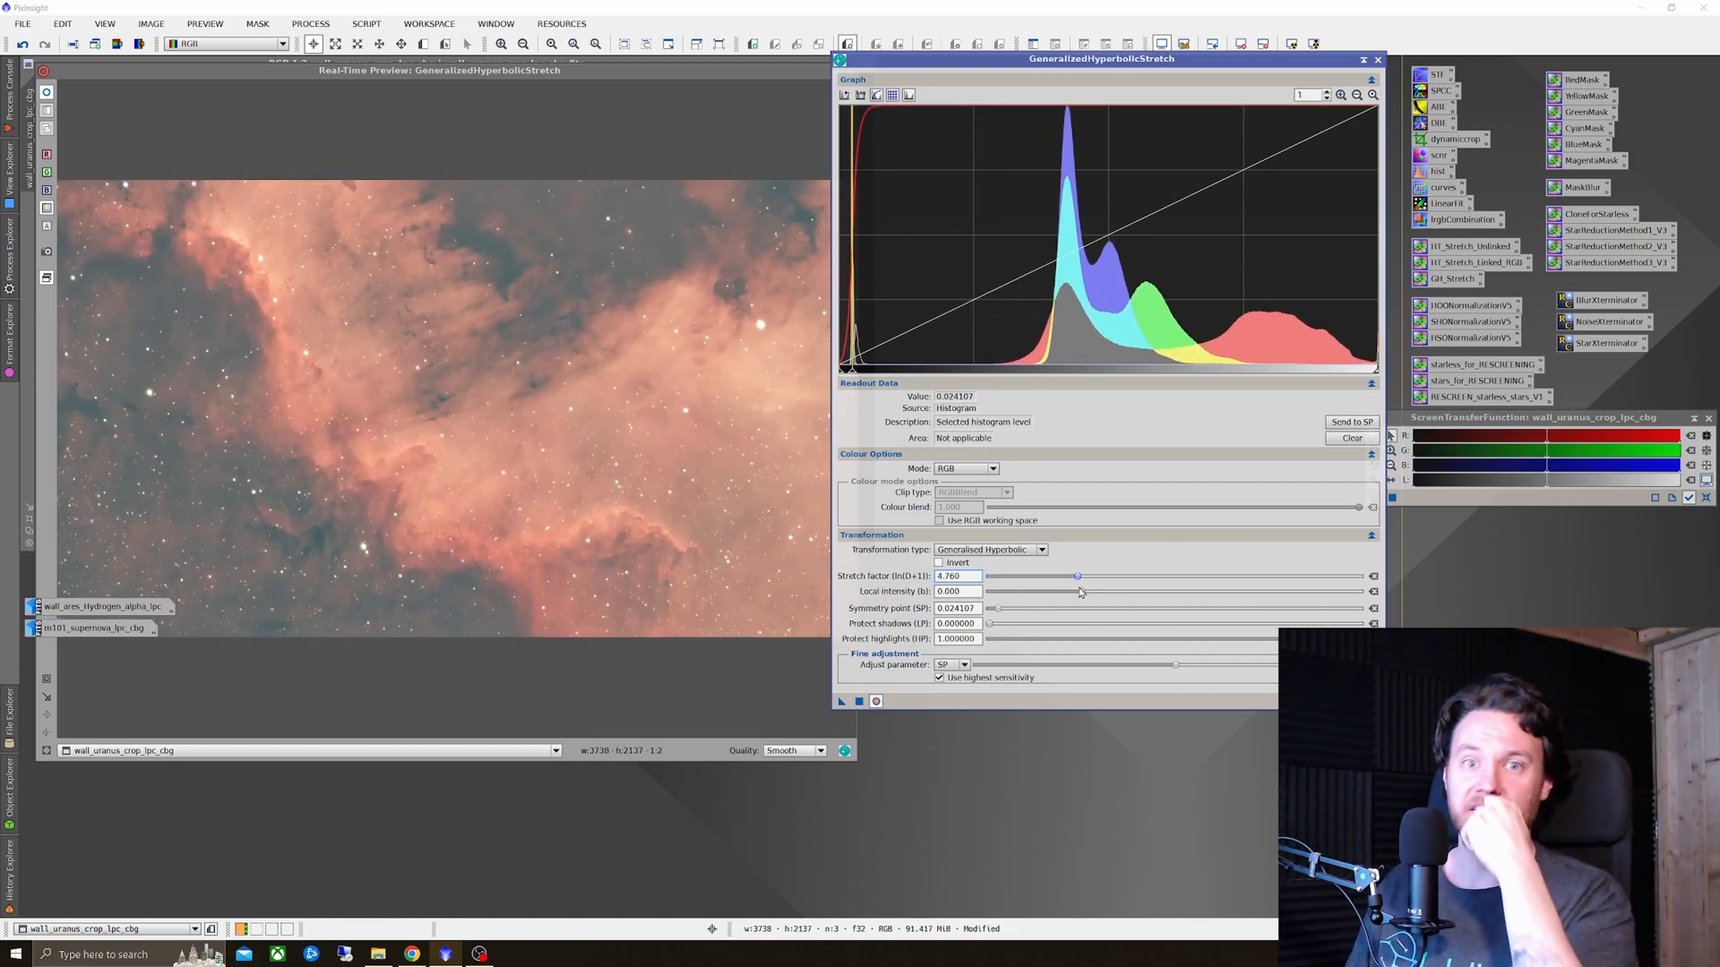
pyautogui.moveTo(1077, 575); pyautogui.dragTo(1032, 575)
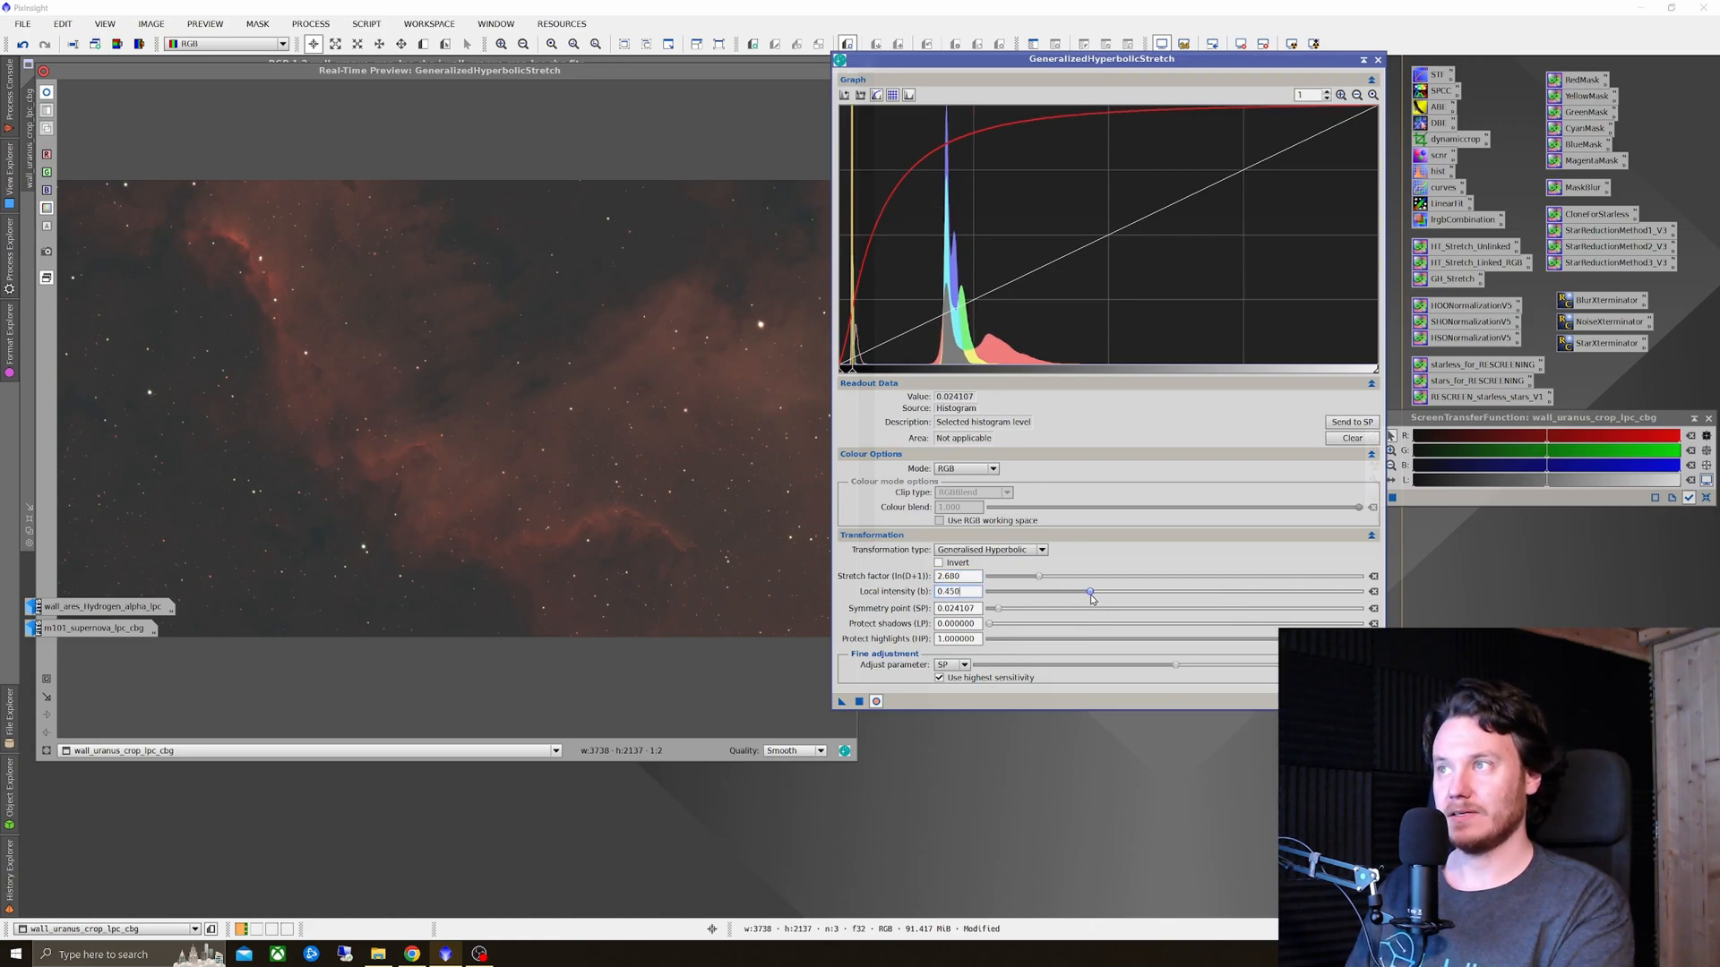
# Step: Sweep local intensity from maximum to negative and settle it at about 7.01
pyautogui.moveTo(1089, 592); pyautogui.dragTo(1360, 592)
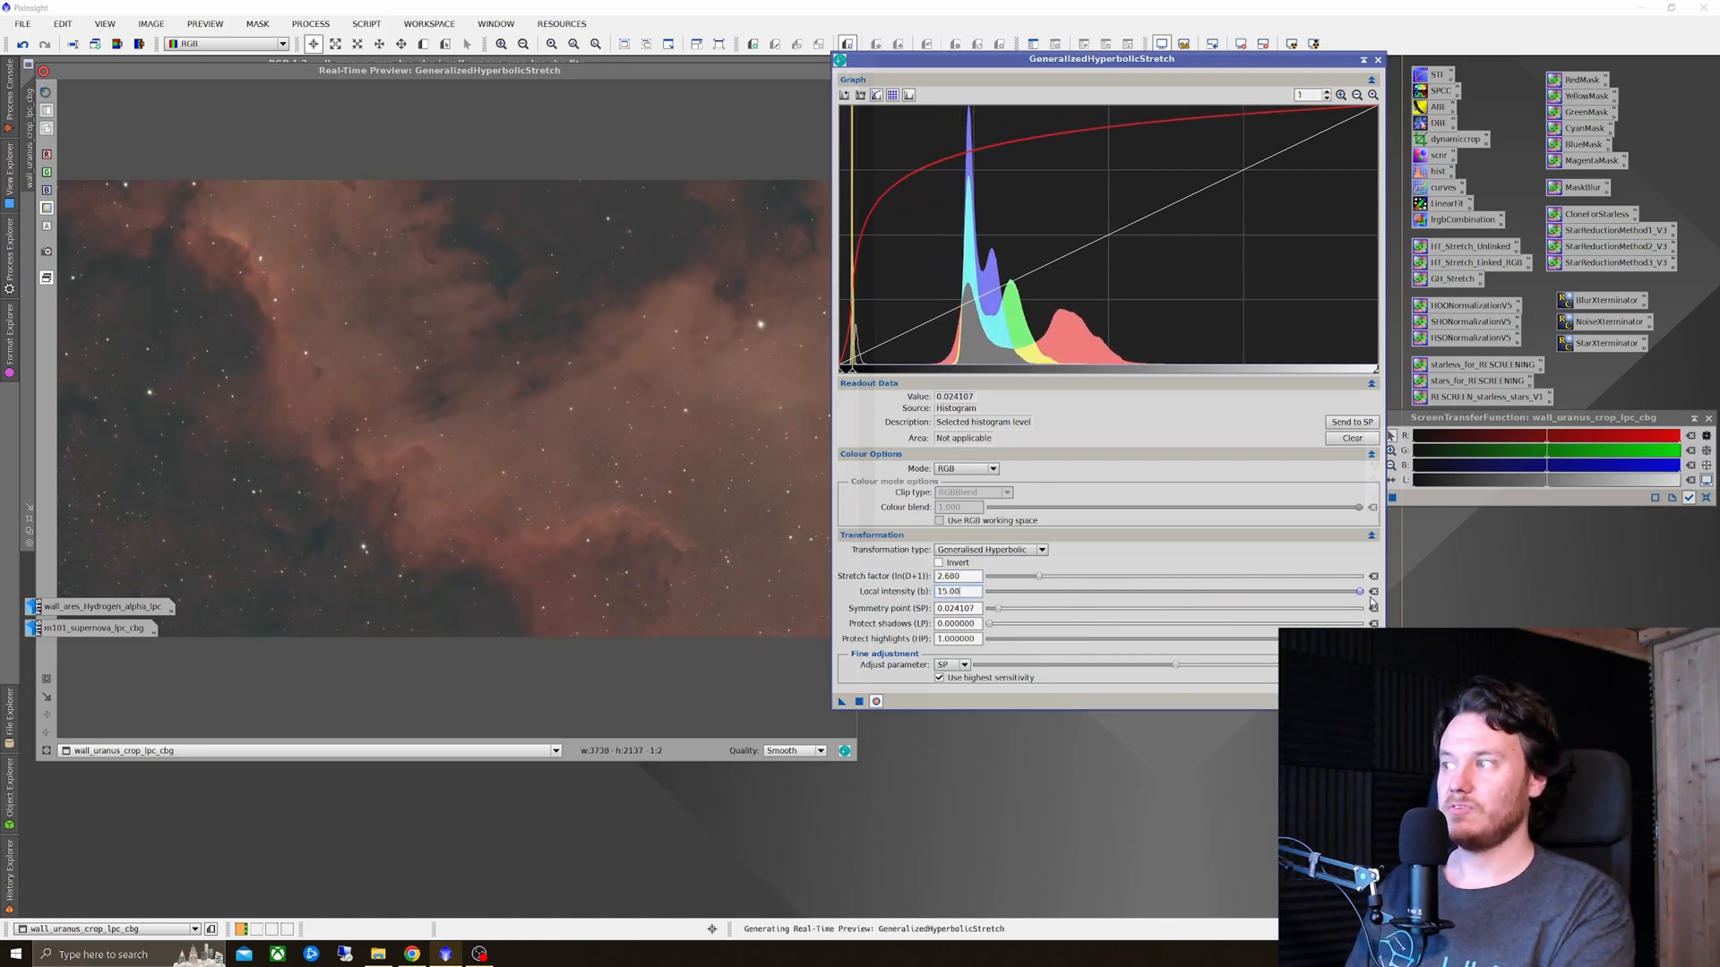
pyautogui.moveTo(1360, 592); pyautogui.dragTo(1349, 591)
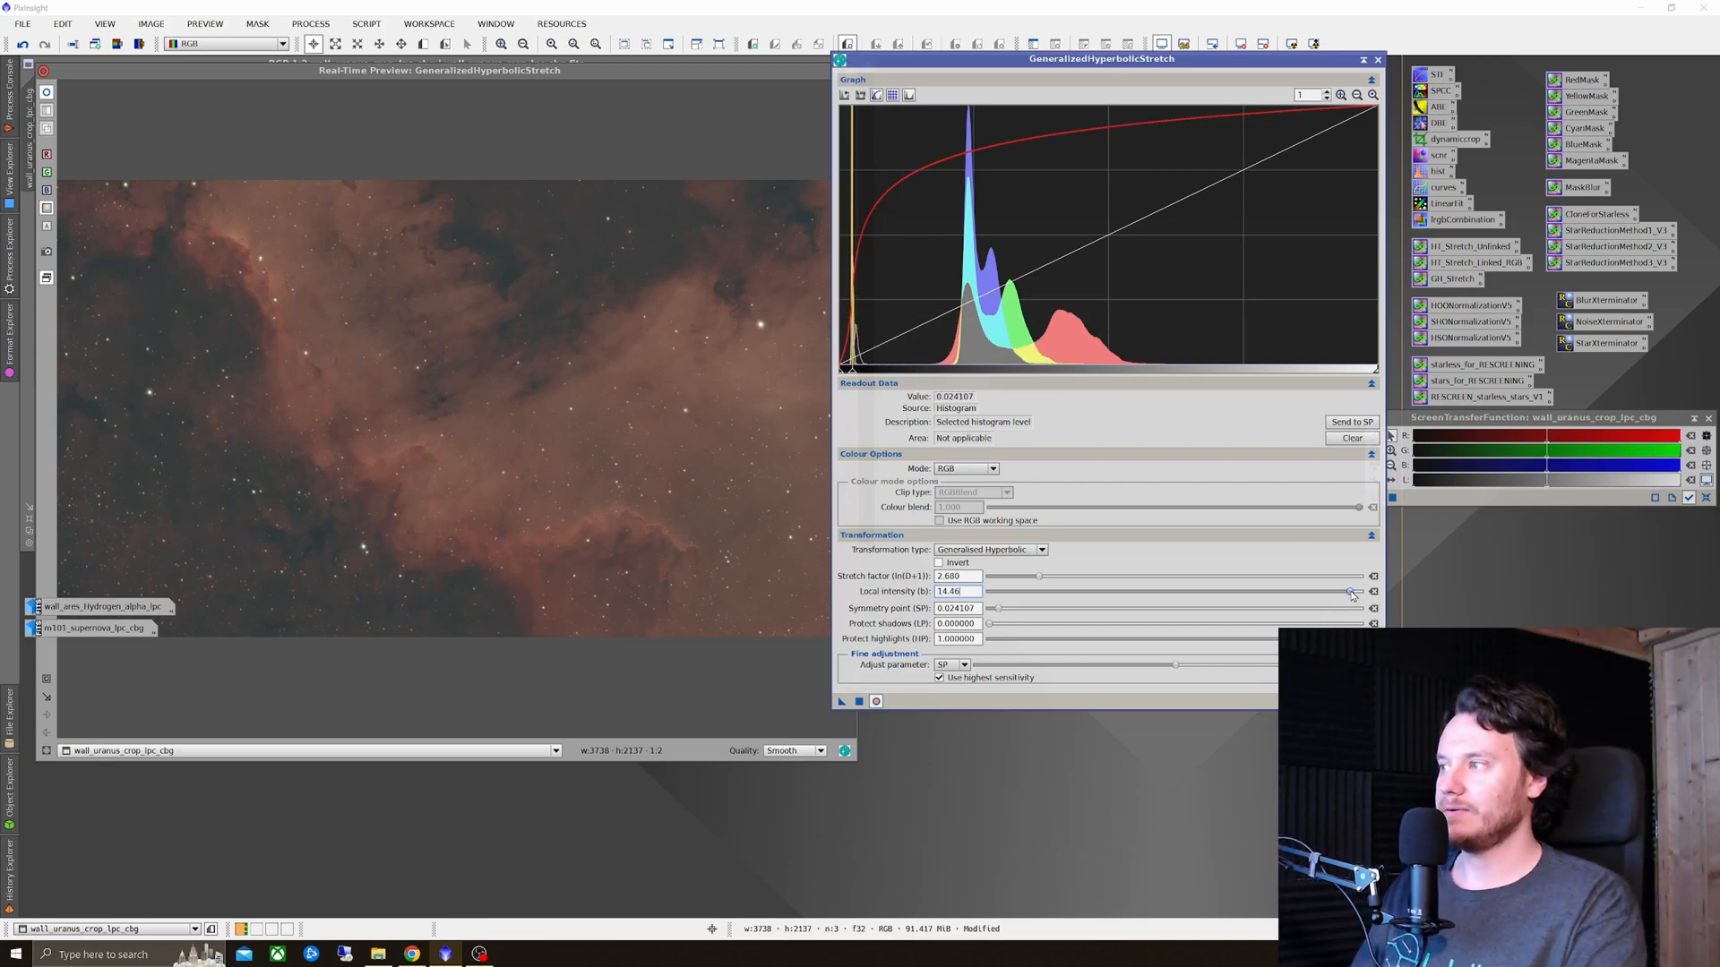
pyautogui.moveTo(1349, 591); pyautogui.dragTo(1330, 591)
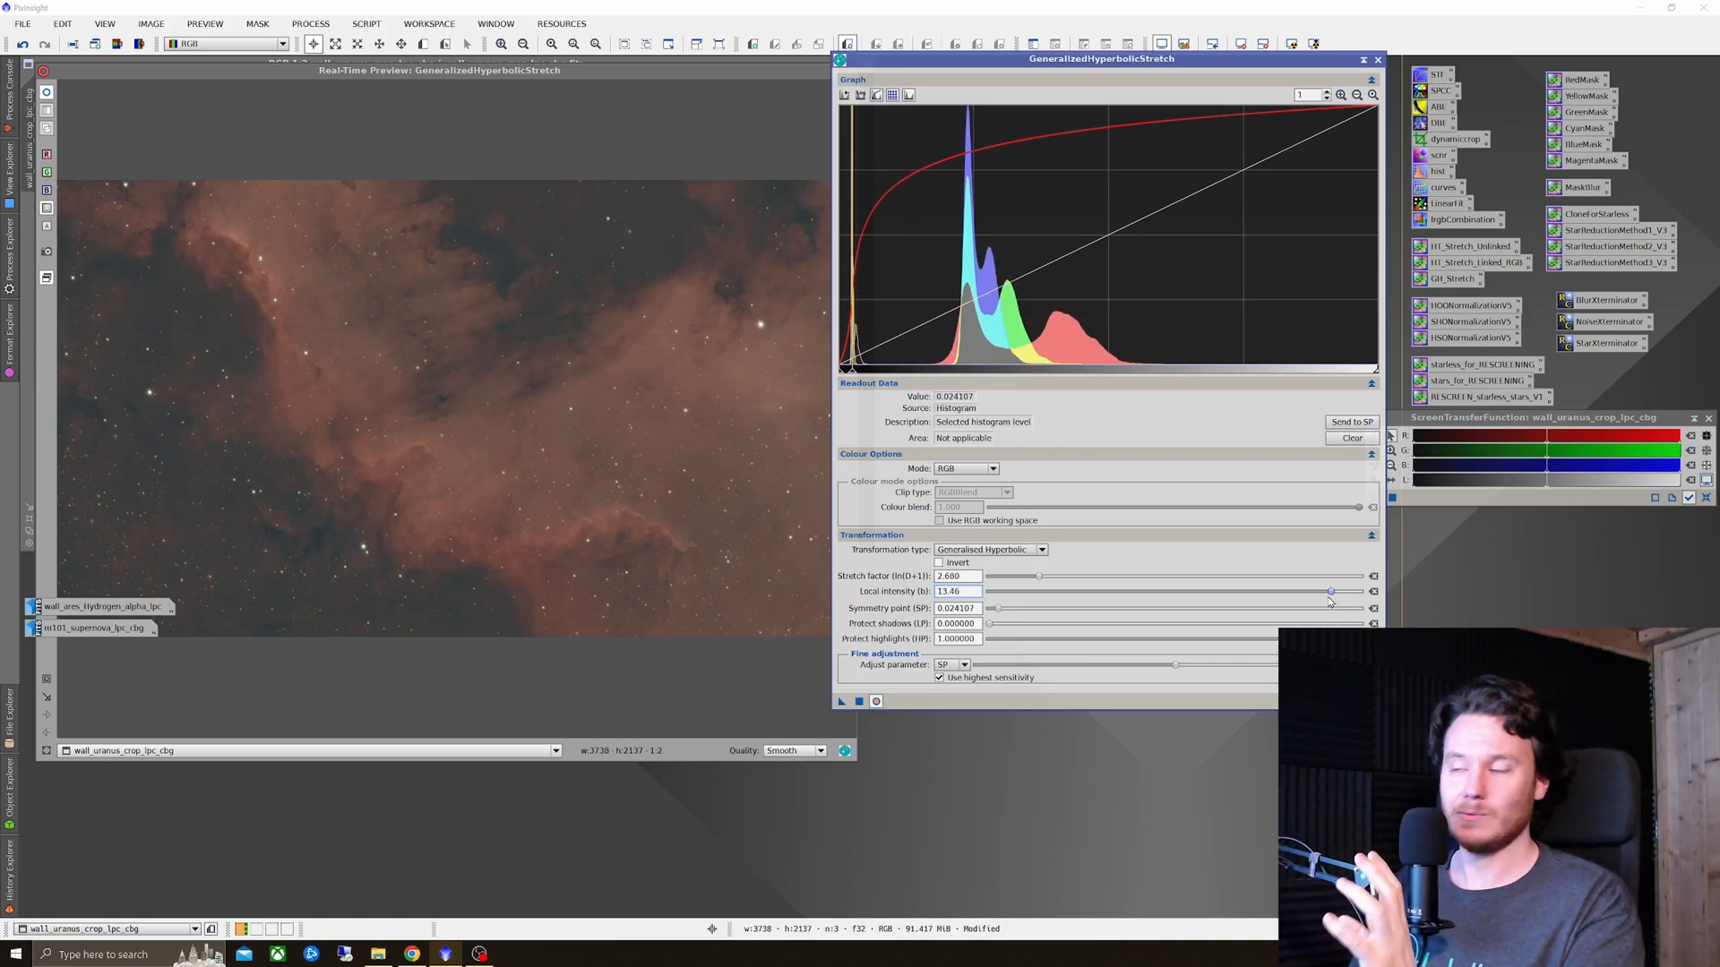
pyautogui.moveTo(1331, 591); pyautogui.dragTo(1218, 591)
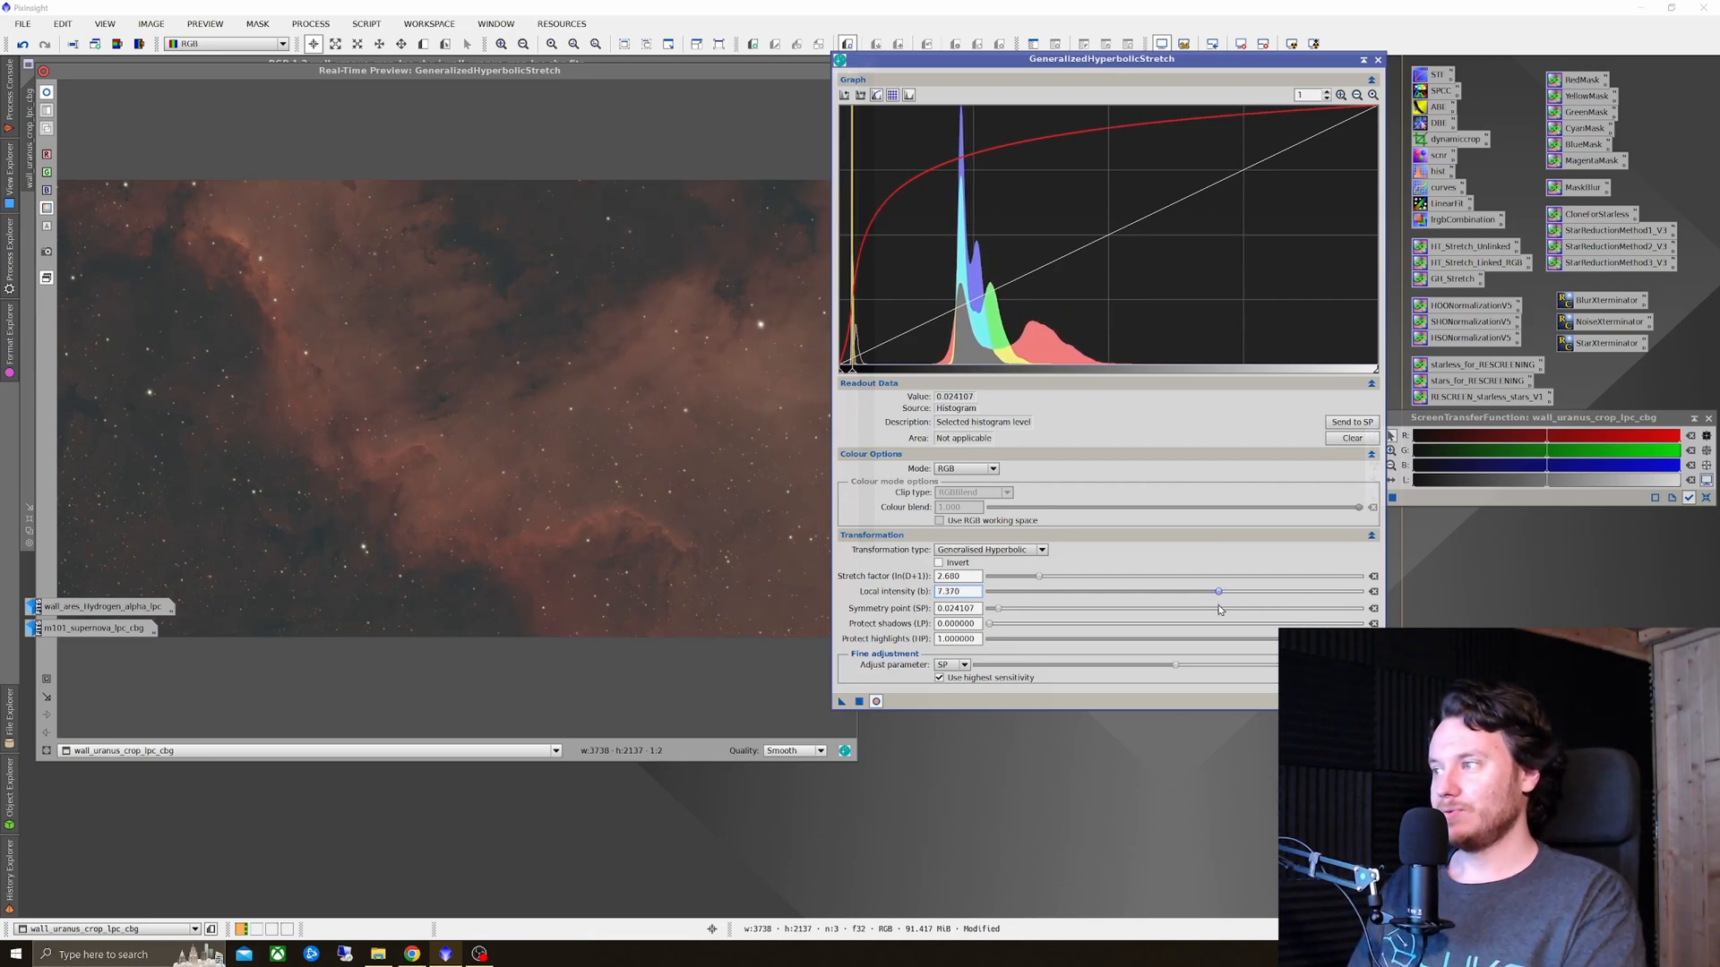
pyautogui.moveTo(1218, 591); pyautogui.dragTo(1255, 591)
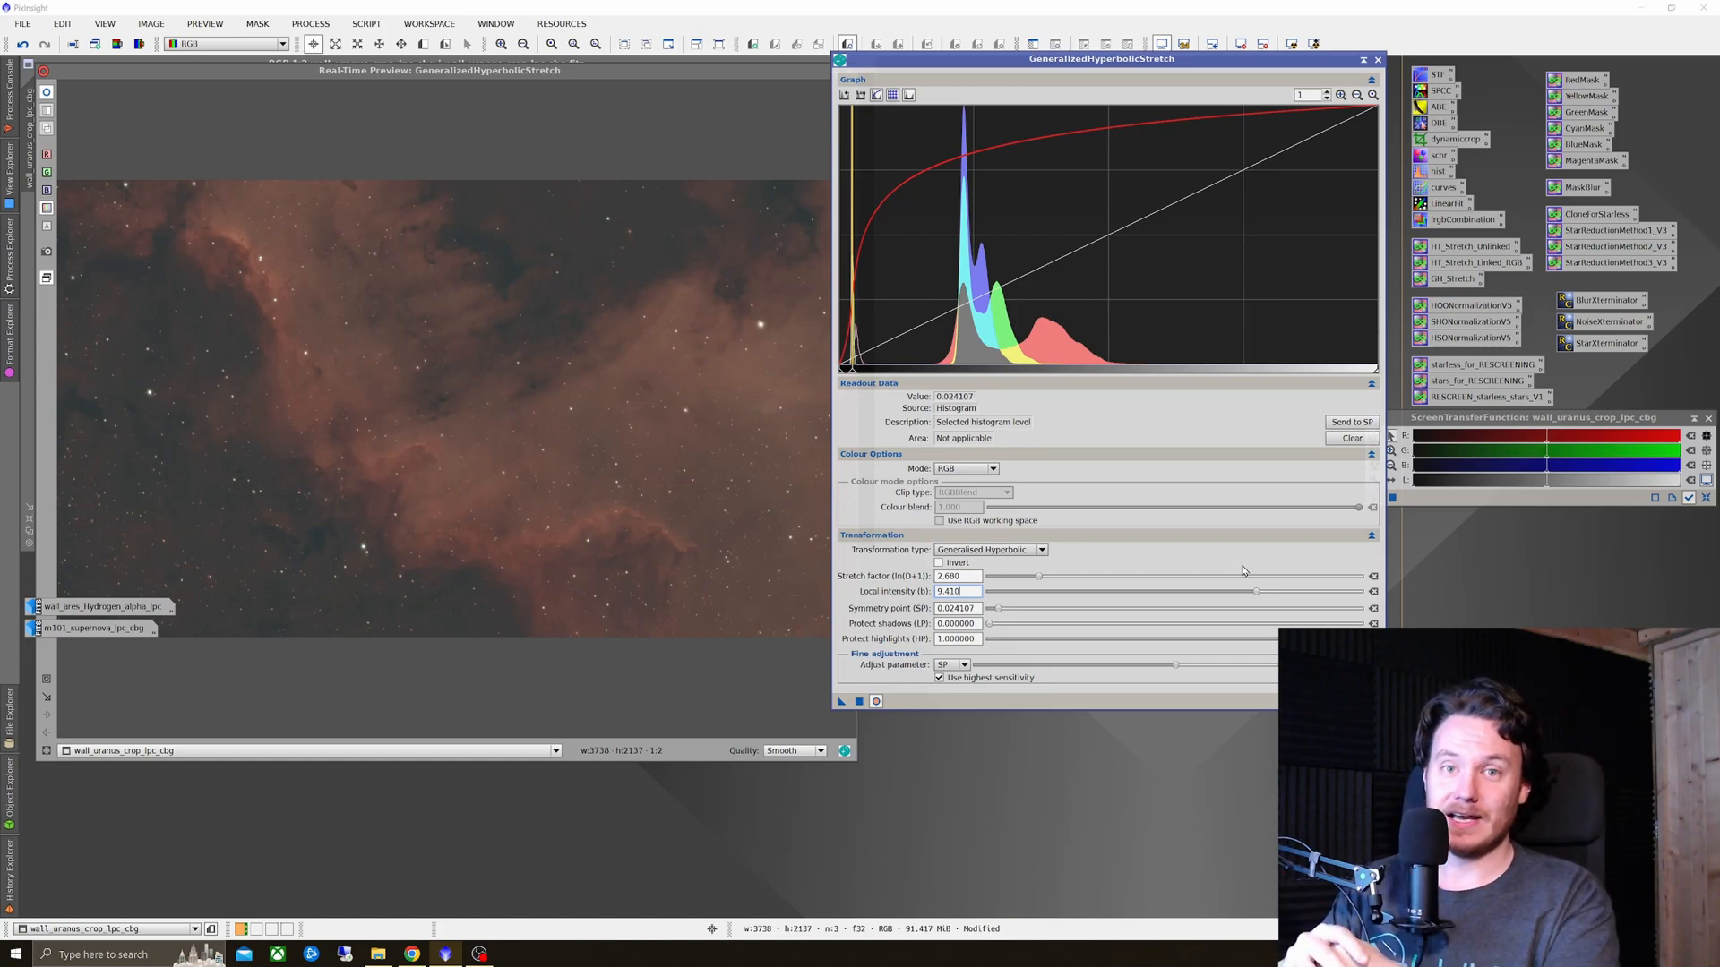
pyautogui.moveTo(1214, 588)
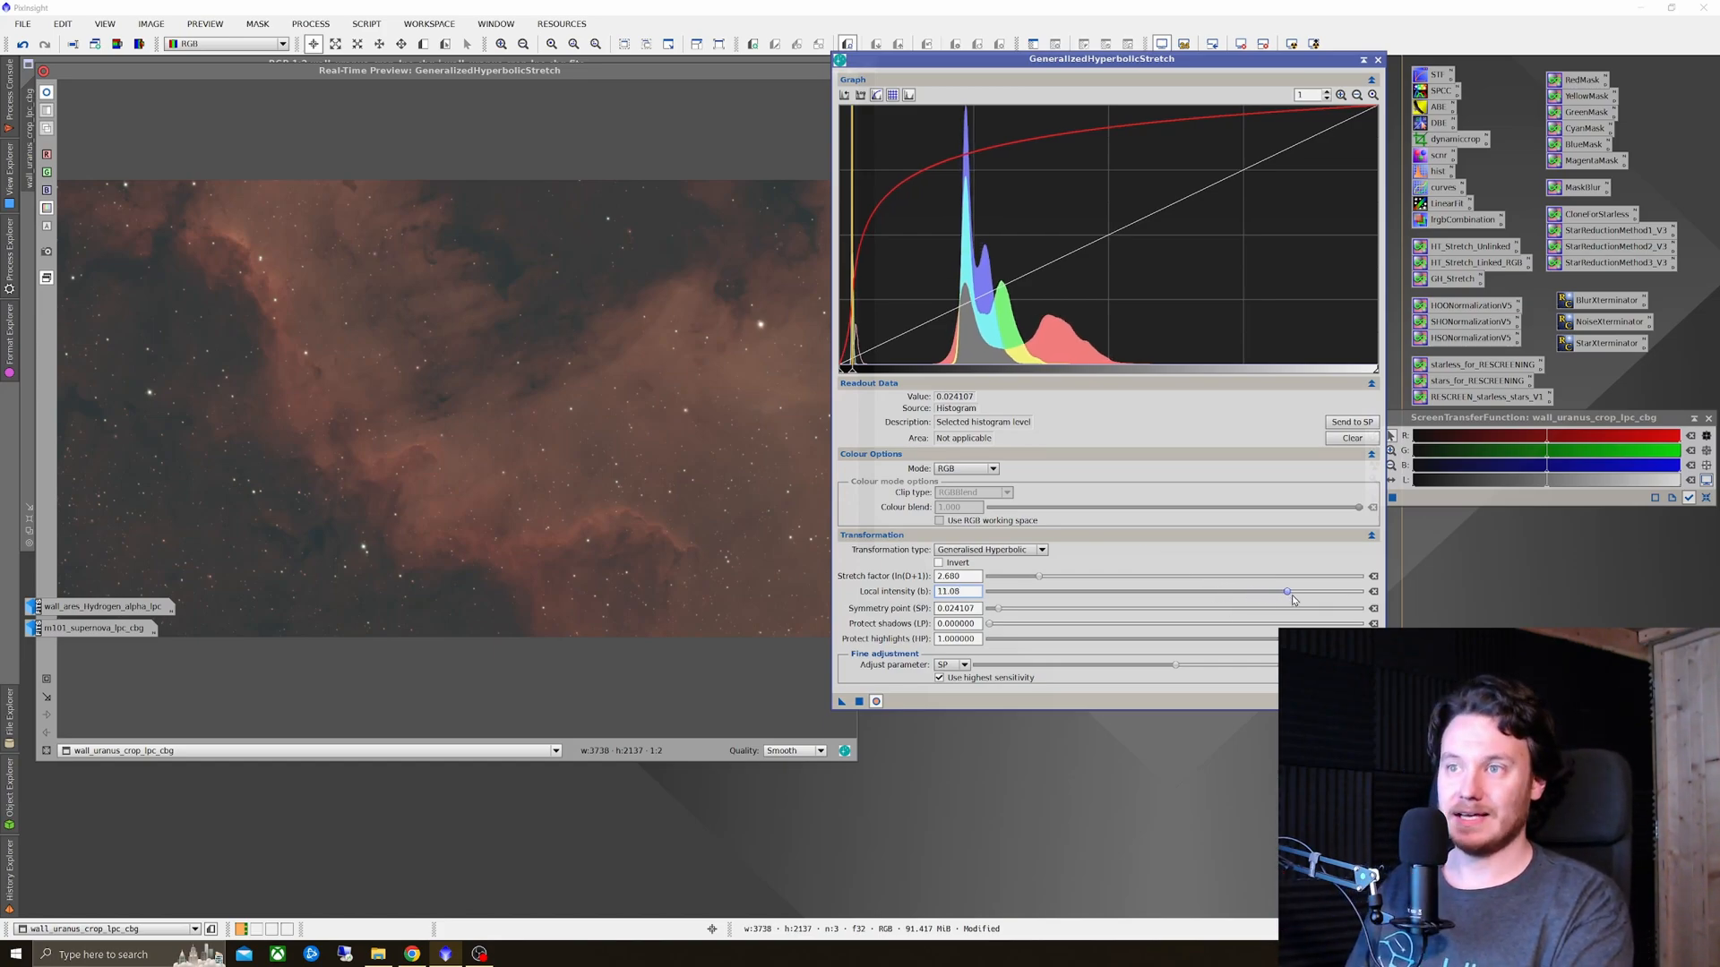
pyautogui.moveTo(1286, 591); pyautogui.dragTo(1106, 591)
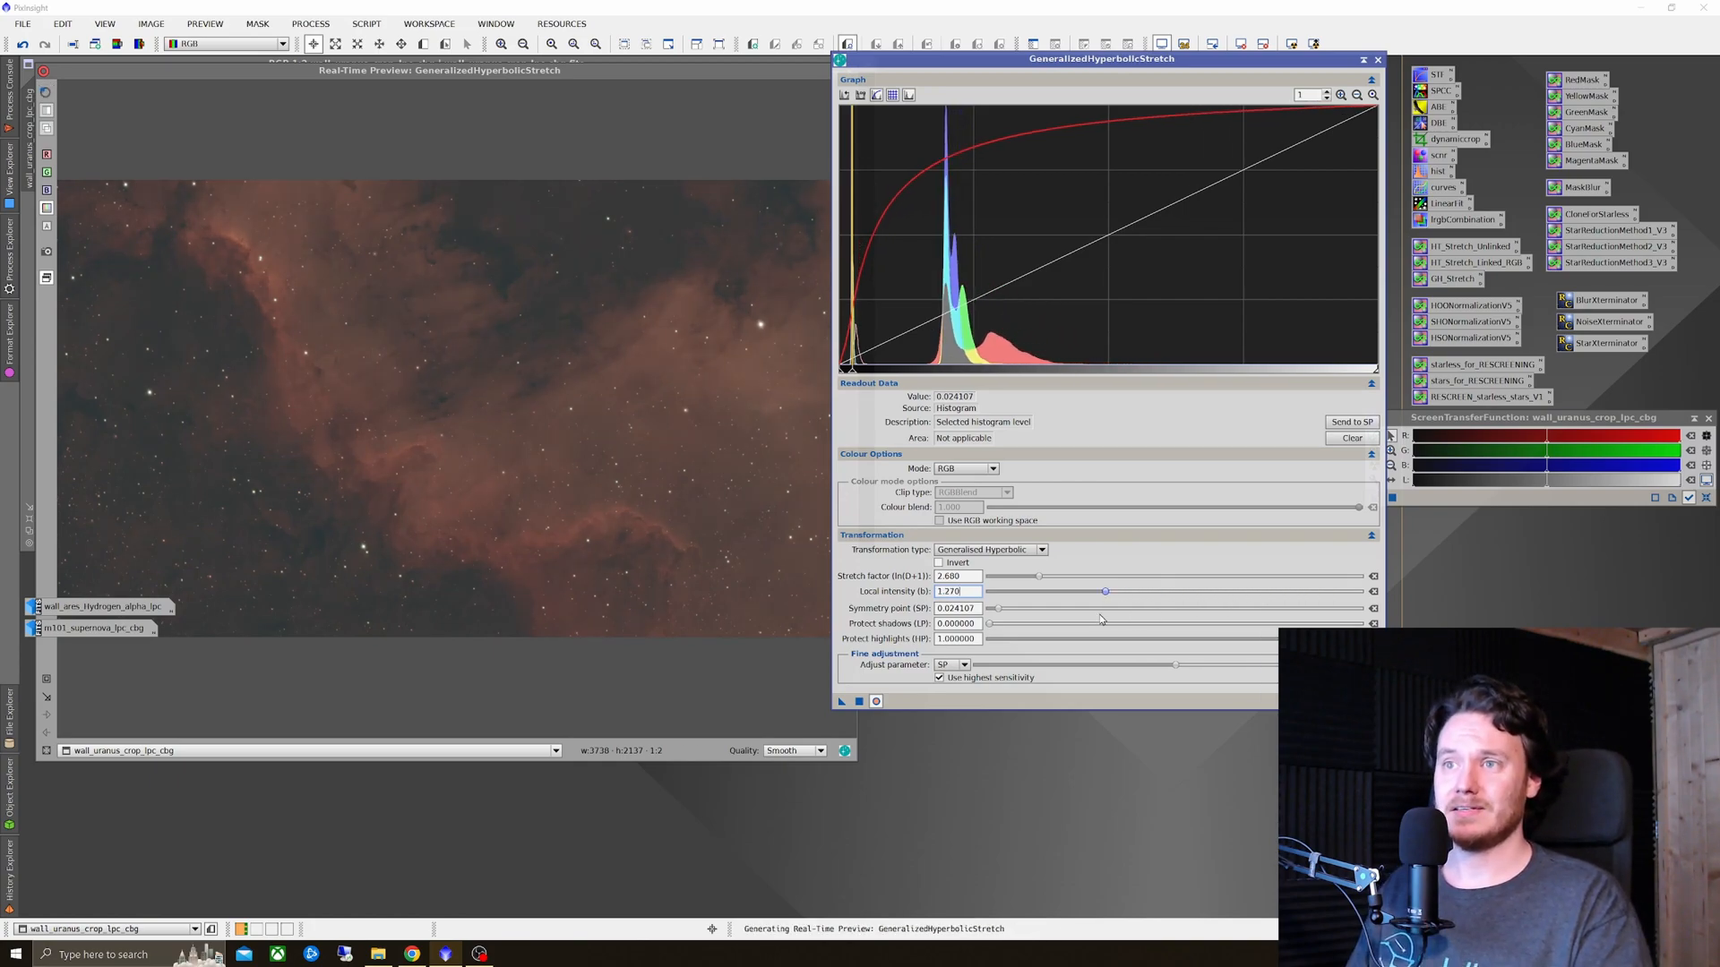
pyautogui.moveTo(1105, 591); pyautogui.dragTo(1184, 591)
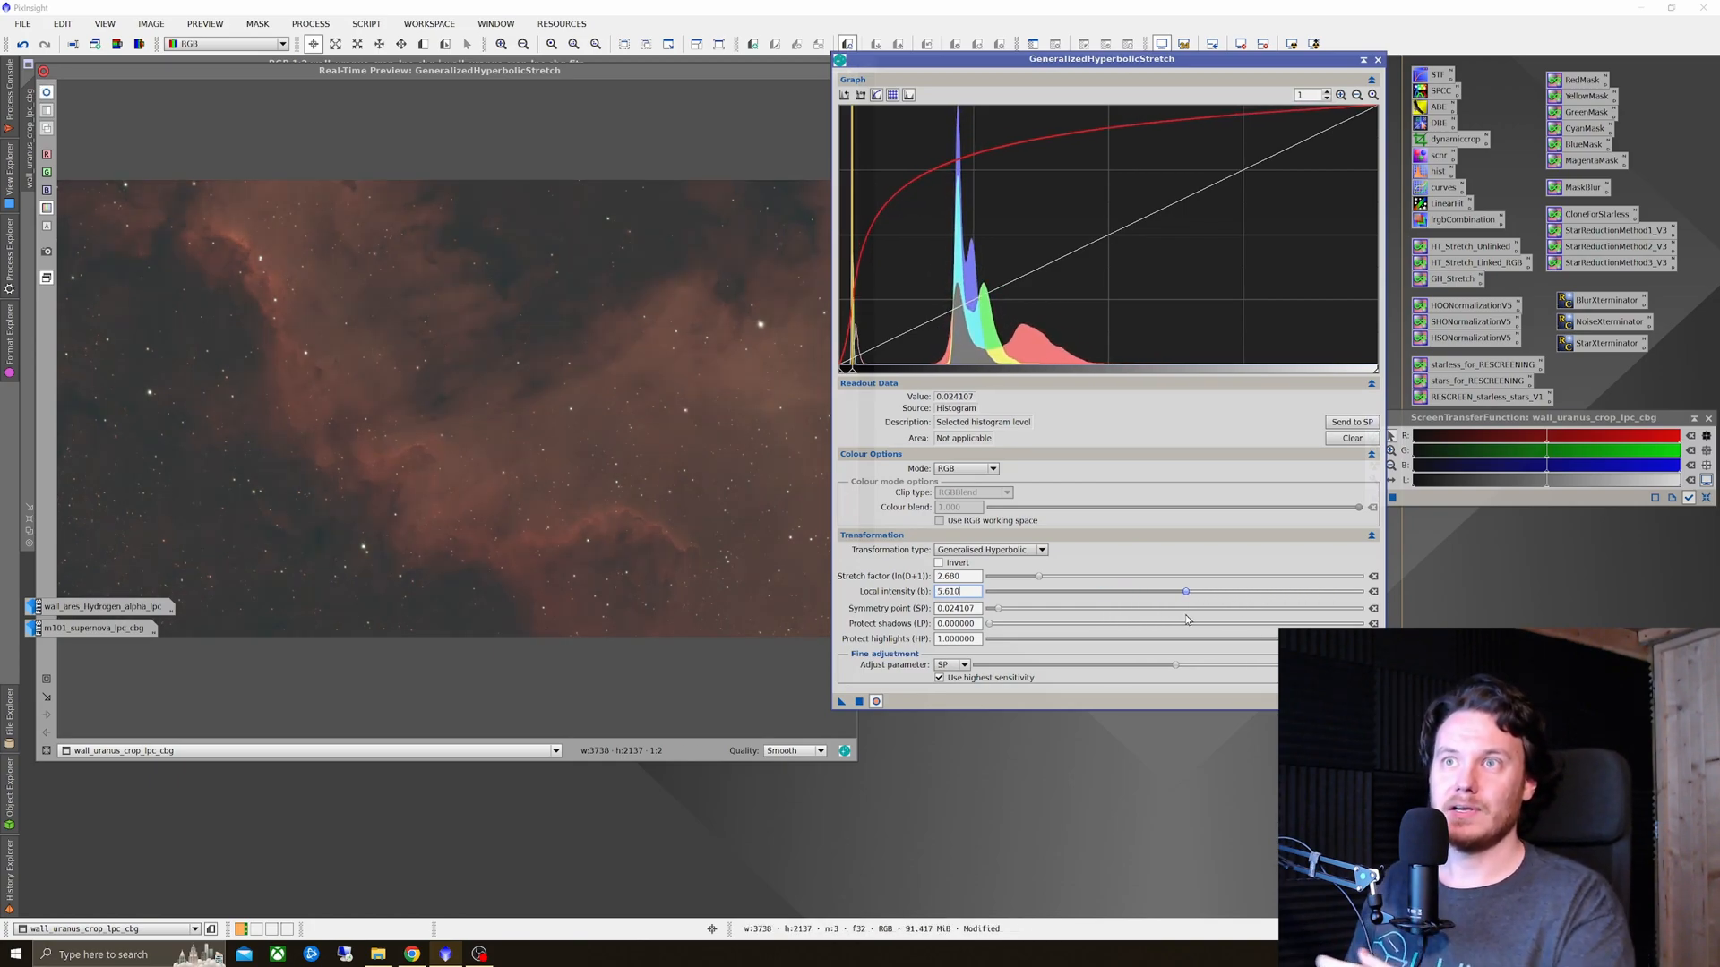
pyautogui.moveTo(1184, 590); pyautogui.dragTo(1344, 590)
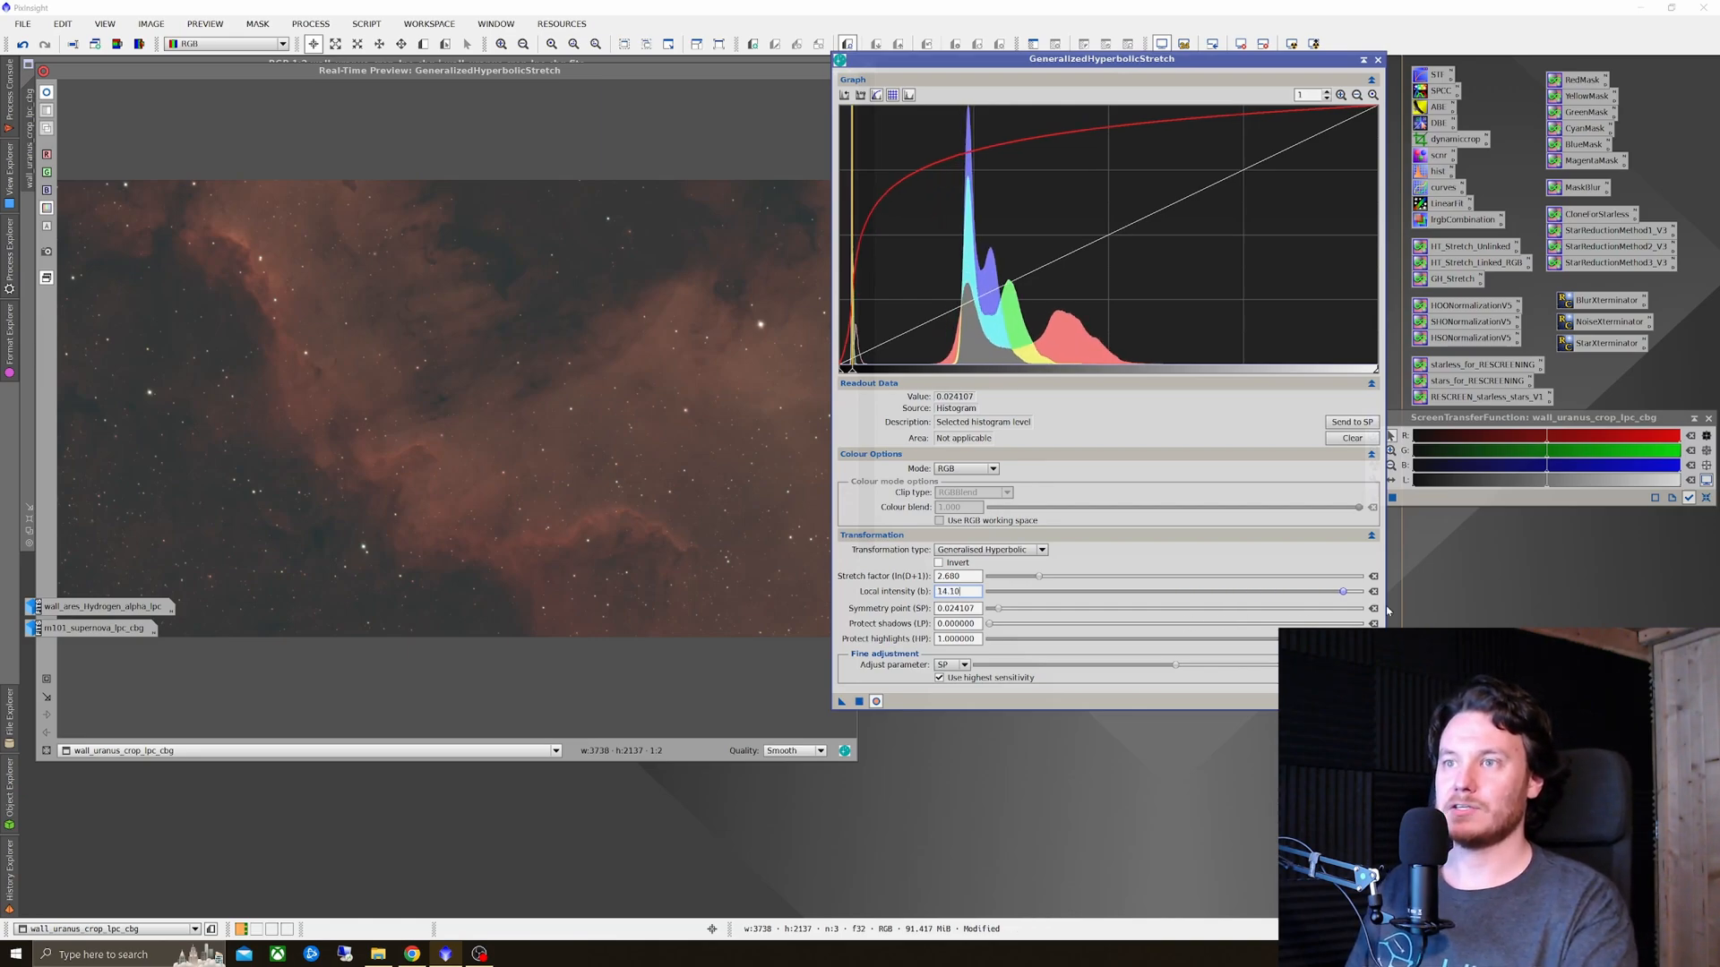
pyautogui.moveTo(1343, 591); pyautogui.dragTo(1007, 591)
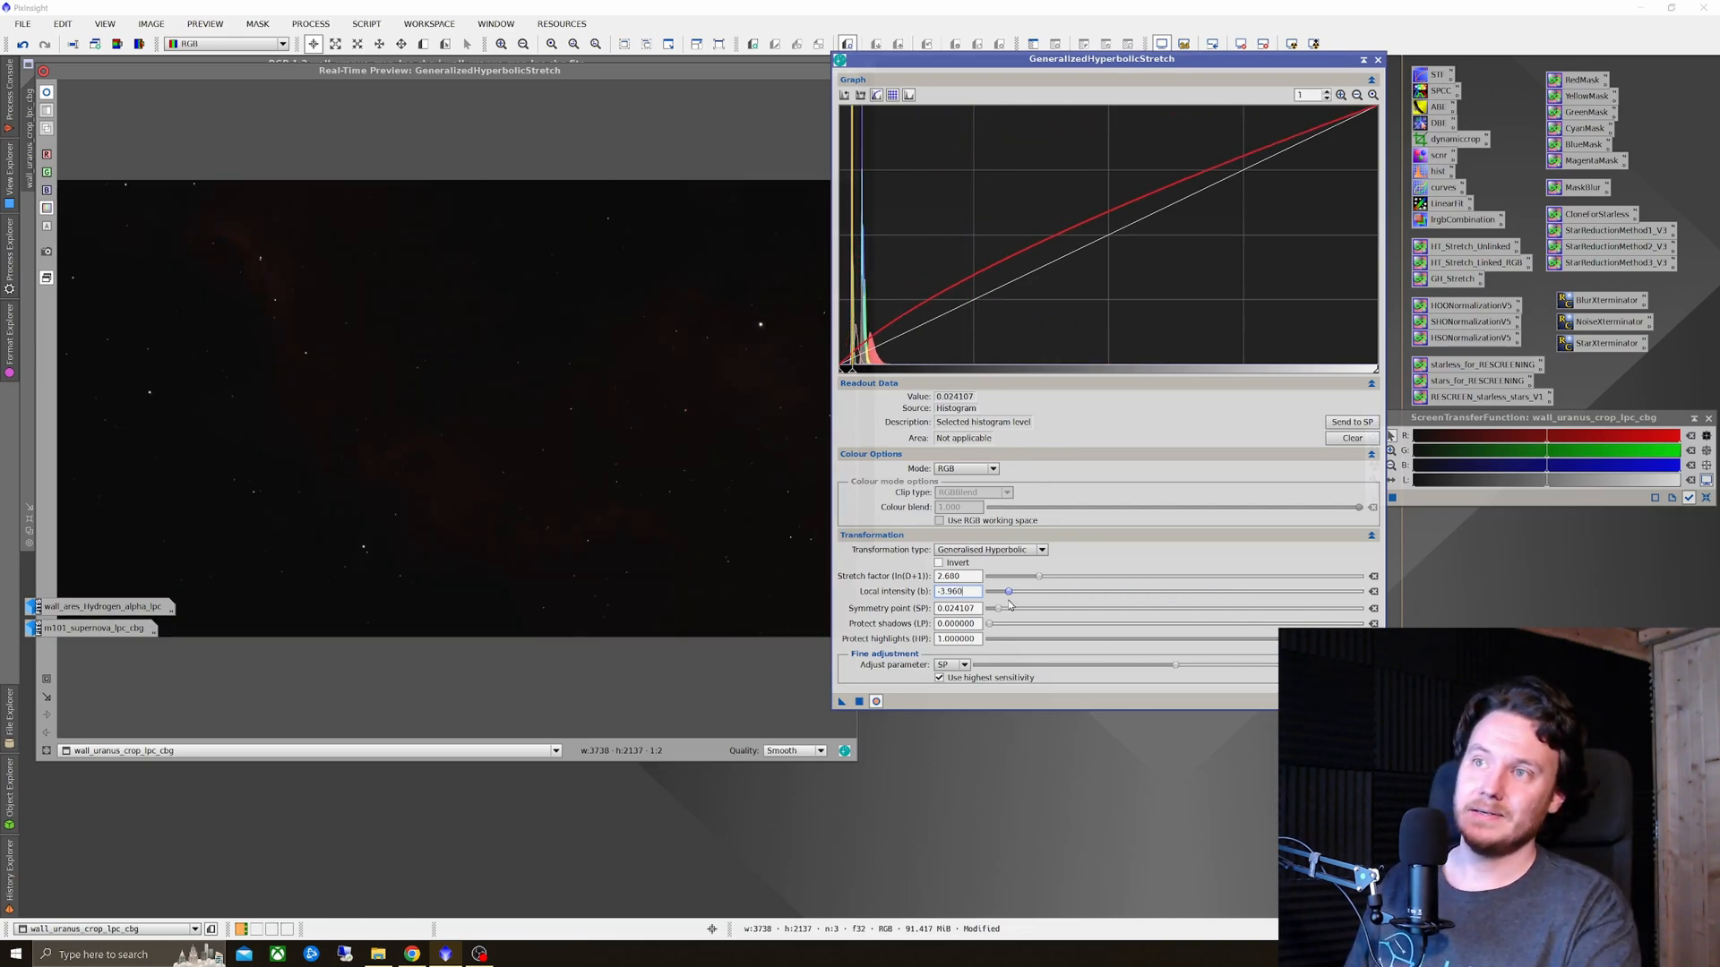
pyautogui.moveTo(1007, 591); pyautogui.dragTo(1093, 591)
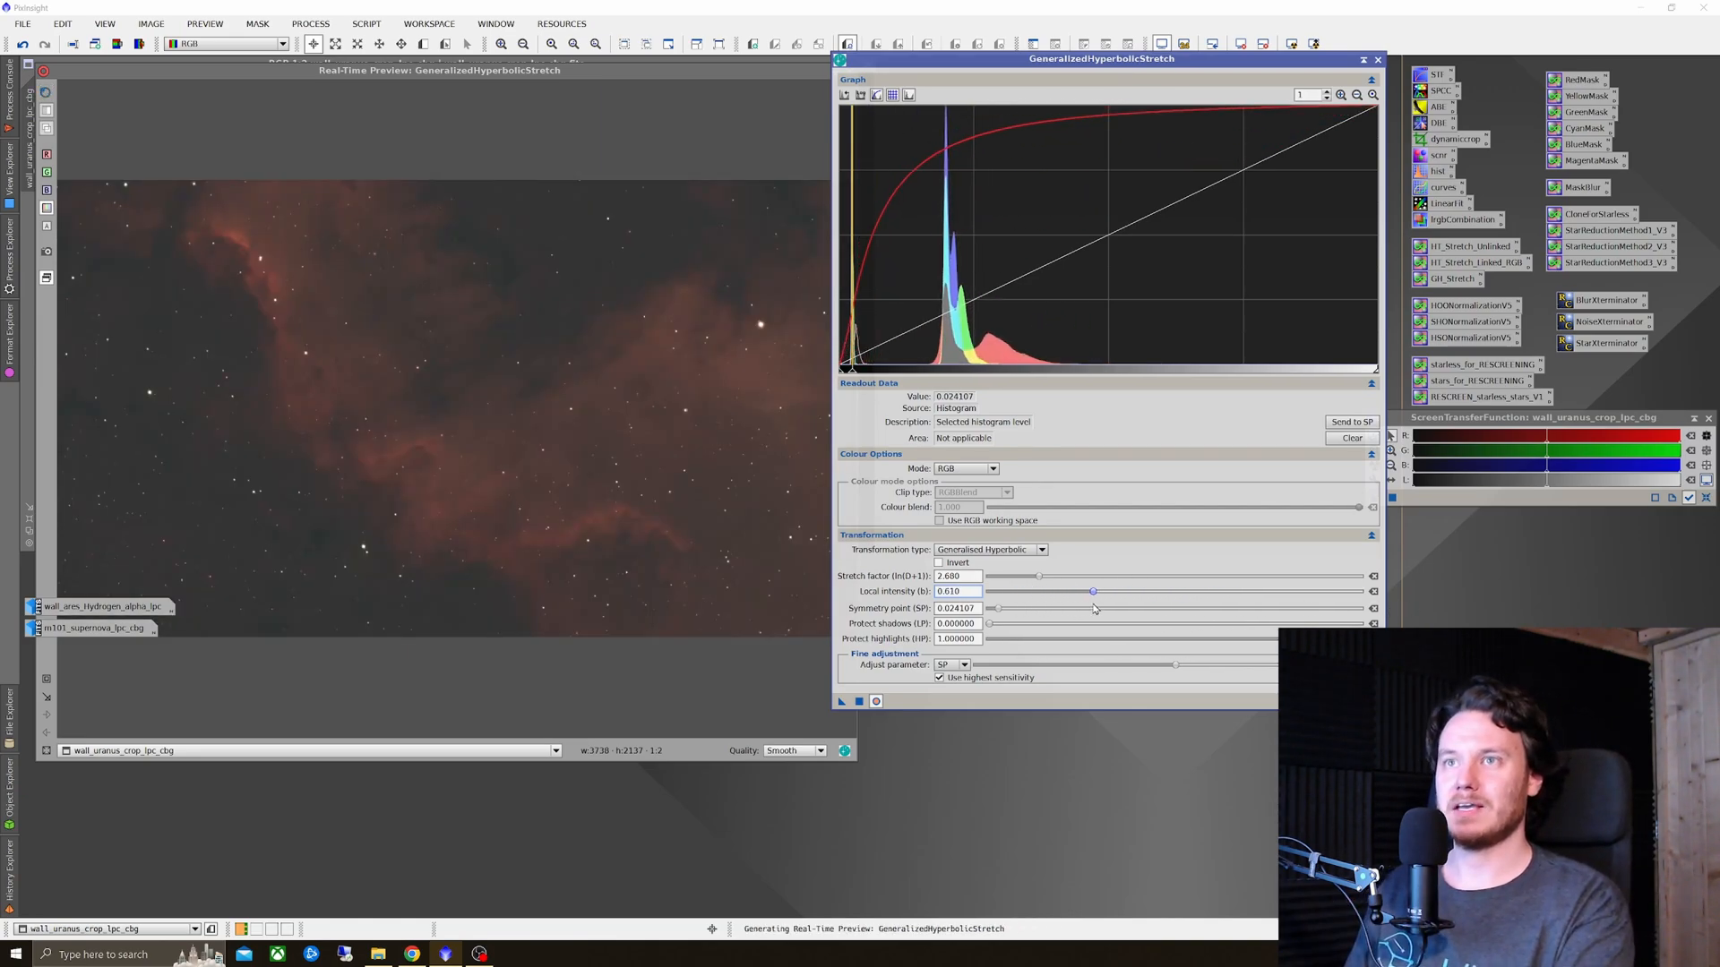
pyautogui.moveTo(1093, 591); pyautogui.dragTo(1213, 591)
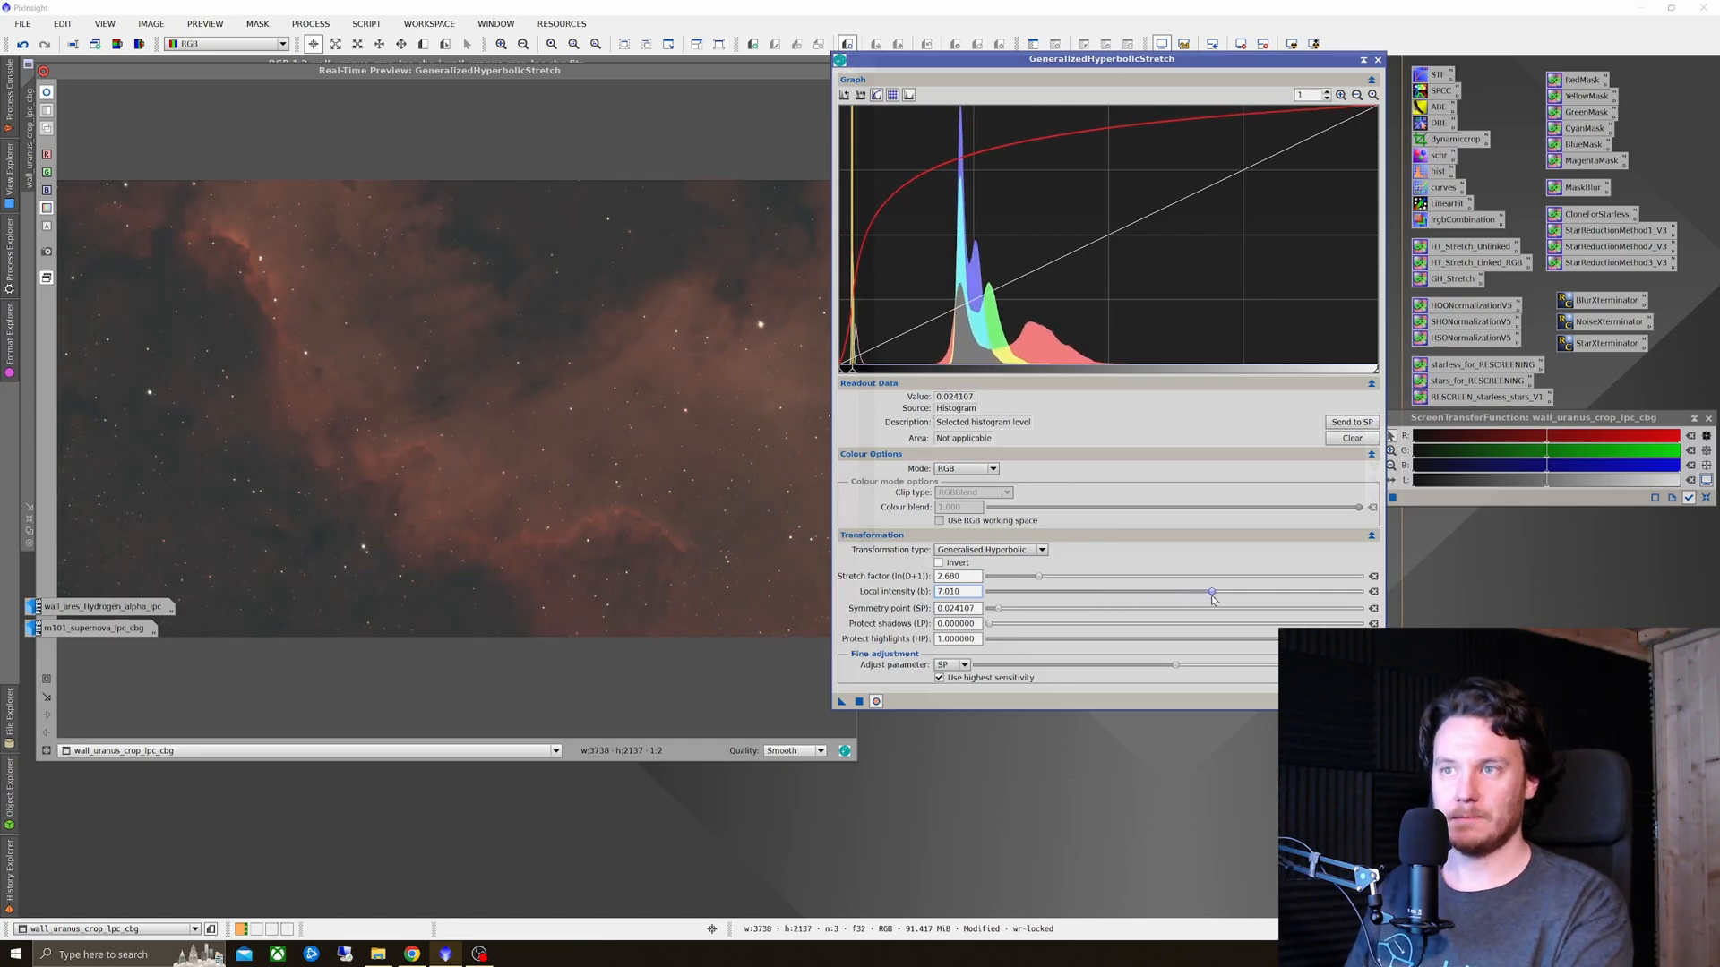
pyautogui.moveTo(1213, 593); pyautogui.dragTo(1199, 593)
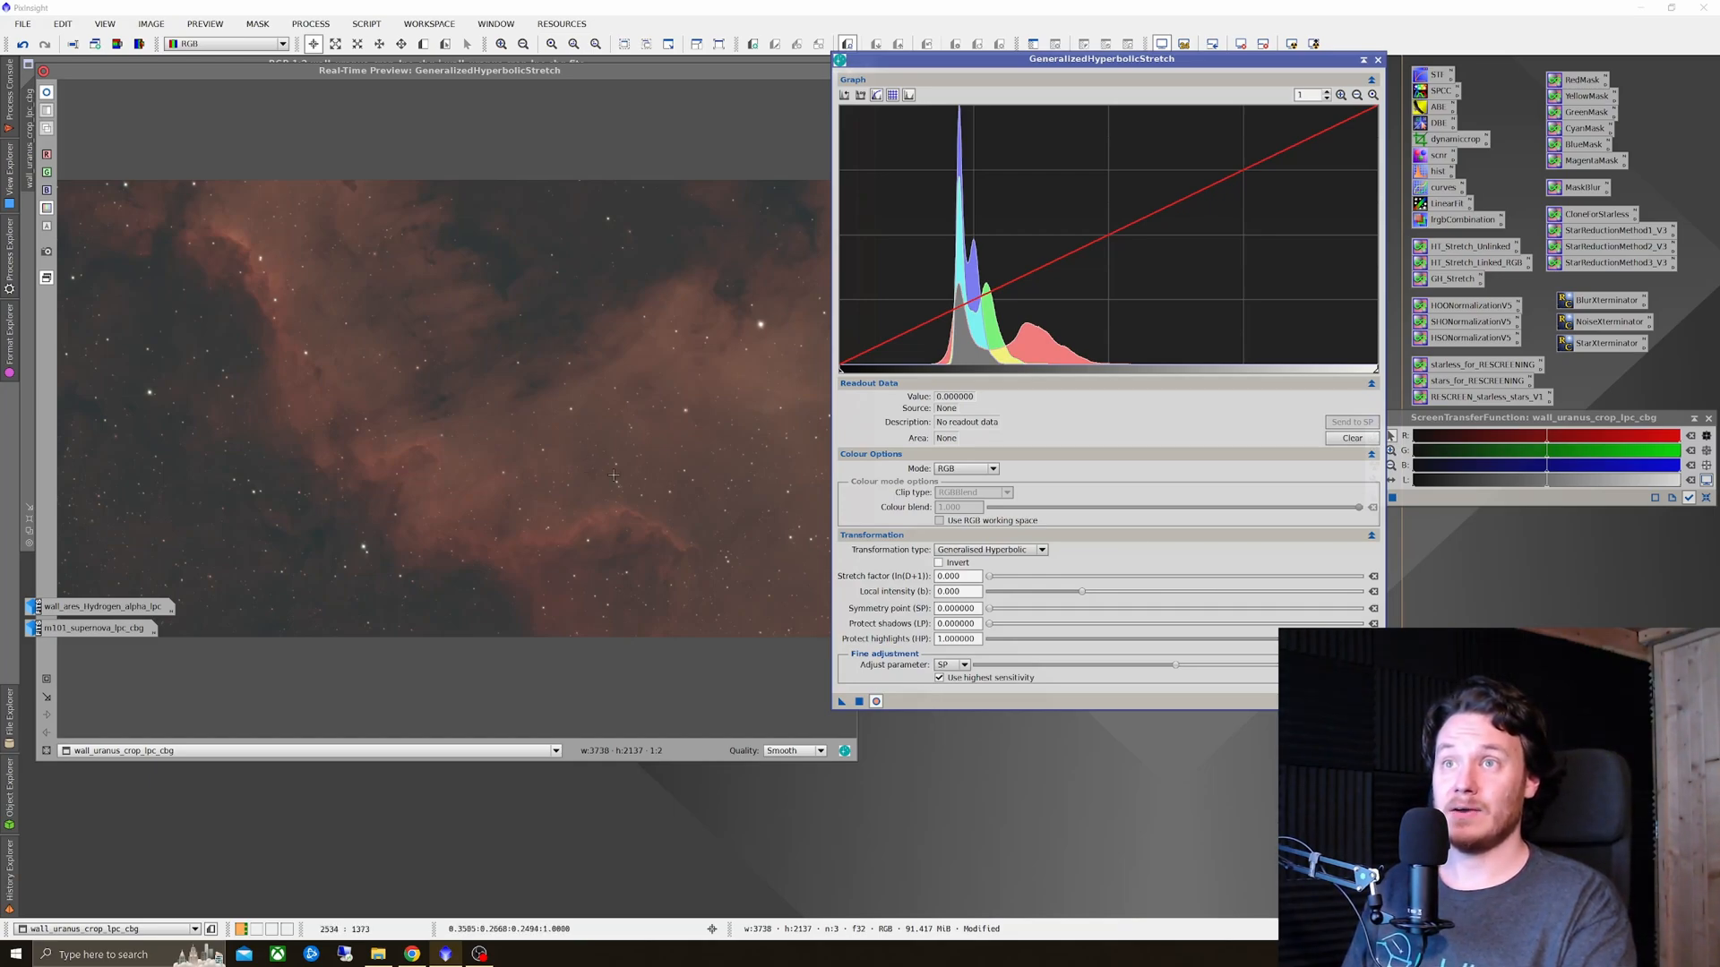
pyautogui.moveTo(663, 449)
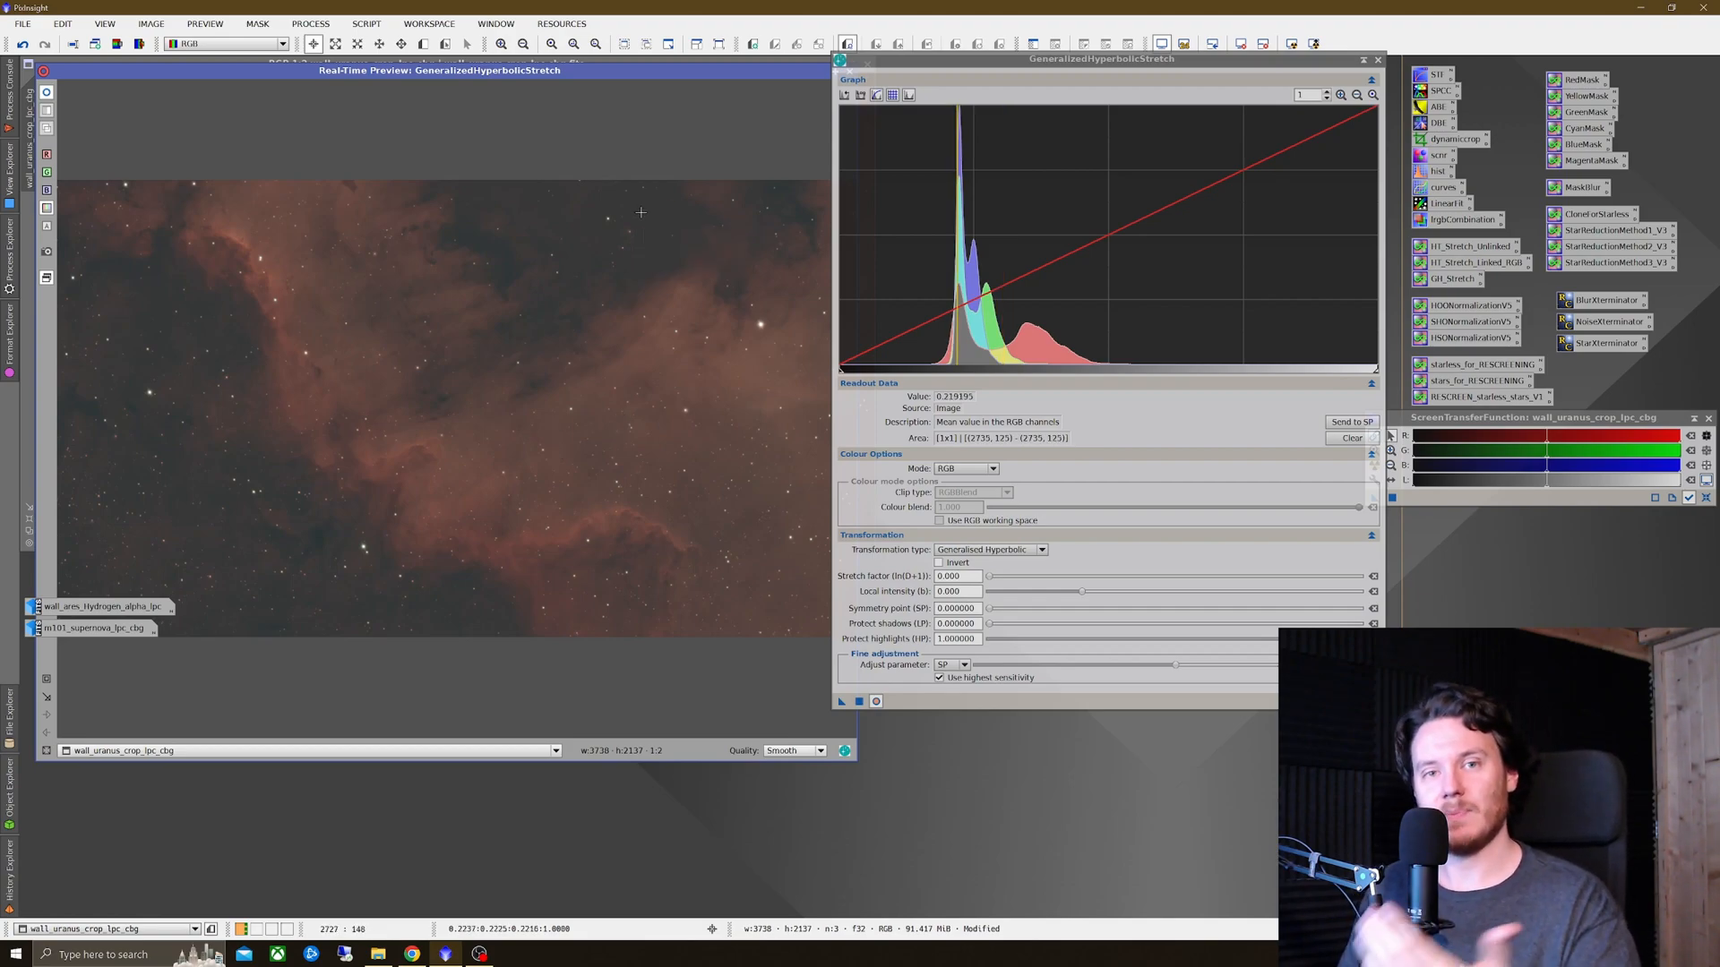
pyautogui.moveTo(960, 340)
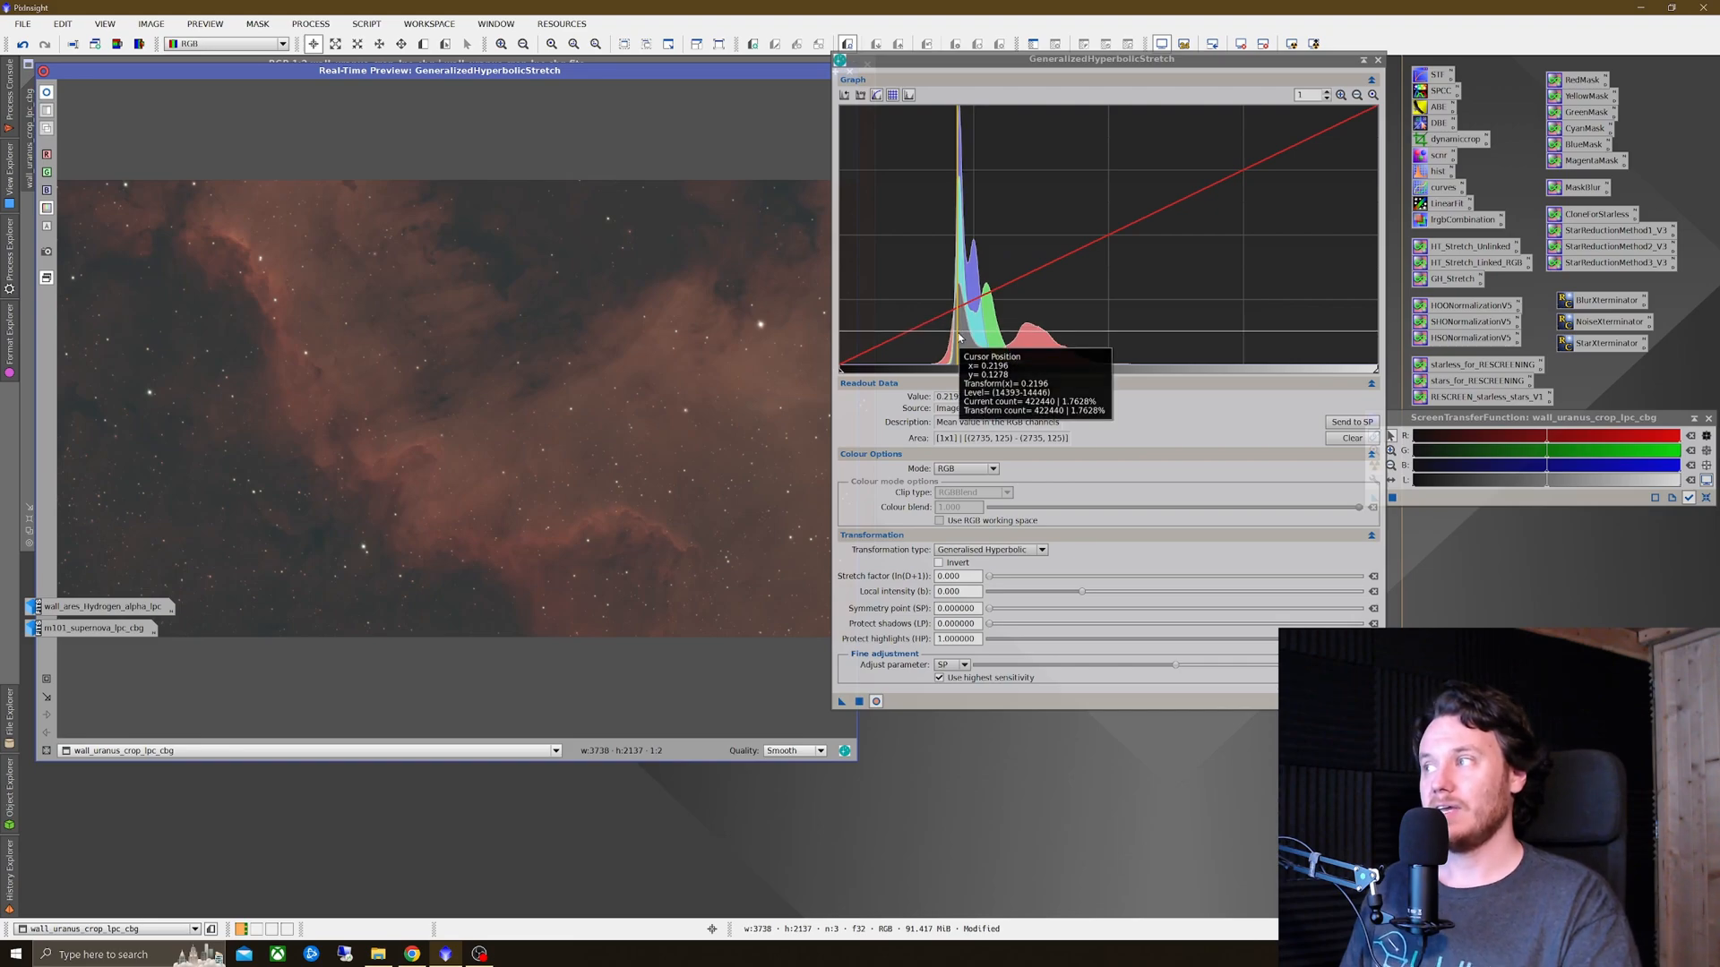
pyautogui.moveTo(865, 365)
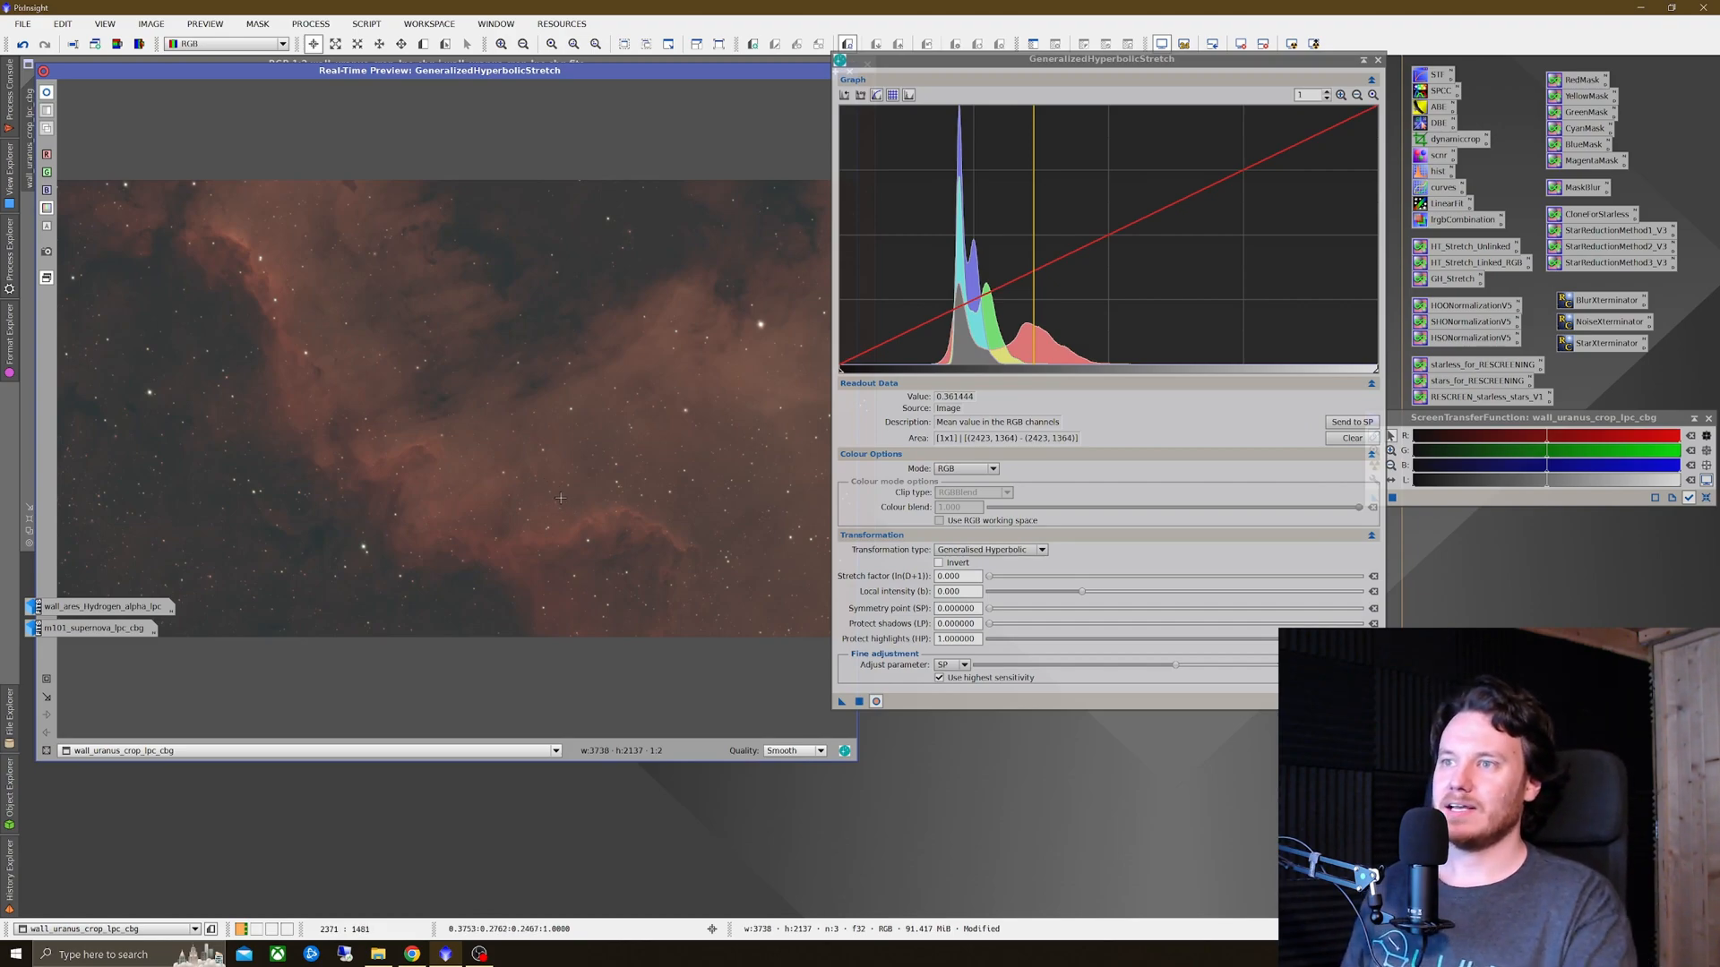
pyautogui.moveTo(548, 541)
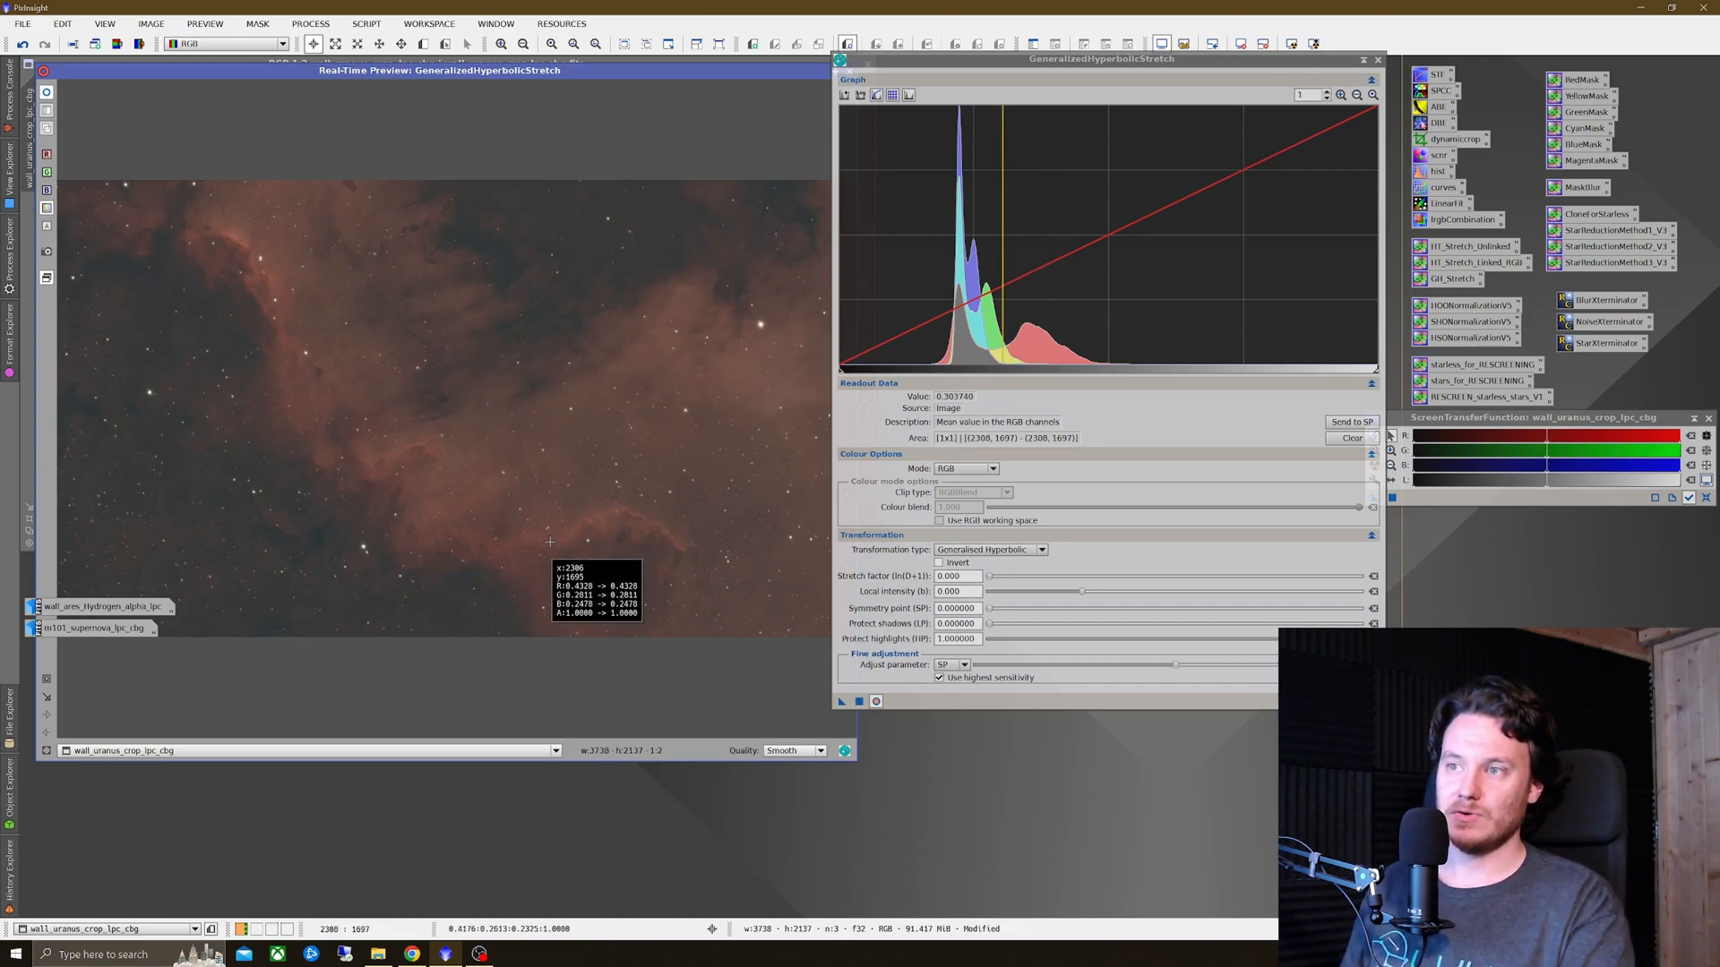
pyautogui.moveTo(575, 548)
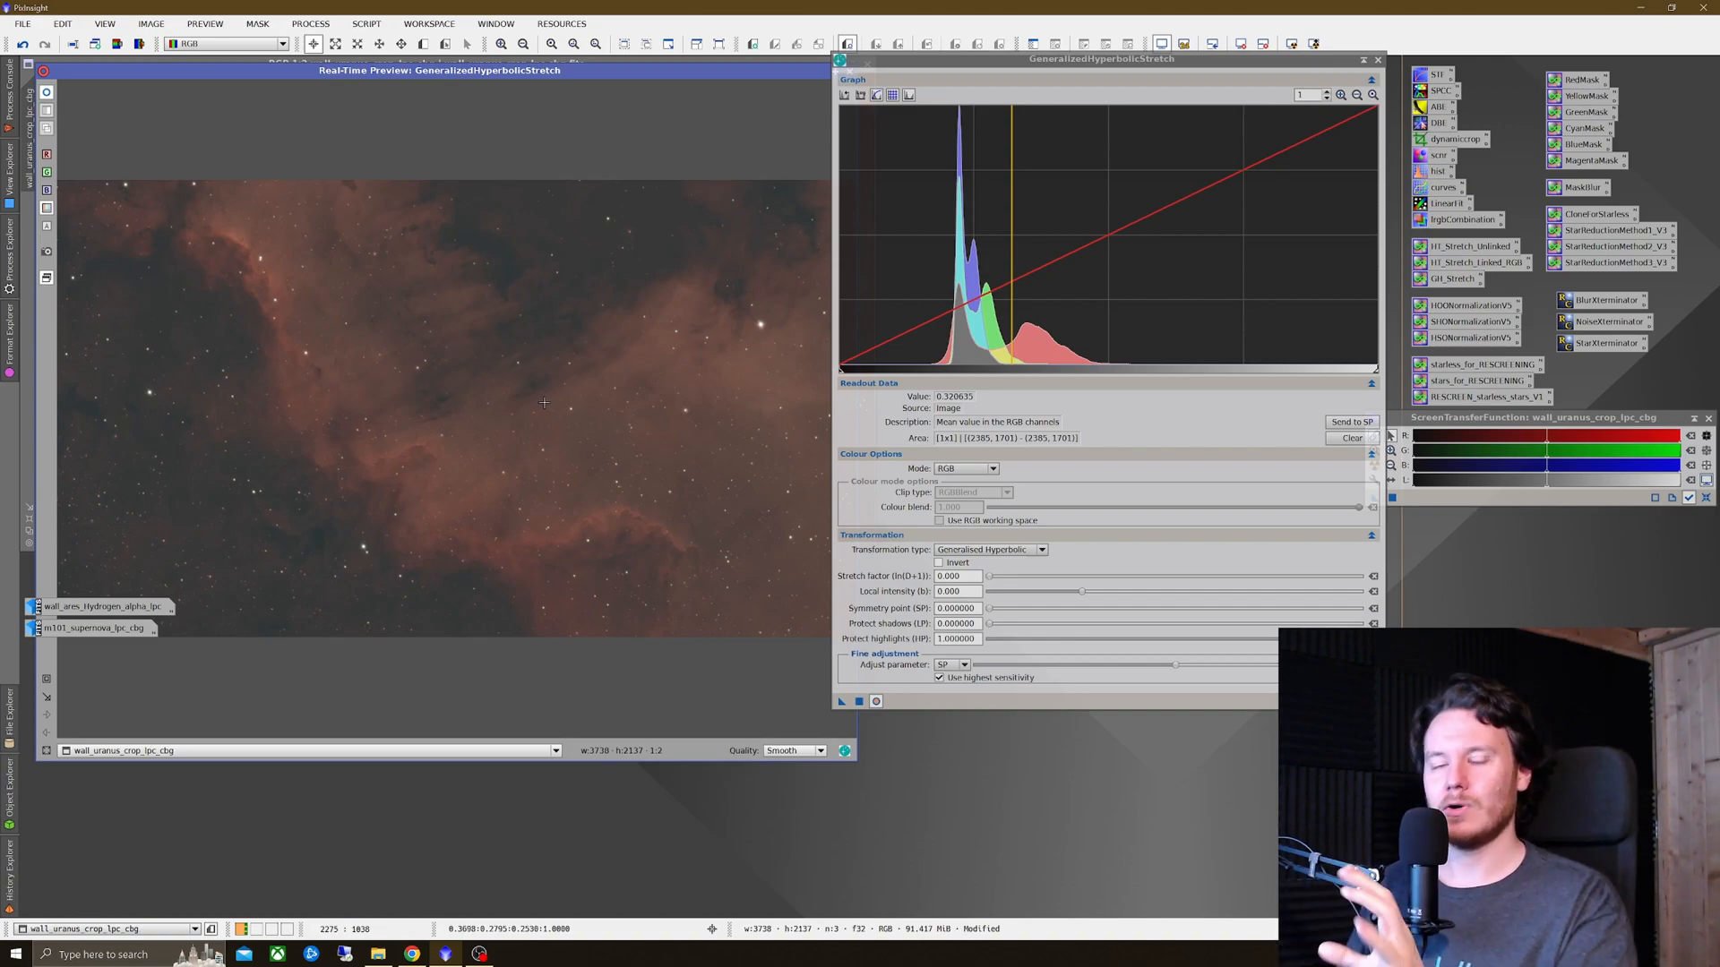
pyautogui.moveTo(896, 556)
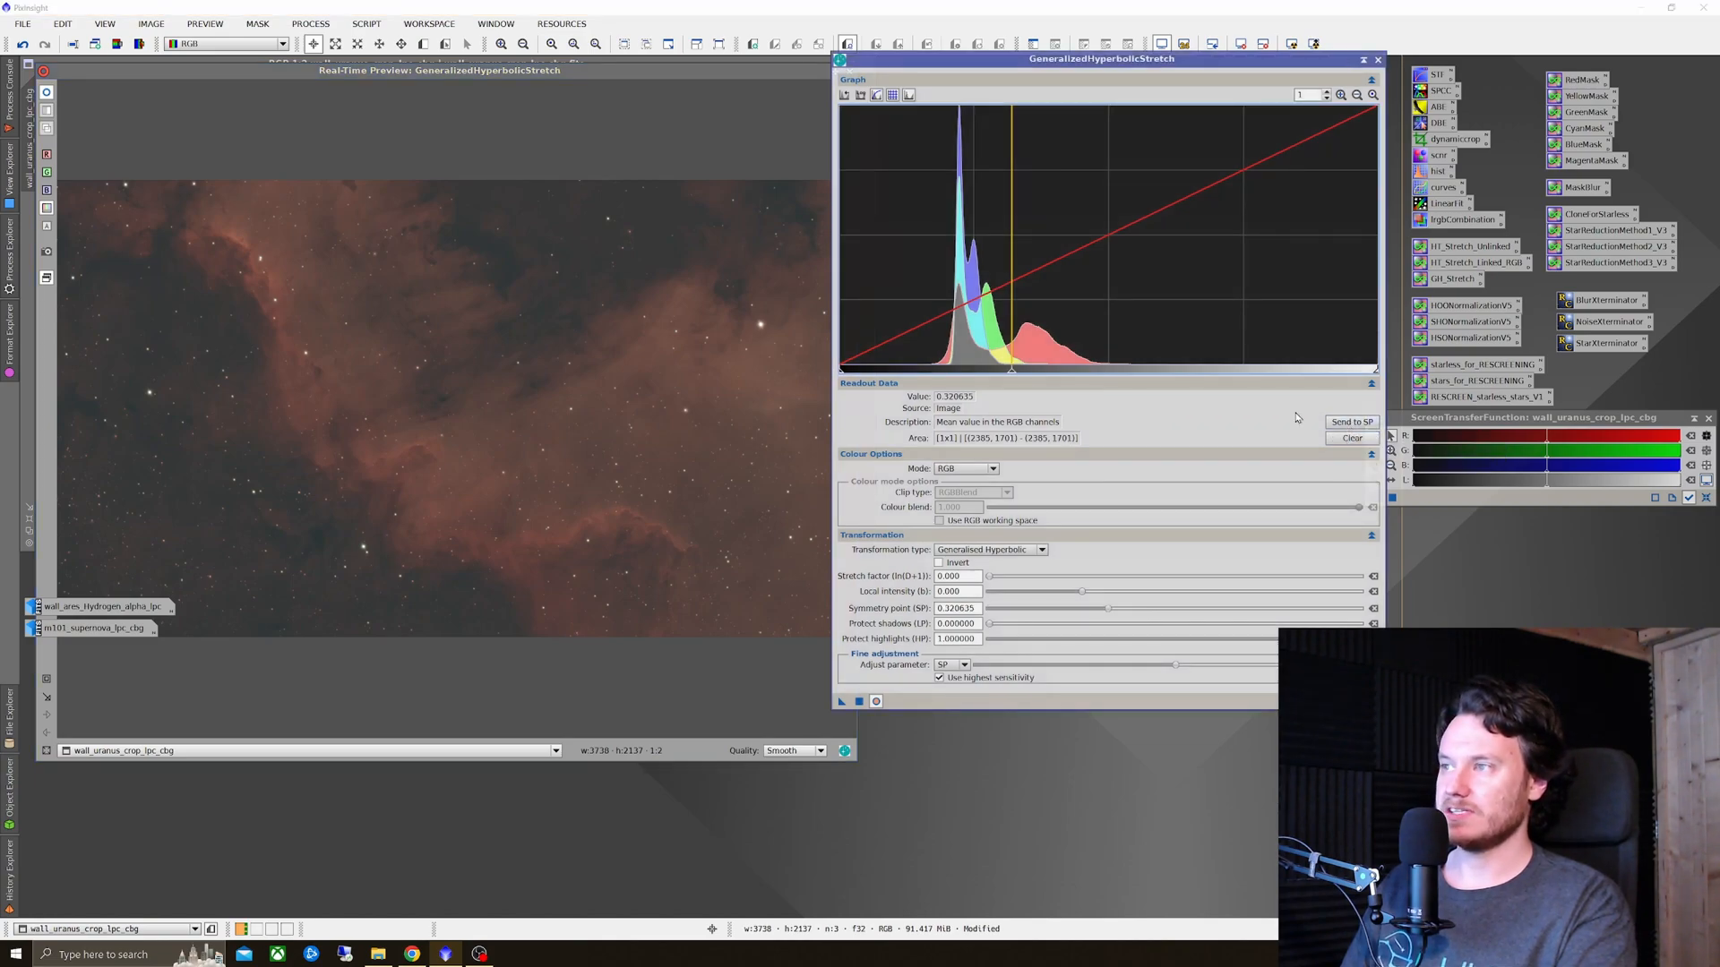
# Step: Bring the stretch factor down from an overdone value to just under one
pyautogui.click(960, 607)
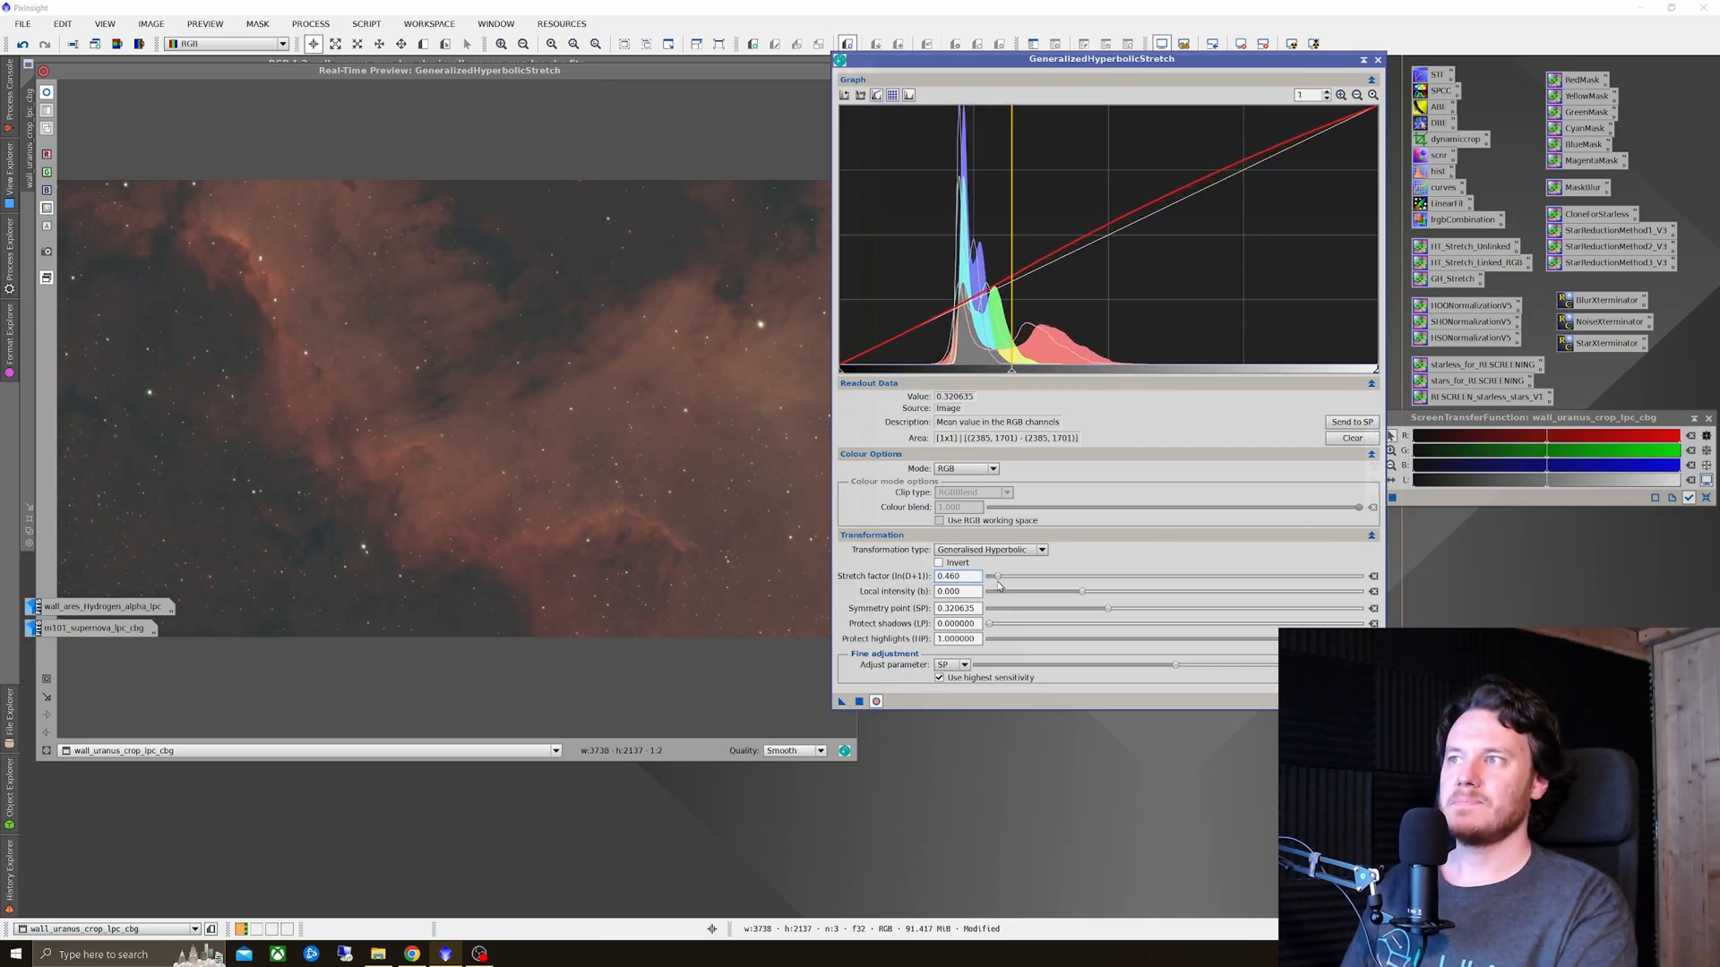
pyautogui.moveTo(998, 575); pyautogui.dragTo(1003, 575)
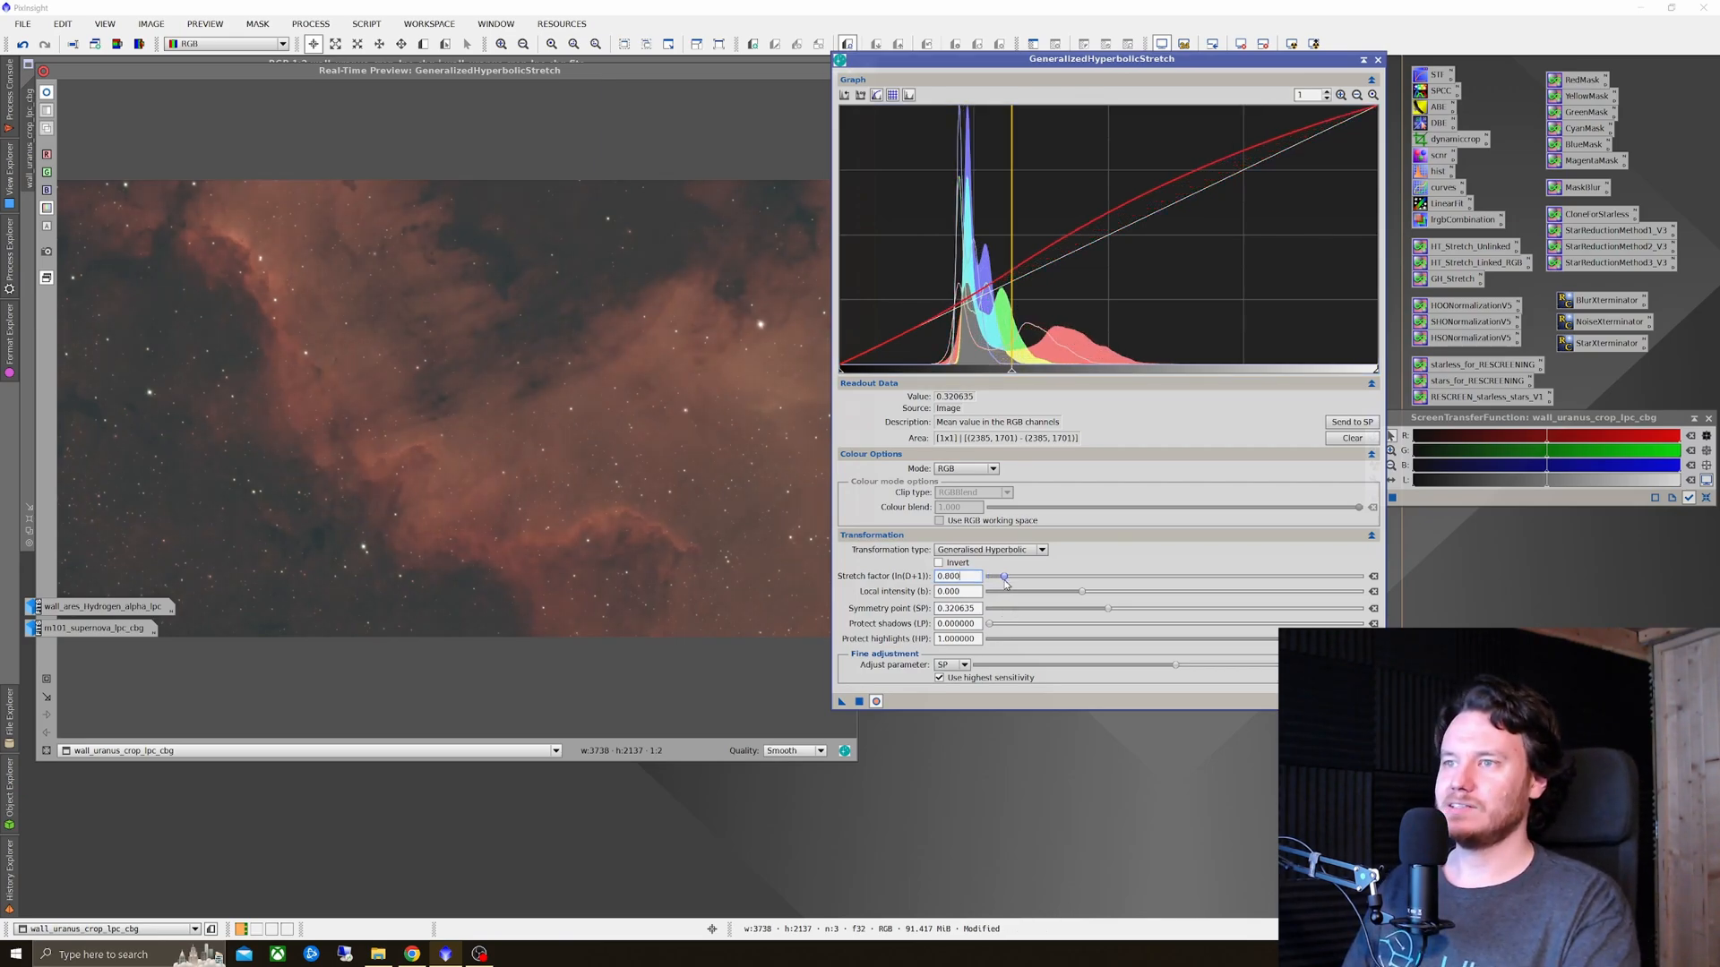
pyautogui.moveTo(1003, 575); pyautogui.dragTo(1063, 575)
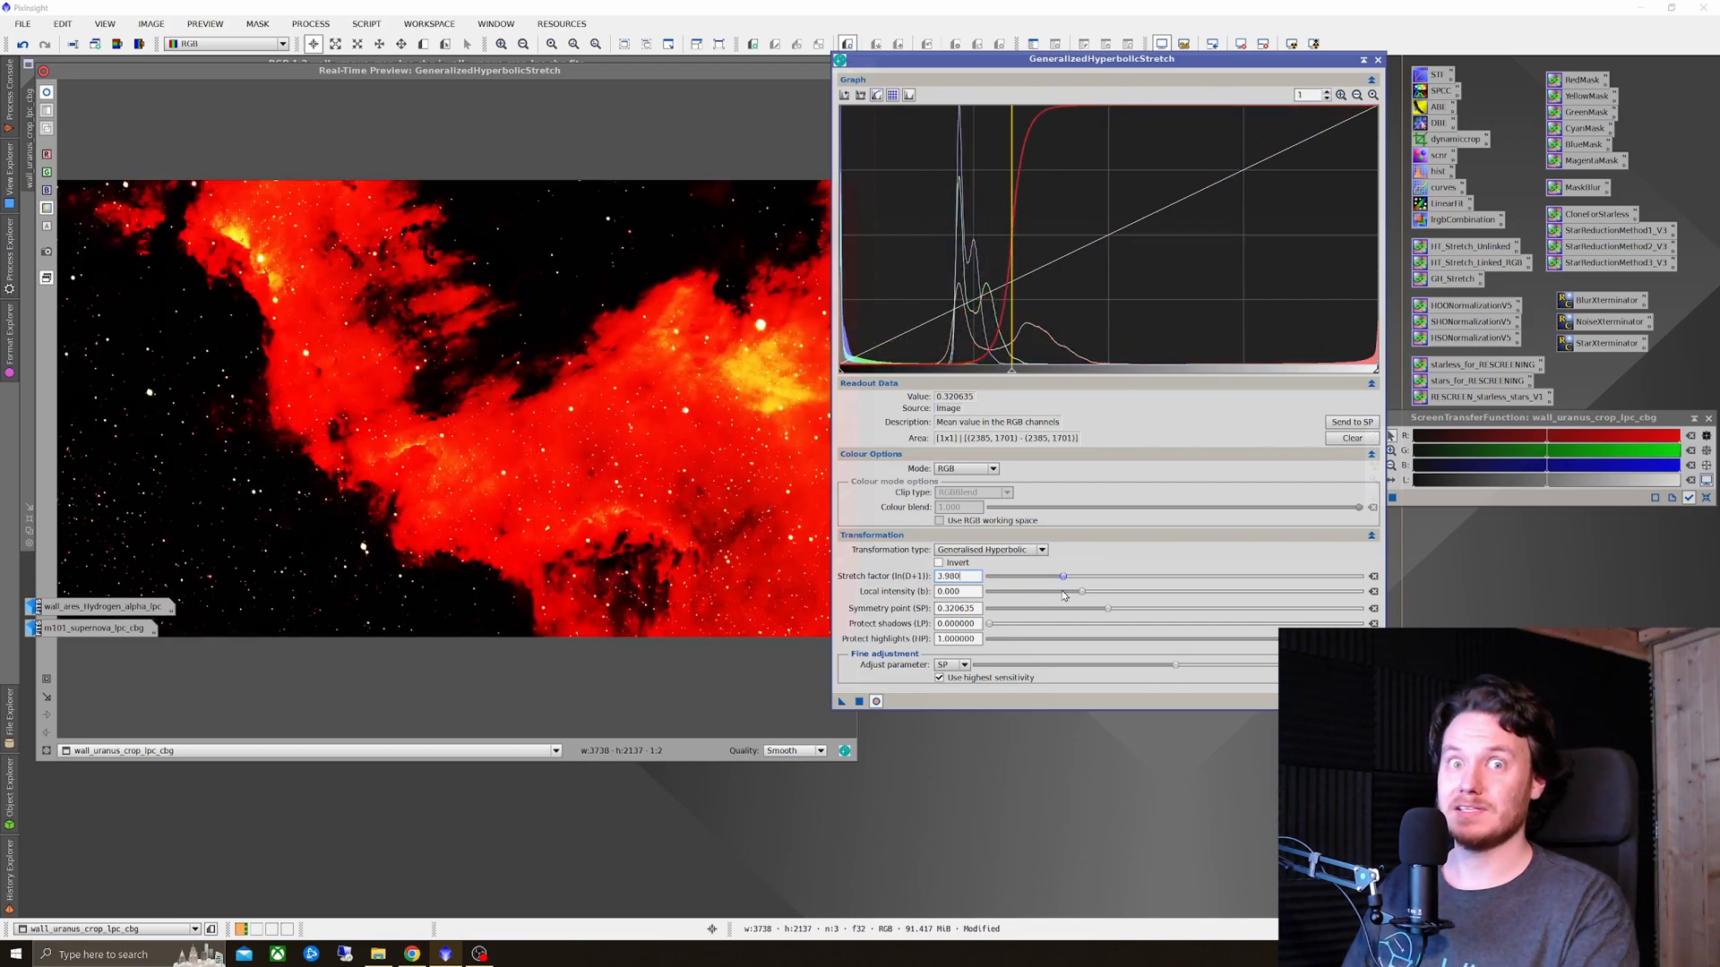
pyautogui.moveTo(1061, 575); pyautogui.dragTo(1027, 576)
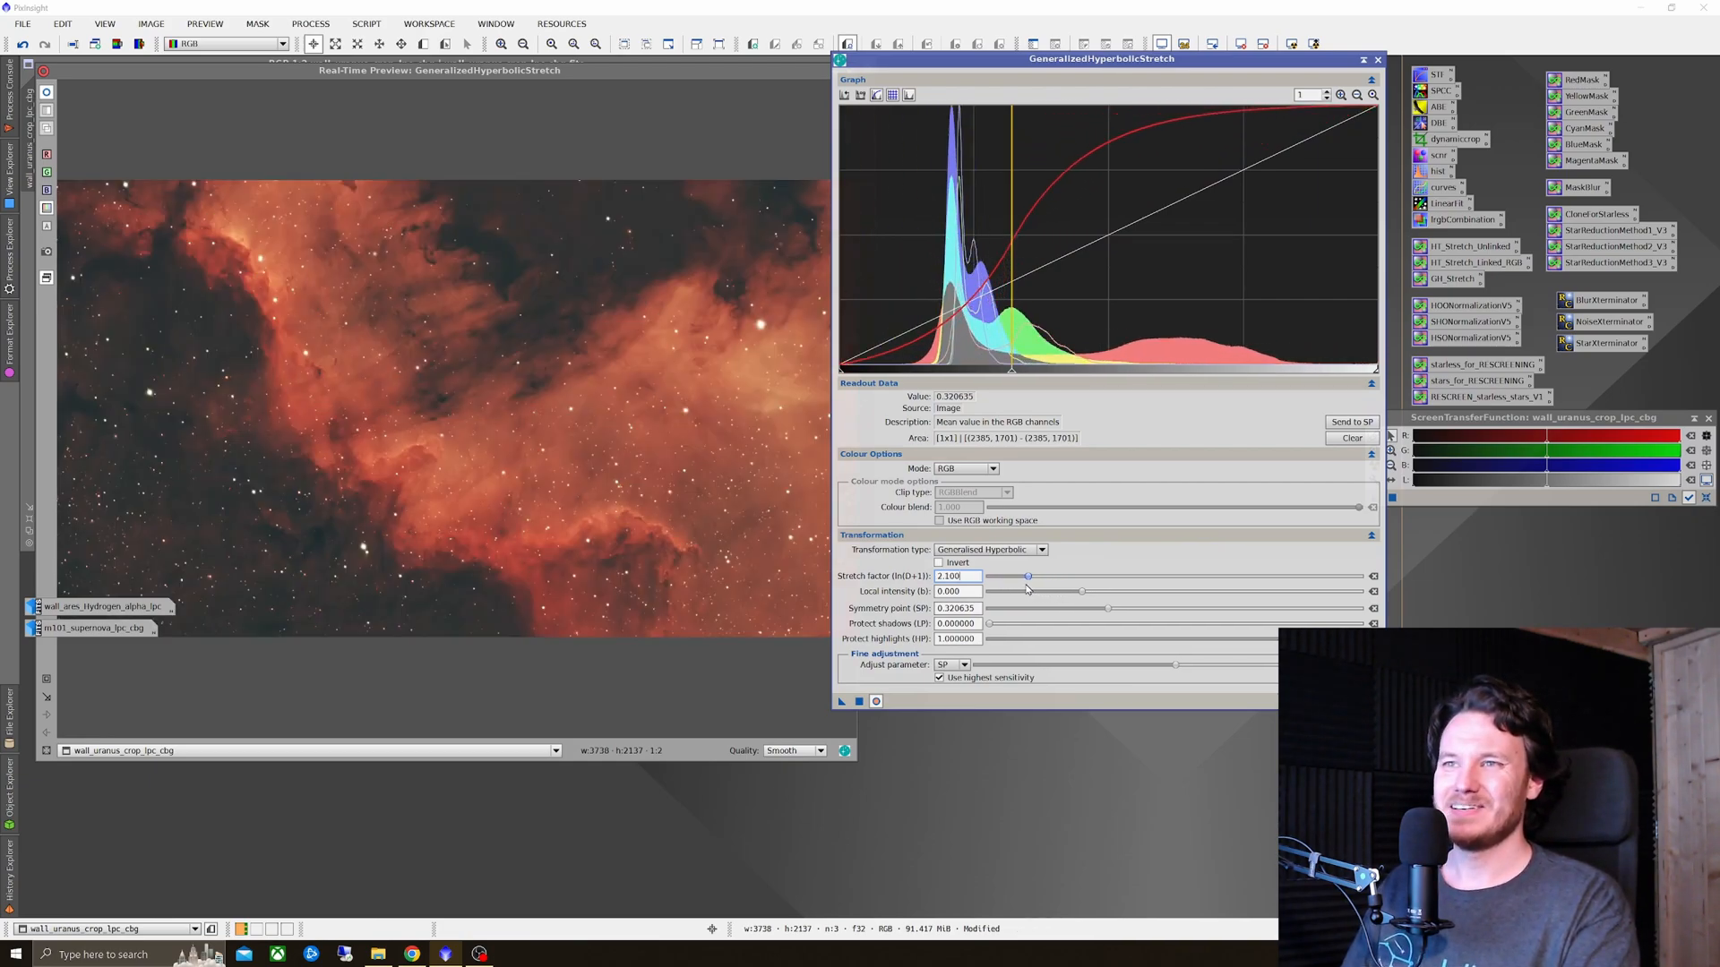
pyautogui.moveTo(1028, 575); pyautogui.dragTo(1014, 575)
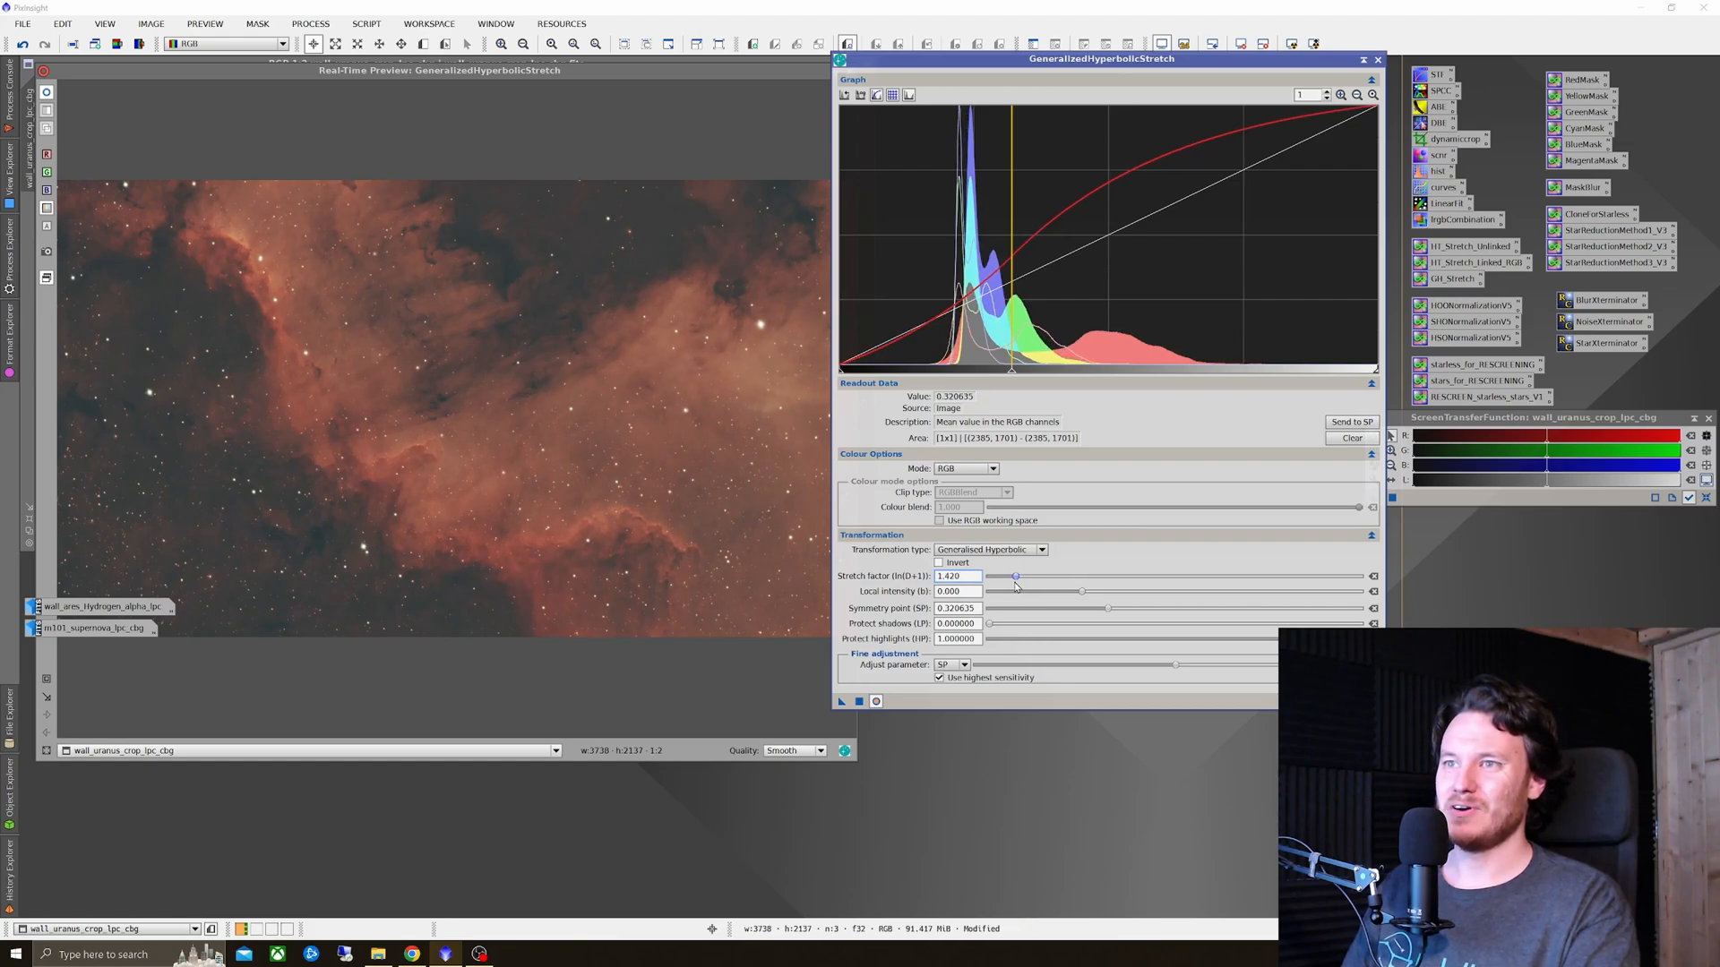
pyautogui.moveTo(1014, 575); pyautogui.dragTo(1003, 575)
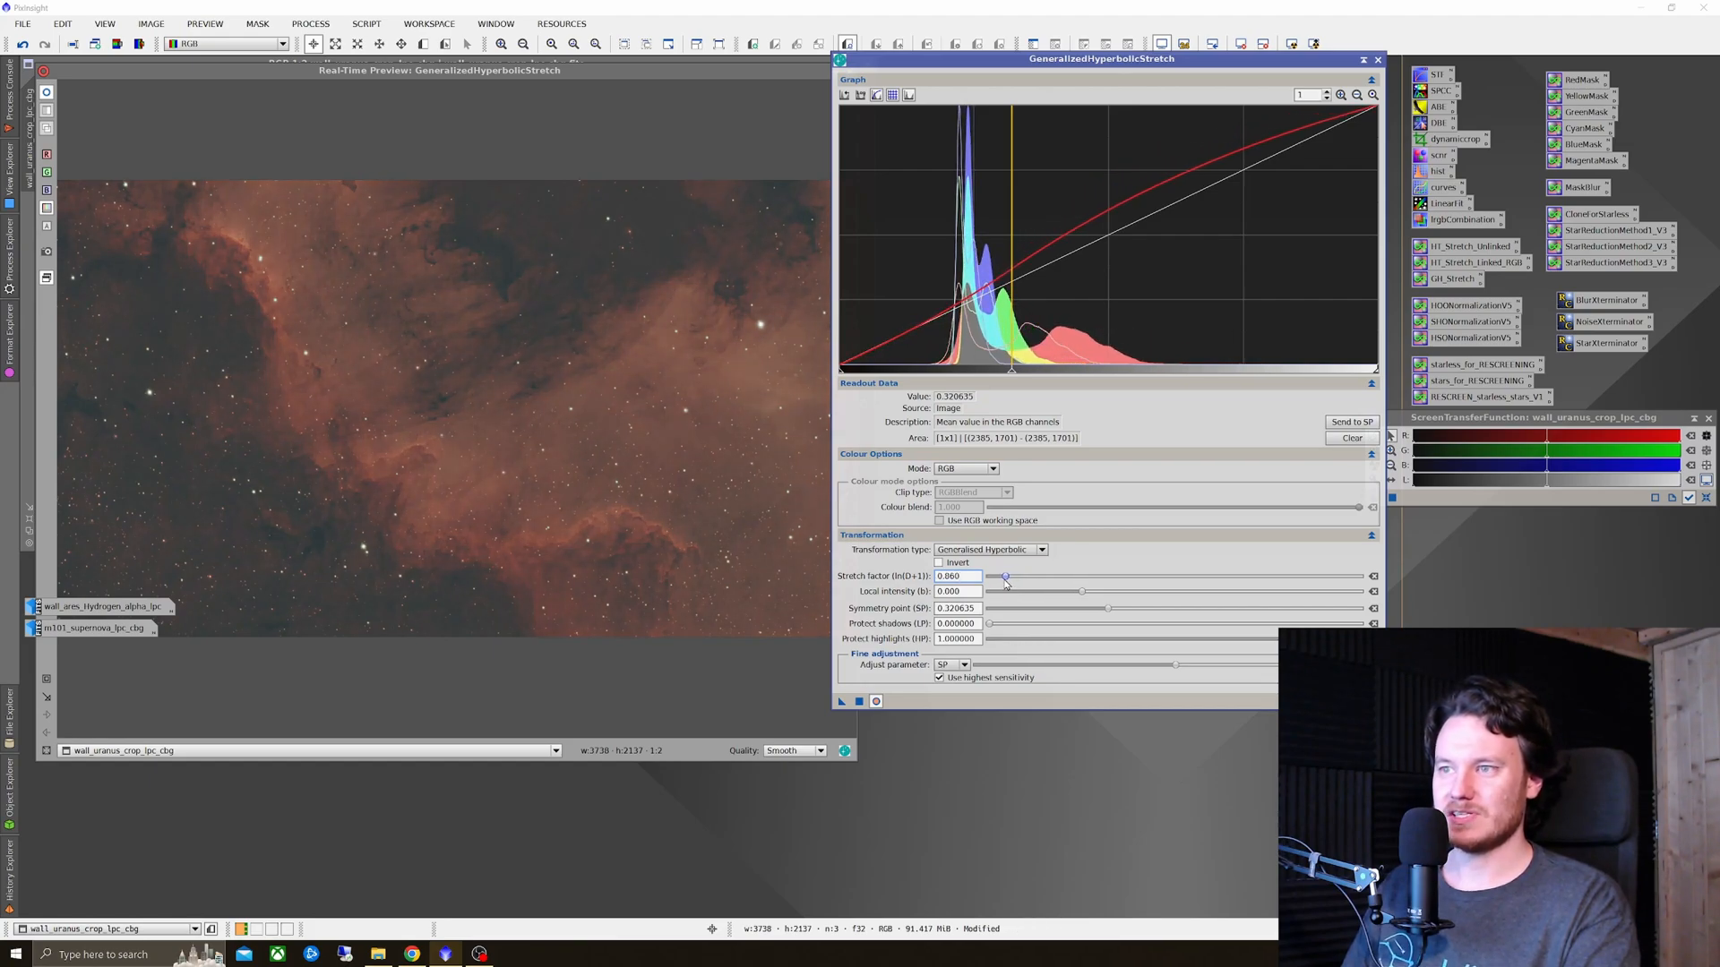
# Step: Set local intensity to about 0.85 and nudge the stretch factor to roughly 1.06
pyautogui.moveTo(987, 591); pyautogui.dragTo(1086, 591)
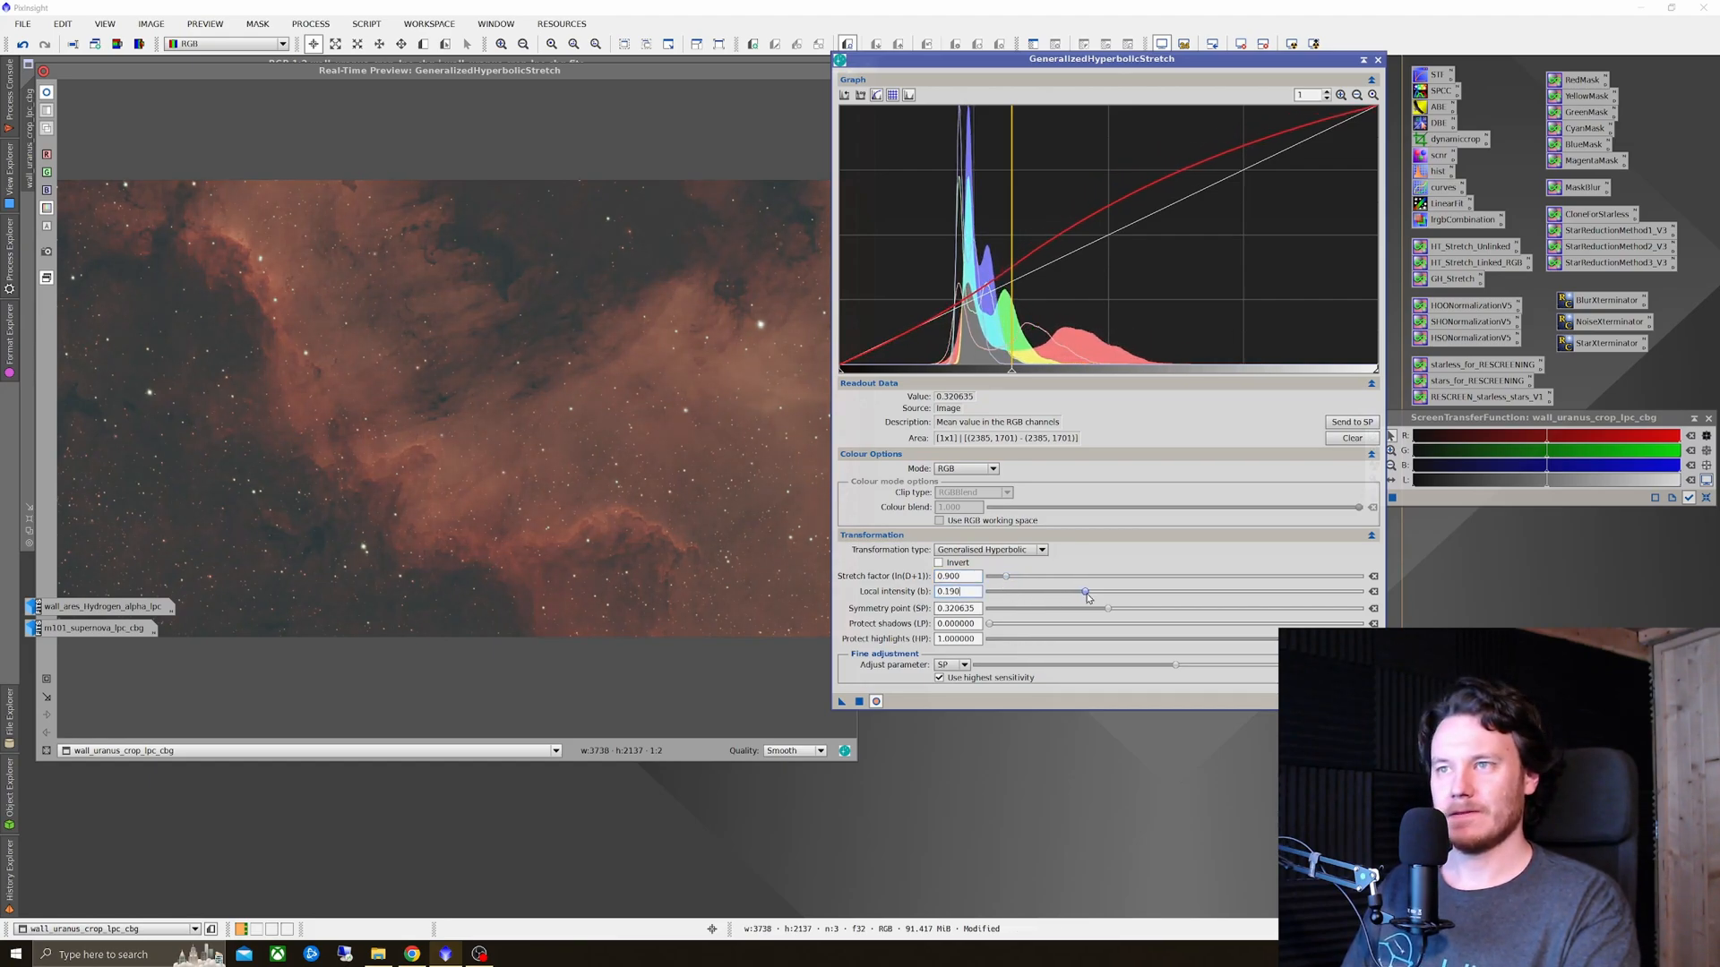
pyautogui.moveTo(1086, 592); pyautogui.dragTo(1107, 592)
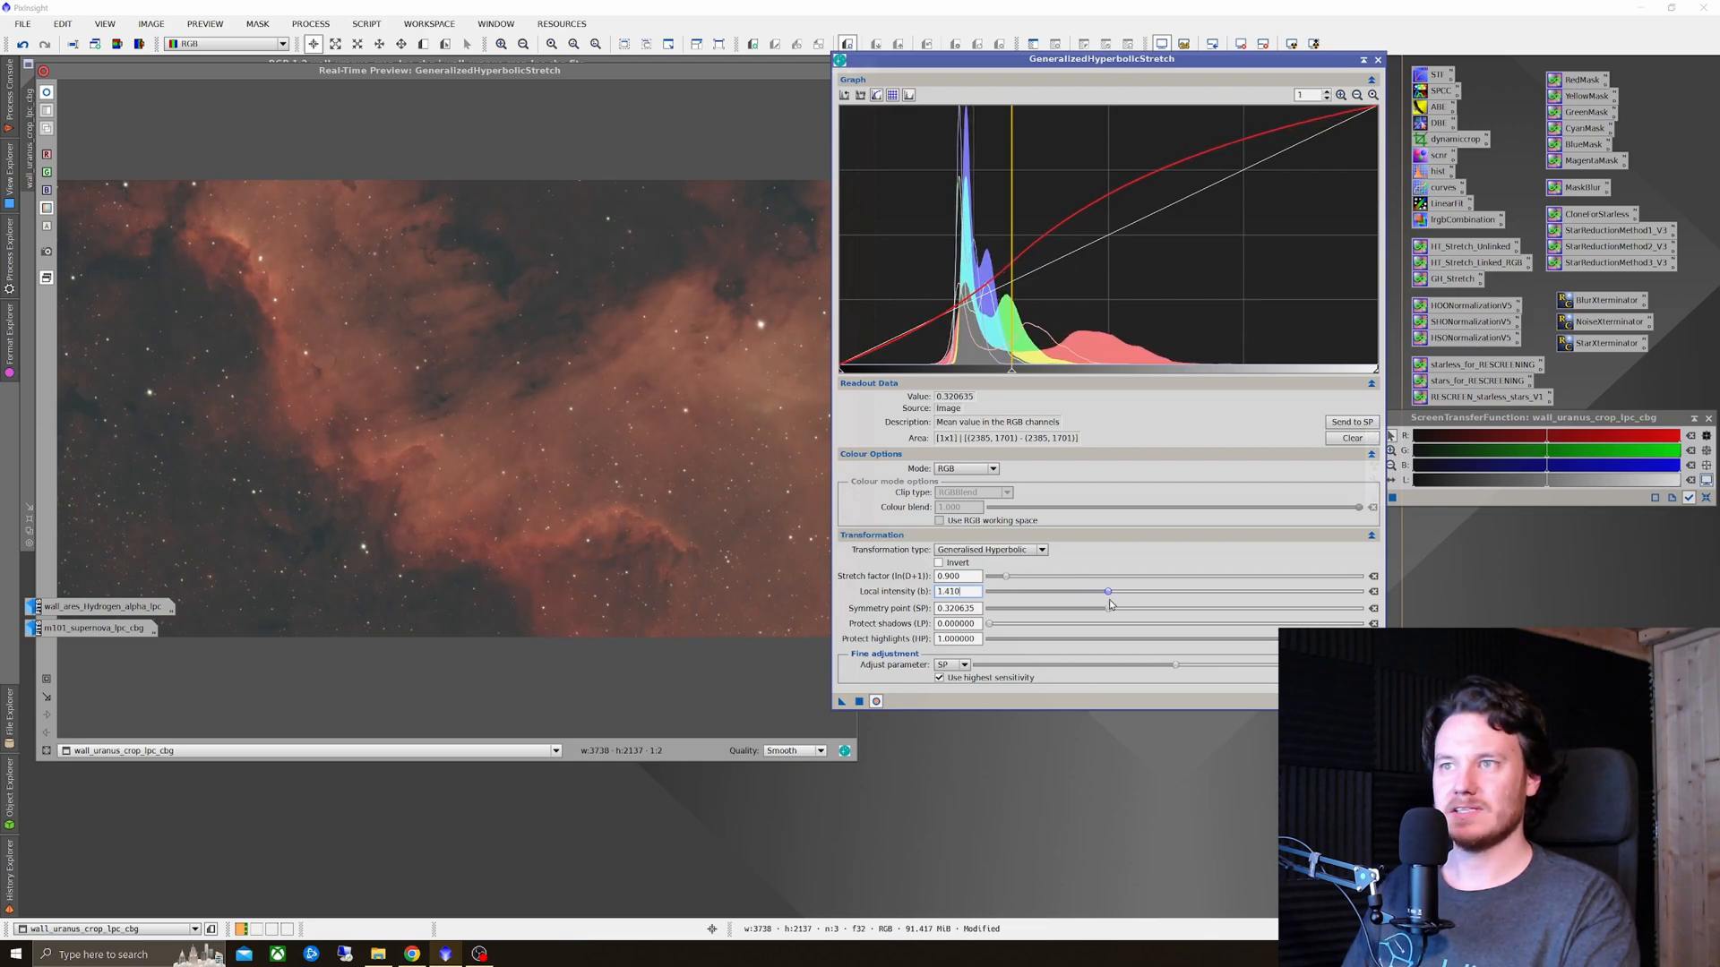
pyautogui.moveTo(1107, 592); pyautogui.dragTo(1096, 591)
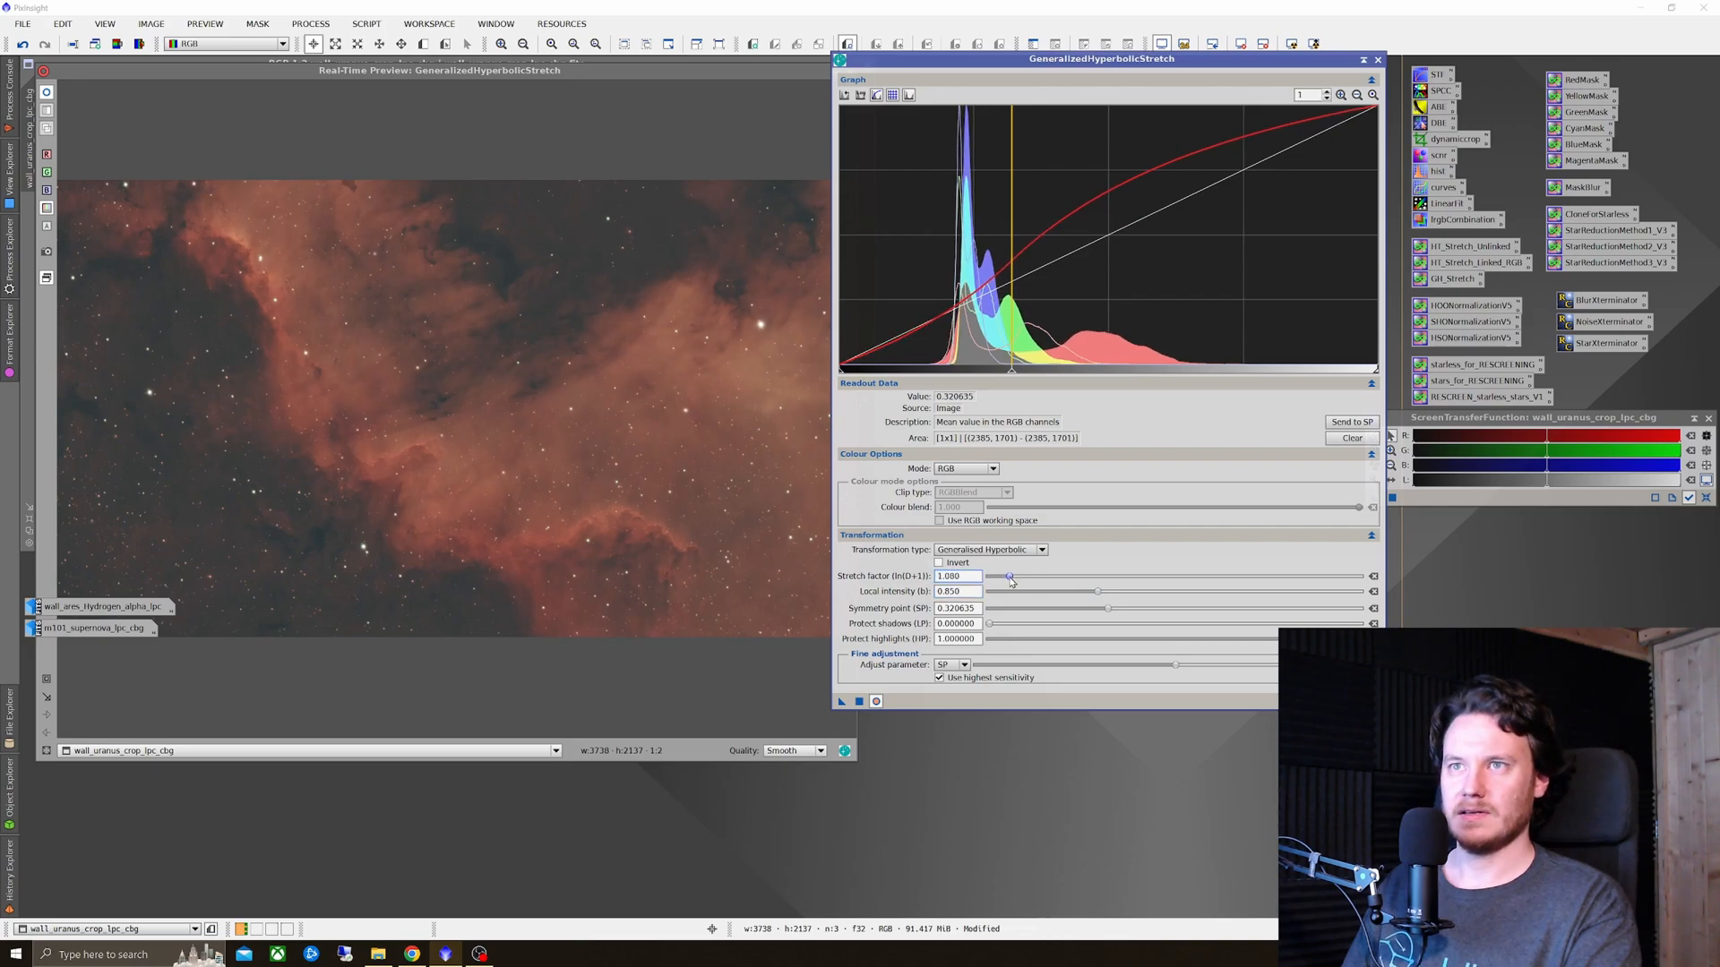
pyautogui.moveTo(1011, 575); pyautogui.dragTo(998, 575)
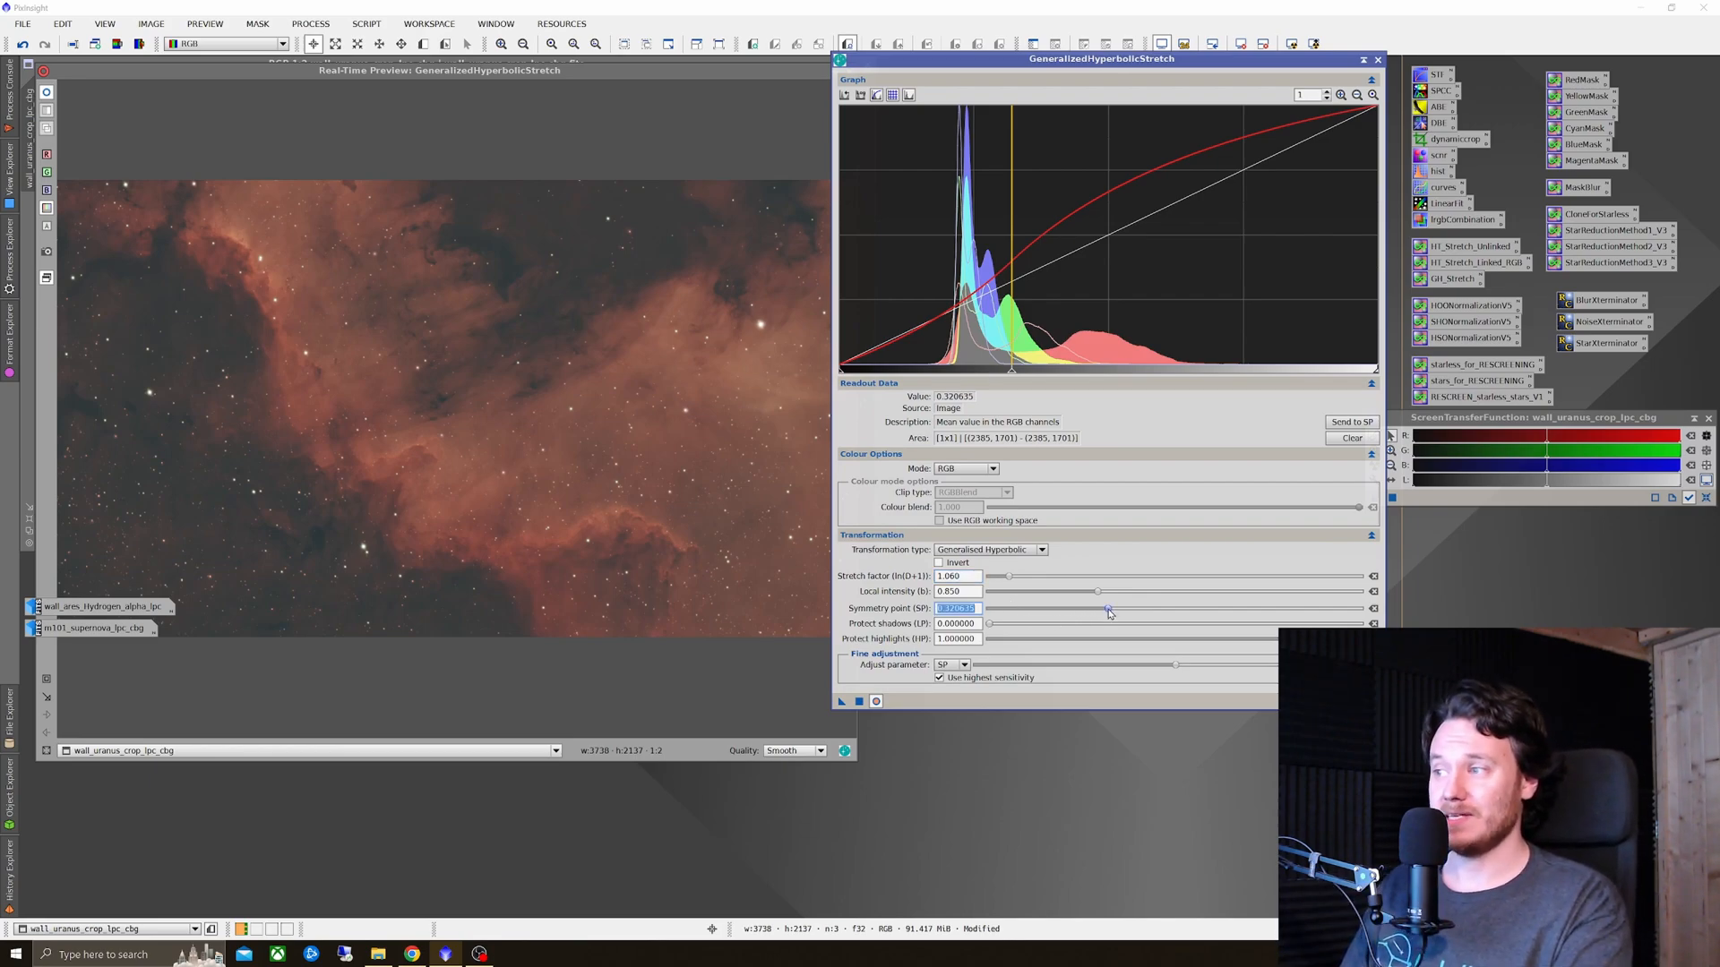
# Step: Try symmetry points between about 0.26 and higher values, settling near 0.37
pyautogui.moveTo(1108, 611); pyautogui.dragTo(1084, 611)
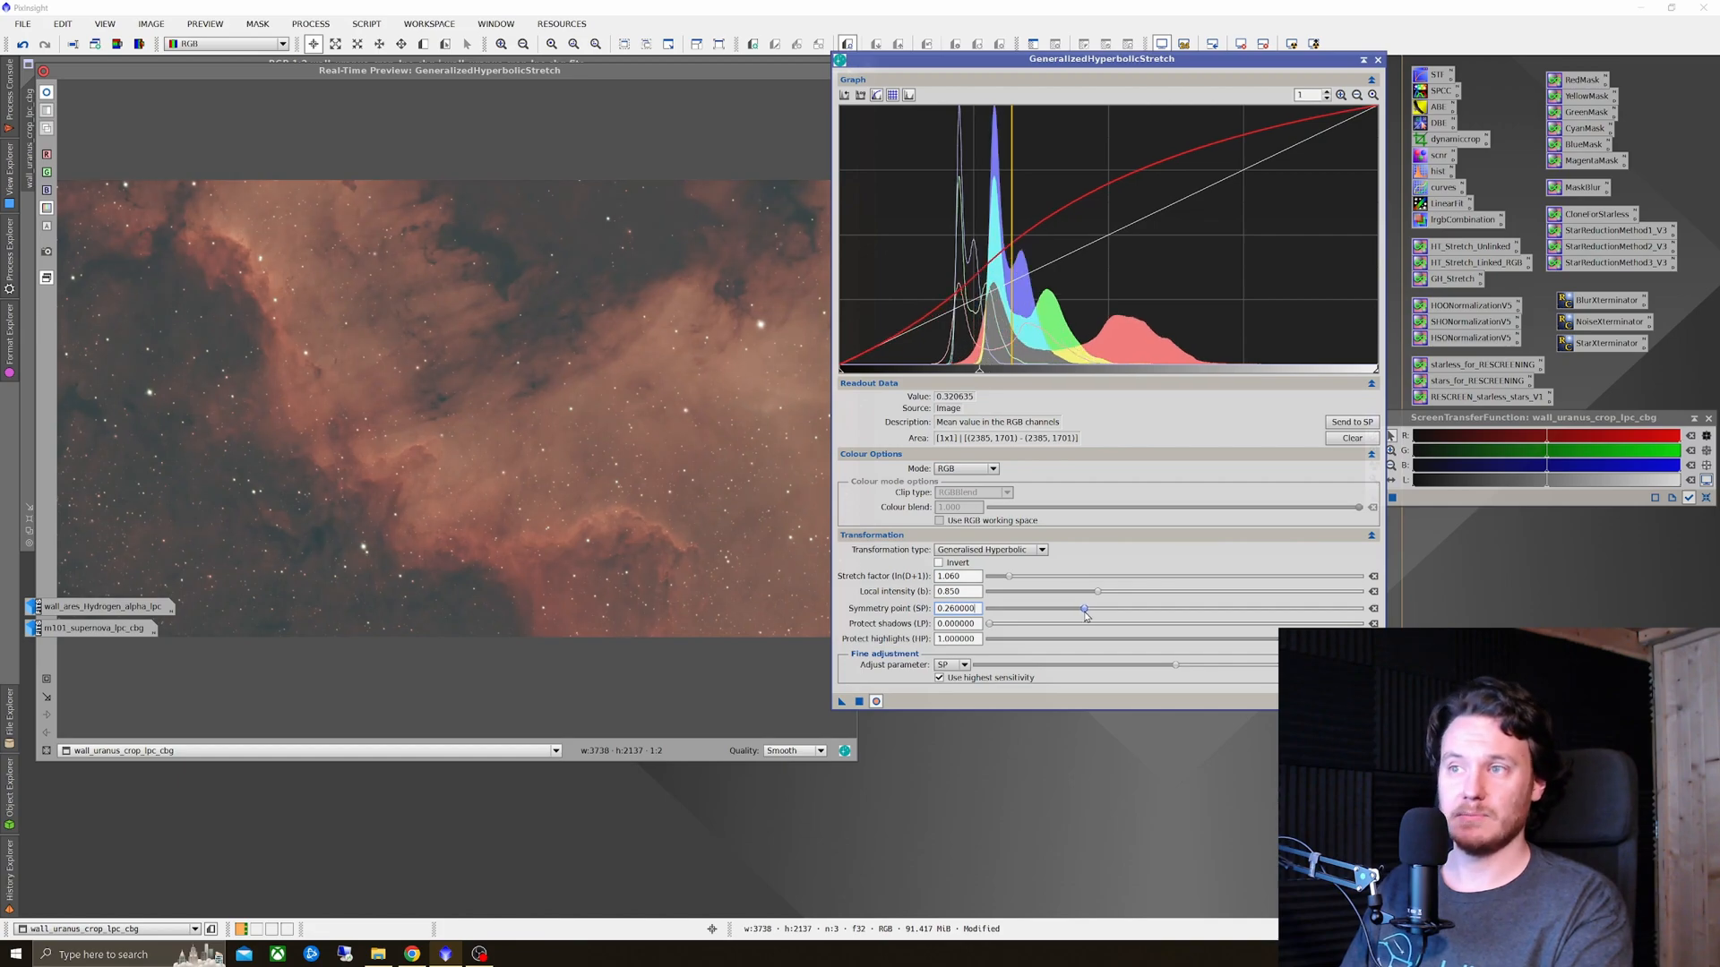
pyautogui.moveTo(1084, 609); pyautogui.dragTo(1100, 609)
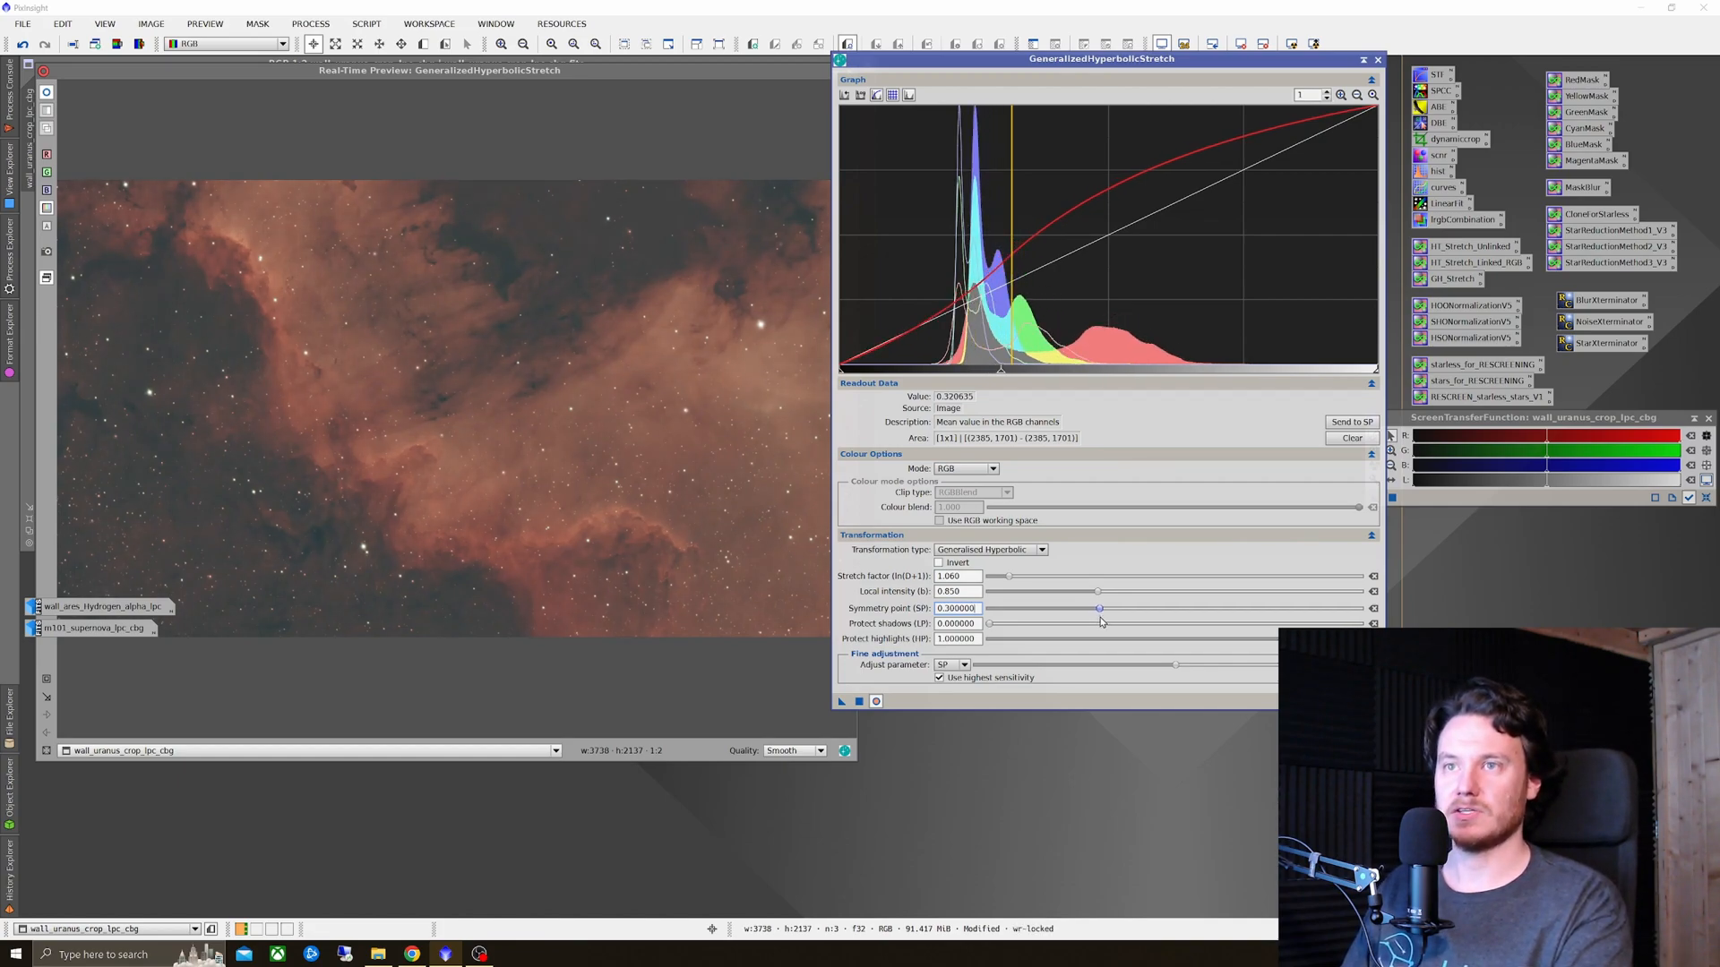
pyautogui.moveTo(1100, 607); pyautogui.dragTo(1164, 608)
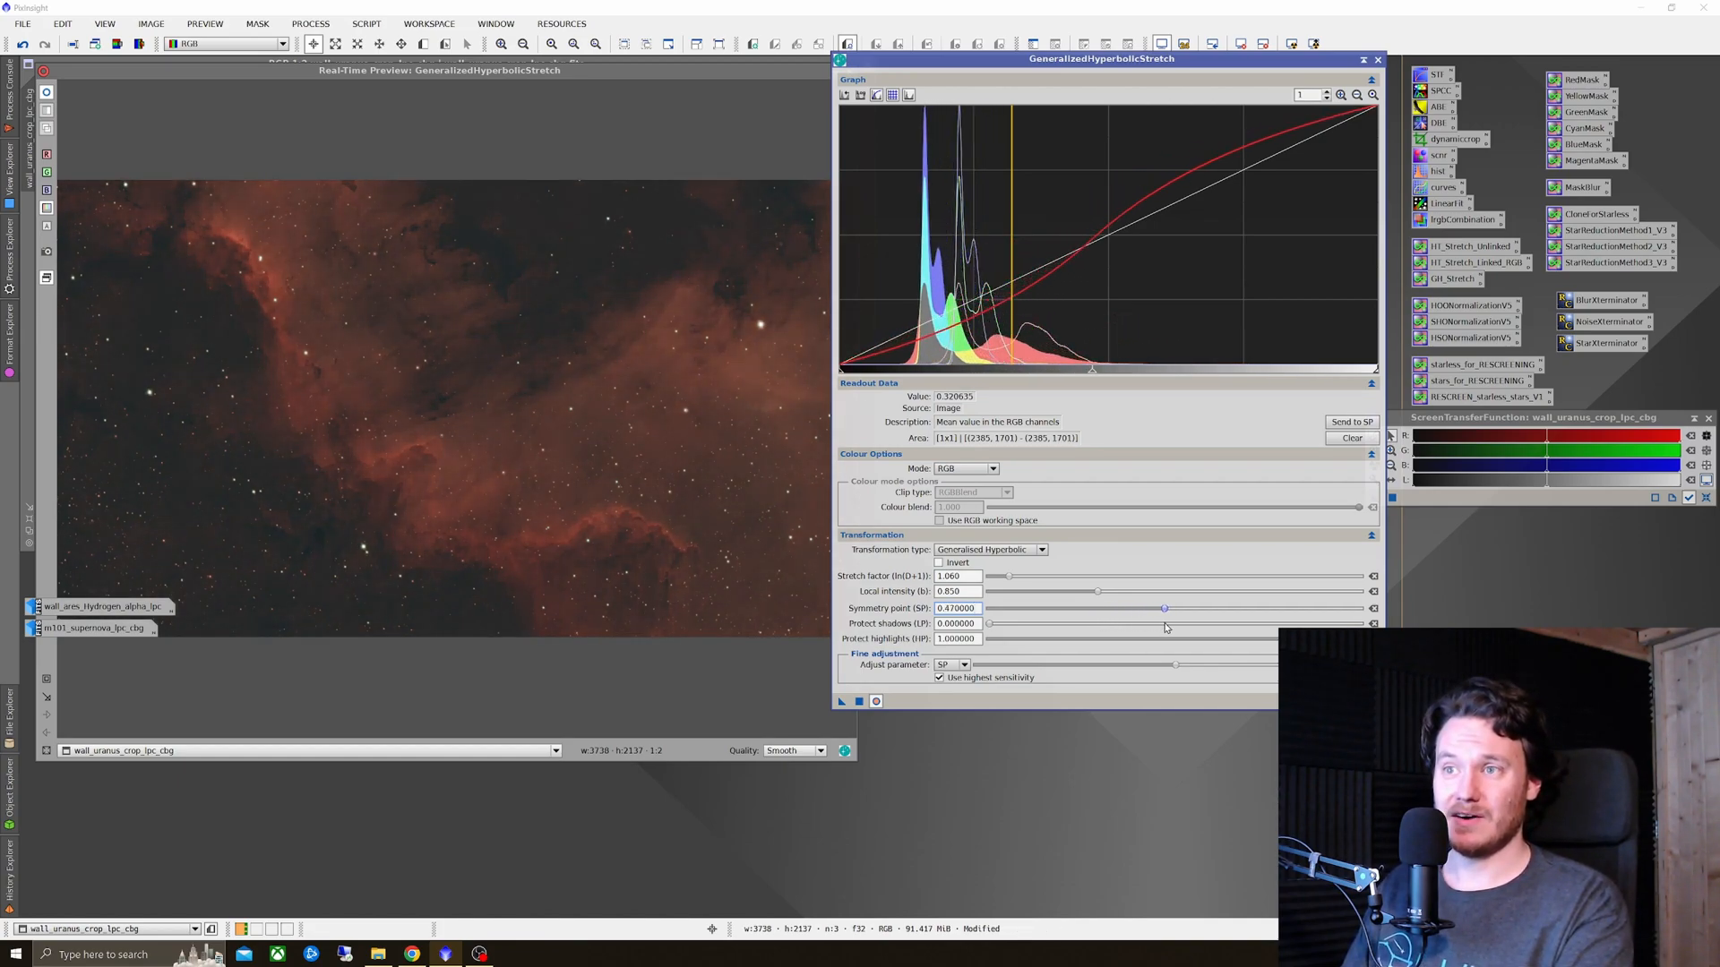
pyautogui.moveTo(1165, 608); pyautogui.dragTo(1118, 607)
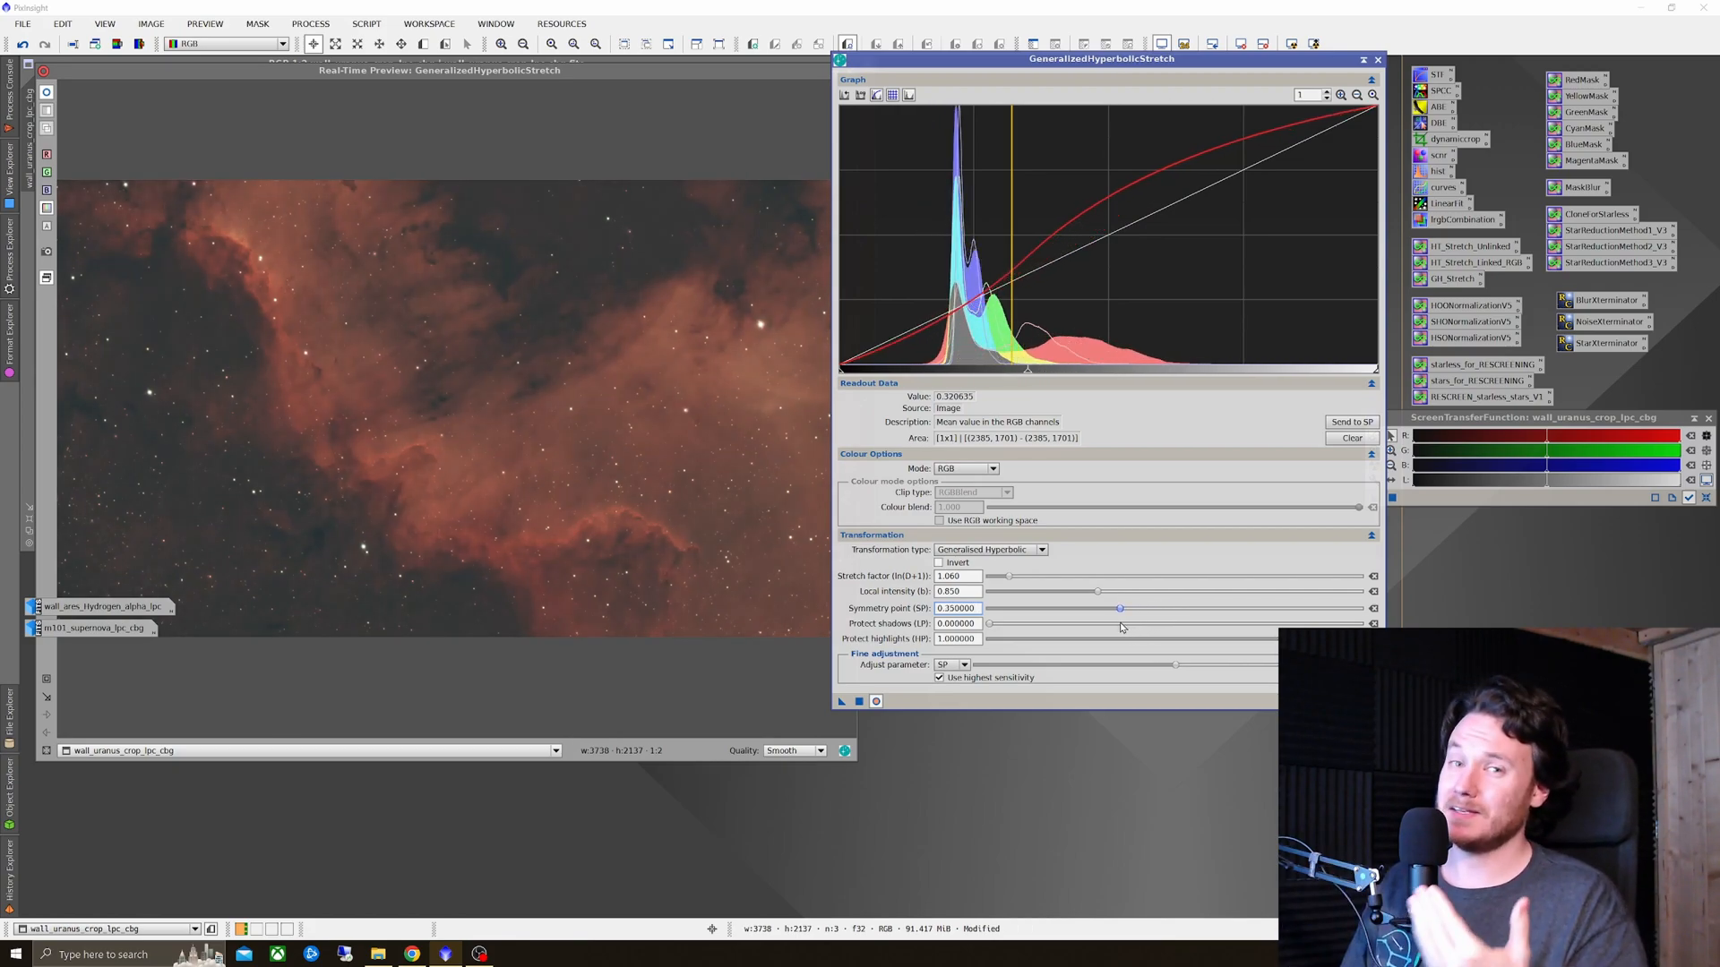
pyautogui.moveTo(1118, 608); pyautogui.dragTo(1121, 607)
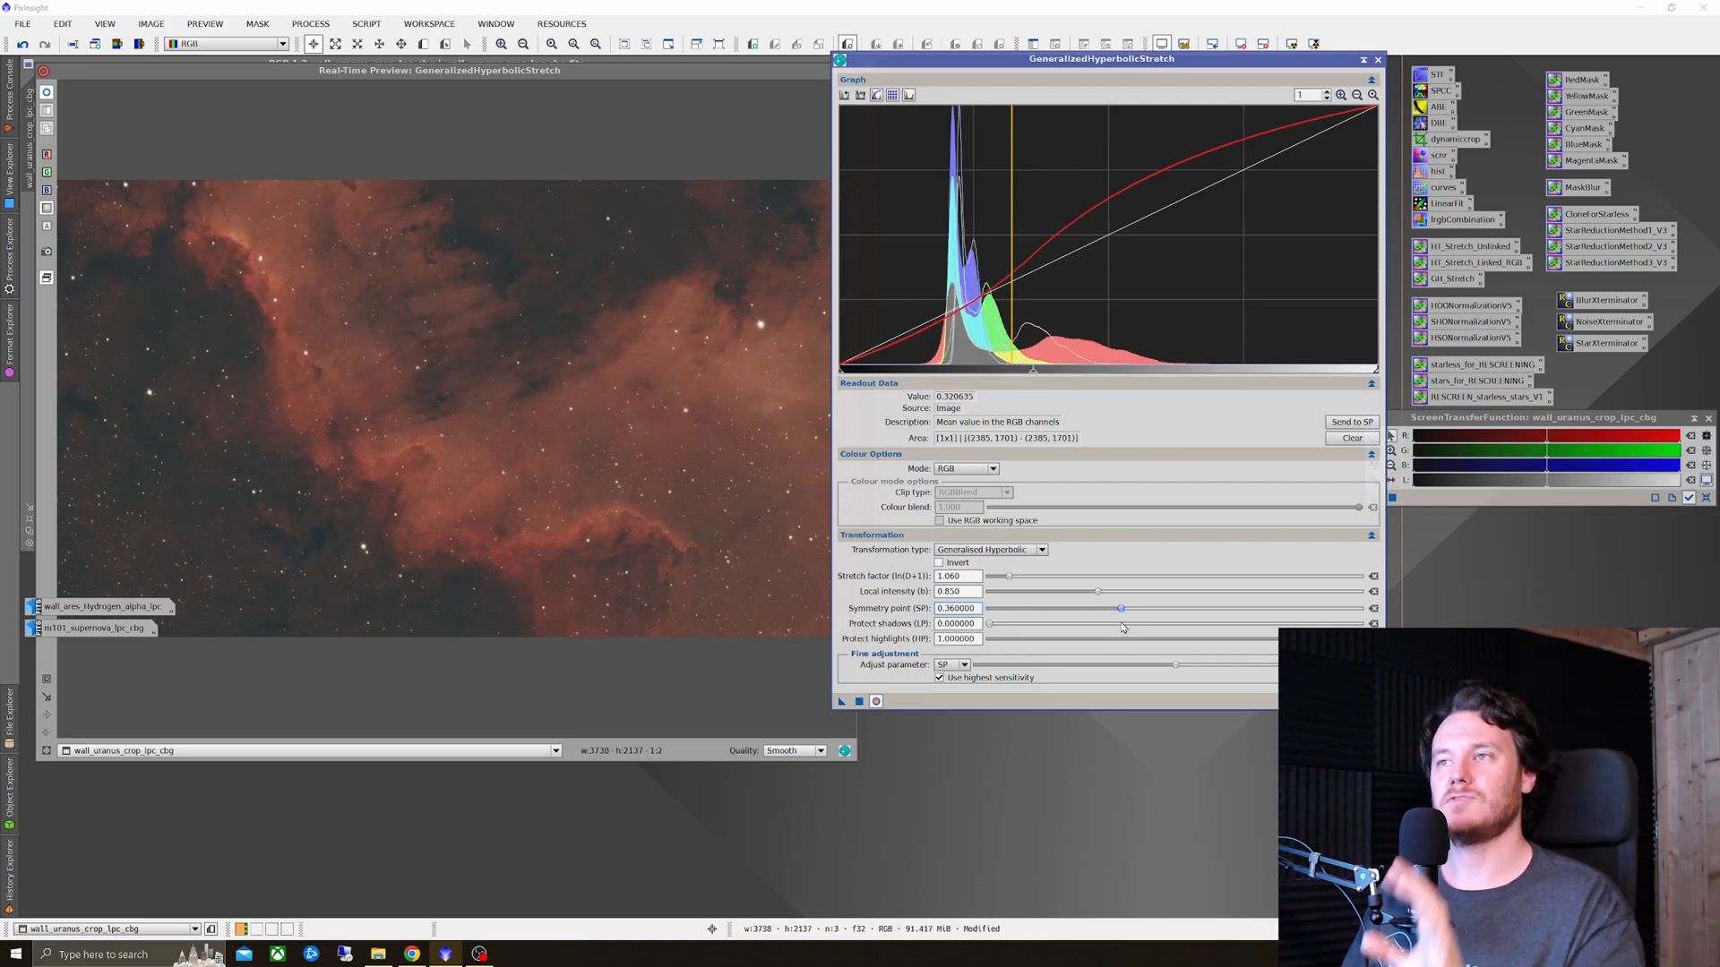
pyautogui.moveTo(1122, 608); pyautogui.dragTo(1116, 607)
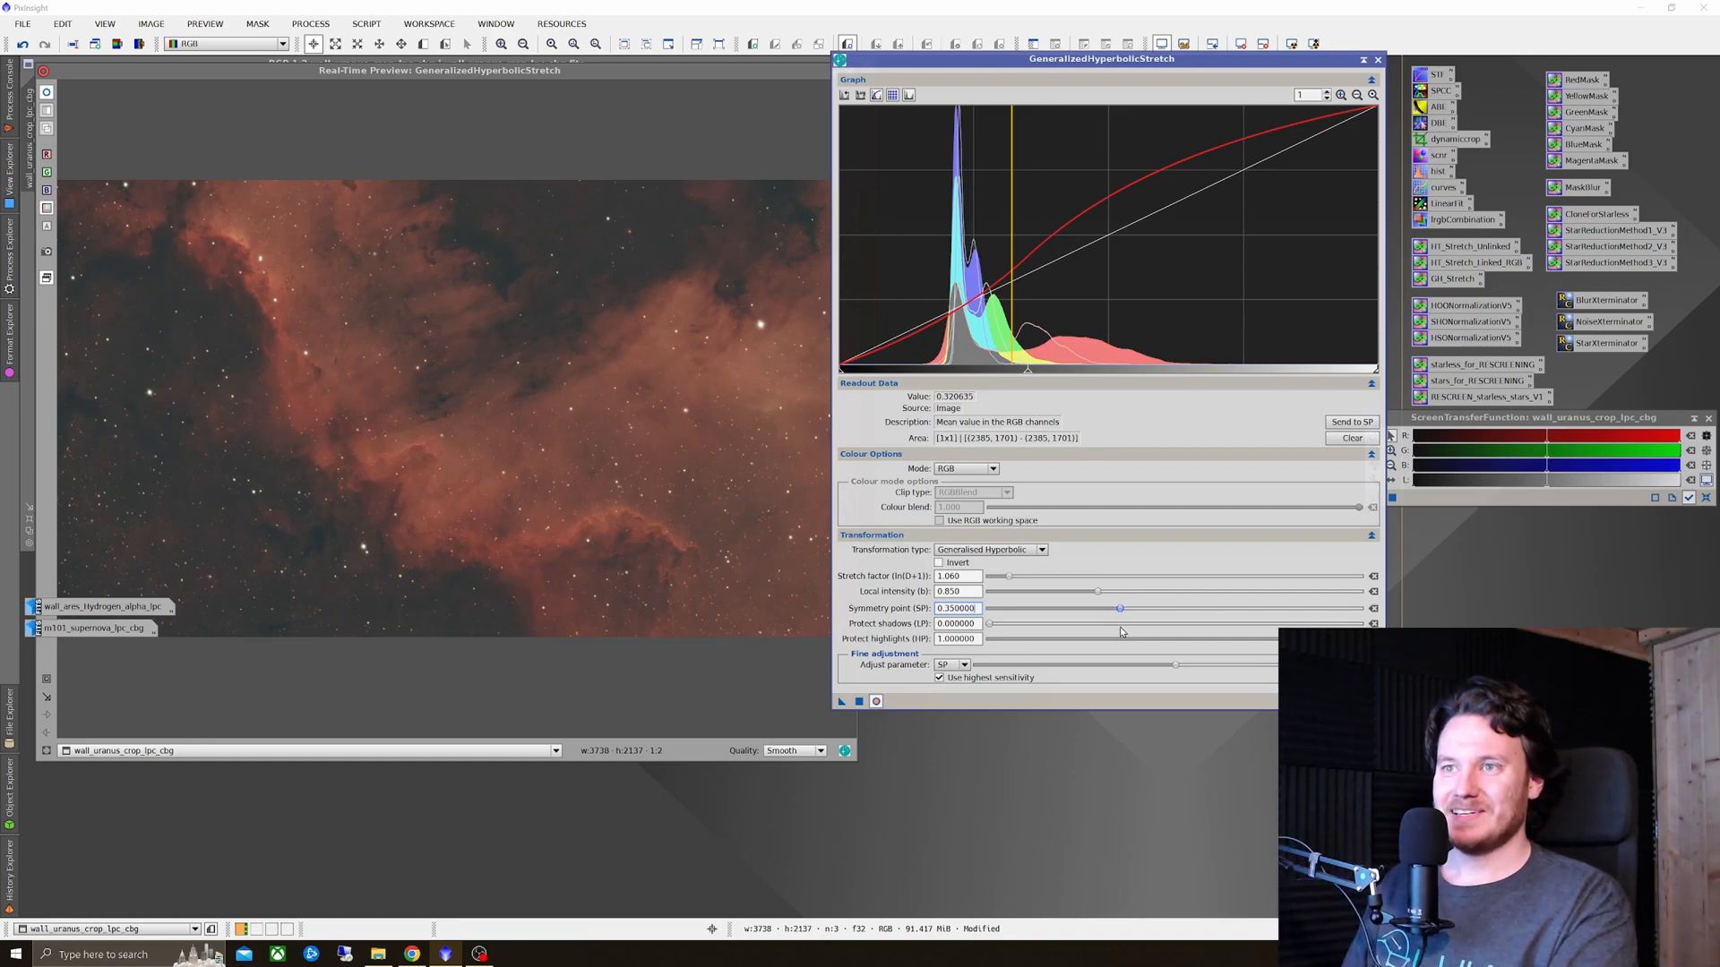
pyautogui.moveTo(1120, 608); pyautogui.dragTo(1127, 607)
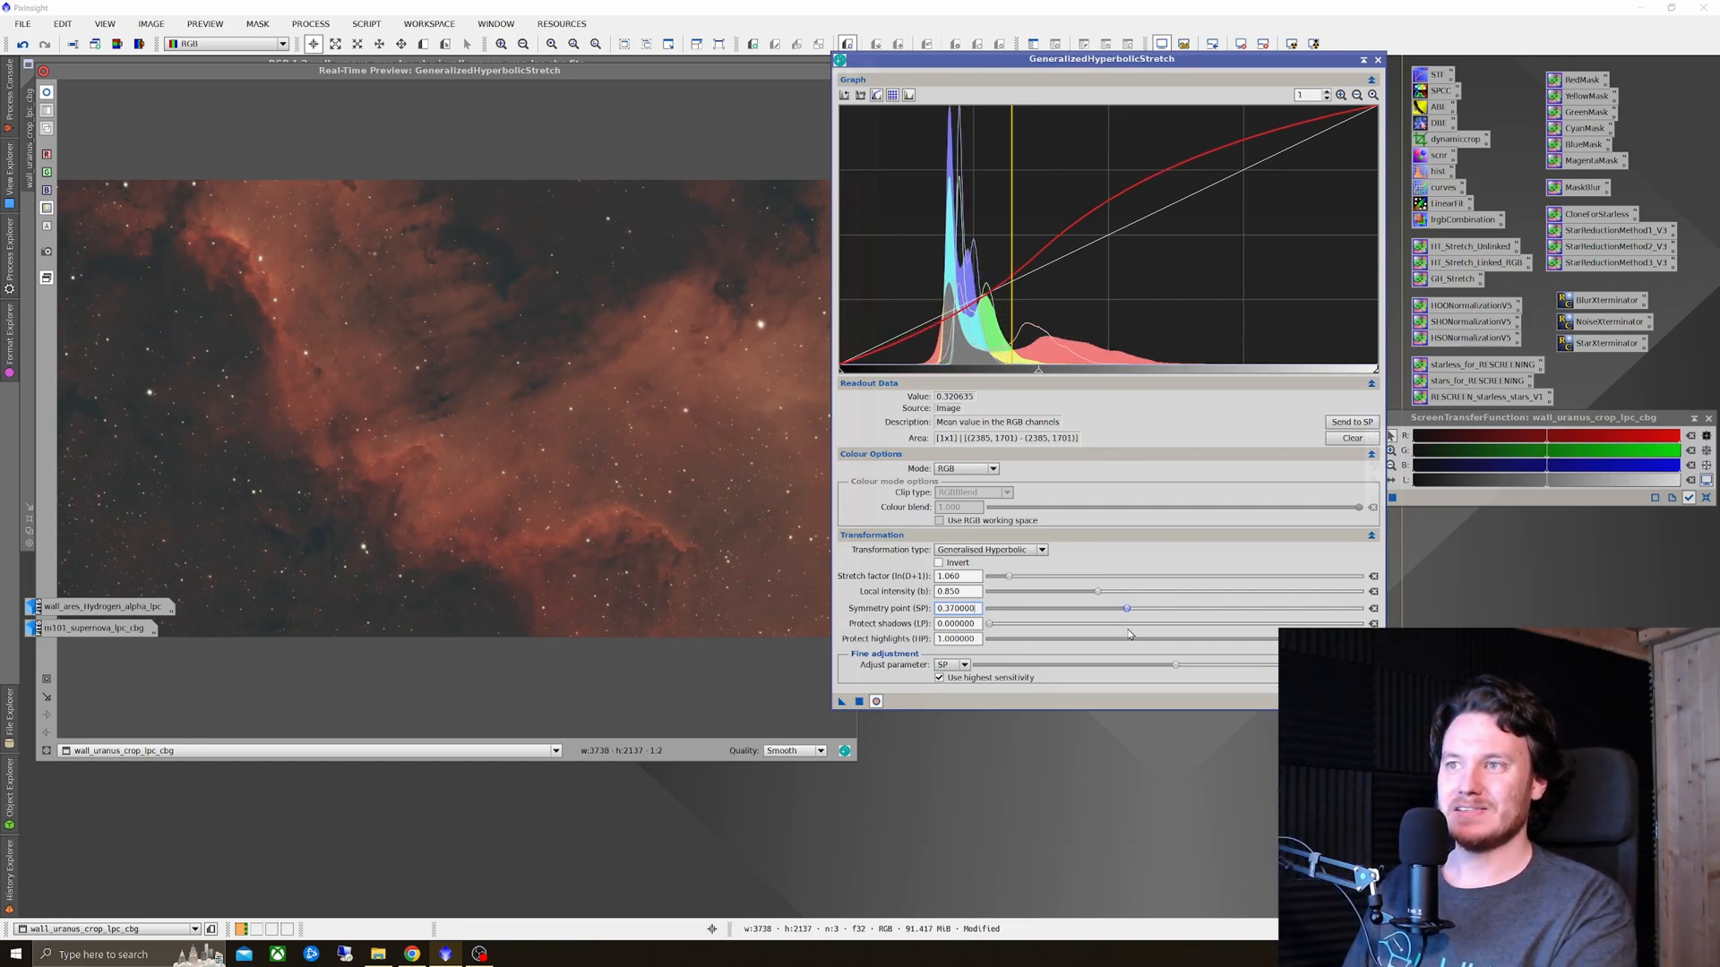
pyautogui.moveTo(1126, 608); pyautogui.dragTo(1134, 608)
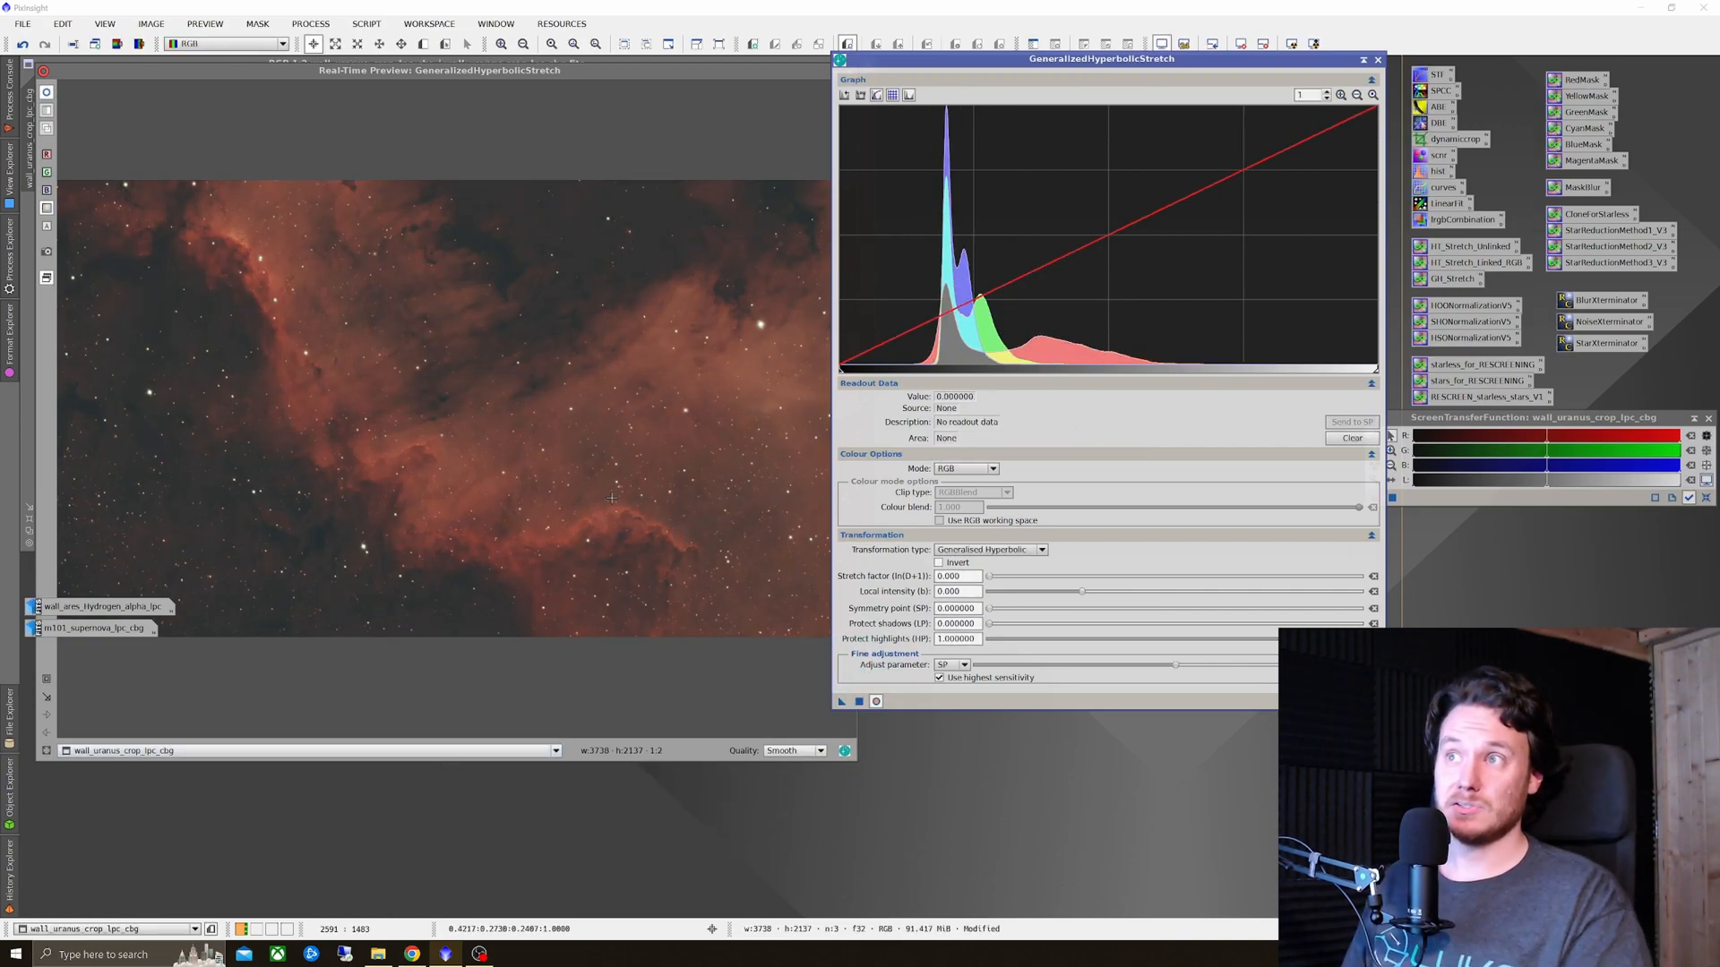
pyautogui.moveTo(742, 296)
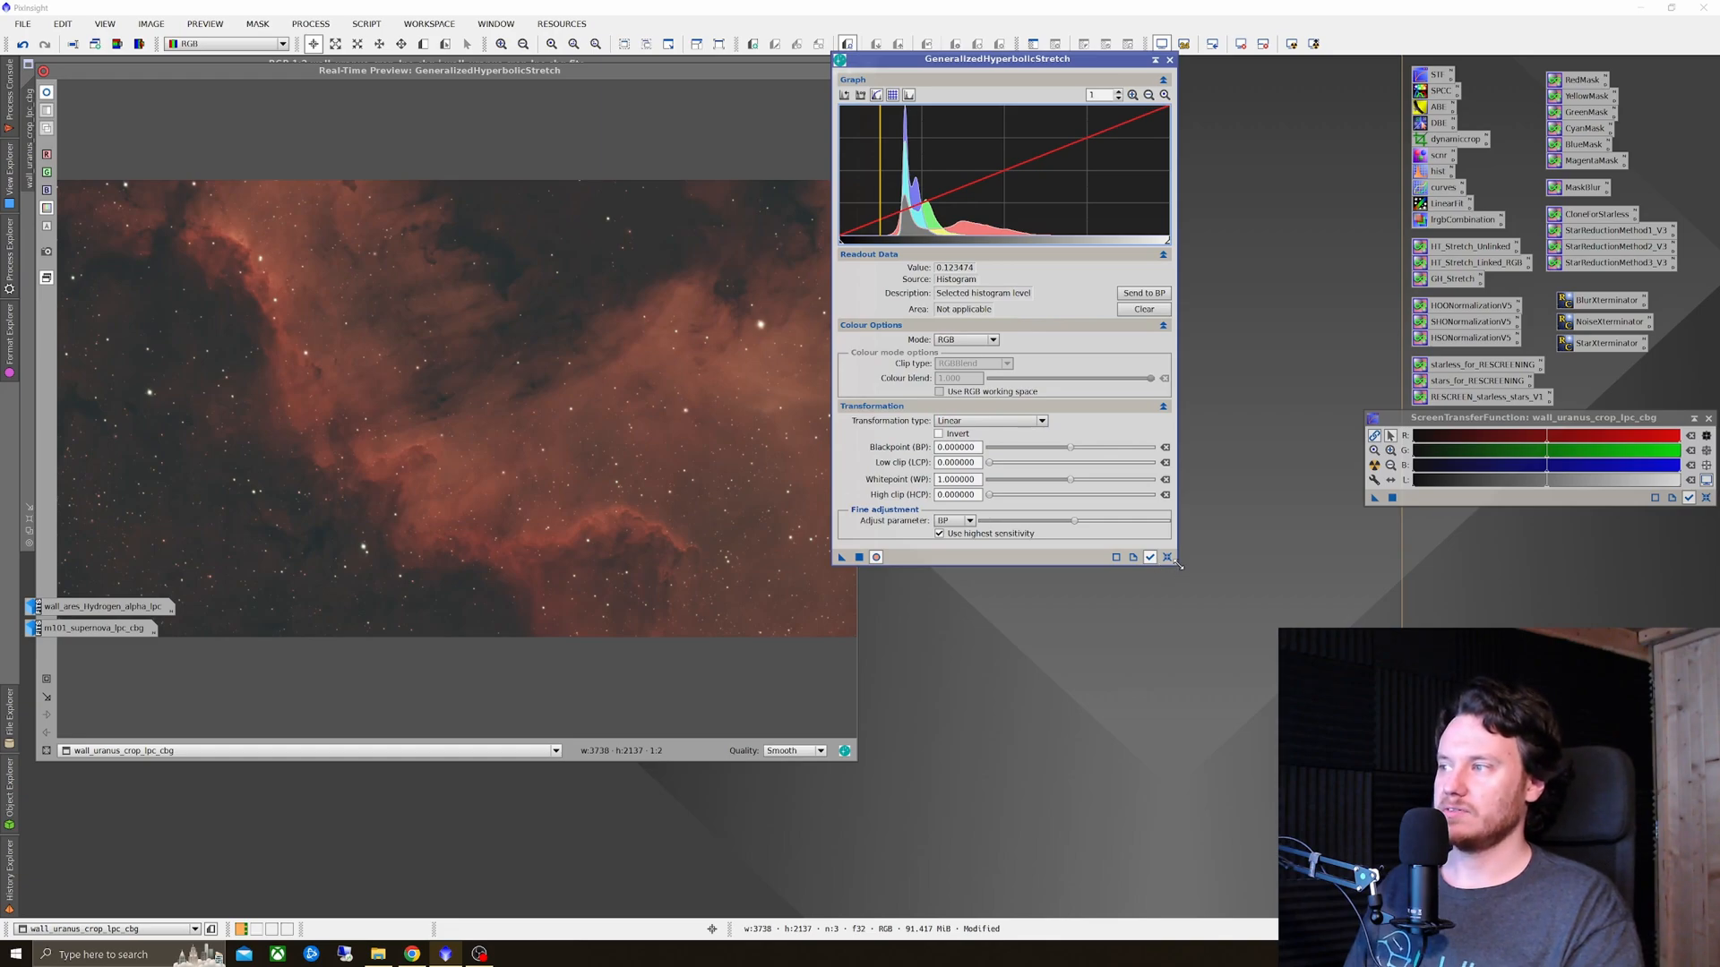
# Step: Enlarge the GHS window and set the black point to about 0.08 after comparing lower values
pyautogui.moveTo(1174, 563); pyautogui.dragTo(1432, 623)
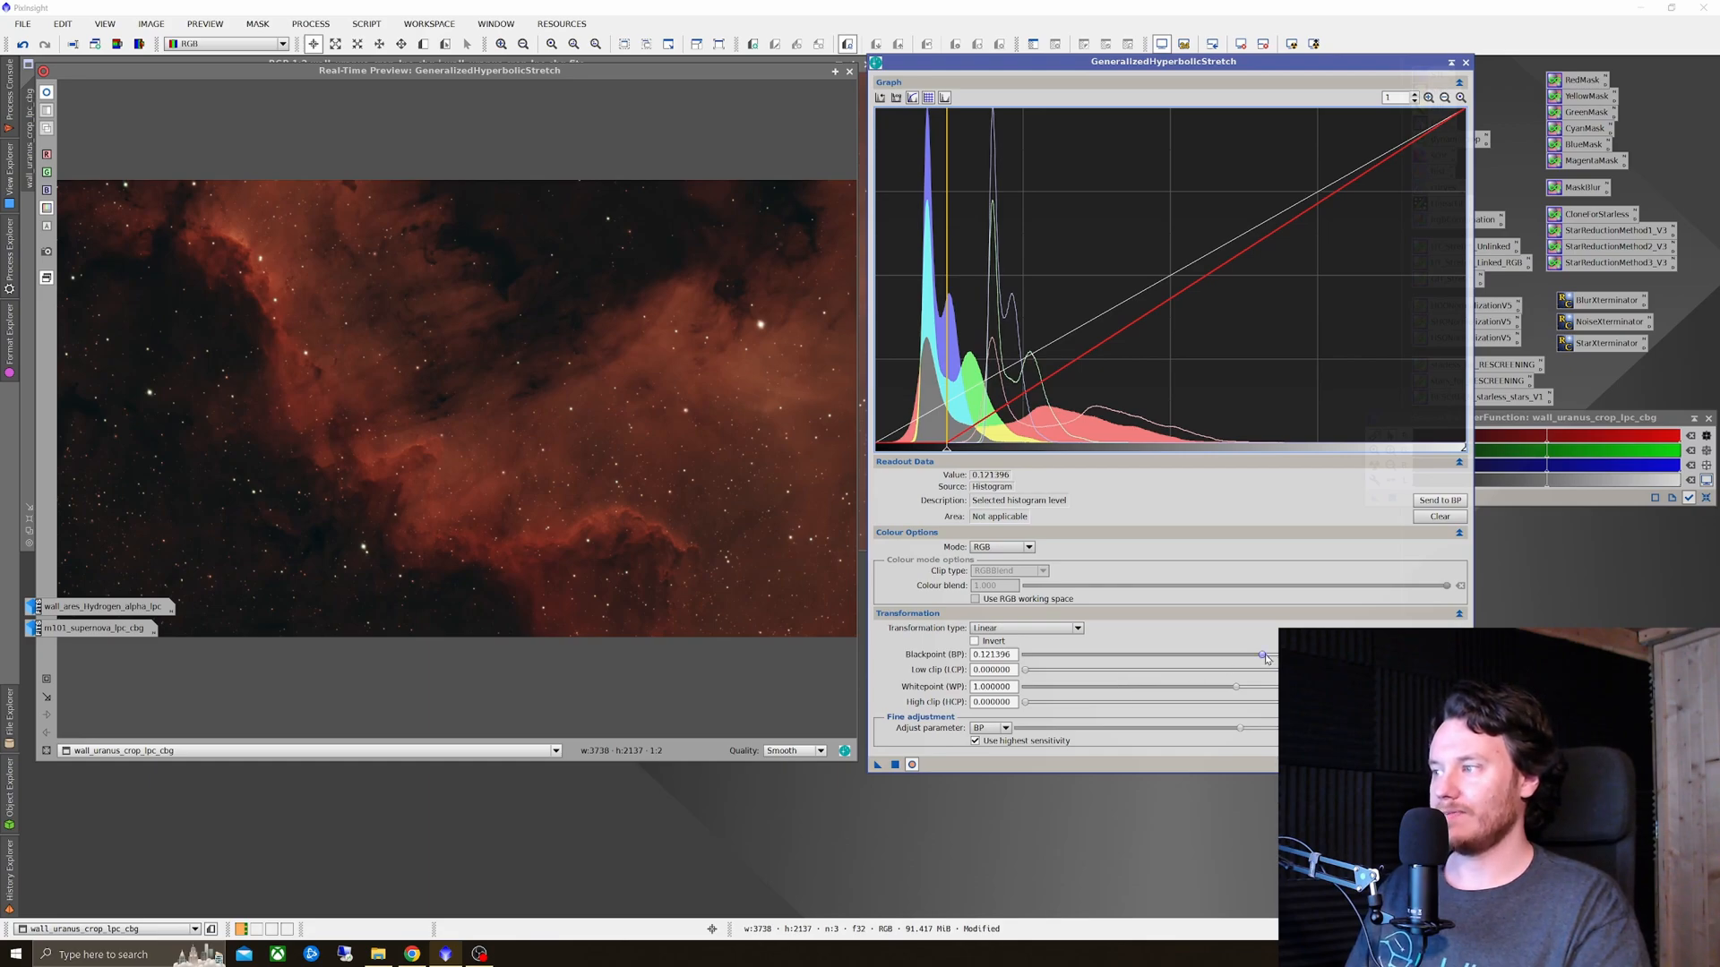
pyautogui.moveTo(1263, 656); pyautogui.dragTo(1276, 656)
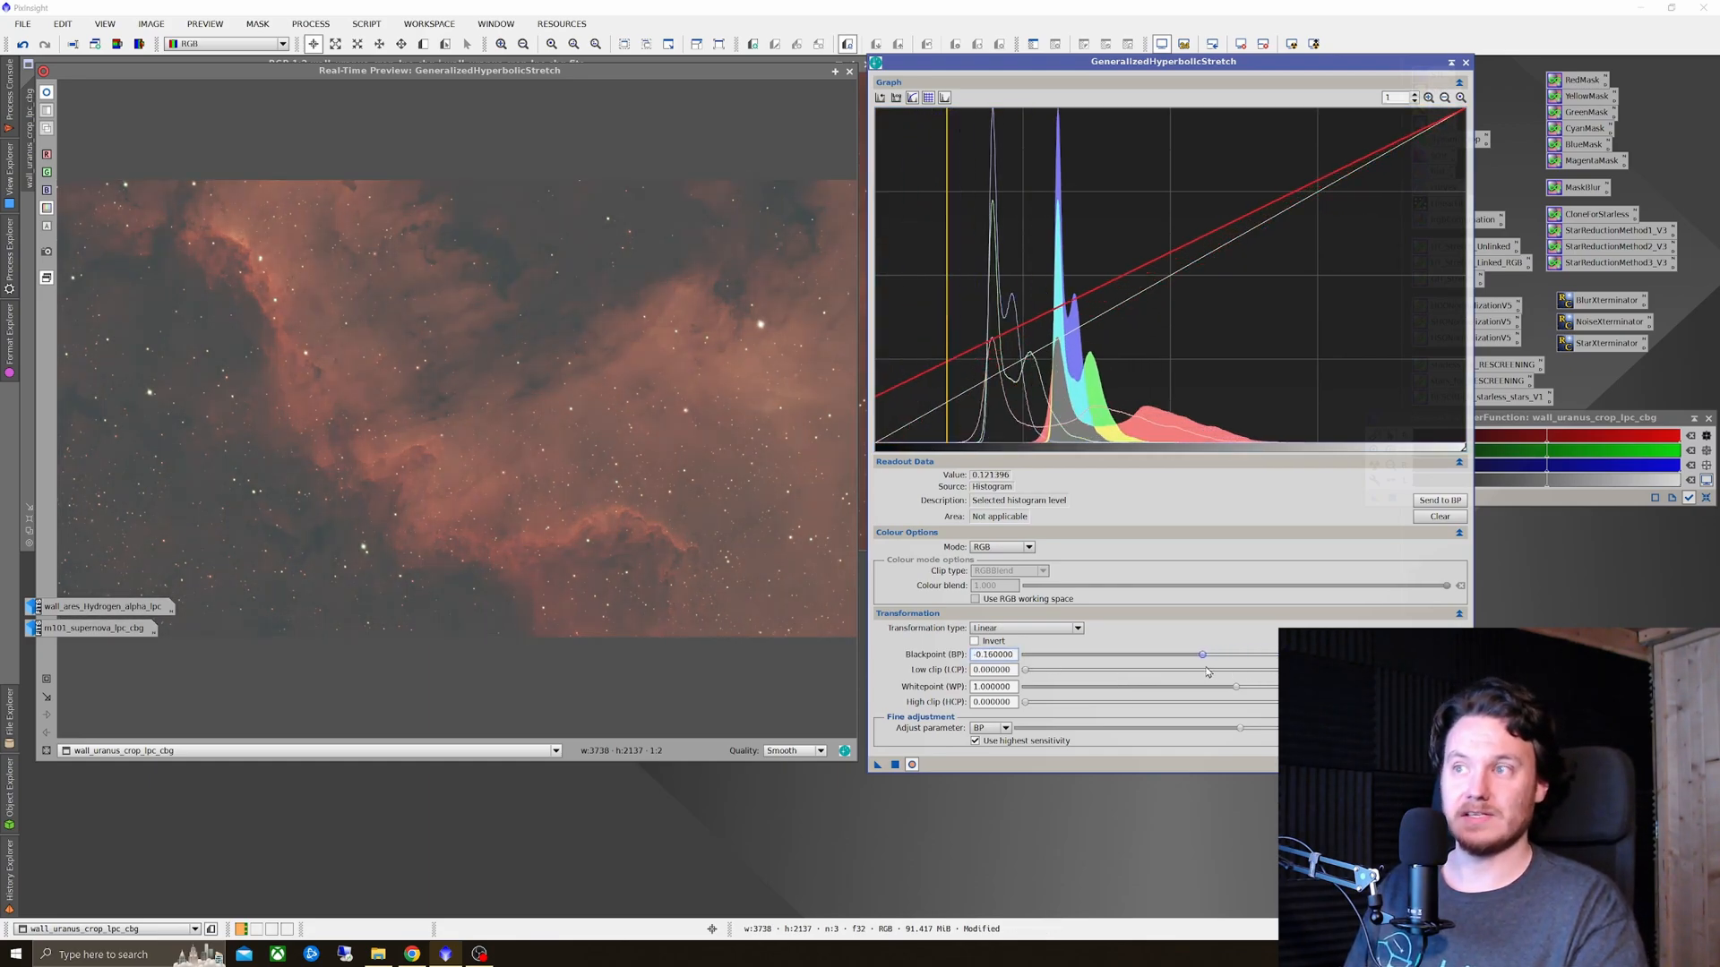
pyautogui.moveTo(1202, 656); pyautogui.dragTo(1236, 656)
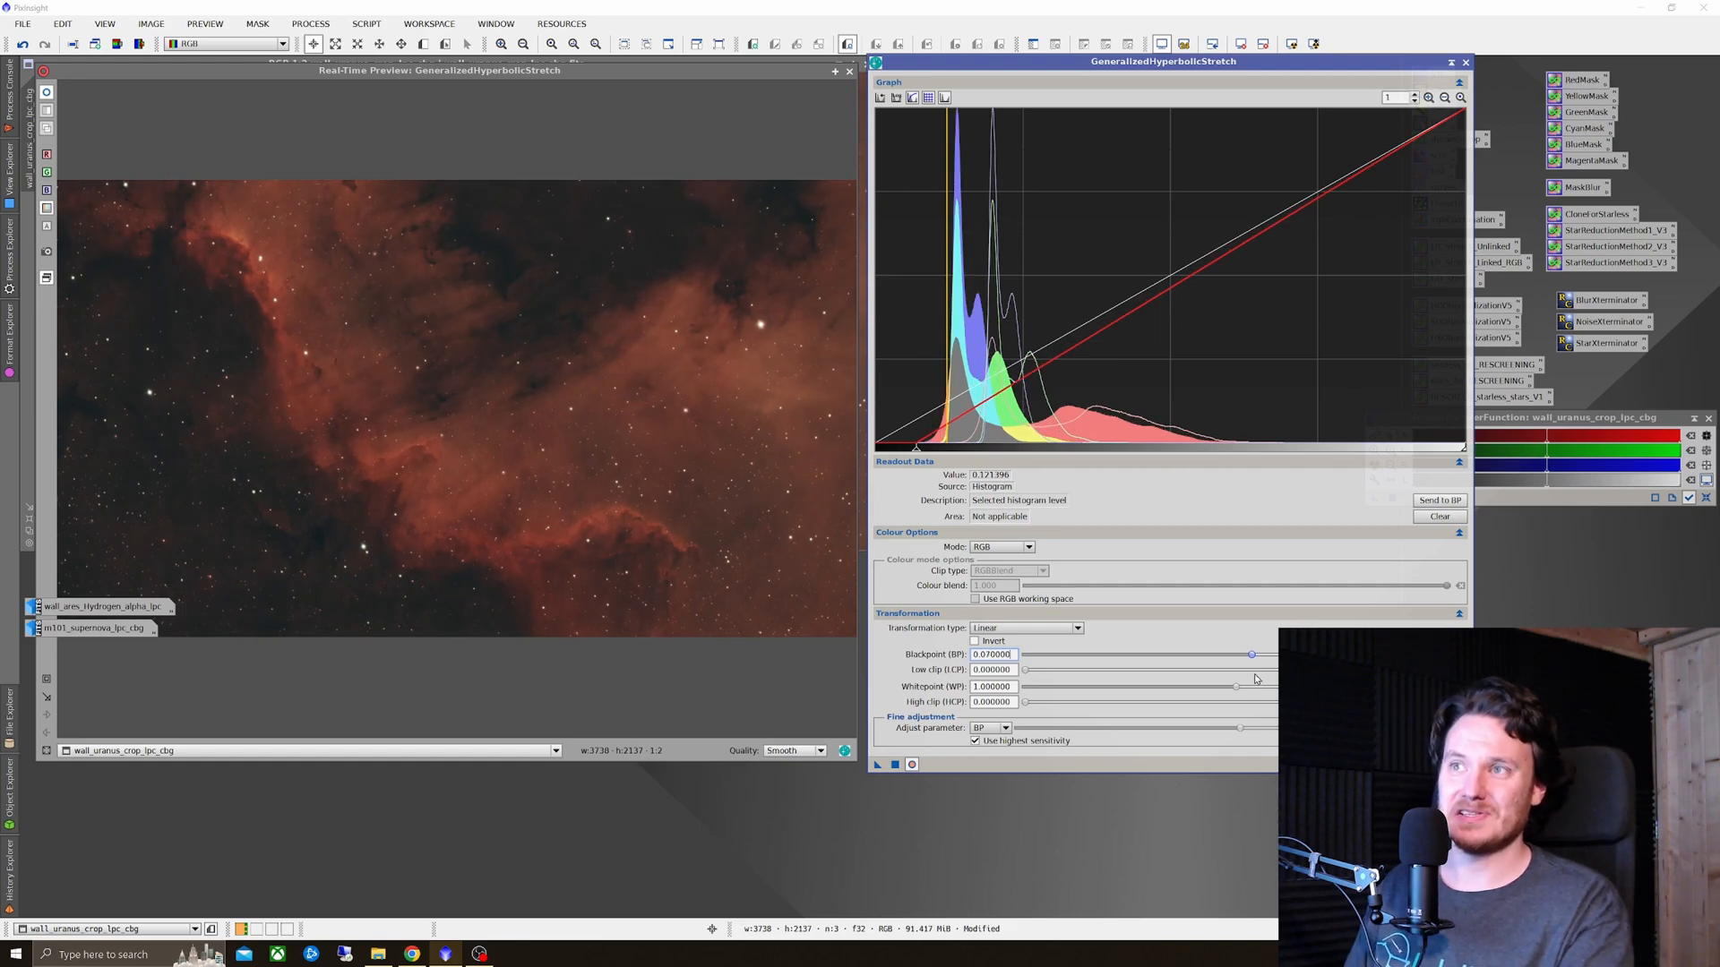
pyautogui.moveTo(1253, 654); pyautogui.dragTo(1252, 654)
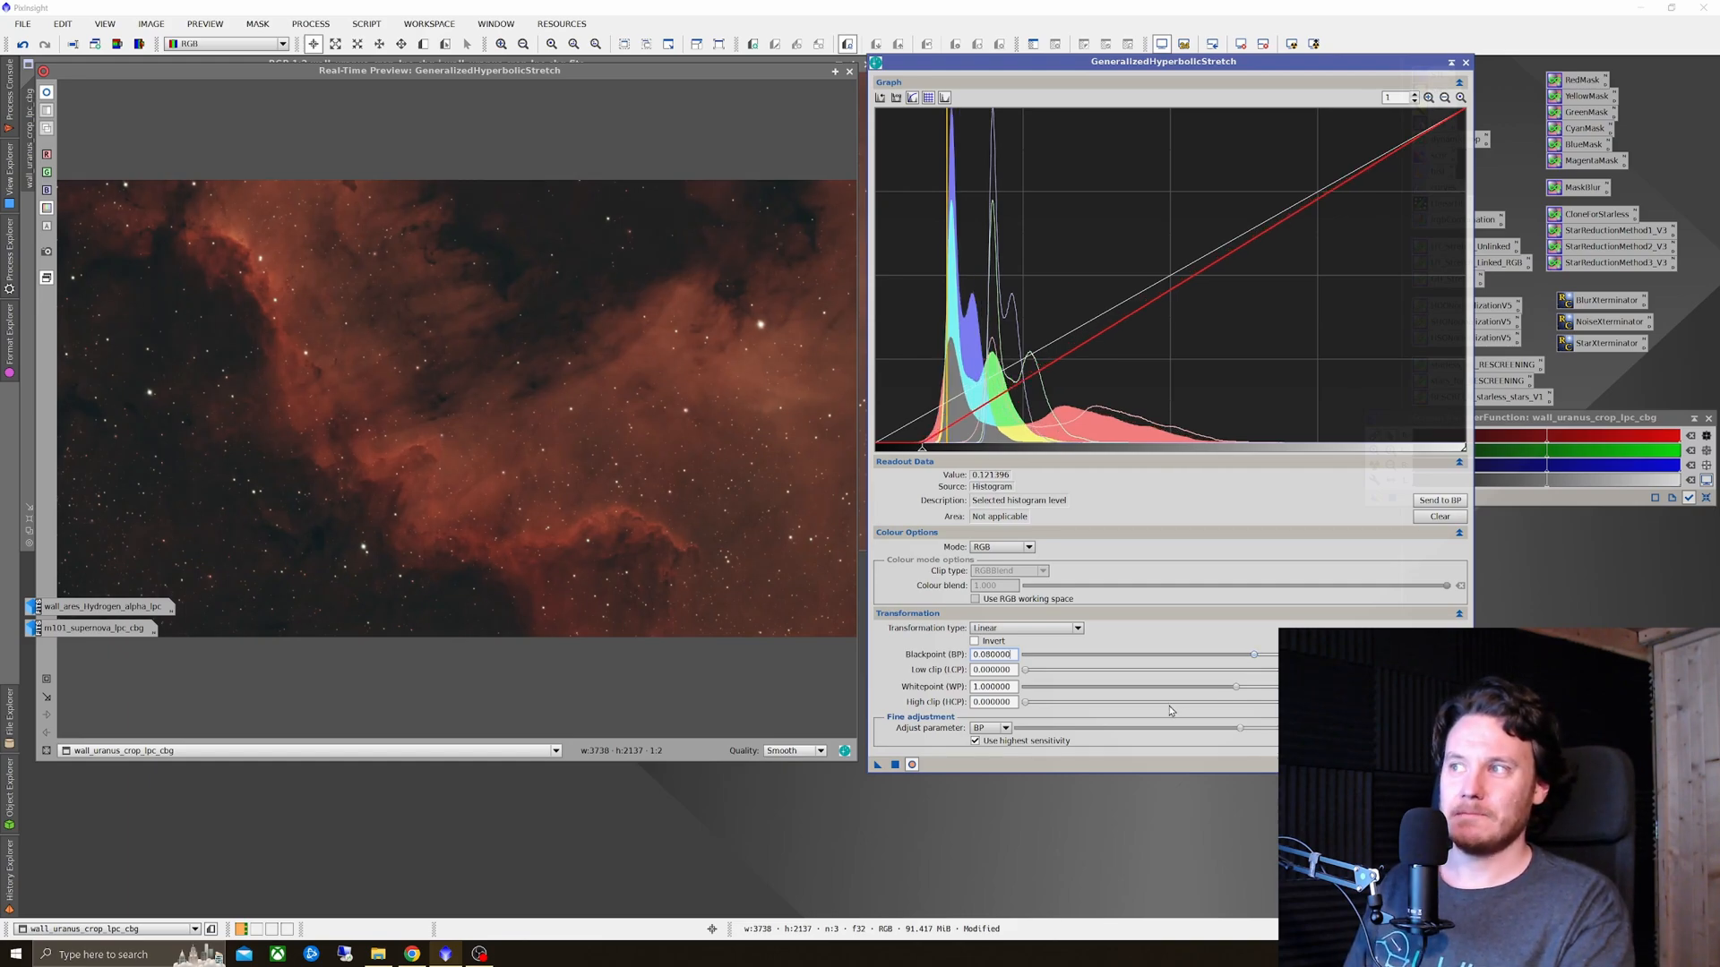
pyautogui.moveTo(1254, 656); pyautogui.dragTo(1245, 656)
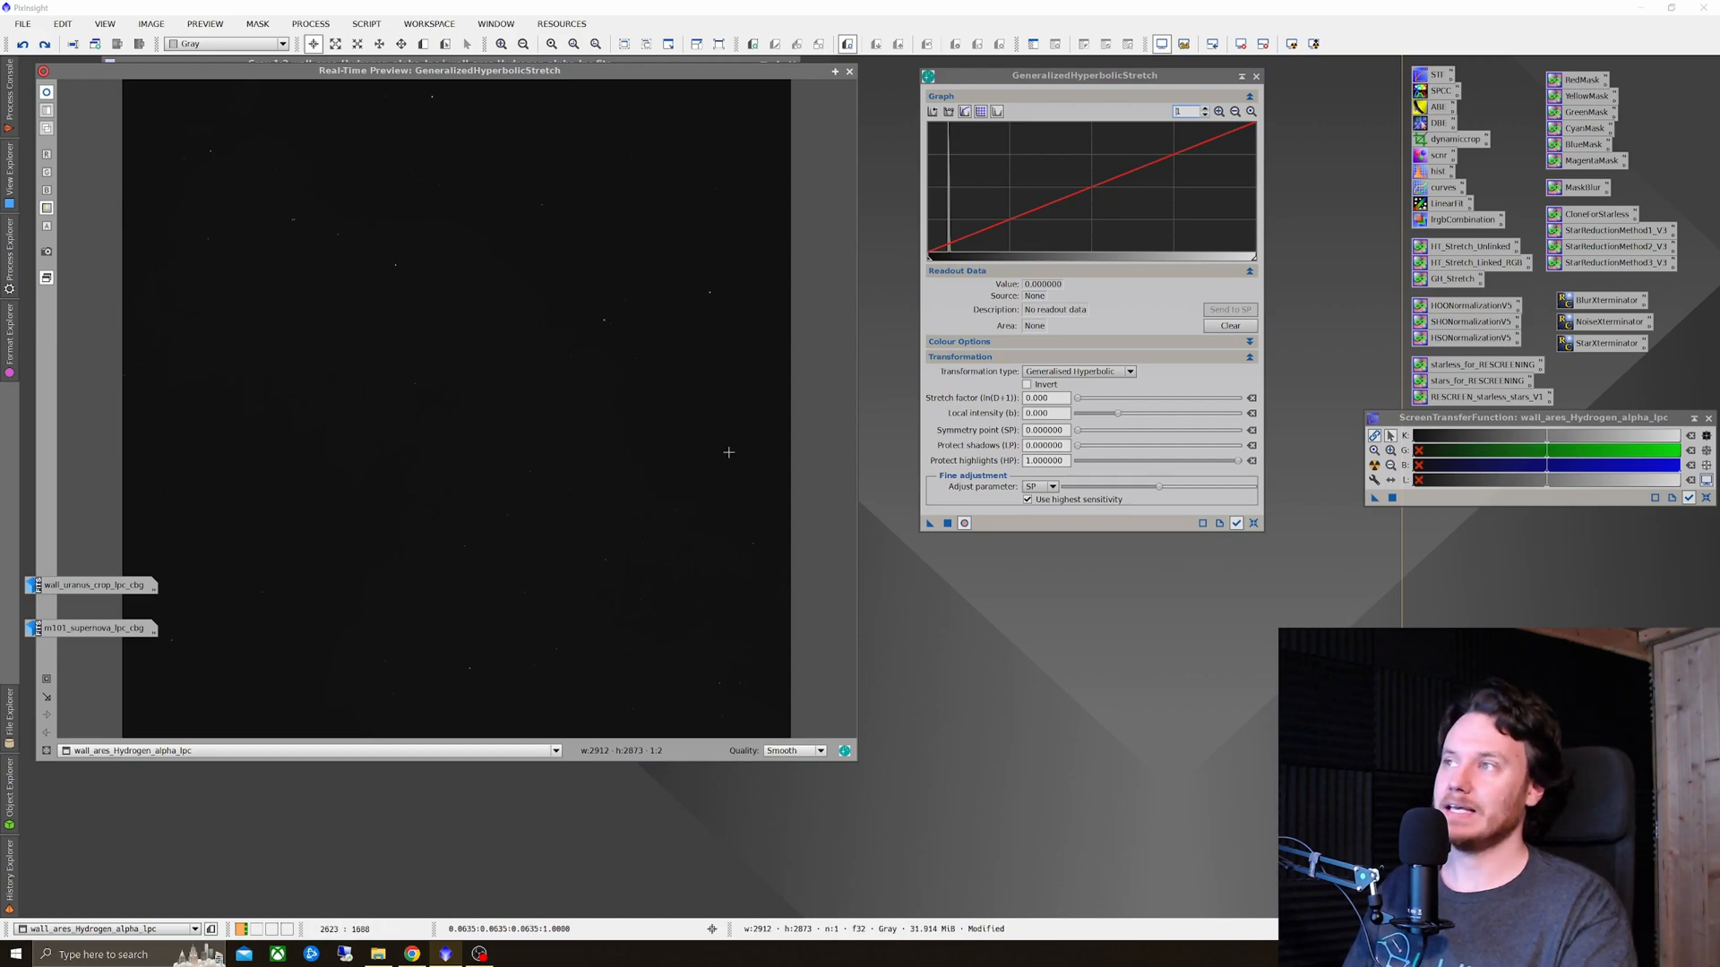
# Step: Plot the wall_ares H-alpha histogram and send its mean (~0.0205) to the symmetry point
pyautogui.click(948, 111)
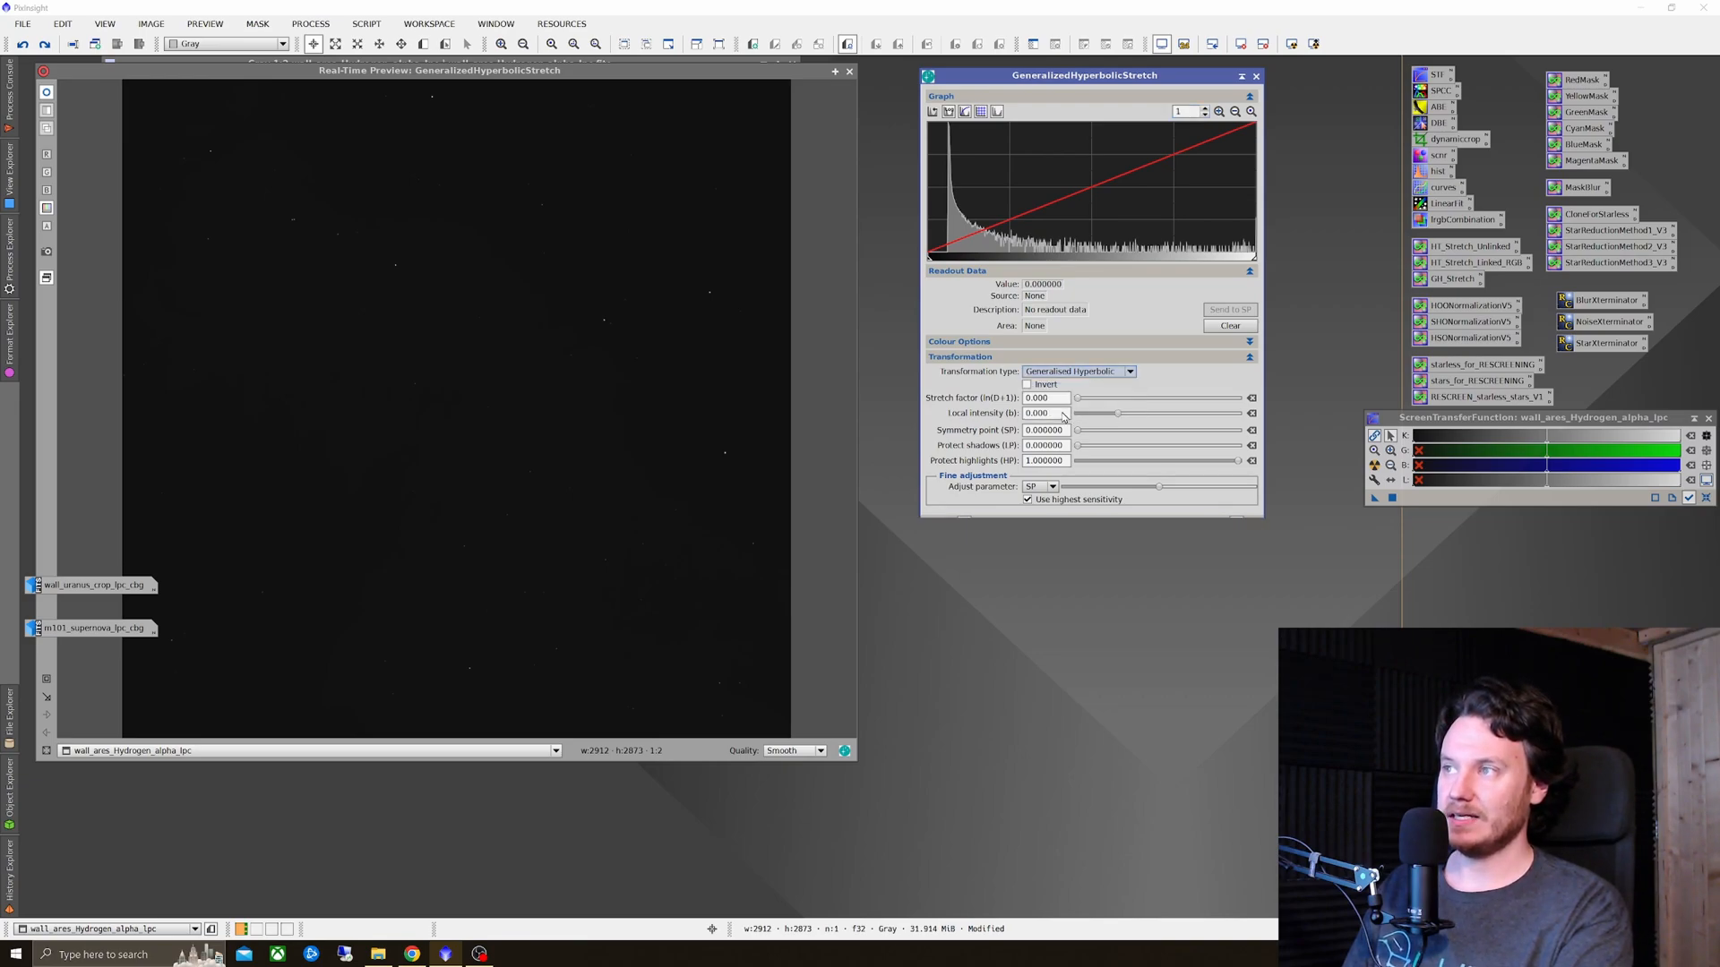
pyautogui.click(1127, 371)
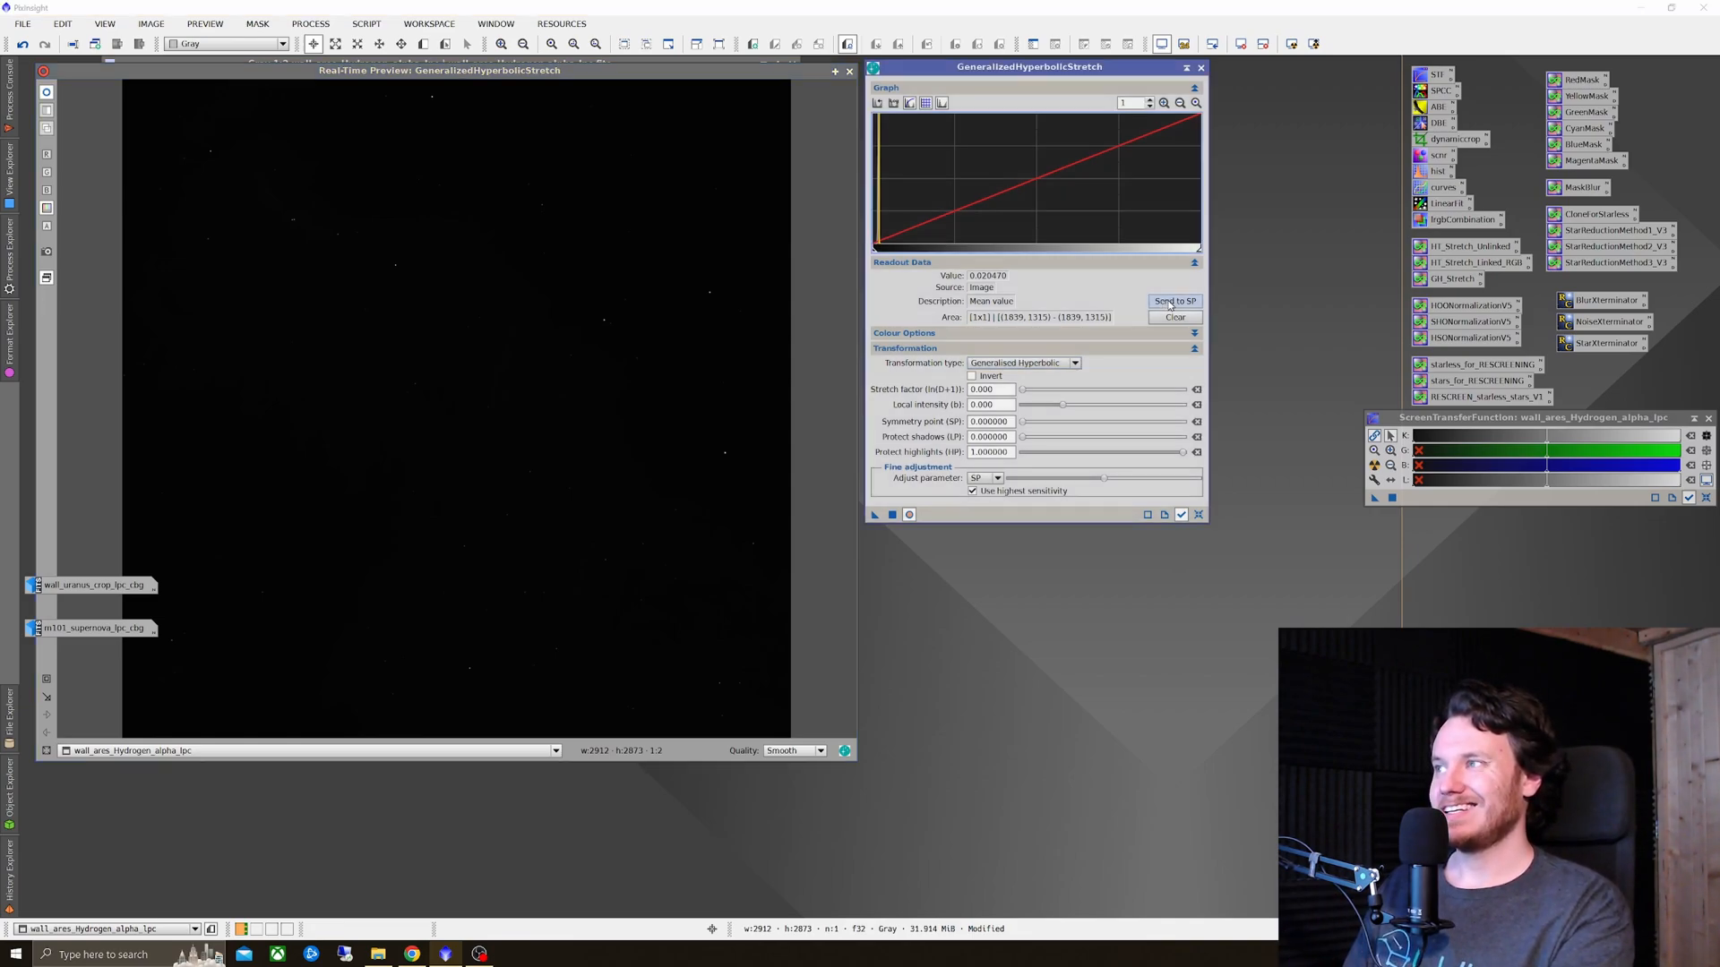
pyautogui.click(1174, 300)
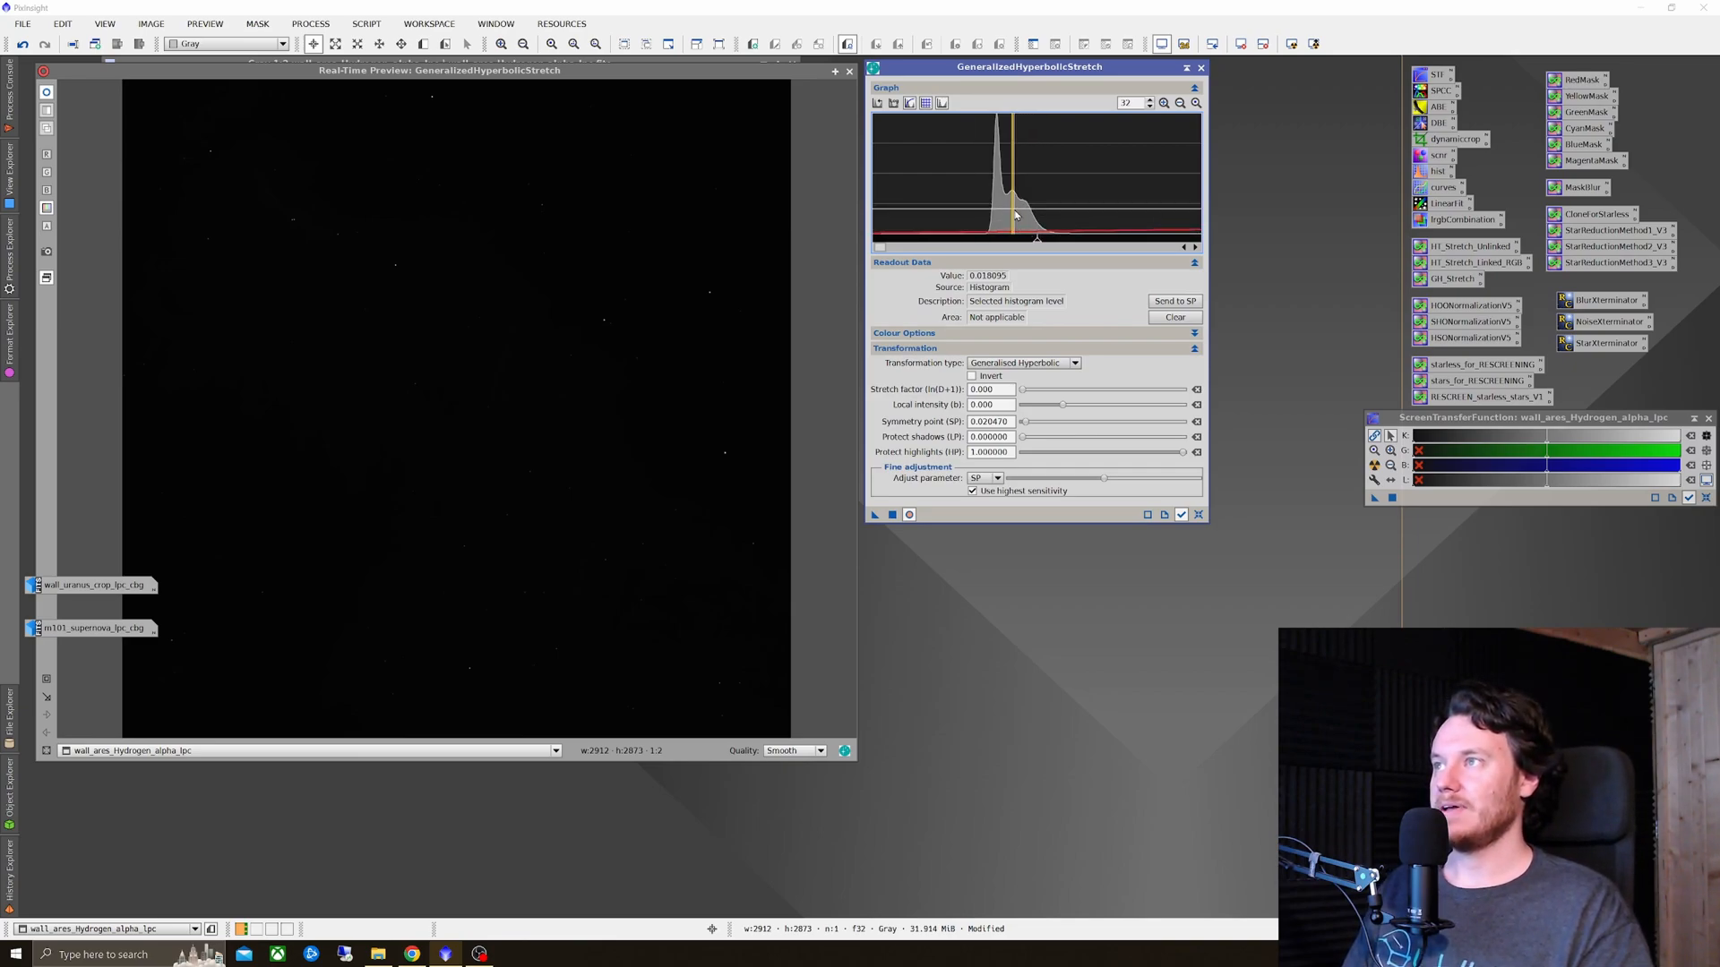
# Step: Send the picked level to the symmetry point and raise the stretch factor to about 3.18
pyautogui.click(1174, 301)
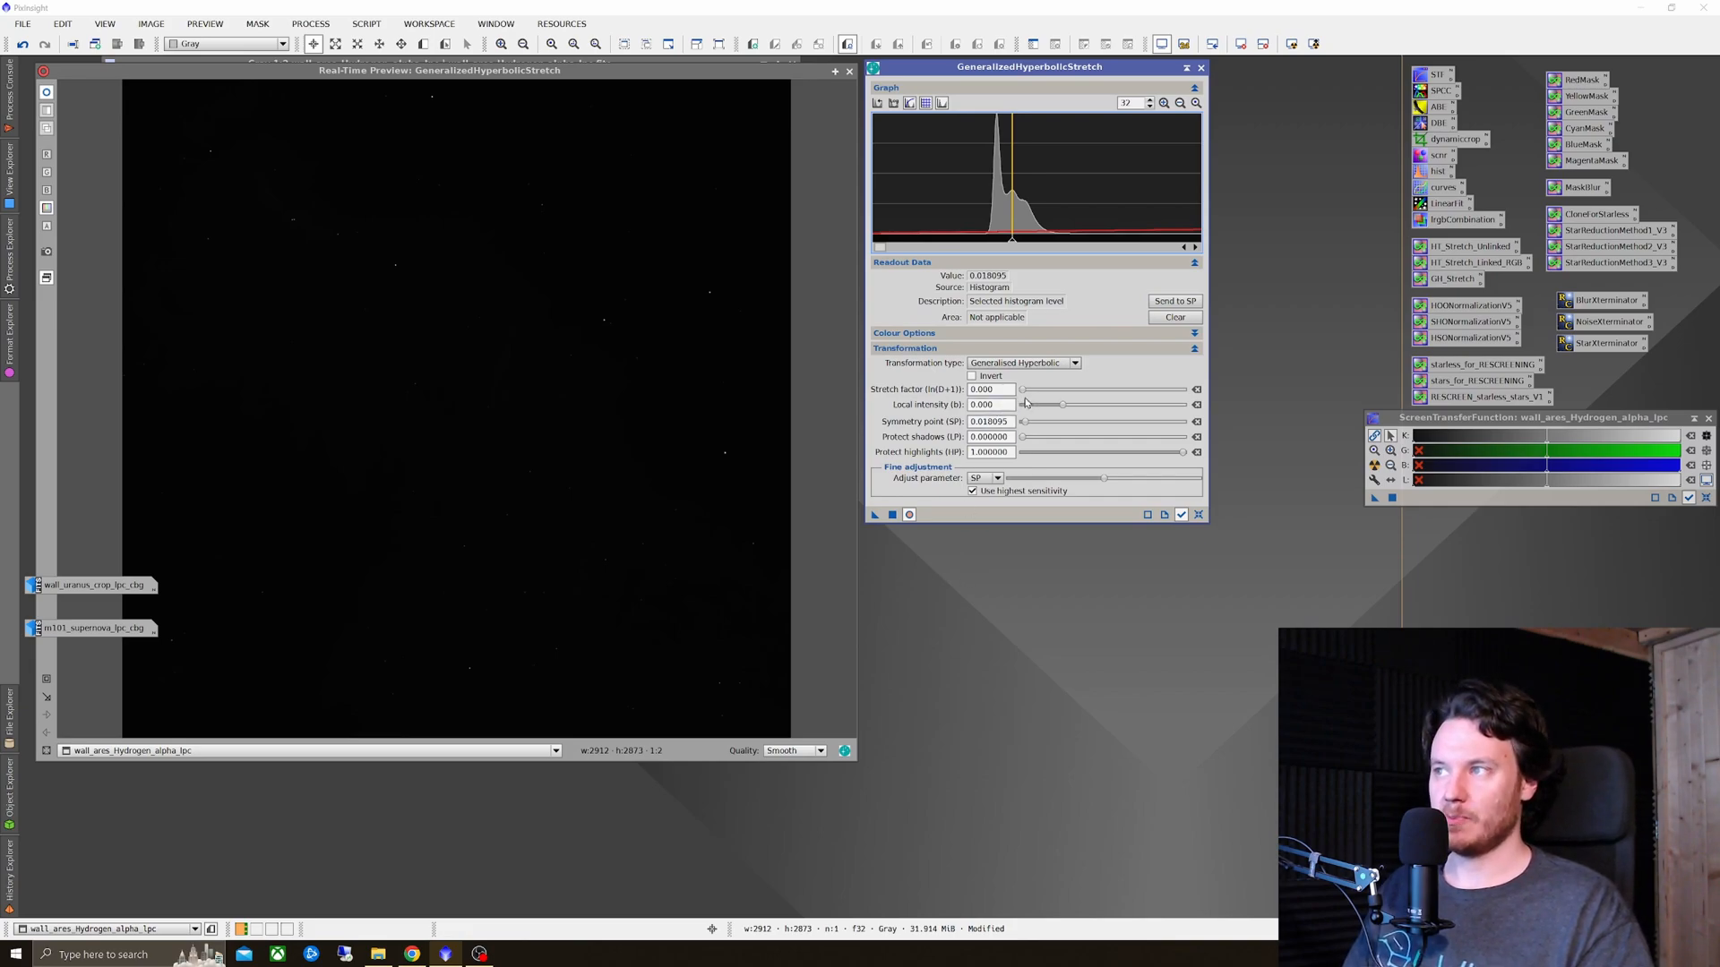
pyautogui.moveTo(1023, 389); pyautogui.dragTo(1043, 389)
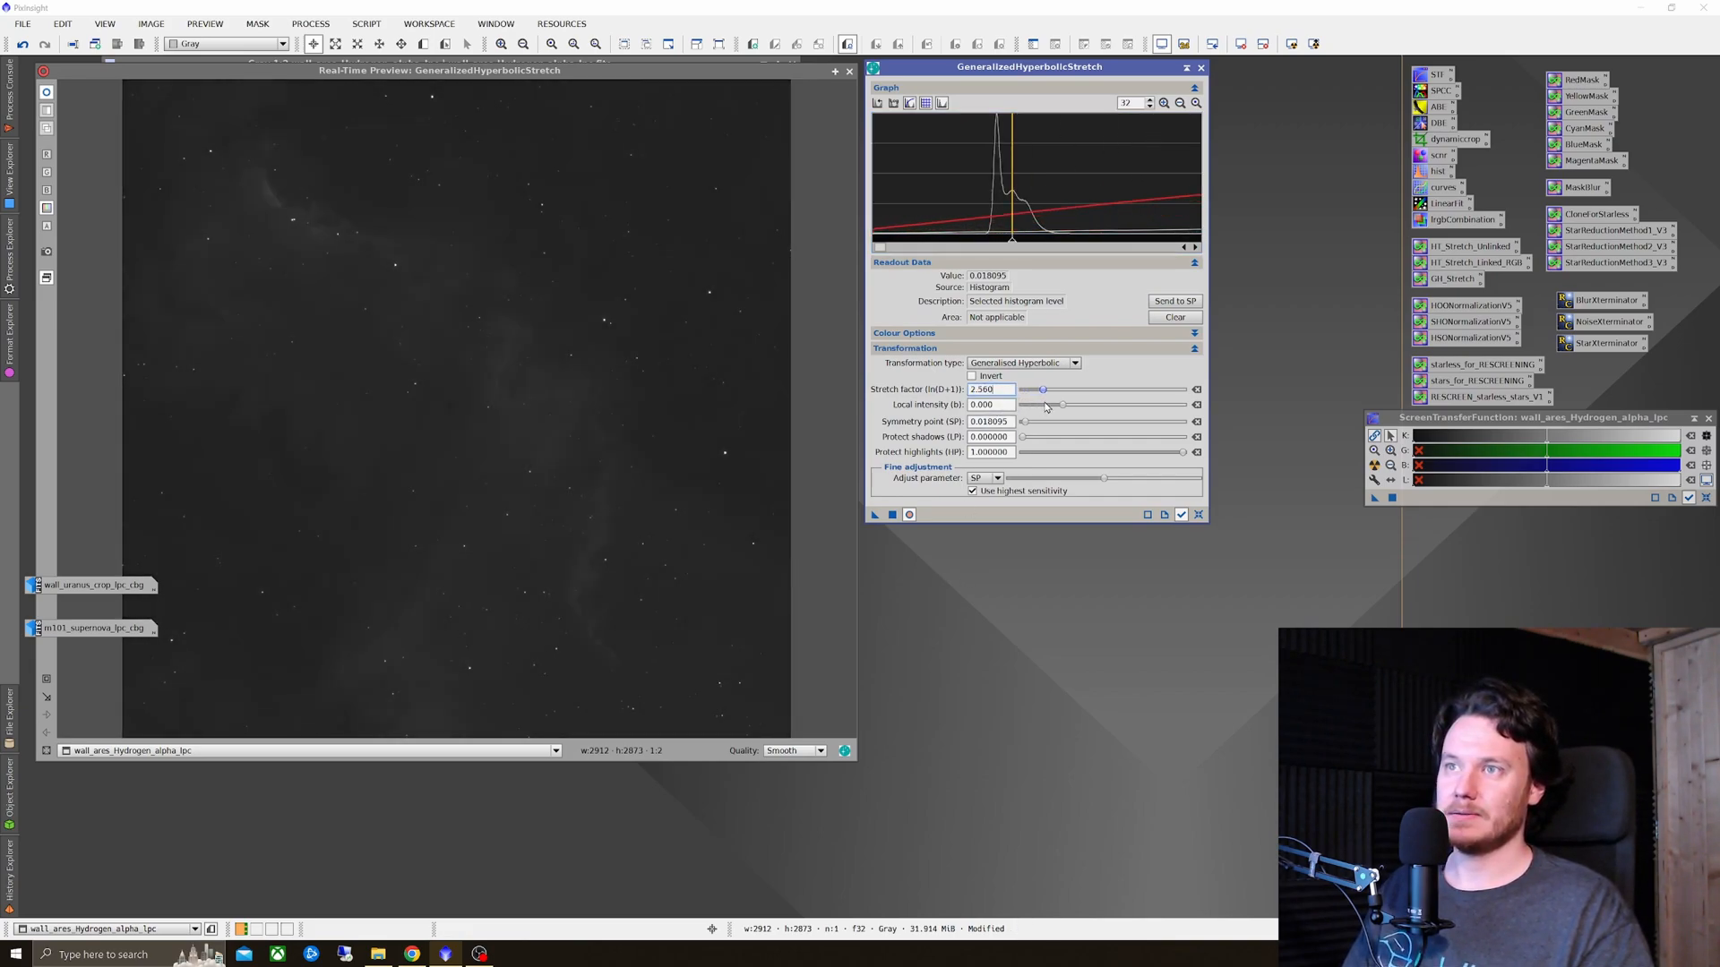
pyautogui.moveTo(1039, 389); pyautogui.dragTo(1045, 388)
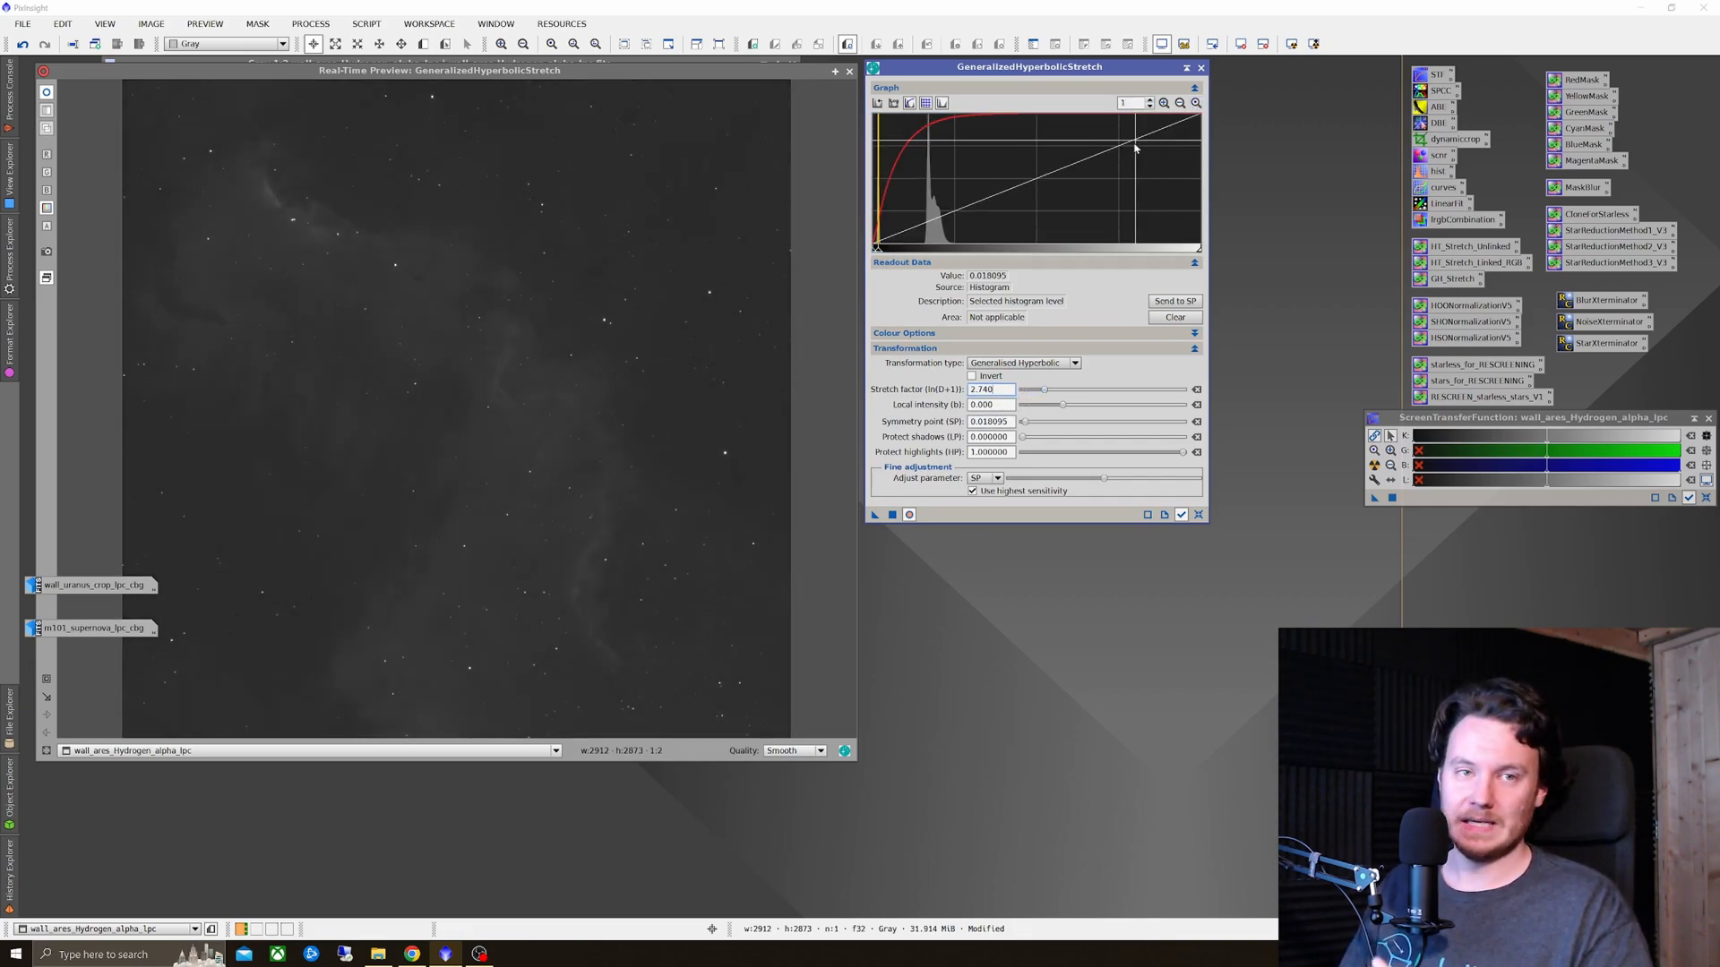
pyautogui.moveTo(1037, 389); pyautogui.dragTo(1044, 389)
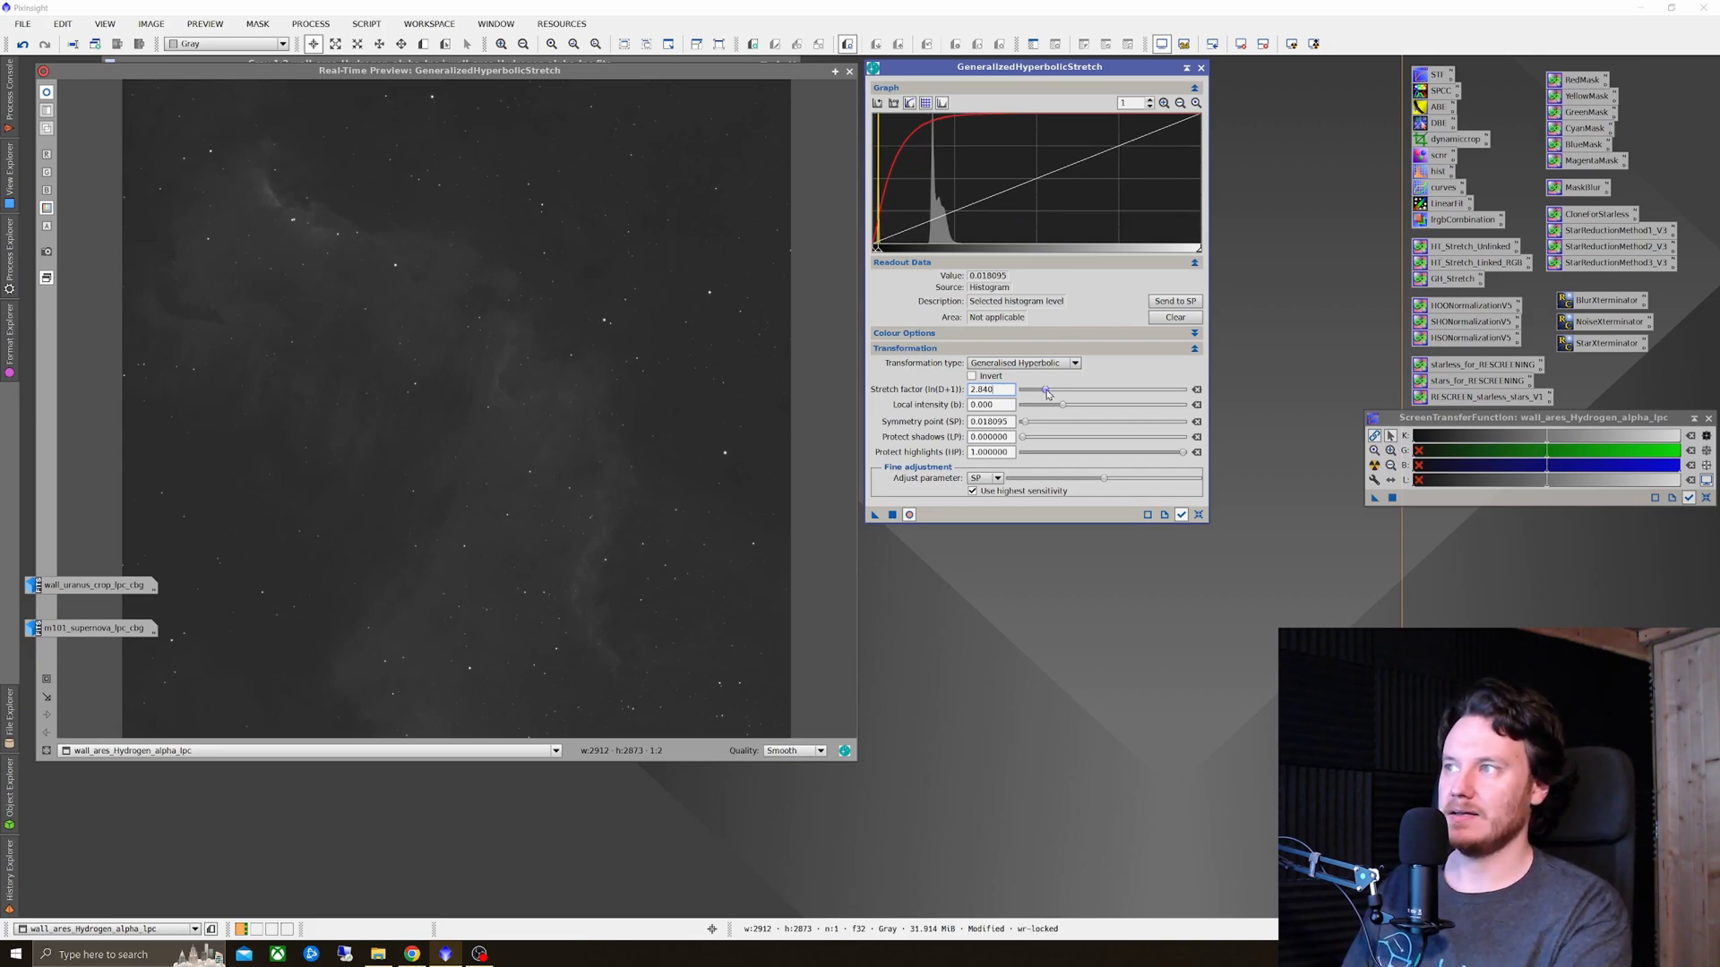
pyautogui.moveTo(1044, 389); pyautogui.dragTo(1052, 389)
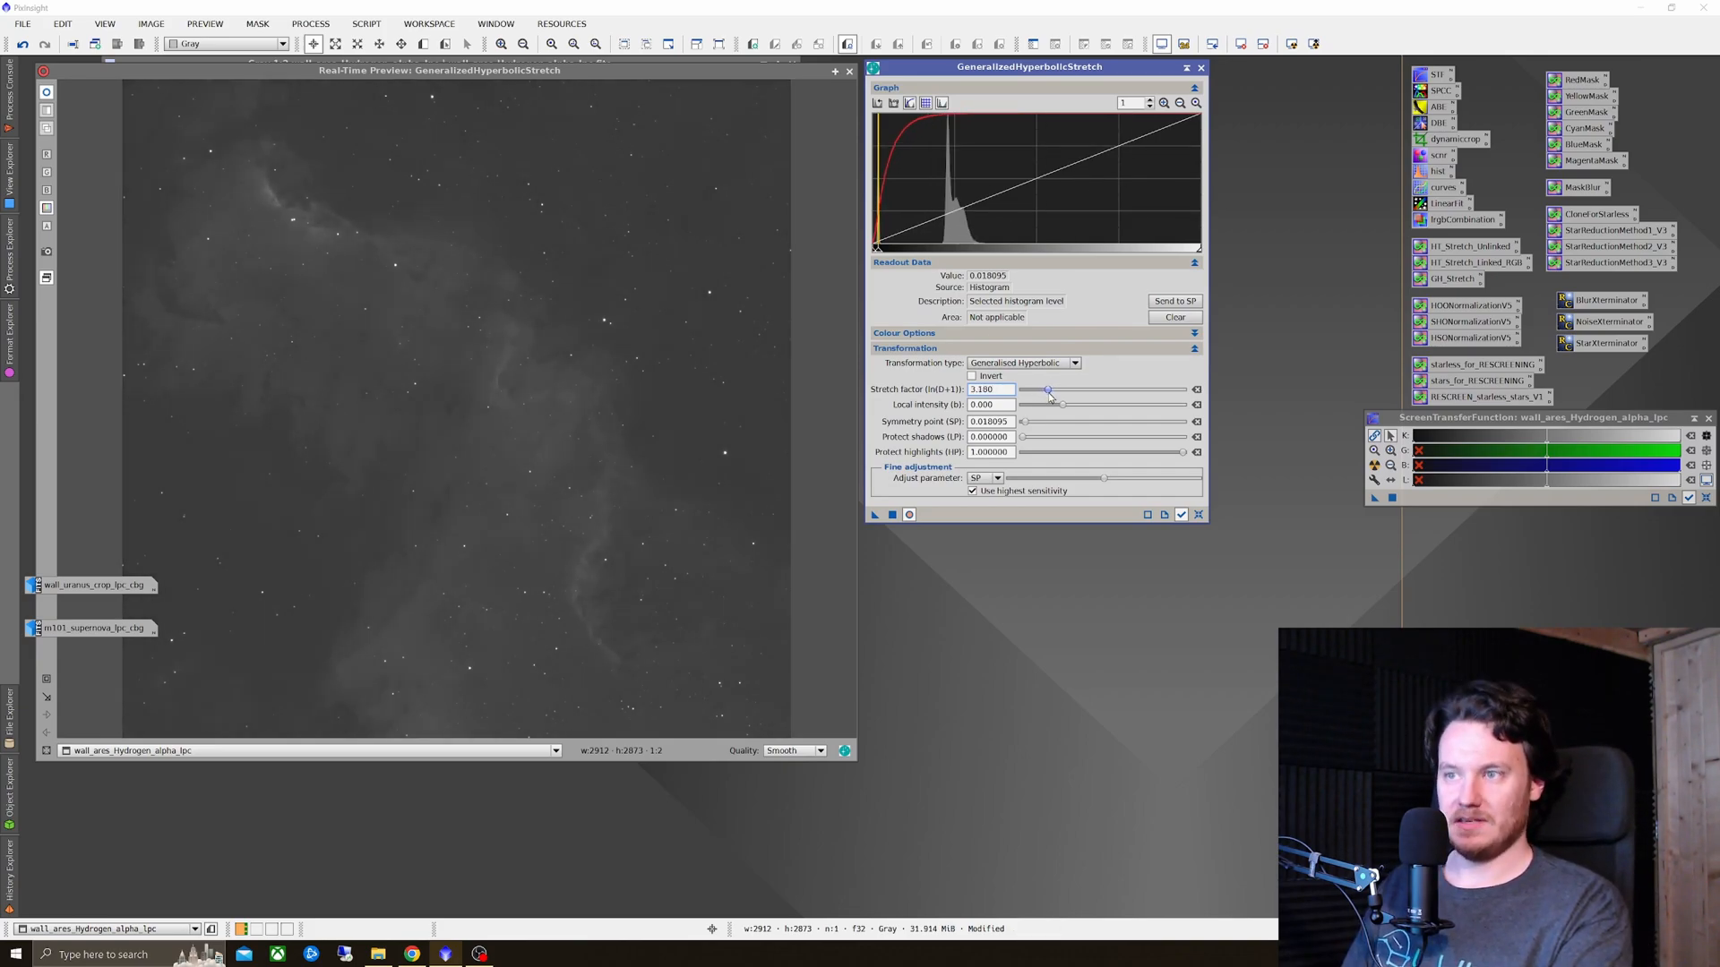
# Step: Push local intensity up near its maximum and apply the stretch to the H-alpha image
pyautogui.moveTo(1060, 404); pyautogui.dragTo(1073, 405)
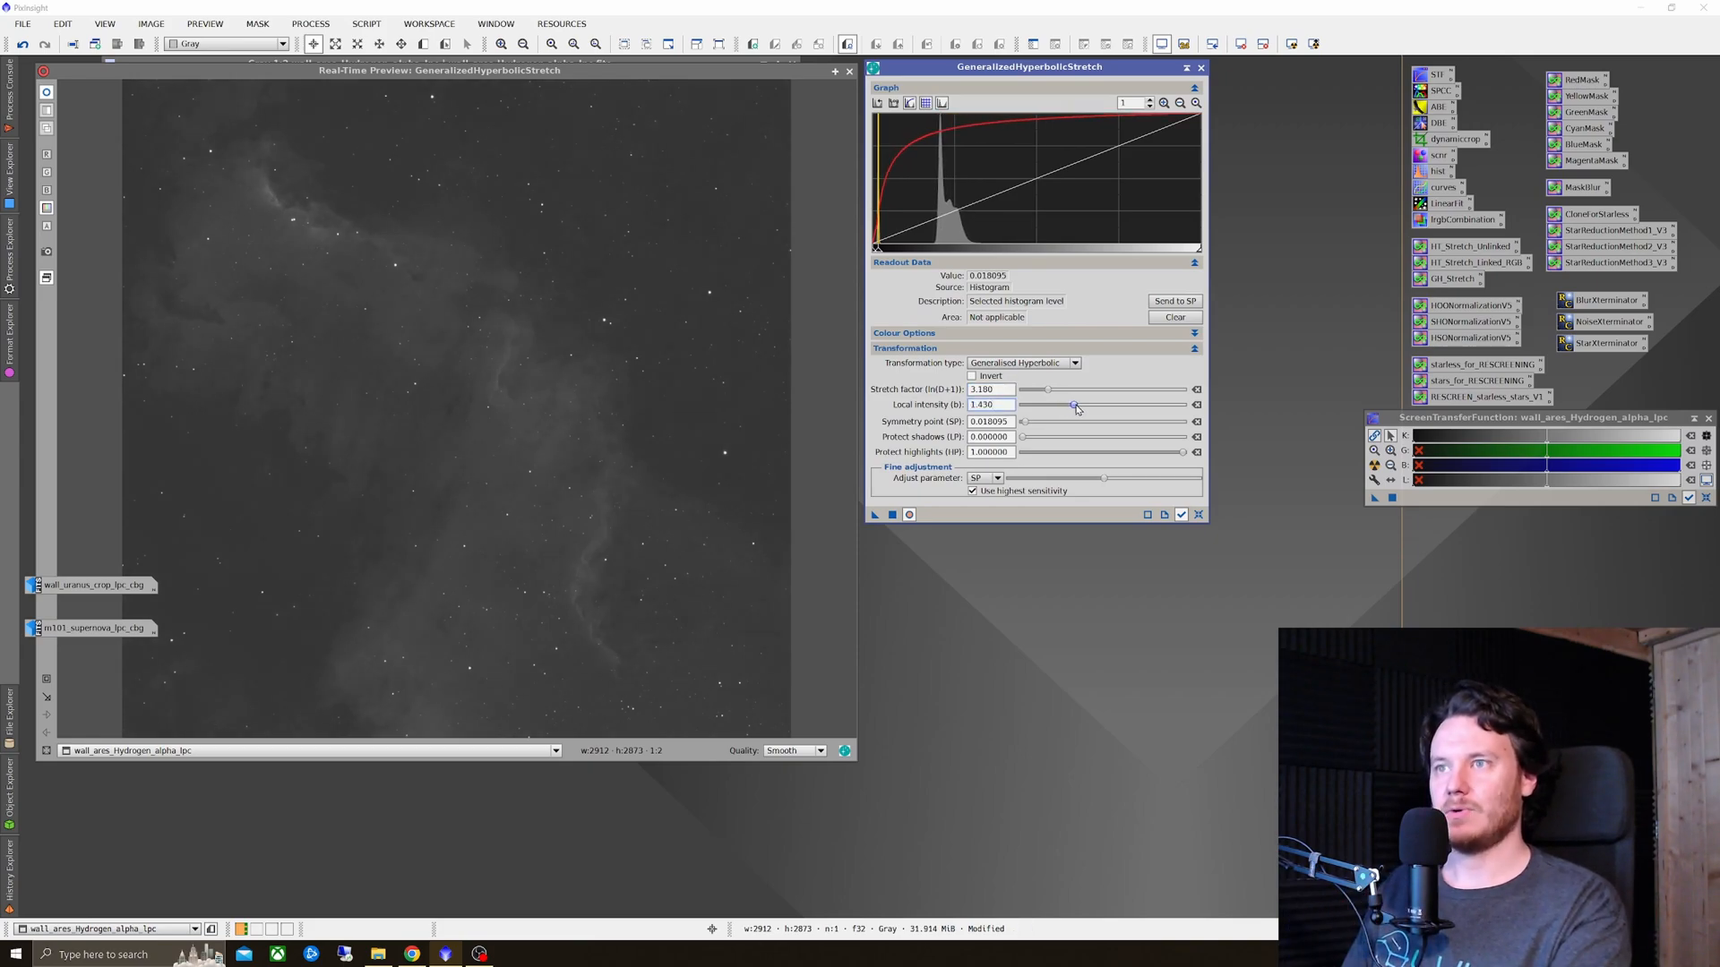
pyautogui.moveTo(1073, 404); pyautogui.dragTo(1150, 404)
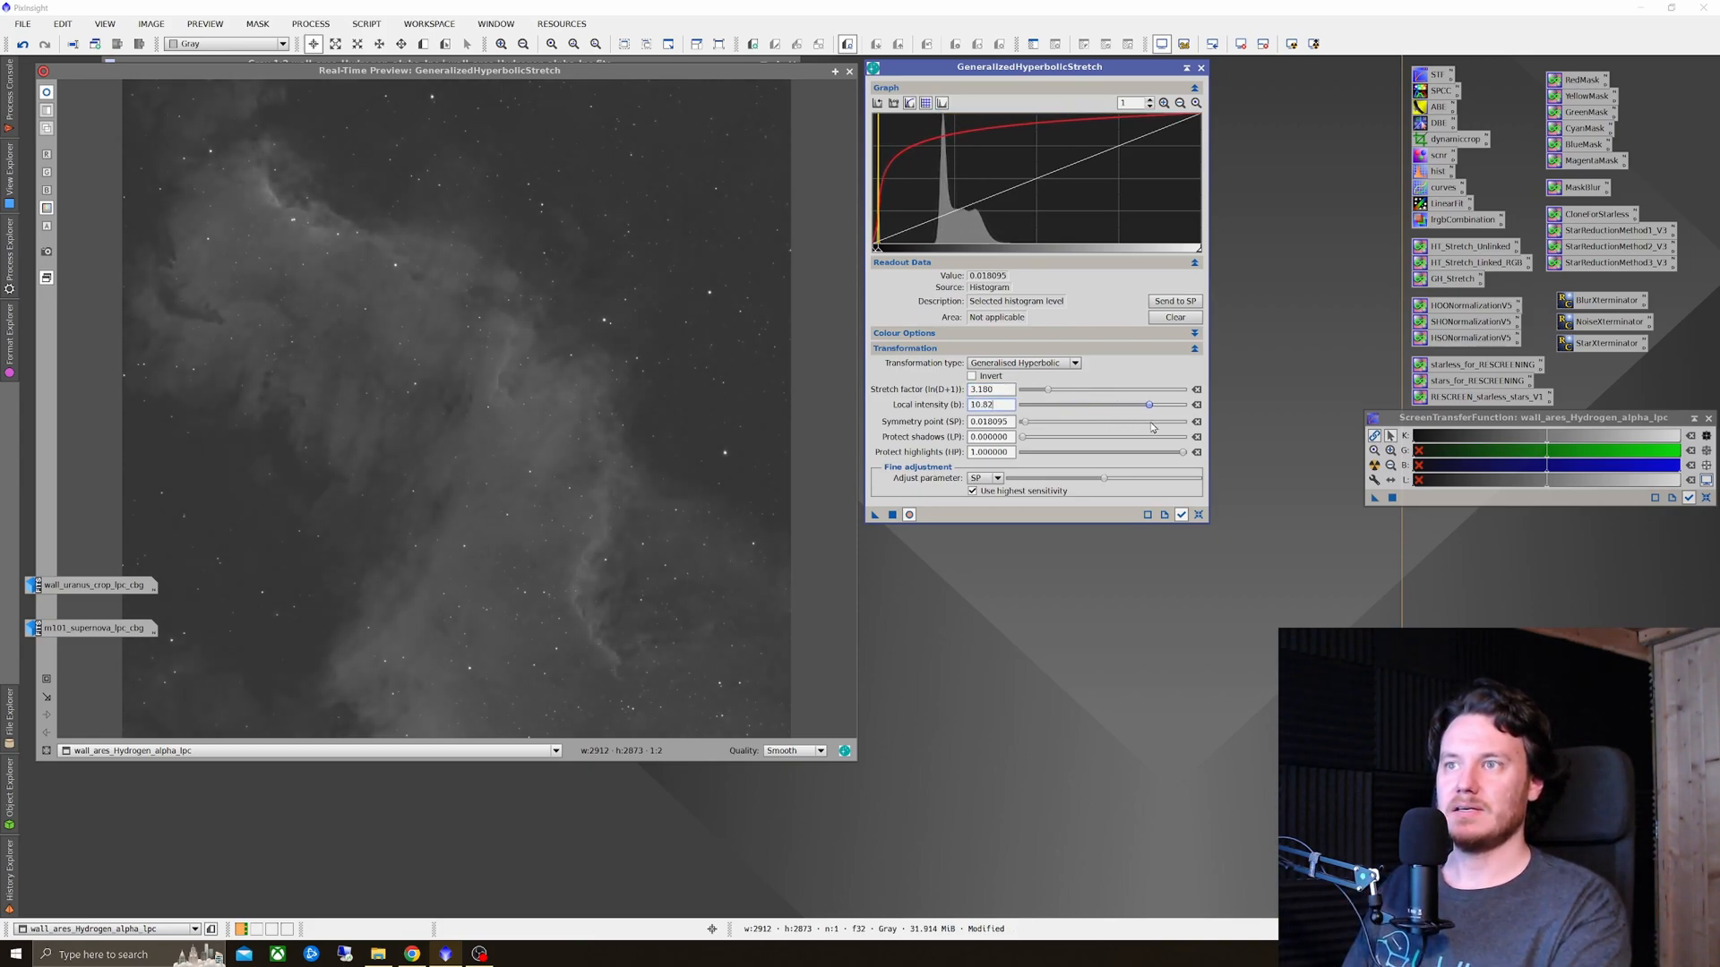
pyautogui.moveTo(1148, 405); pyautogui.dragTo(1183, 405)
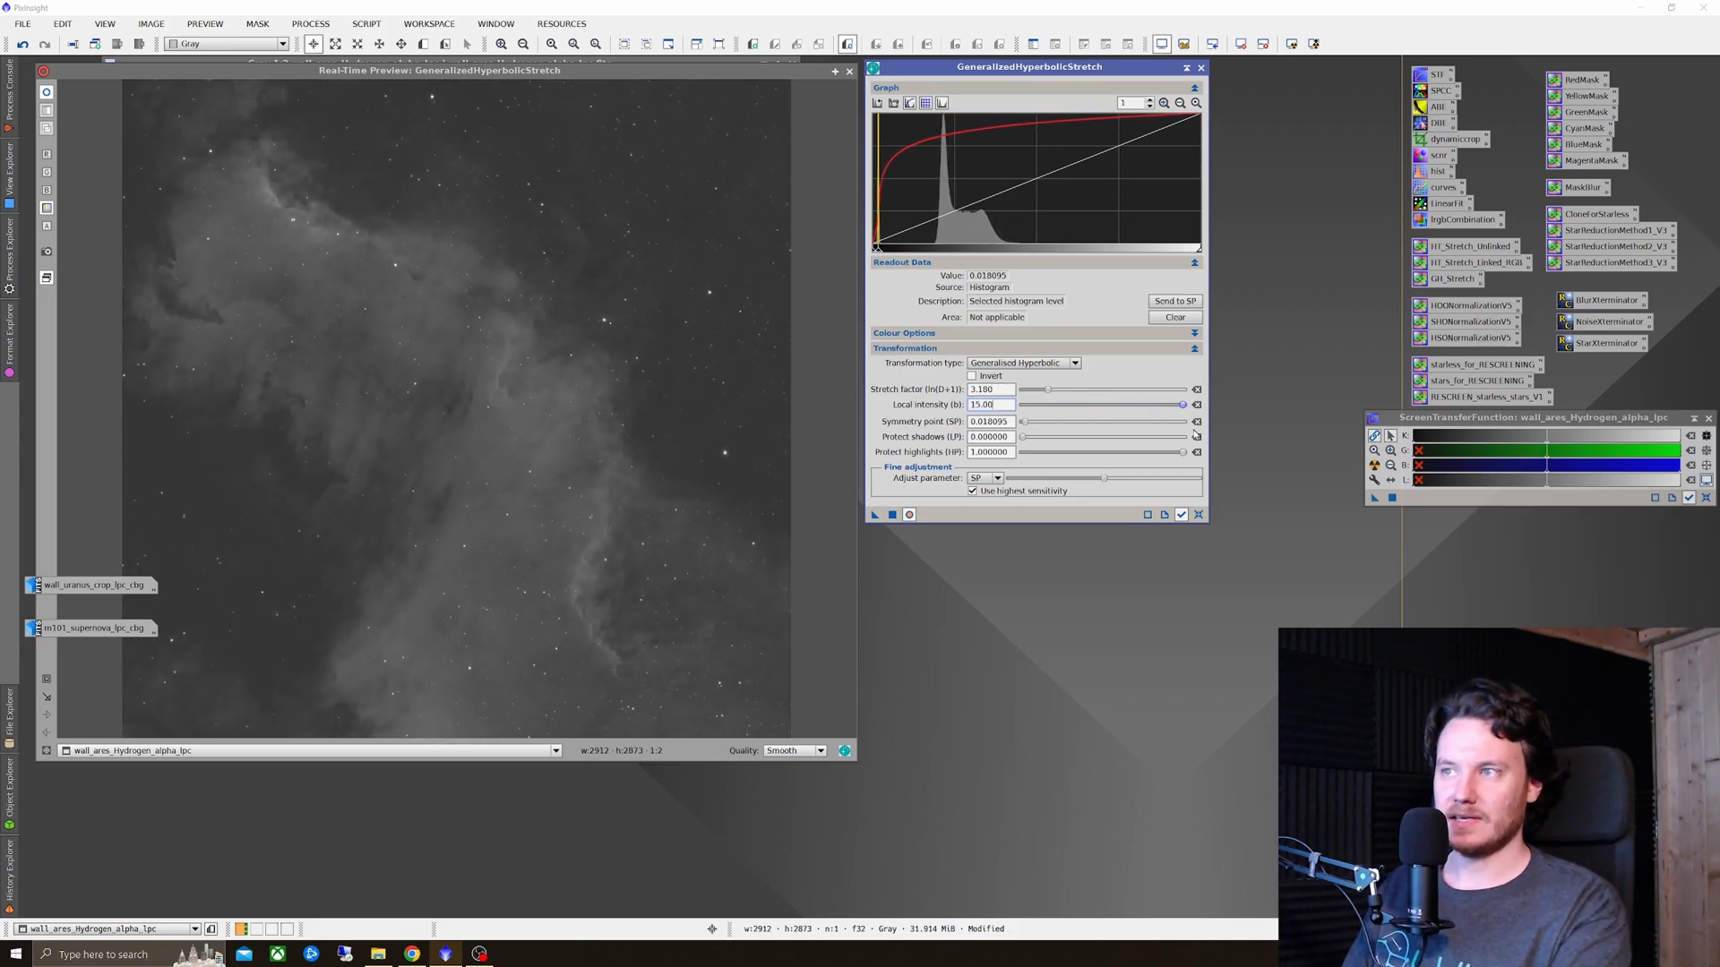
pyautogui.moveTo(1183, 403); pyautogui.dragTo(1147, 403)
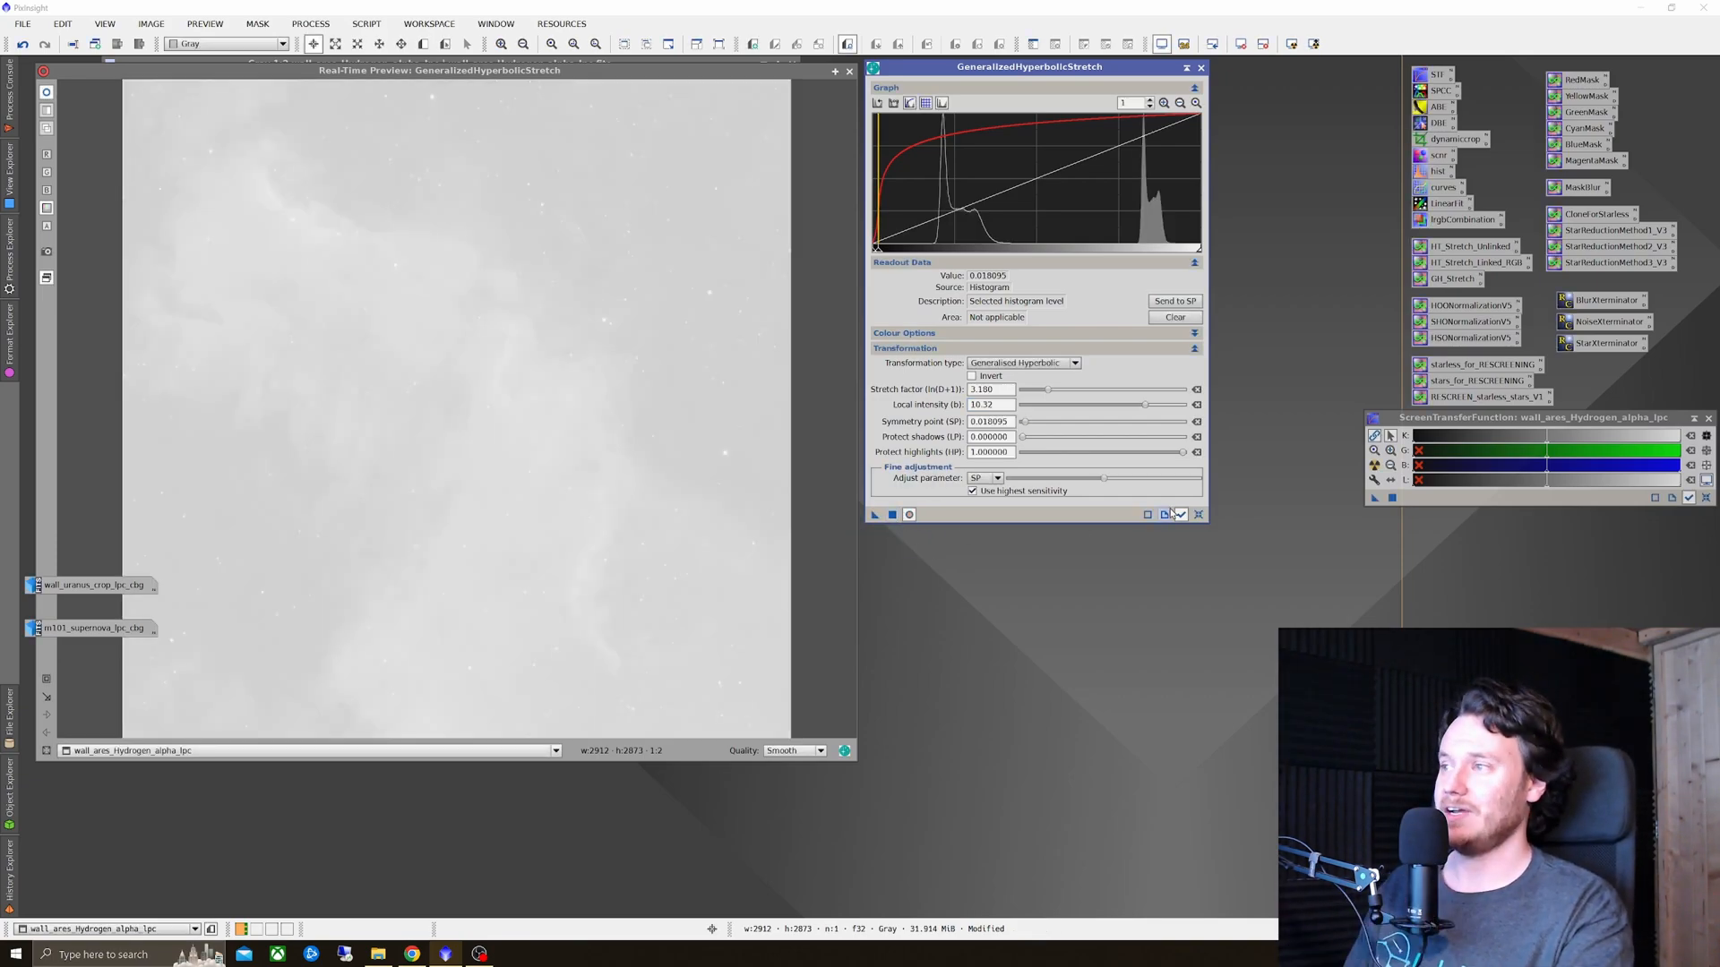
pyautogui.click(1198, 514)
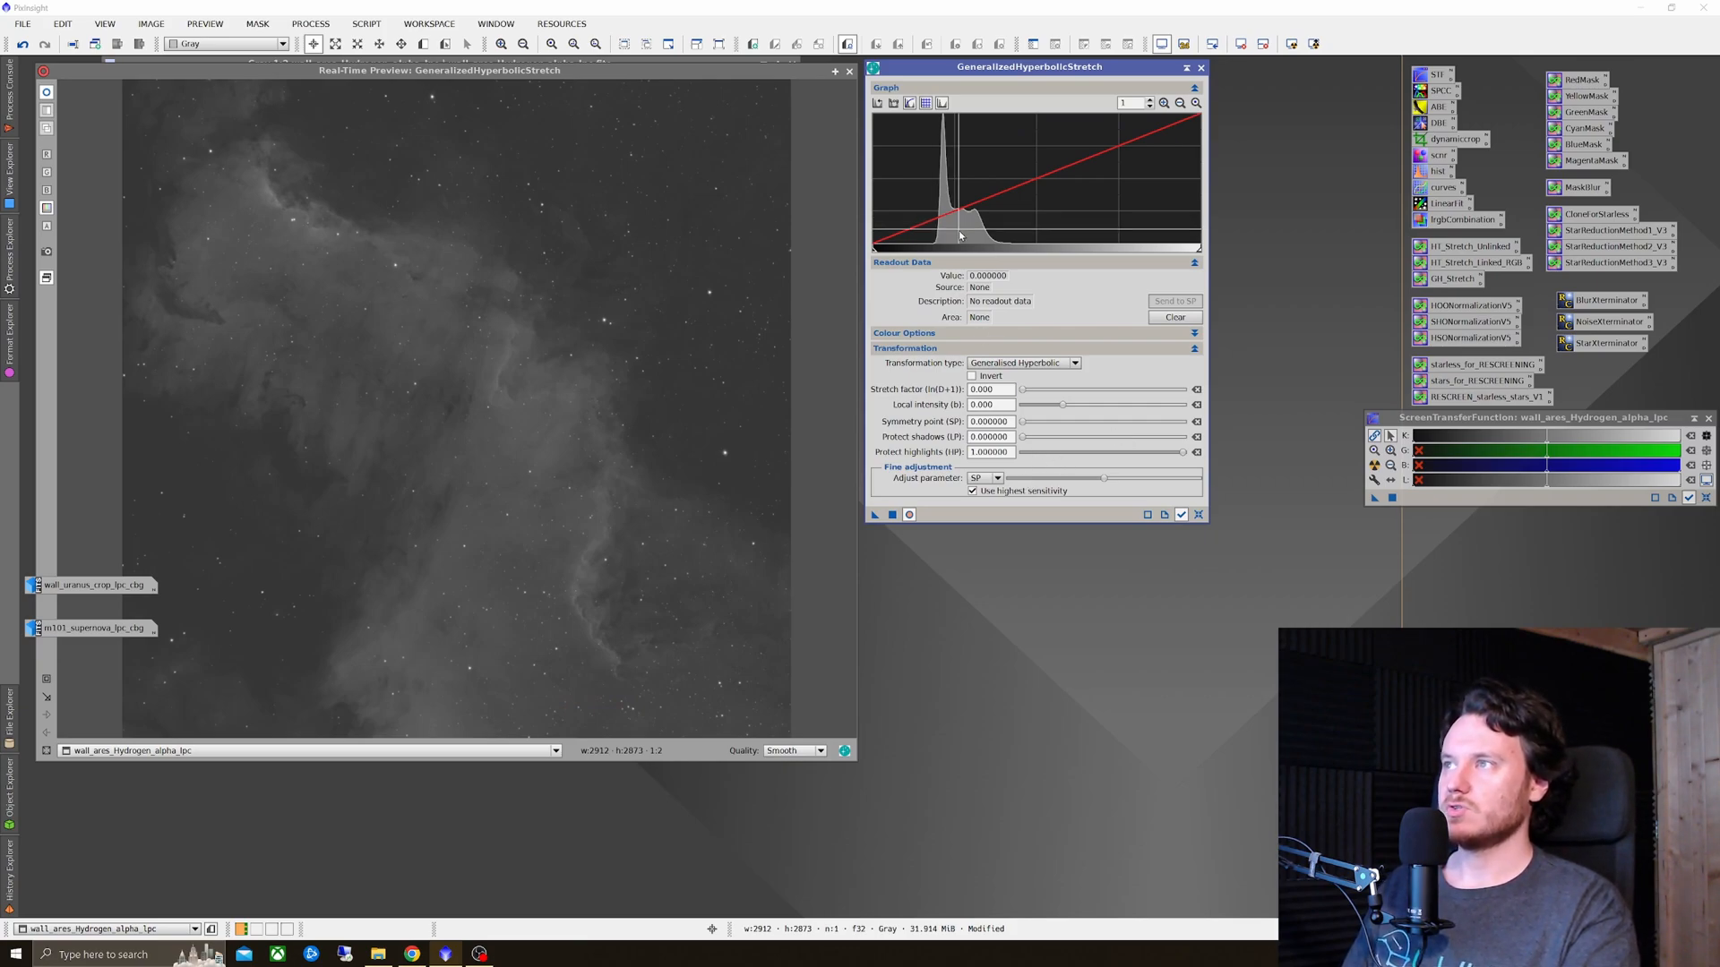
# Step: Use the histogram peak near 0.27 as symmetry point and tune local intensity for a milder ~0.84 stretch
pyautogui.click(957, 186)
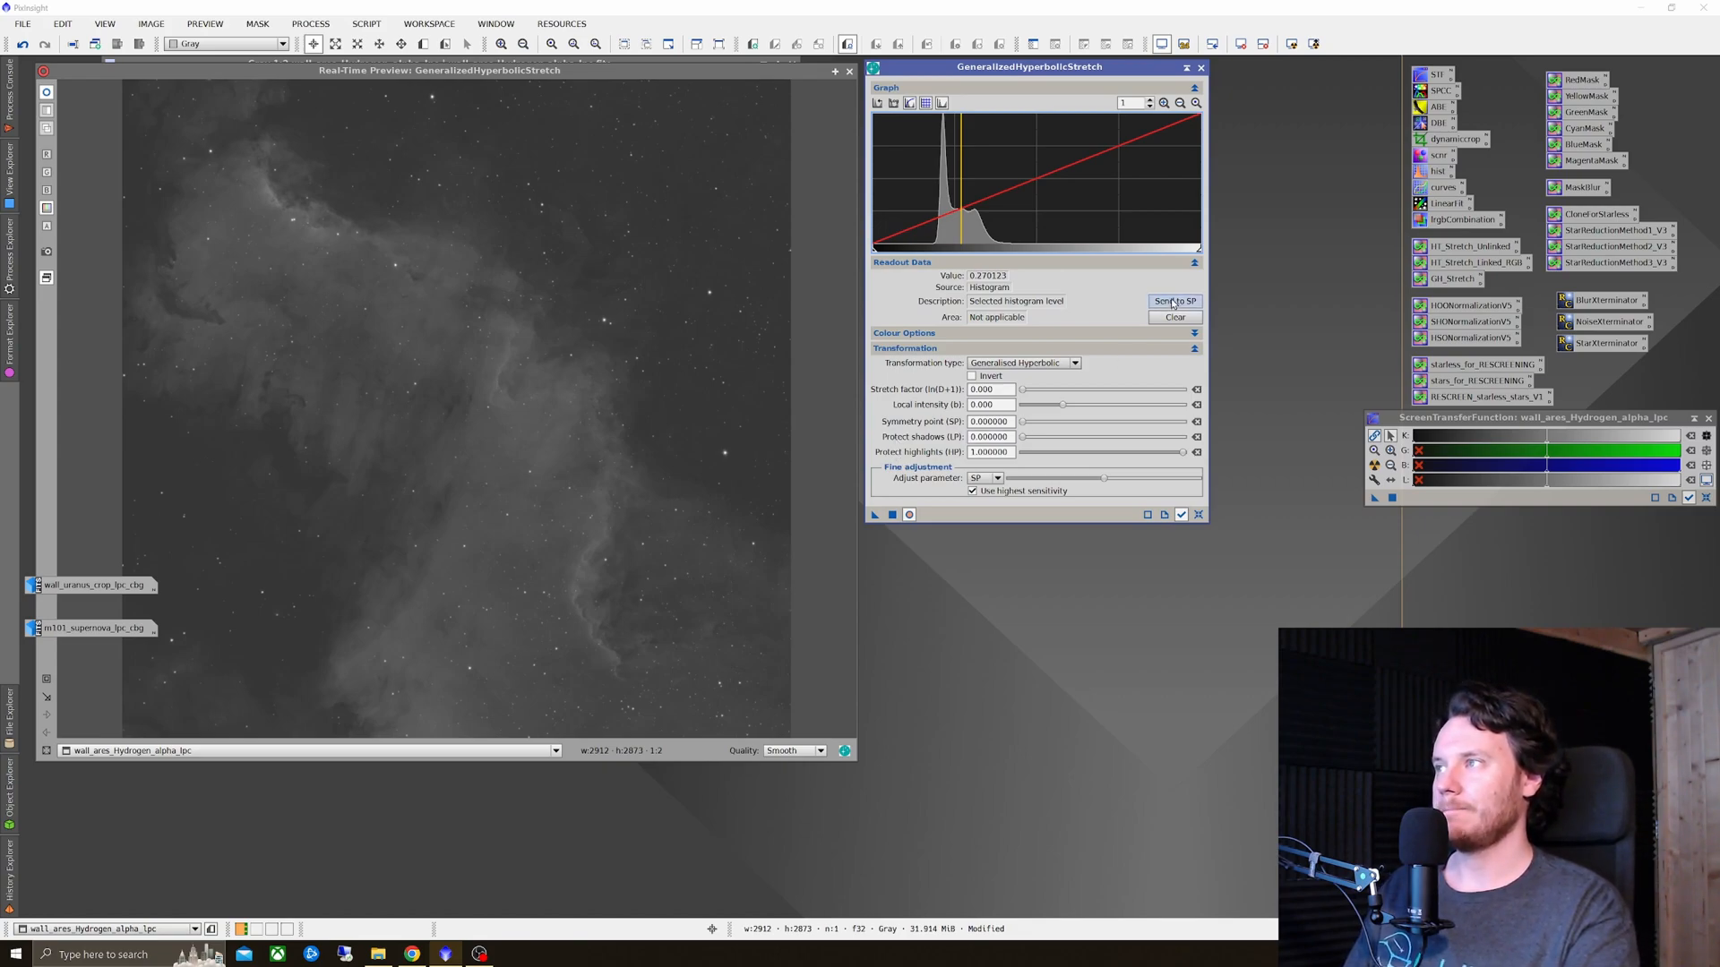
pyautogui.click(1174, 301)
pyautogui.write('0.840')
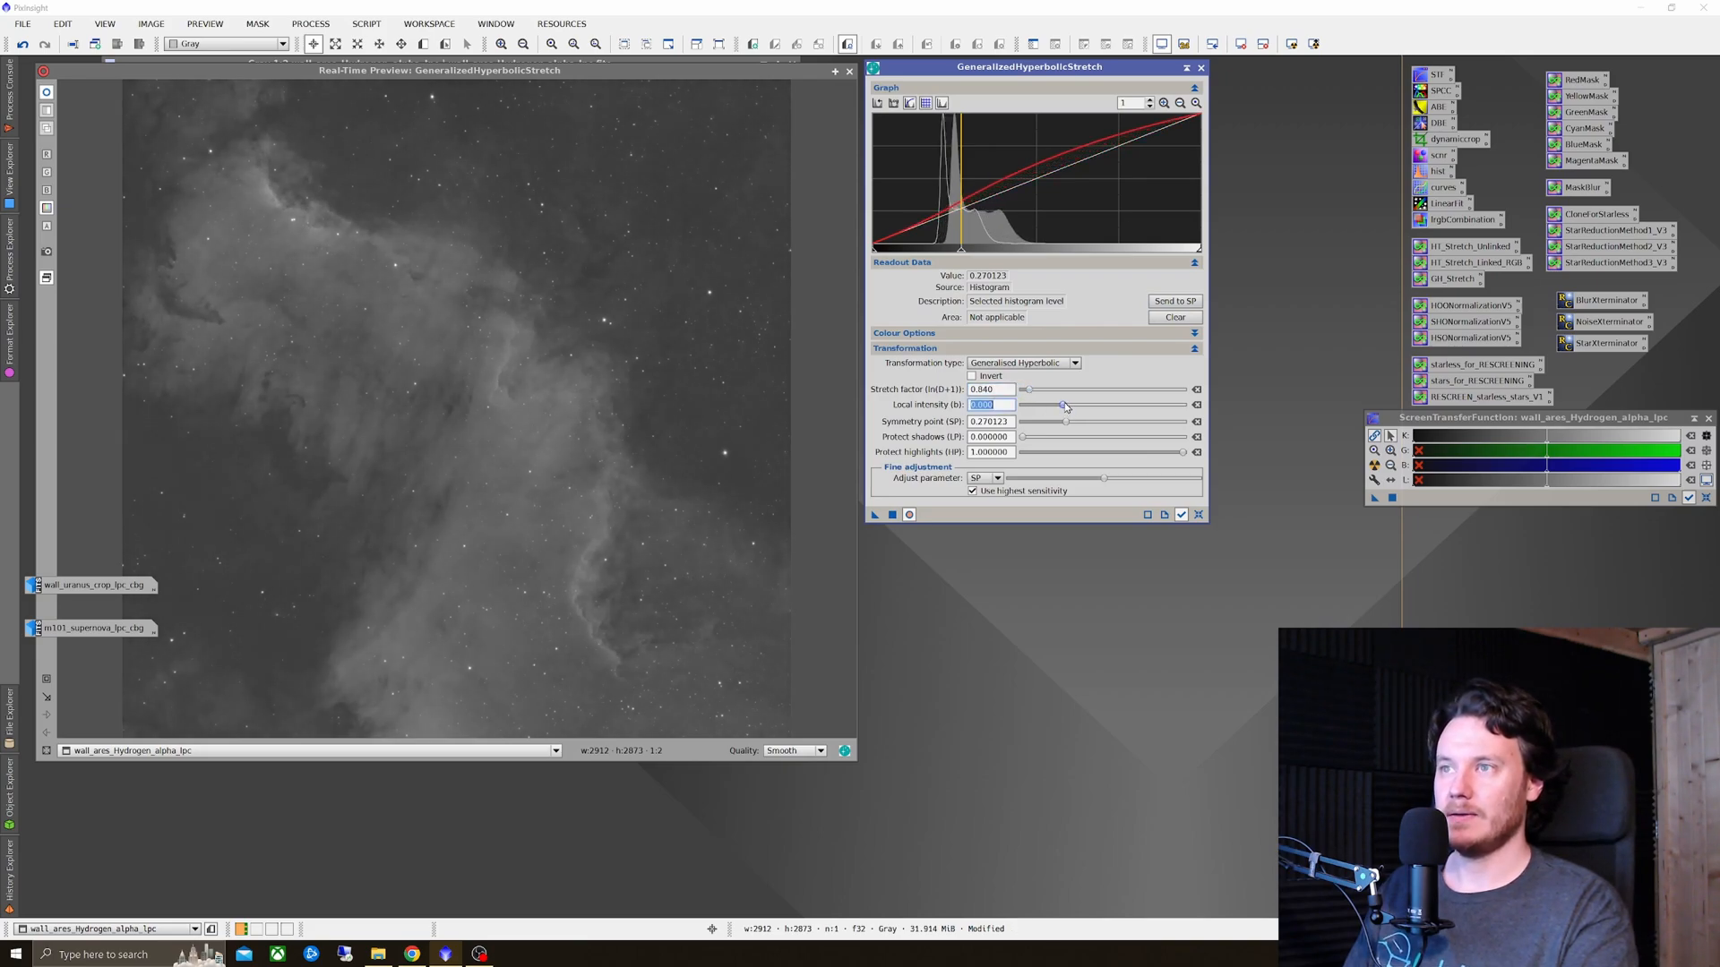
pyautogui.moveTo(1025, 406); pyautogui.dragTo(1075, 407)
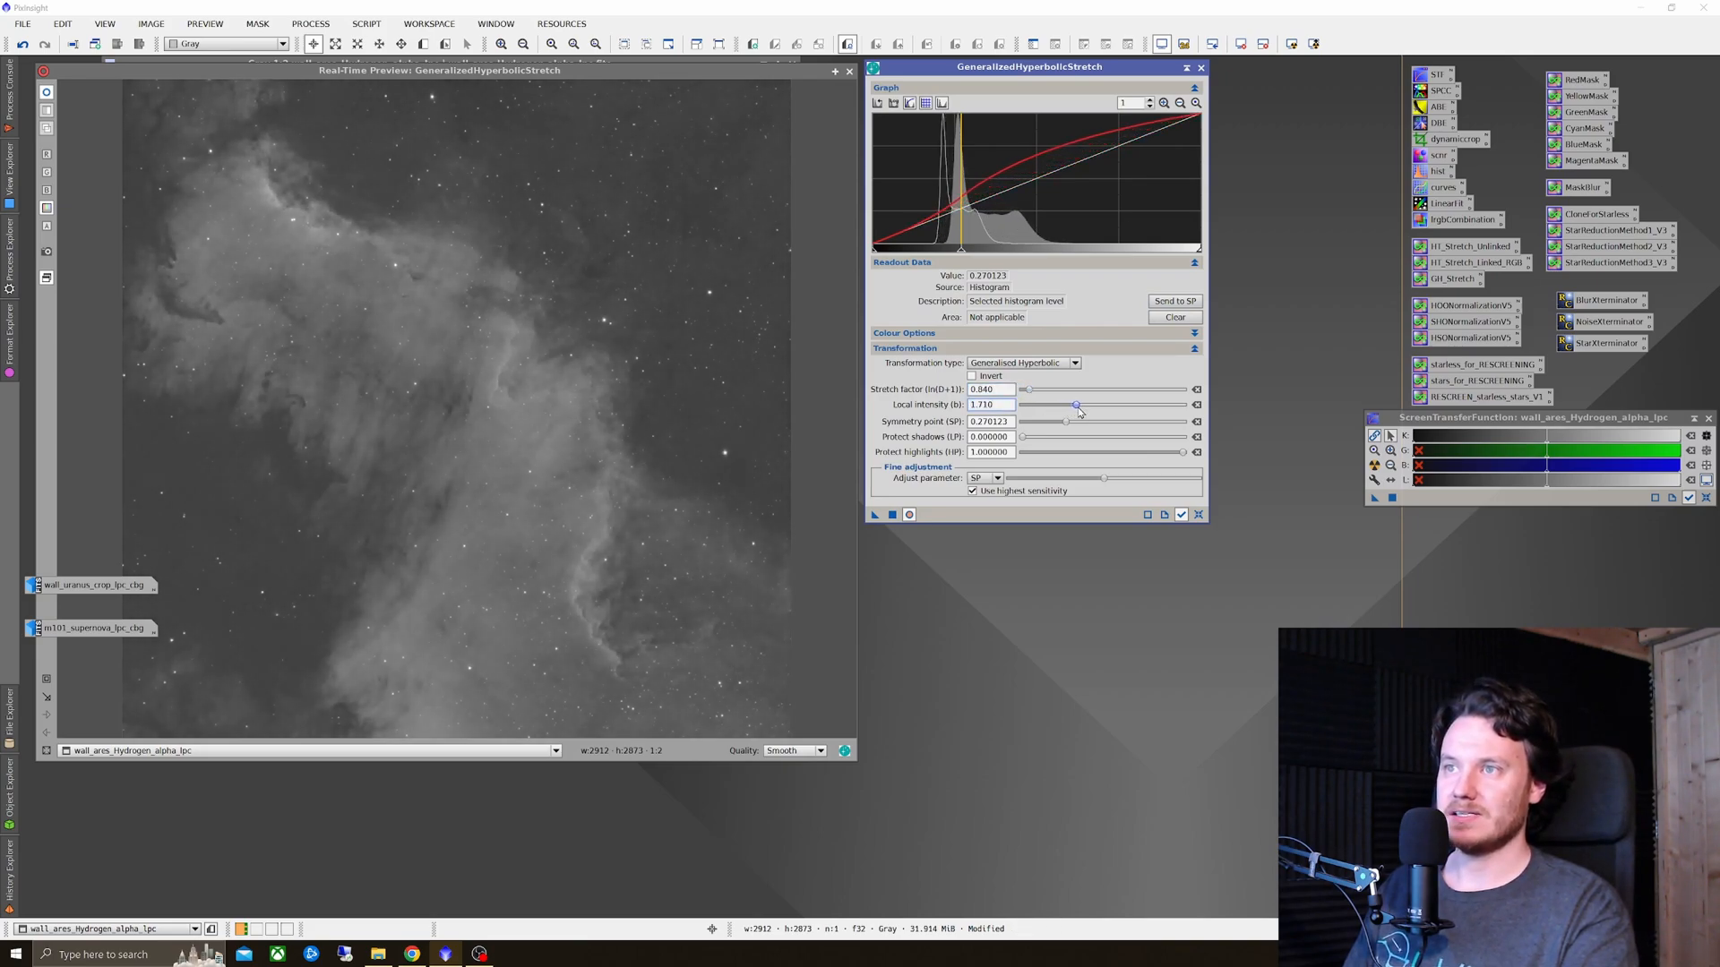
pyautogui.moveTo(1077, 404); pyautogui.dragTo(1183, 405)
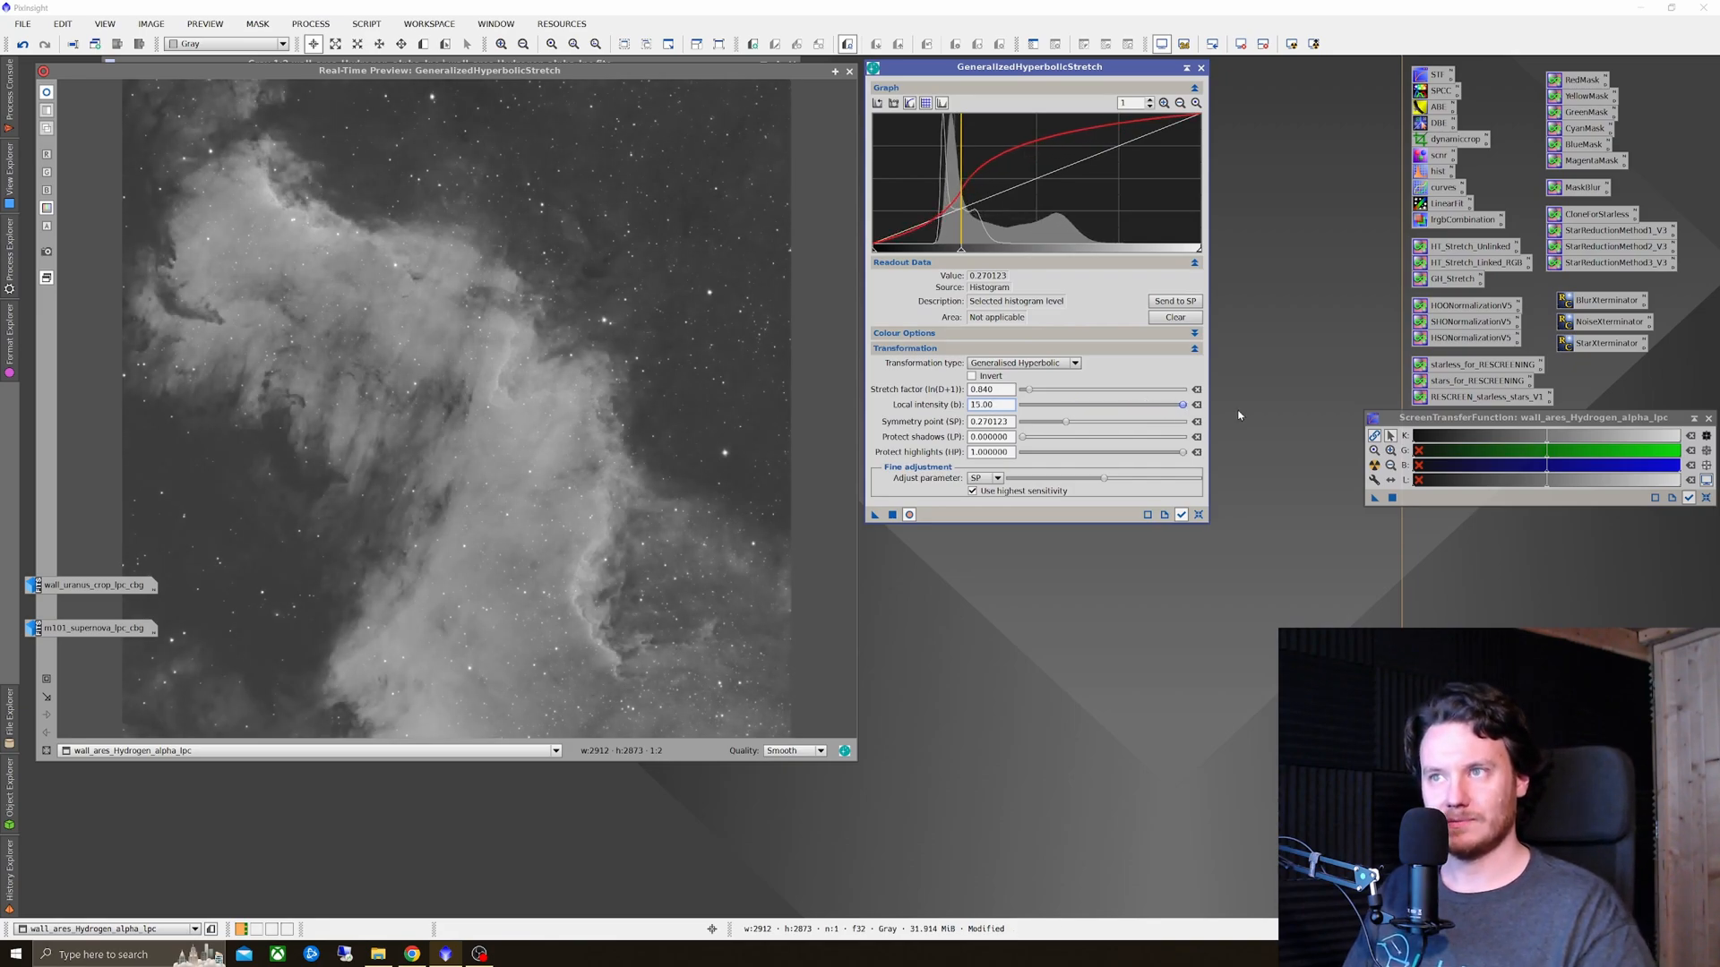
pyautogui.moveTo(1180, 405); pyautogui.dragTo(1060, 405)
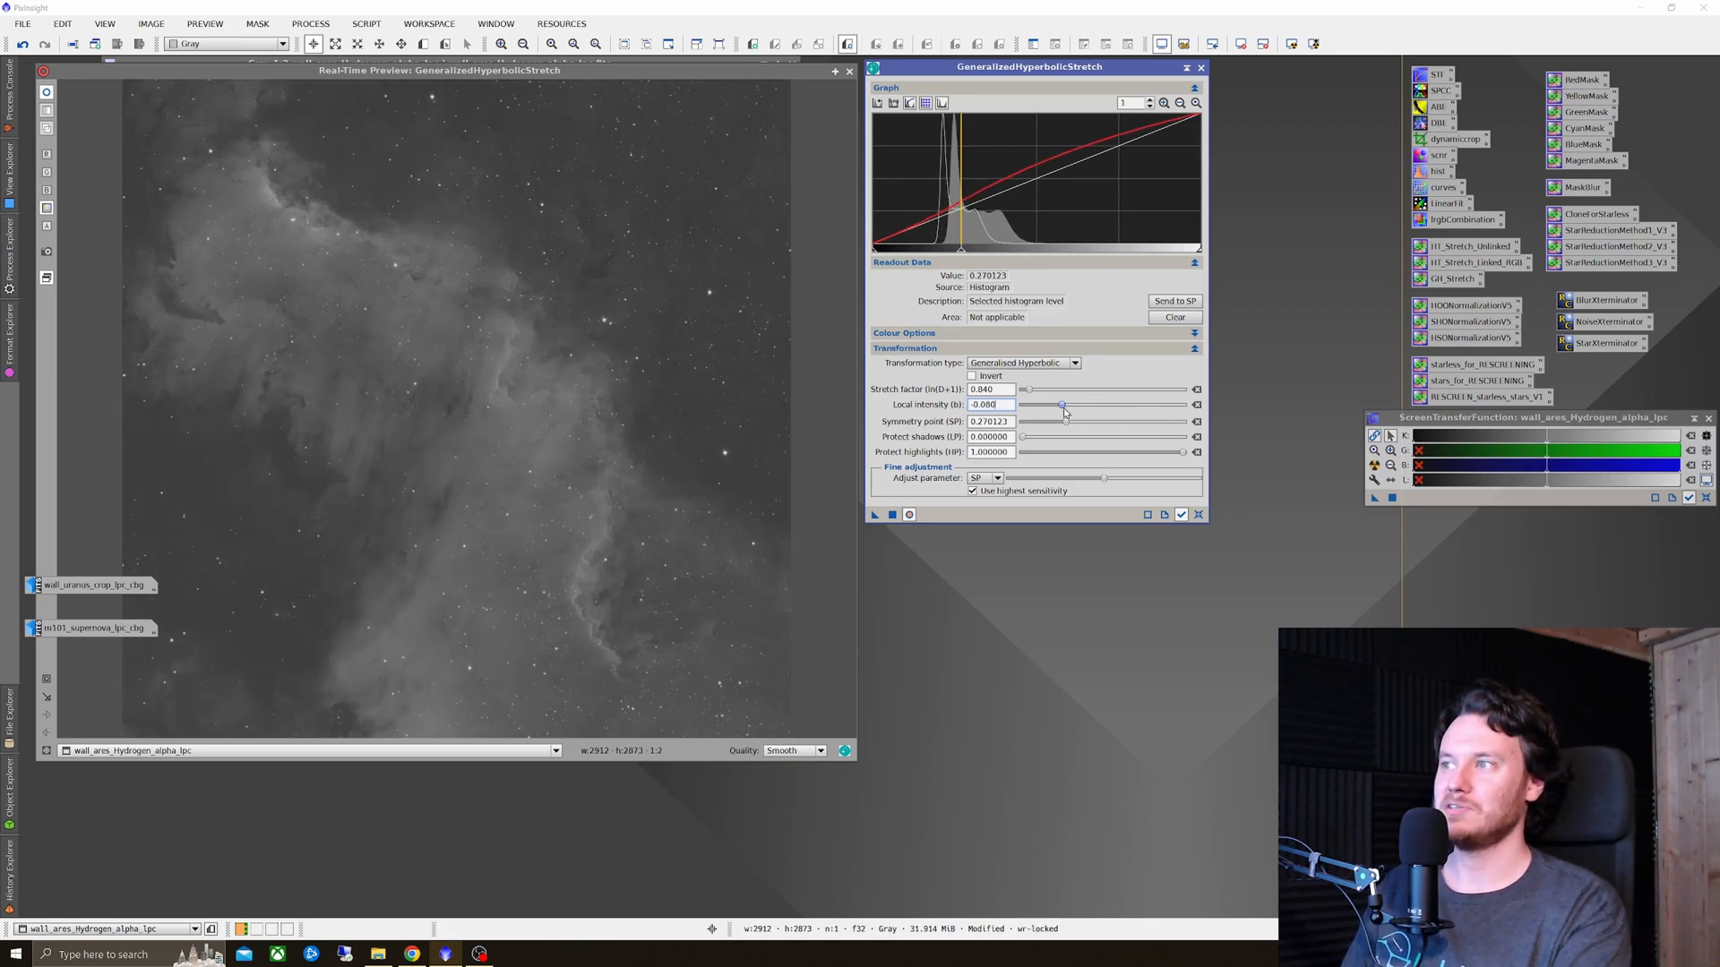
pyautogui.moveTo(1062, 412); pyautogui.dragTo(1071, 405)
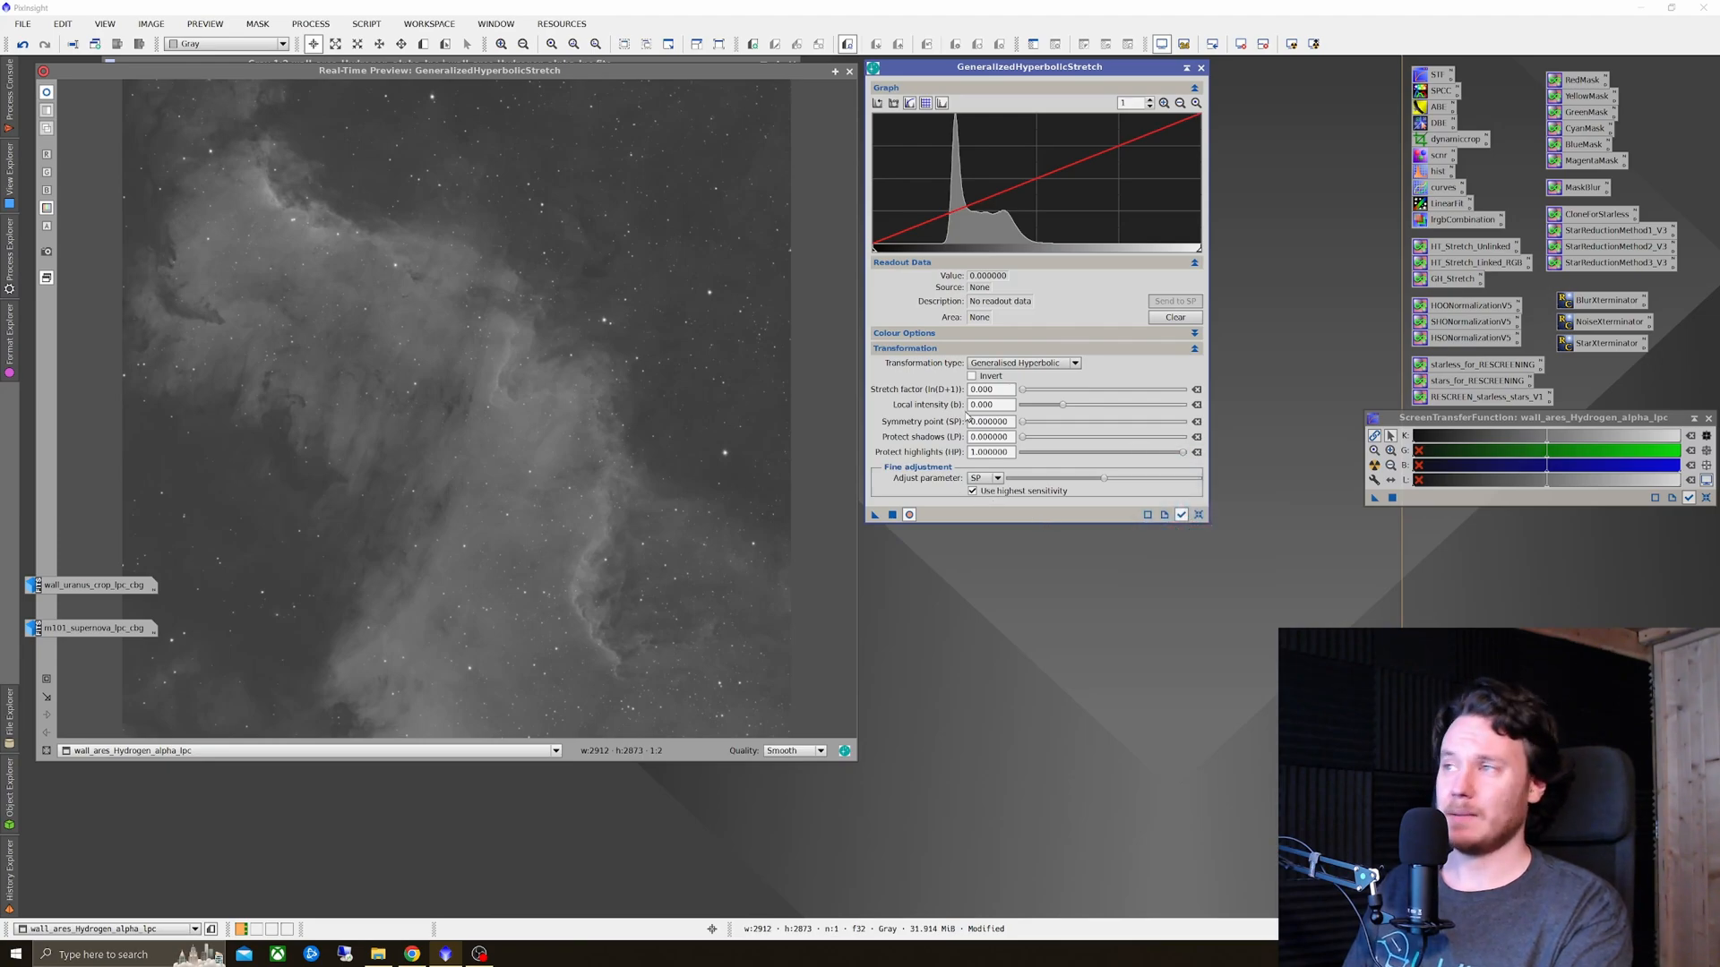
# Step: Switch to a Linear transformation and set the H-alpha image's black point from the histogram
pyautogui.click(1023, 362)
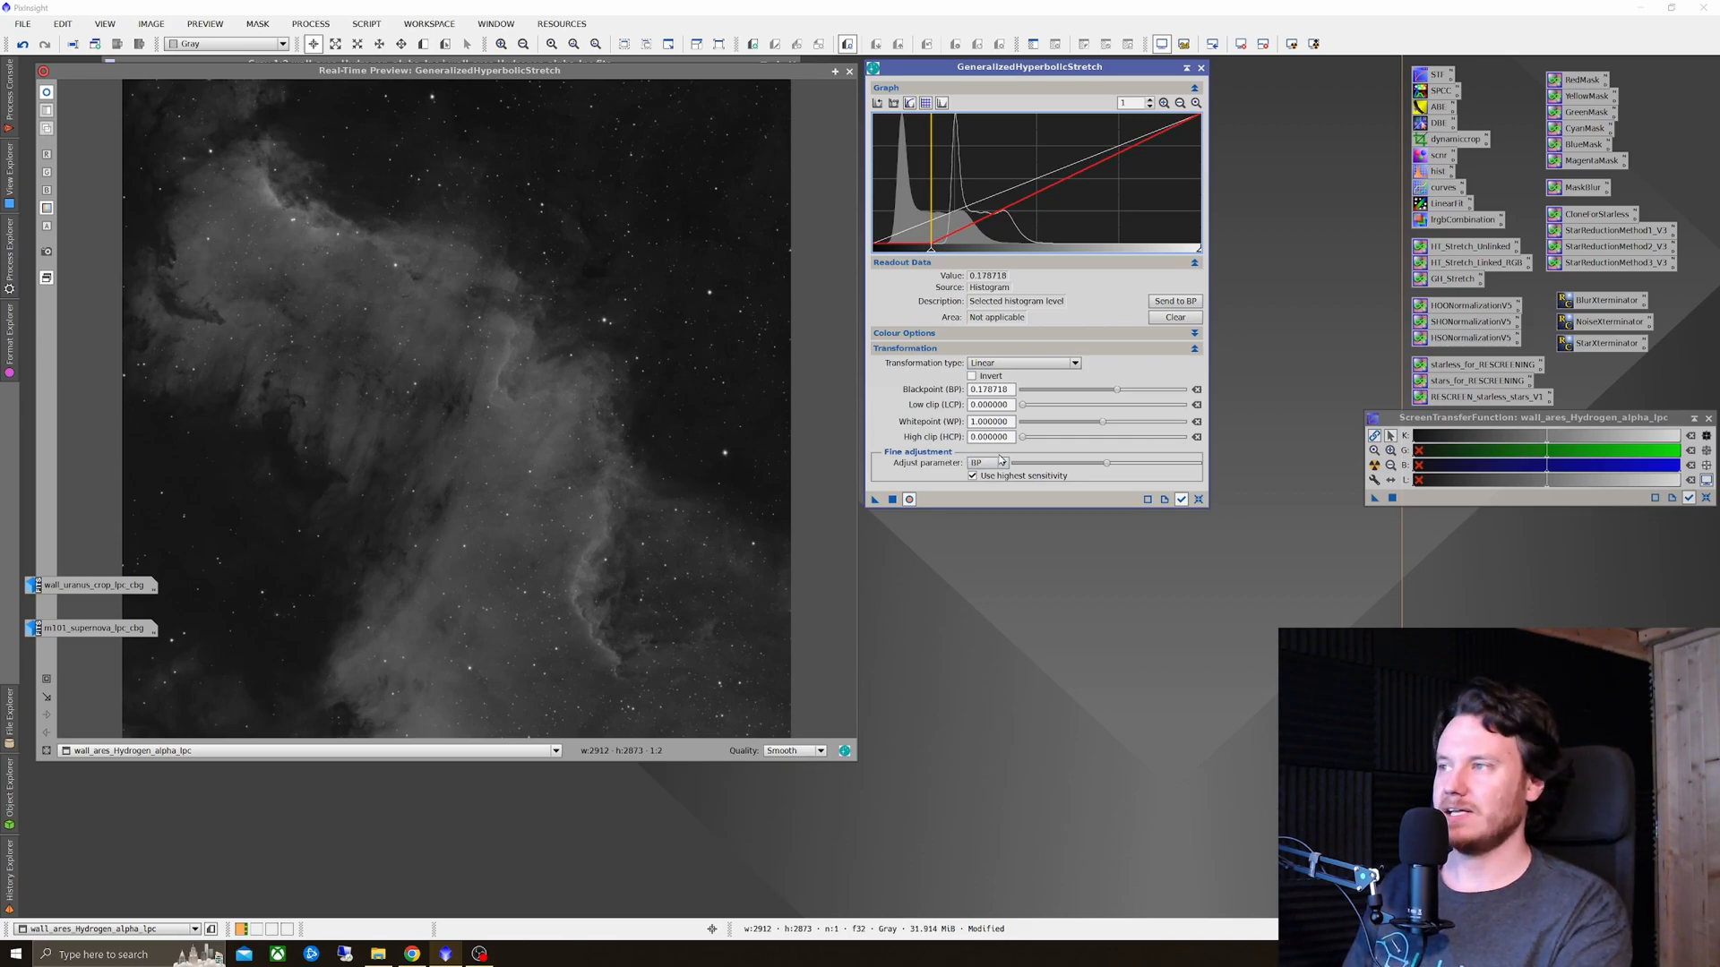
pyautogui.tripleClick(991, 389)
pyautogui.write('0.000000')
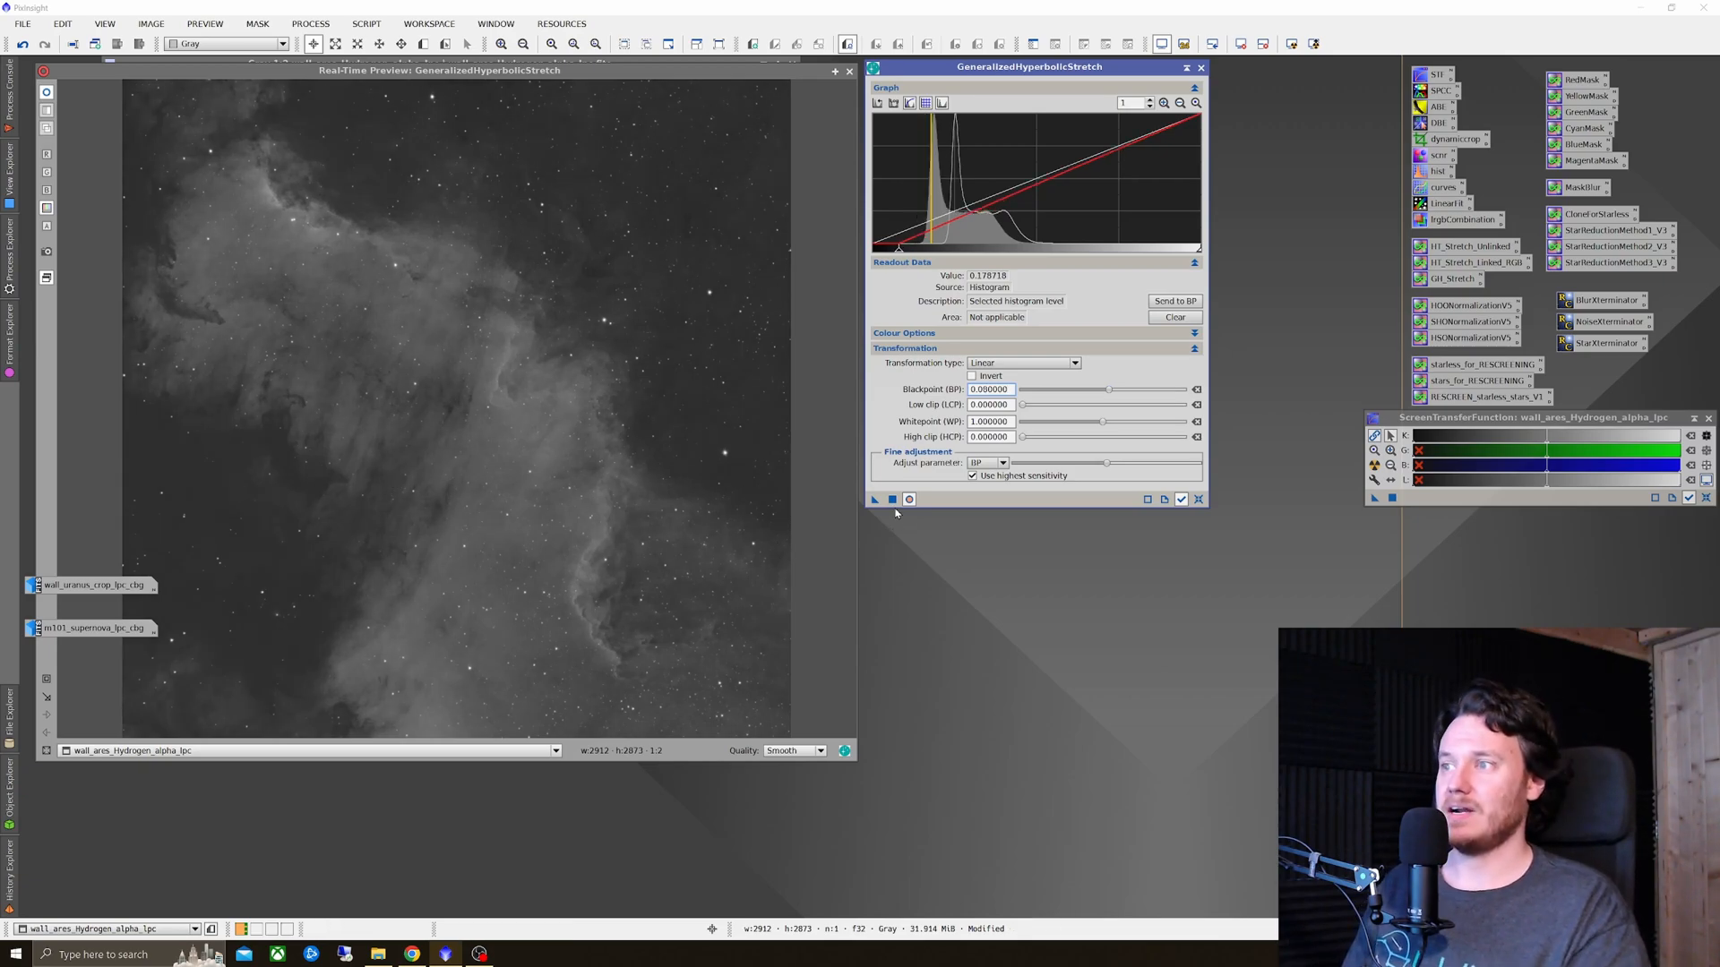
pyautogui.click(1020, 362)
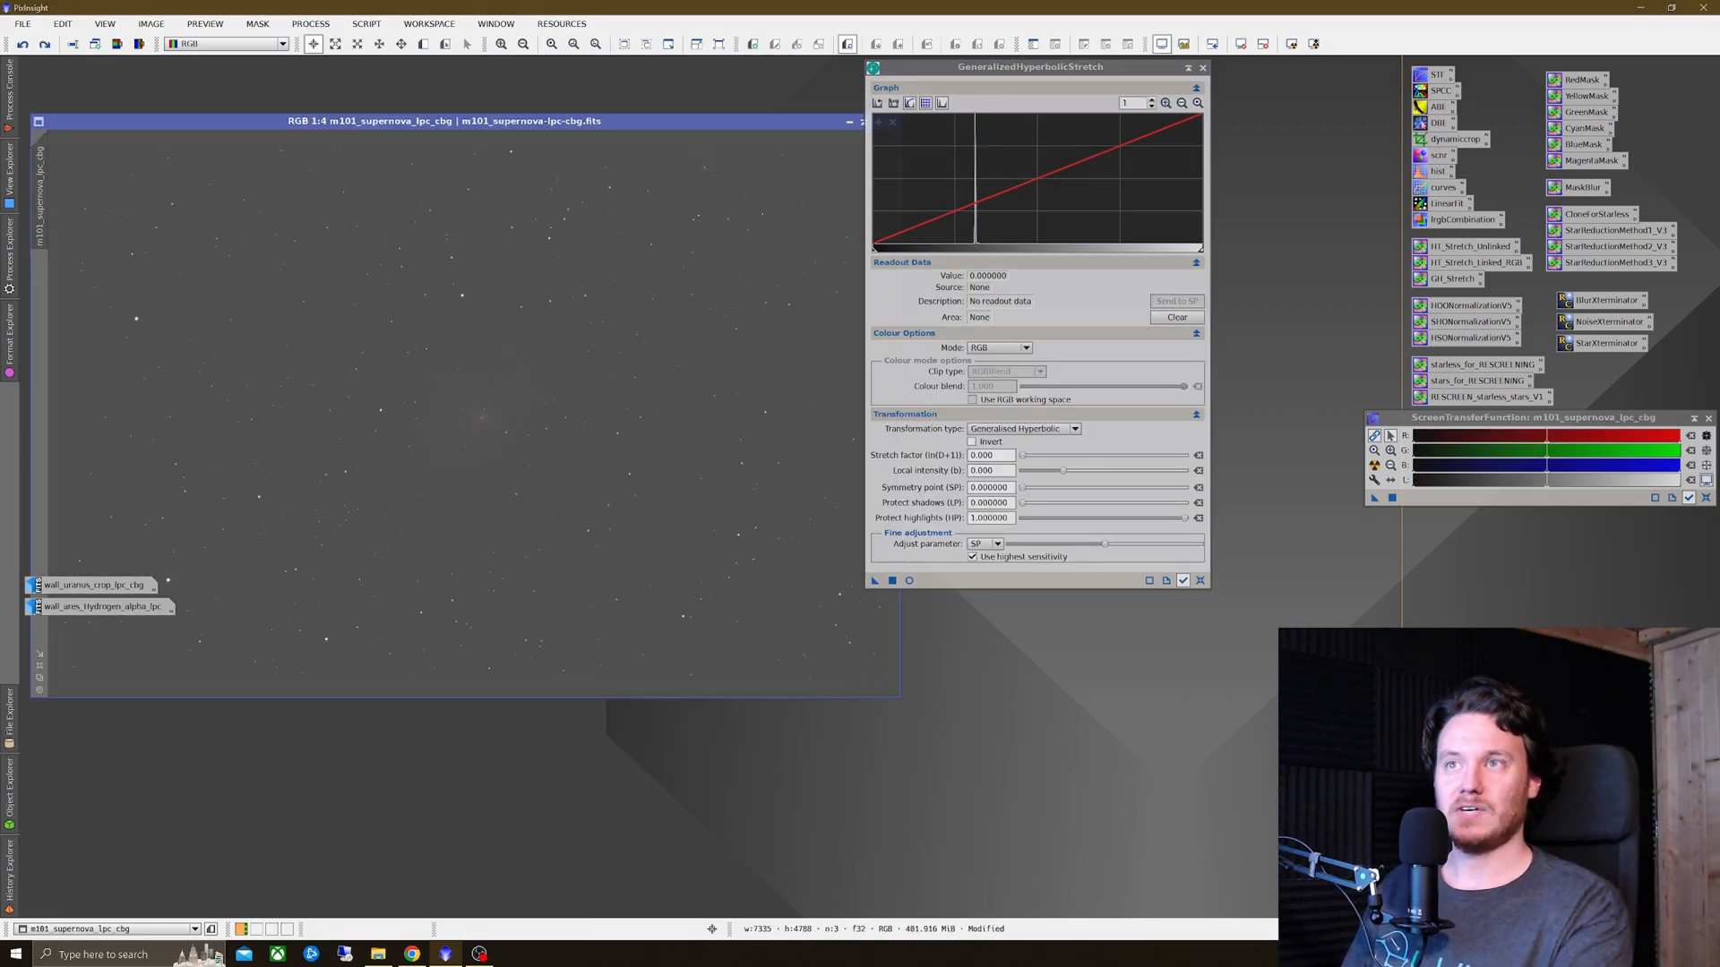
pyautogui.moveTo(584, 298)
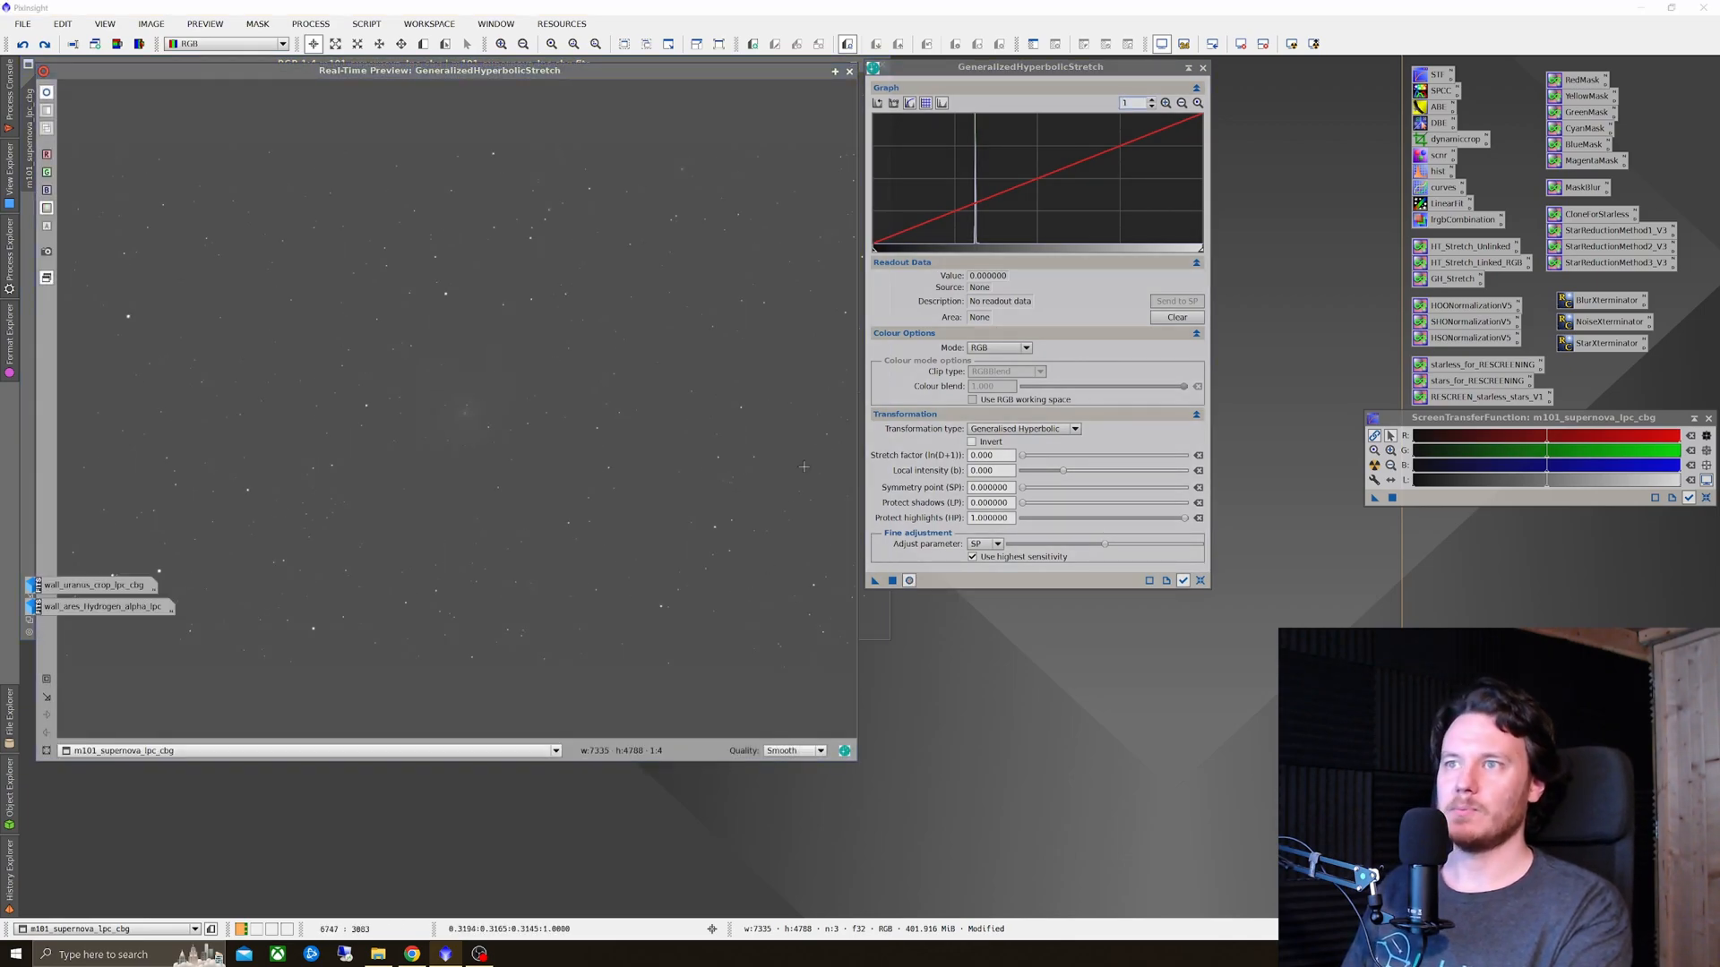
# Step: Start the live preview of the M101 image and pick a histogram level near 0.0302
pyautogui.click(1073, 429)
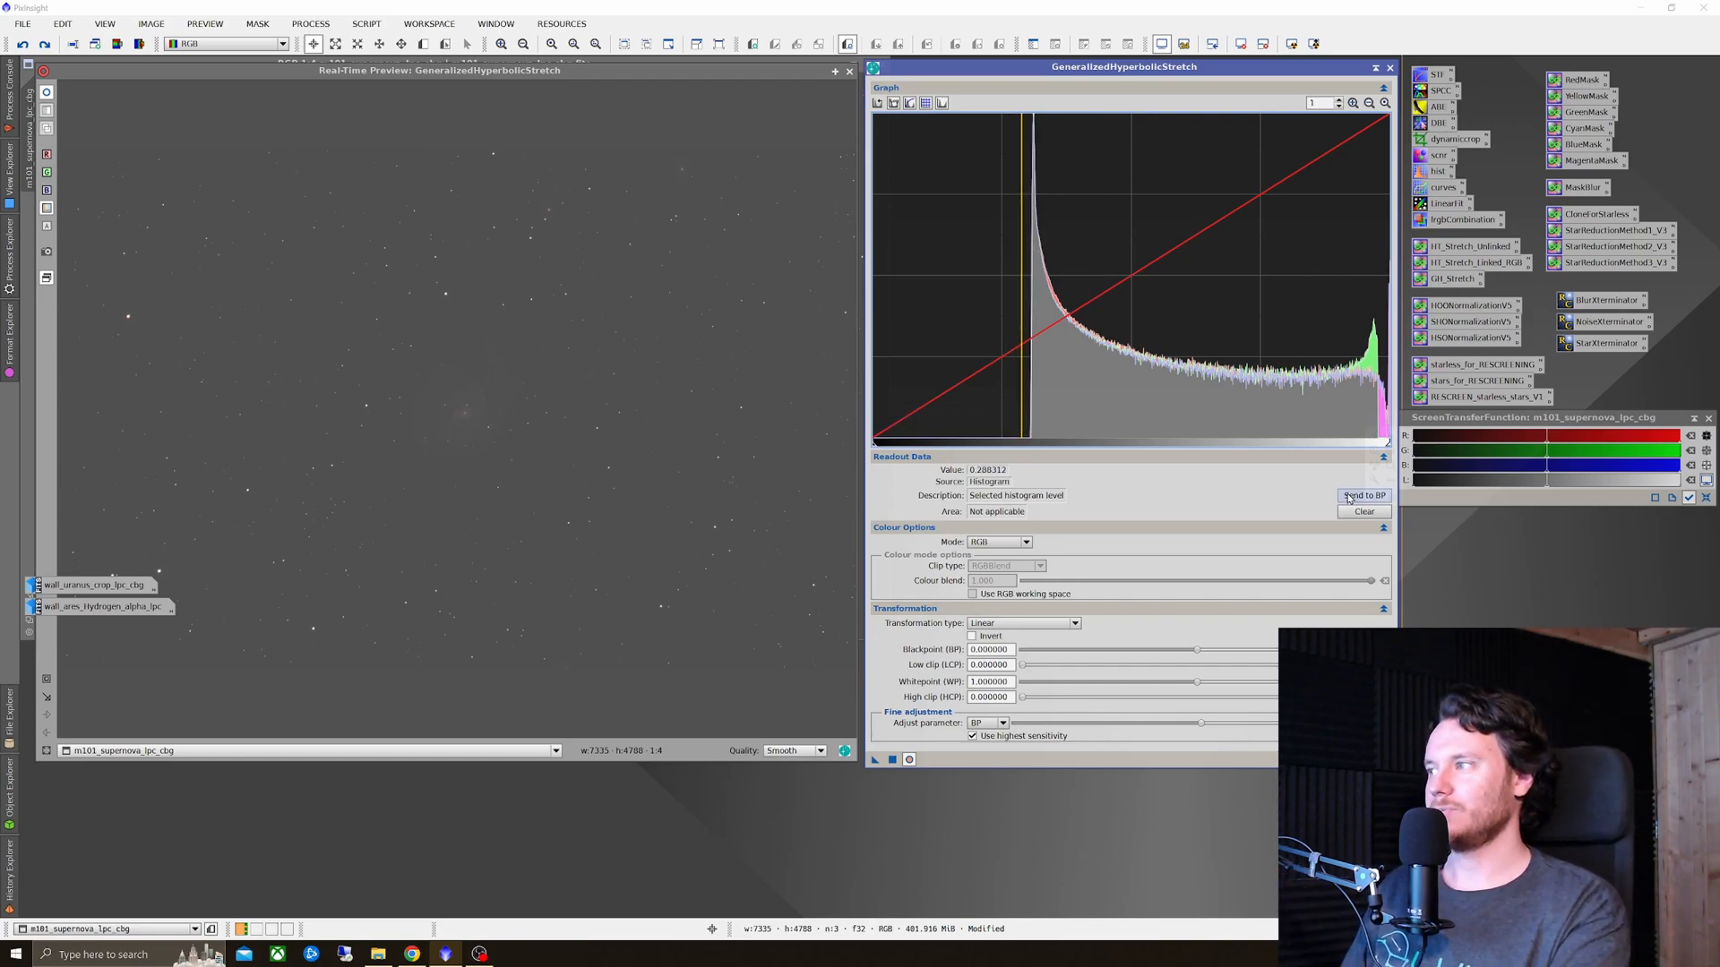
pyautogui.click(1363, 495)
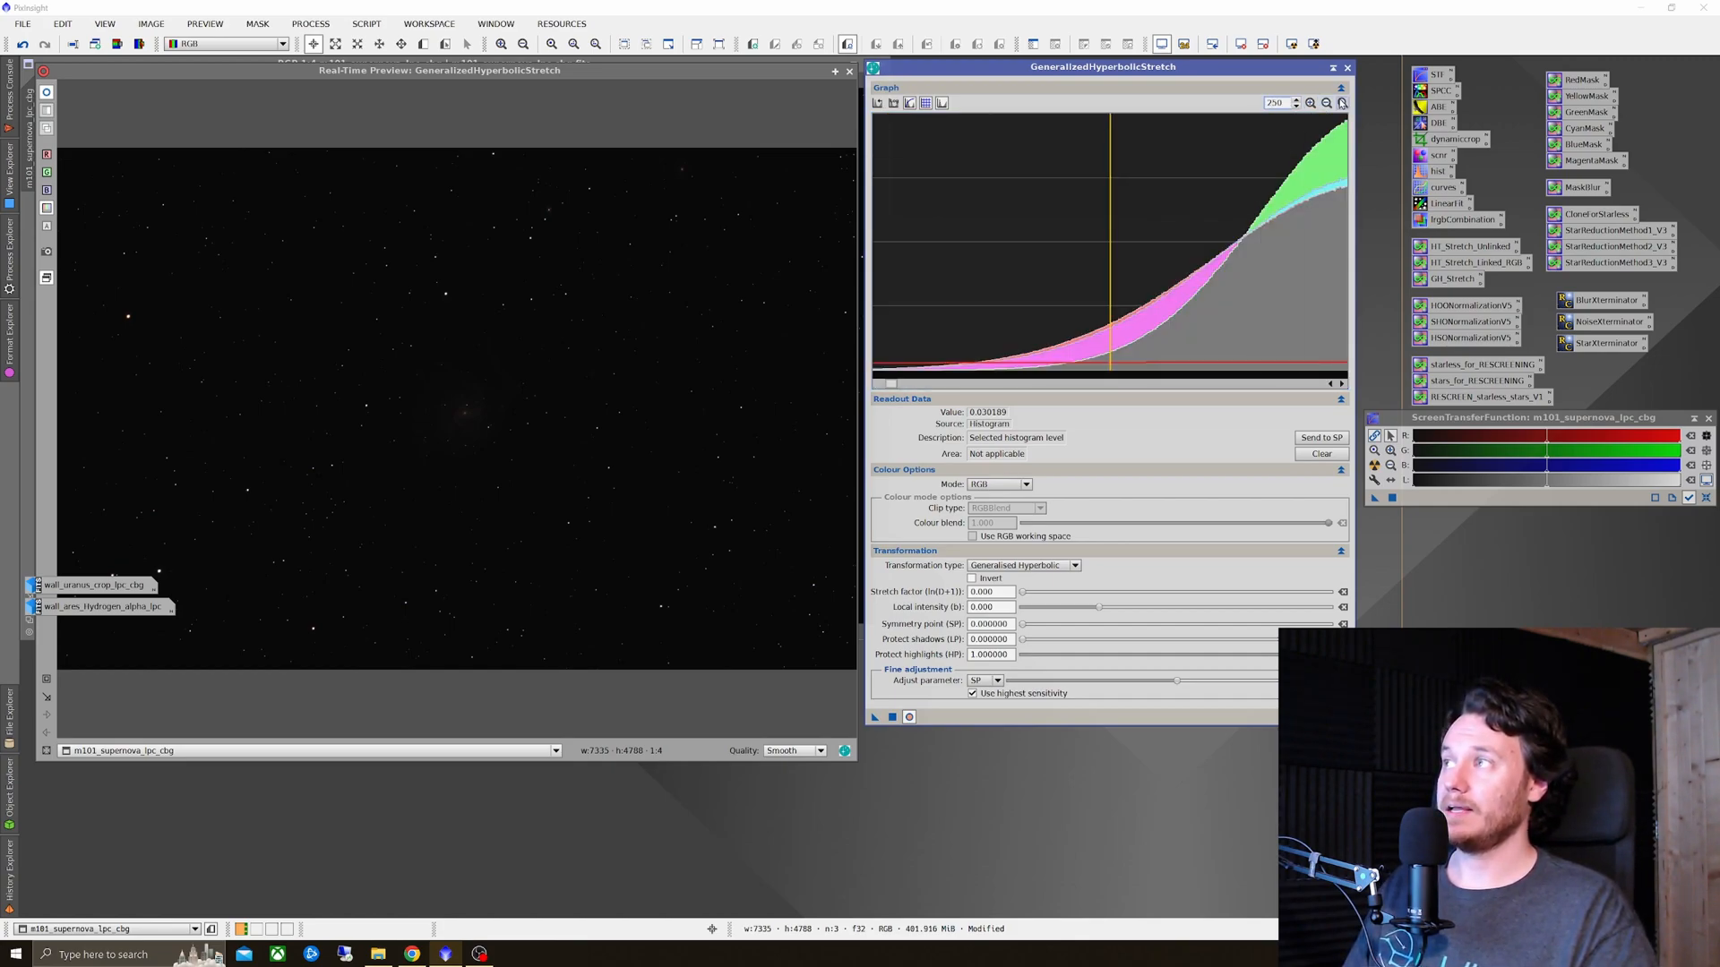
# Step: Pick the M101 histogram level near 0.0324 at its peak as the working level
pyautogui.click(1340, 102)
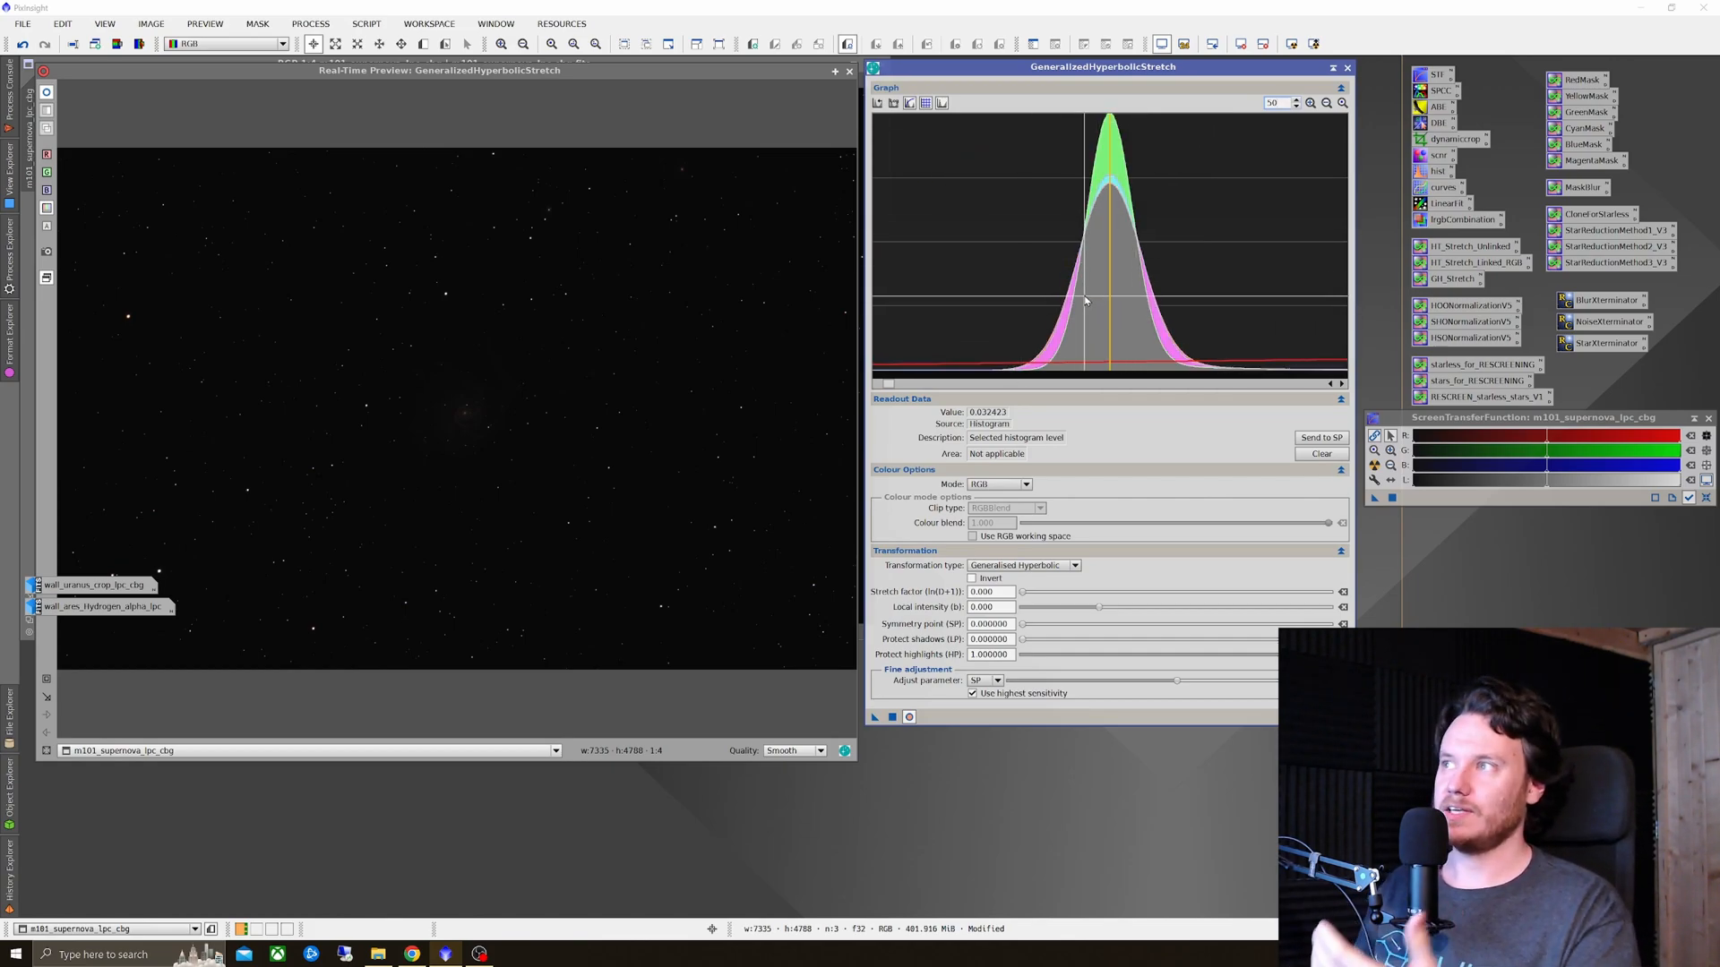
pyautogui.moveTo(1136, 315)
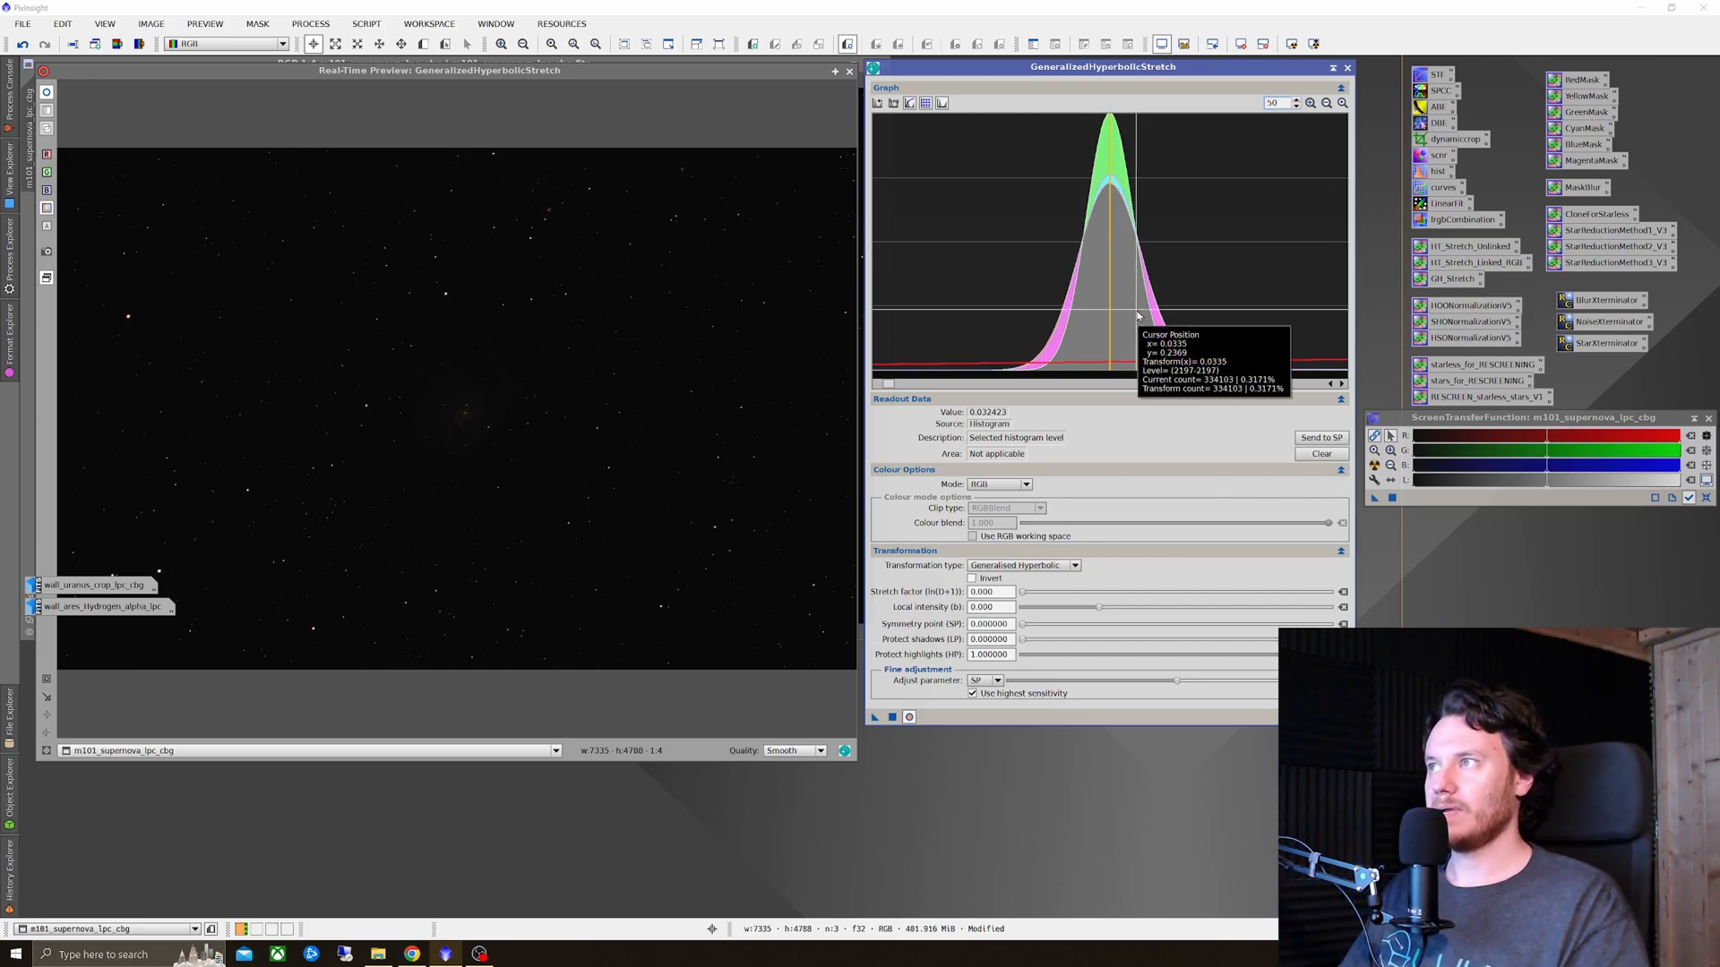
pyautogui.moveTo(1138, 316)
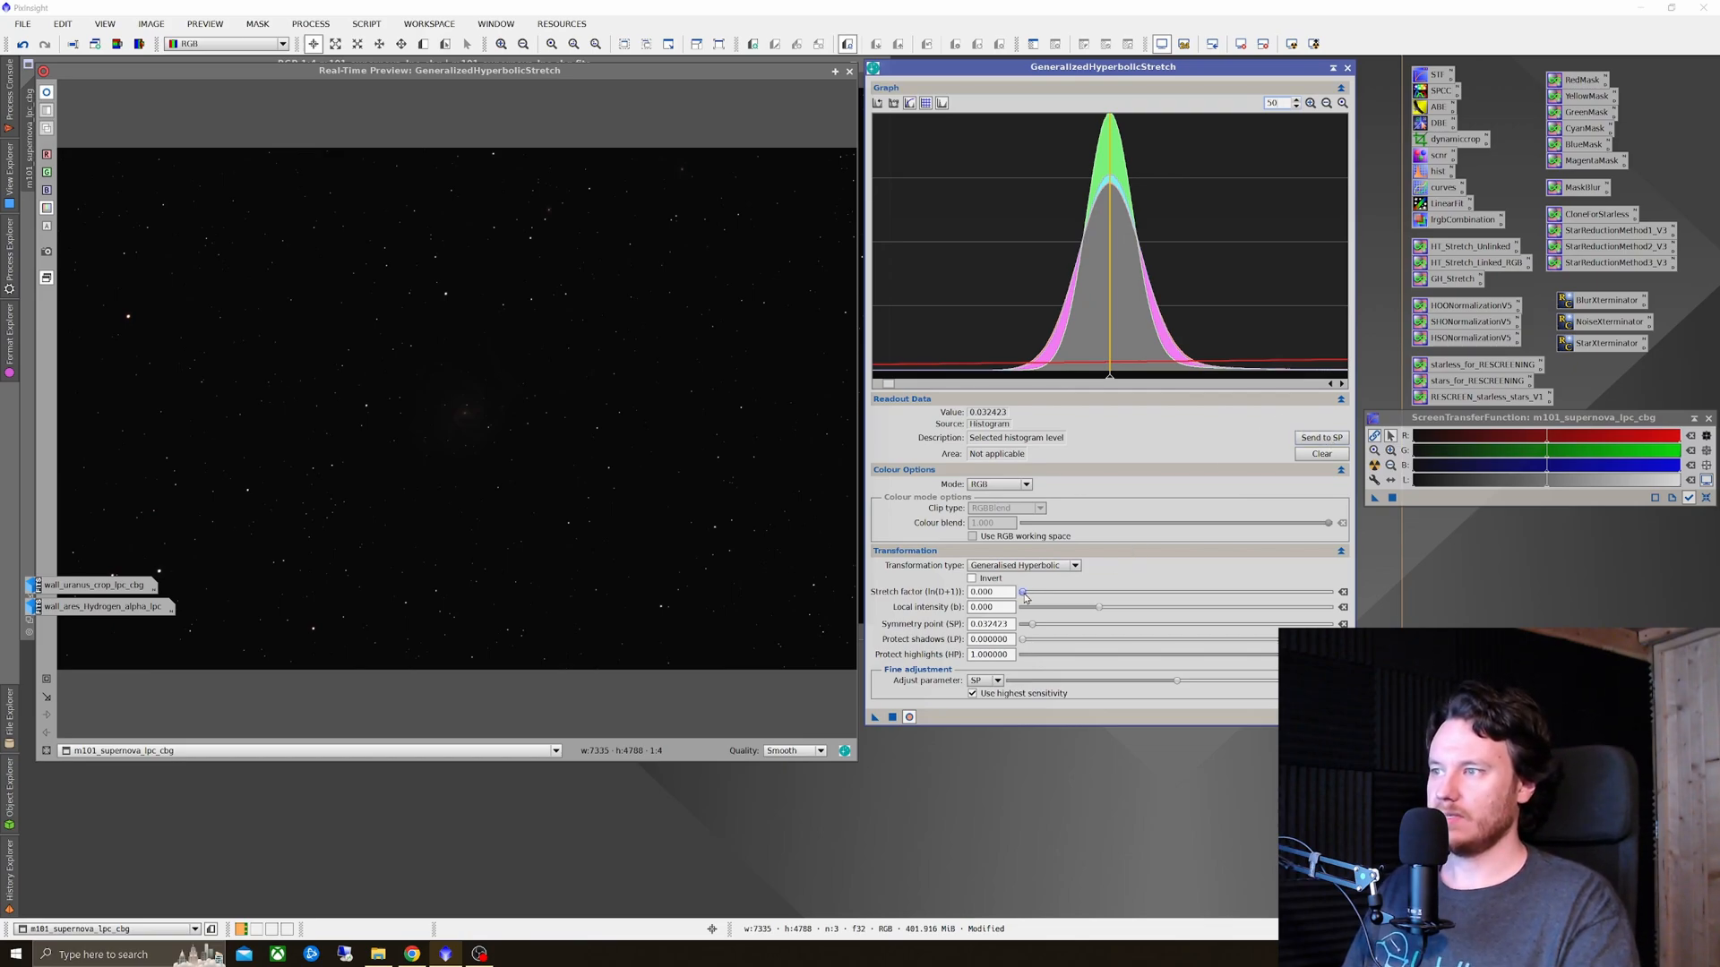
# Step: Raise the M101 stretch factor to about 2.5 to brighten the galaxy arms
pyautogui.moveTo(1023, 593); pyautogui.dragTo(1037, 593)
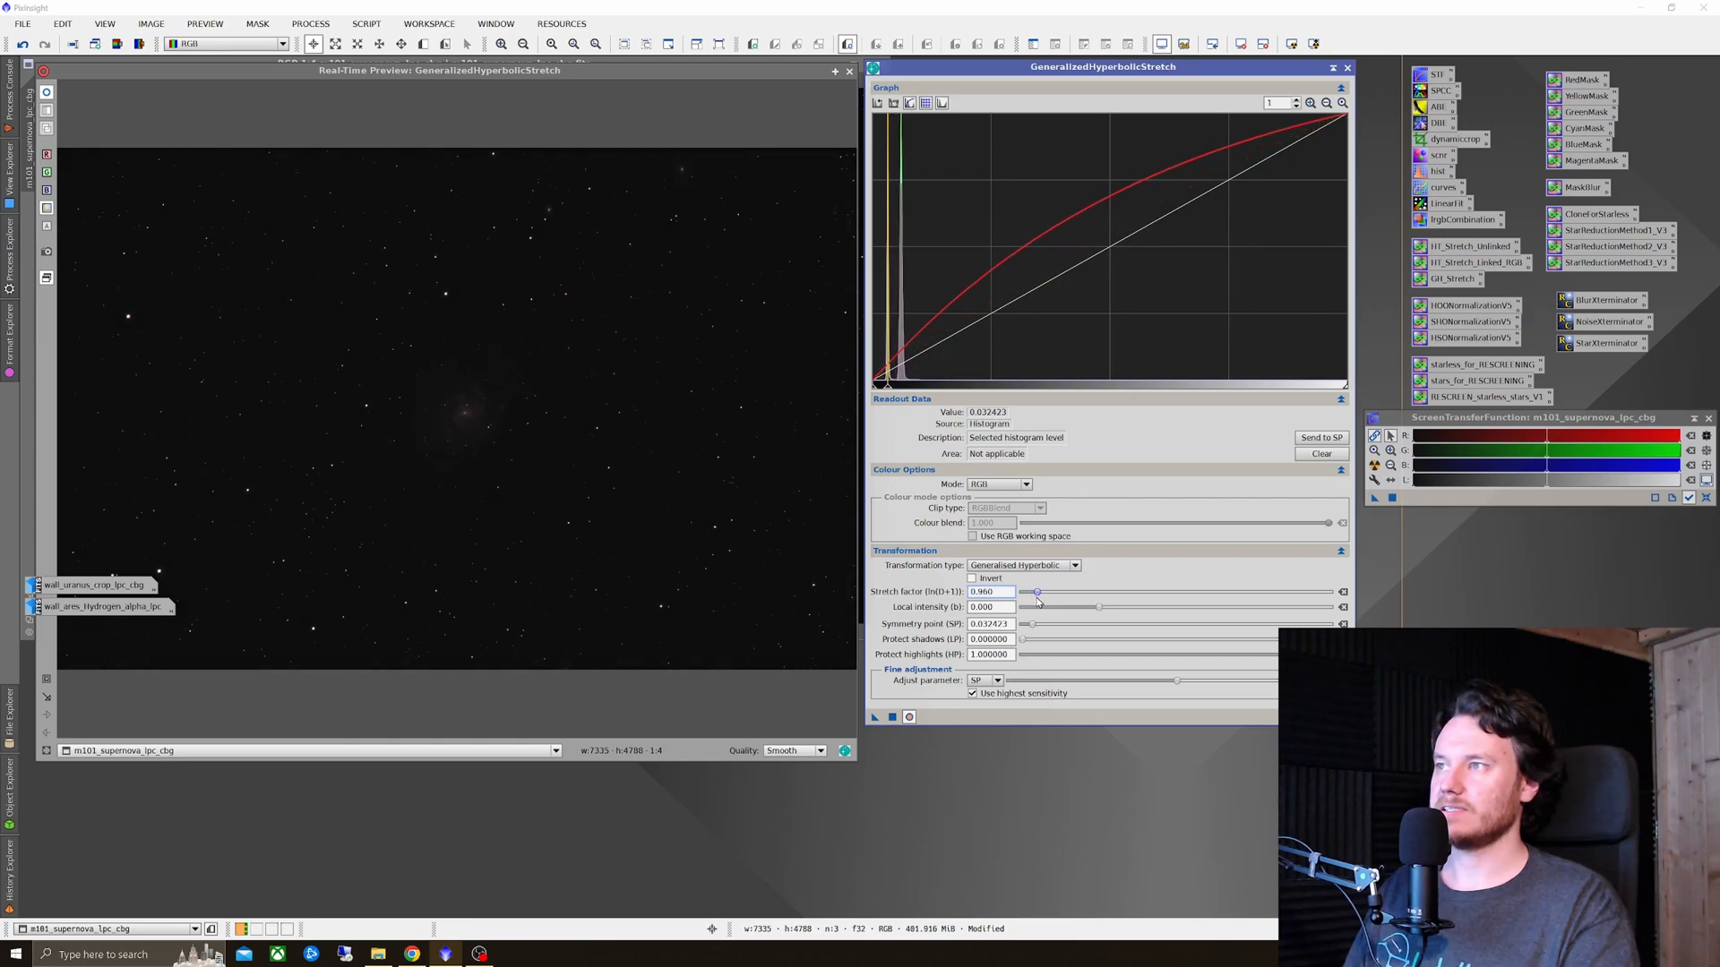
pyautogui.moveTo(1037, 593); pyautogui.dragTo(1052, 593)
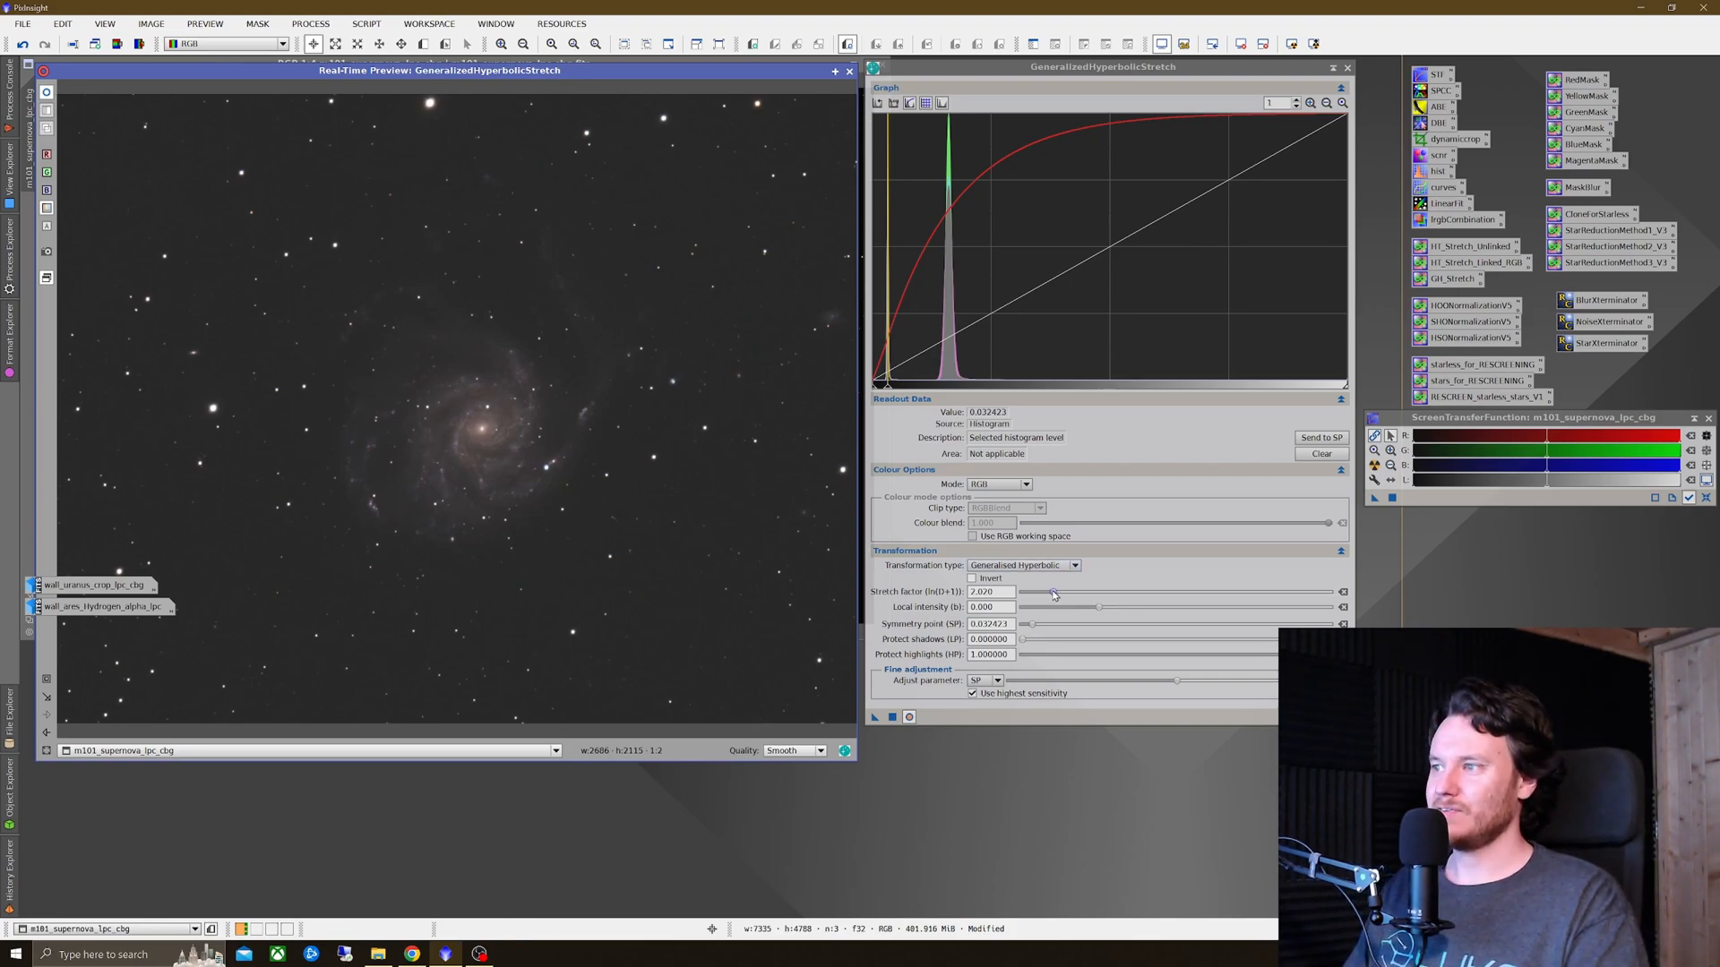
pyautogui.moveTo(1050, 593); pyautogui.dragTo(1059, 593)
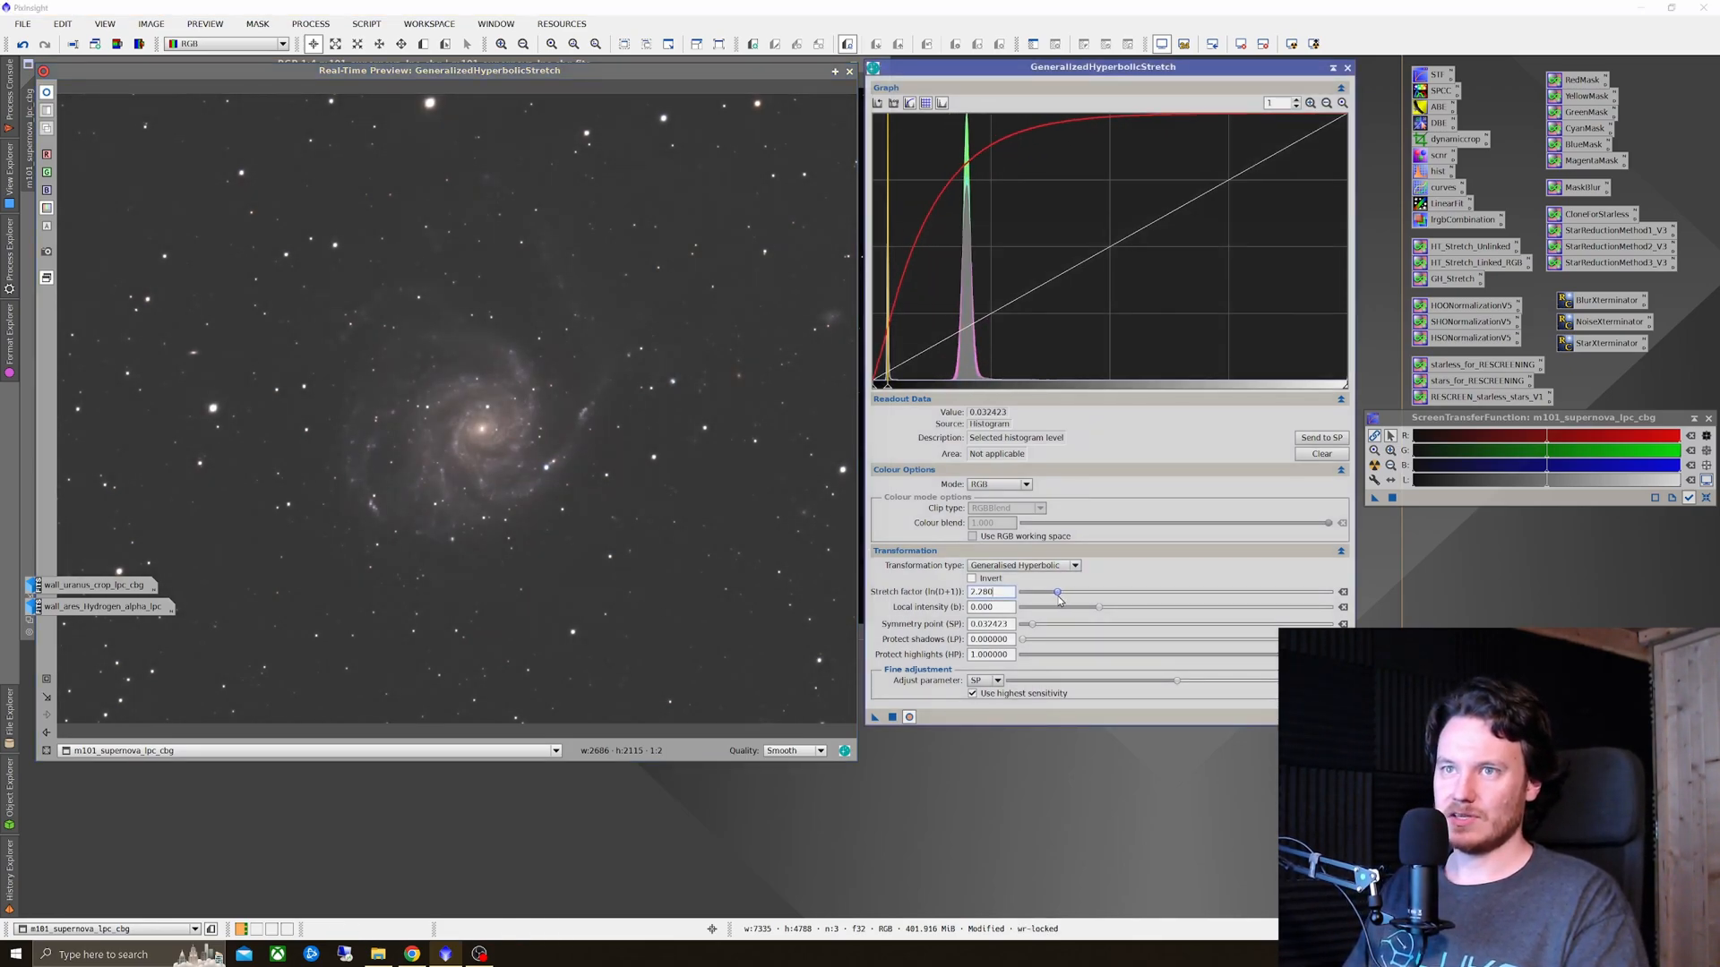
pyautogui.moveTo(1057, 593); pyautogui.dragTo(1039, 593)
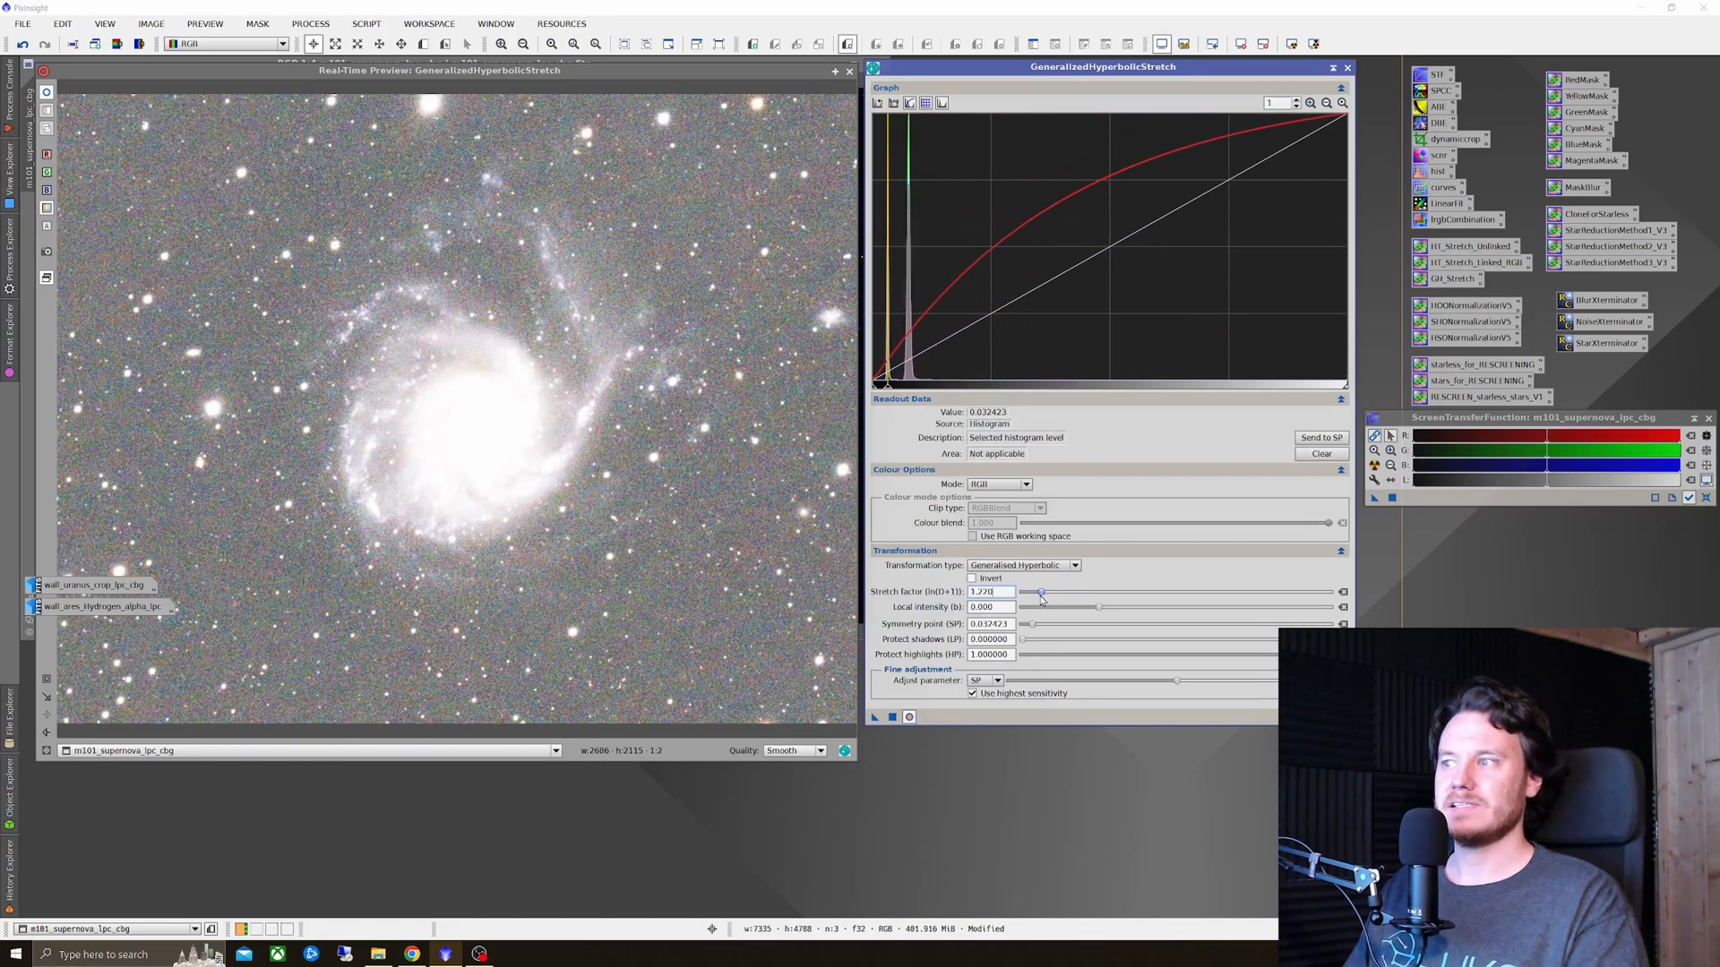
pyautogui.moveTo(1039, 593); pyautogui.dragTo(1048, 593)
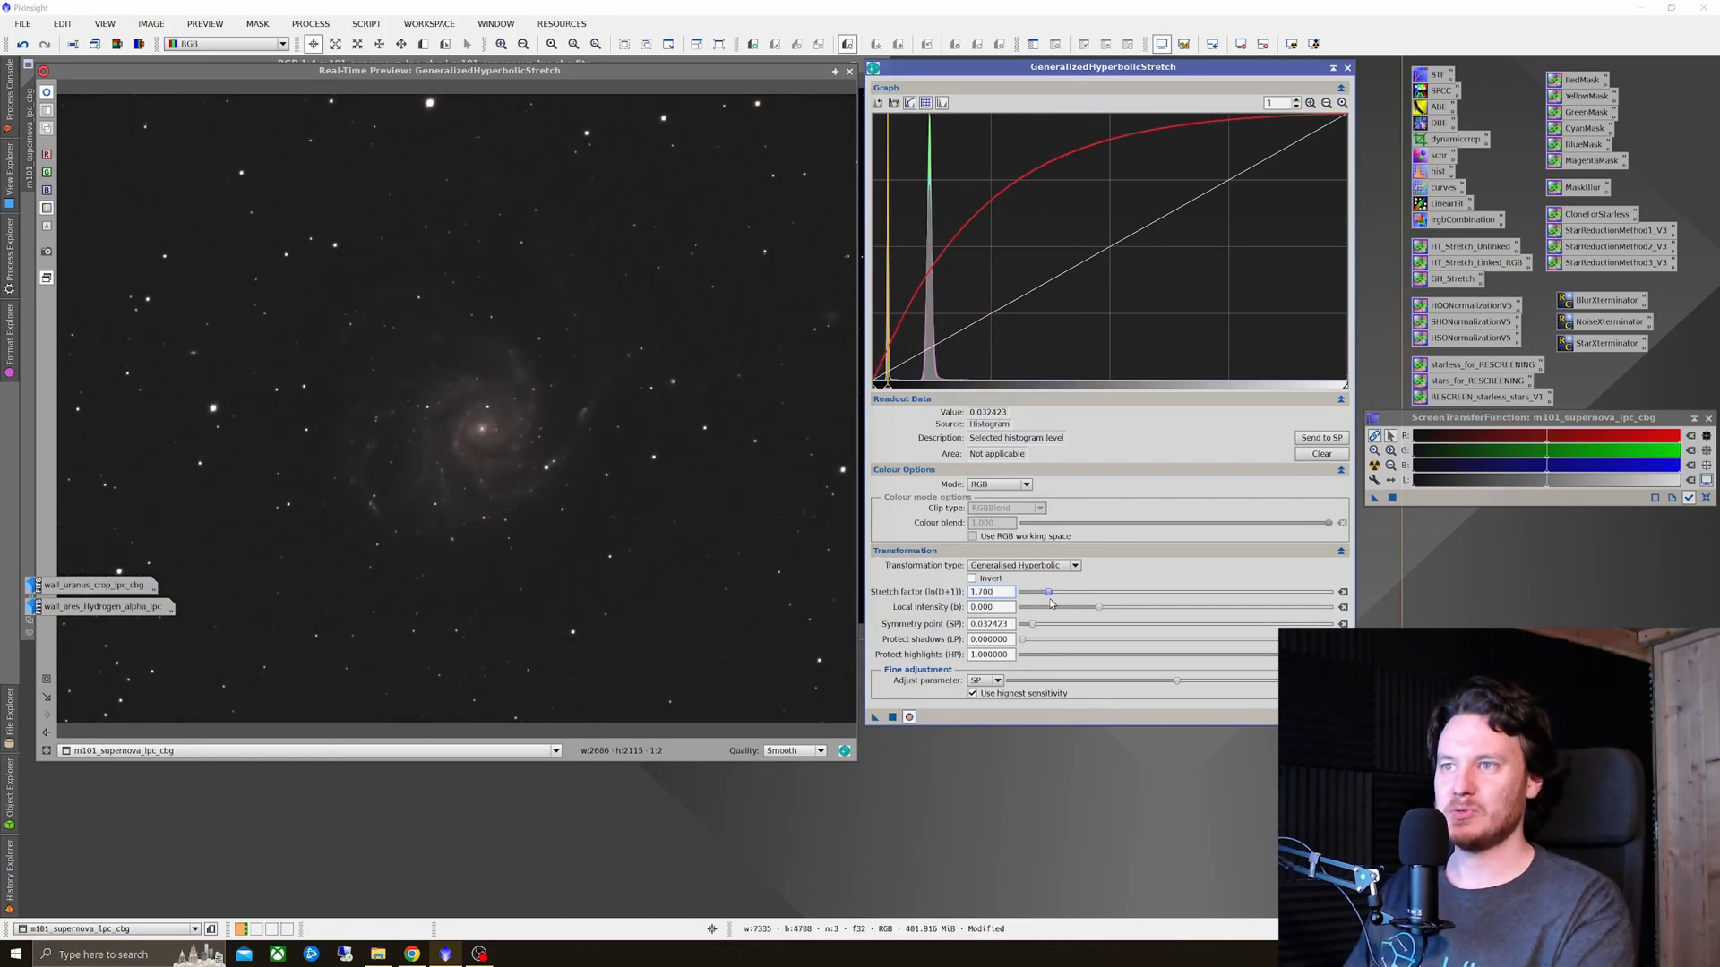
pyautogui.moveTo(1048, 593); pyautogui.dragTo(1053, 593)
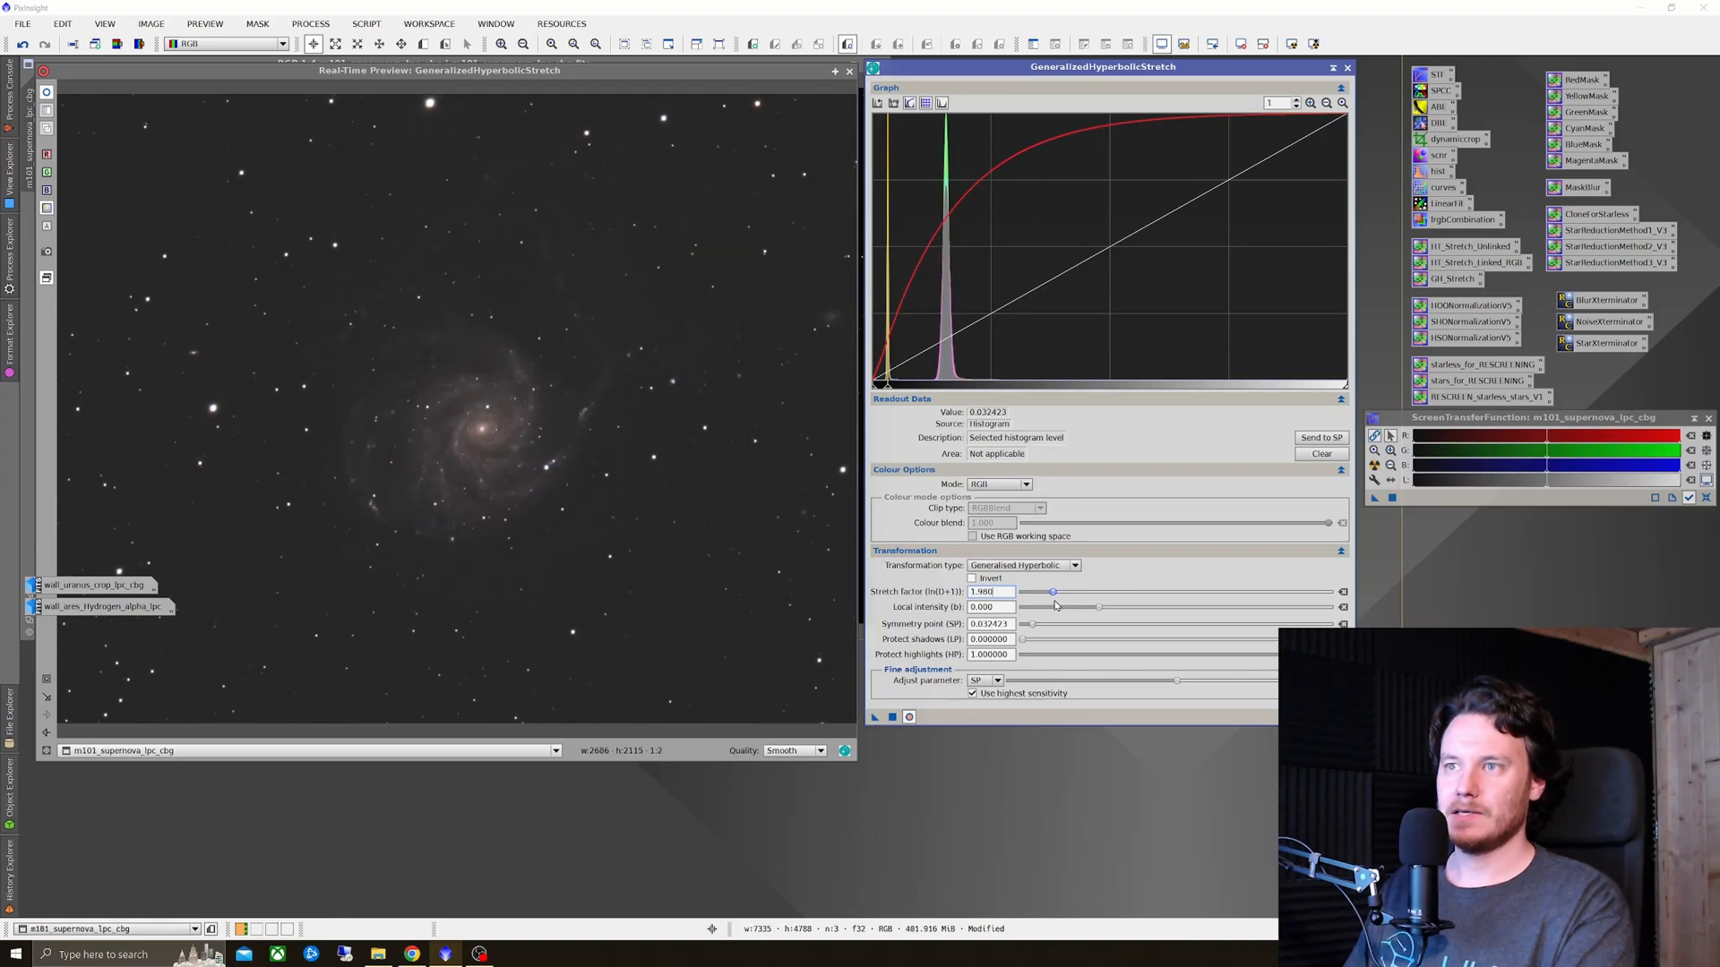
pyautogui.moveTo(1051, 594); pyautogui.dragTo(1065, 593)
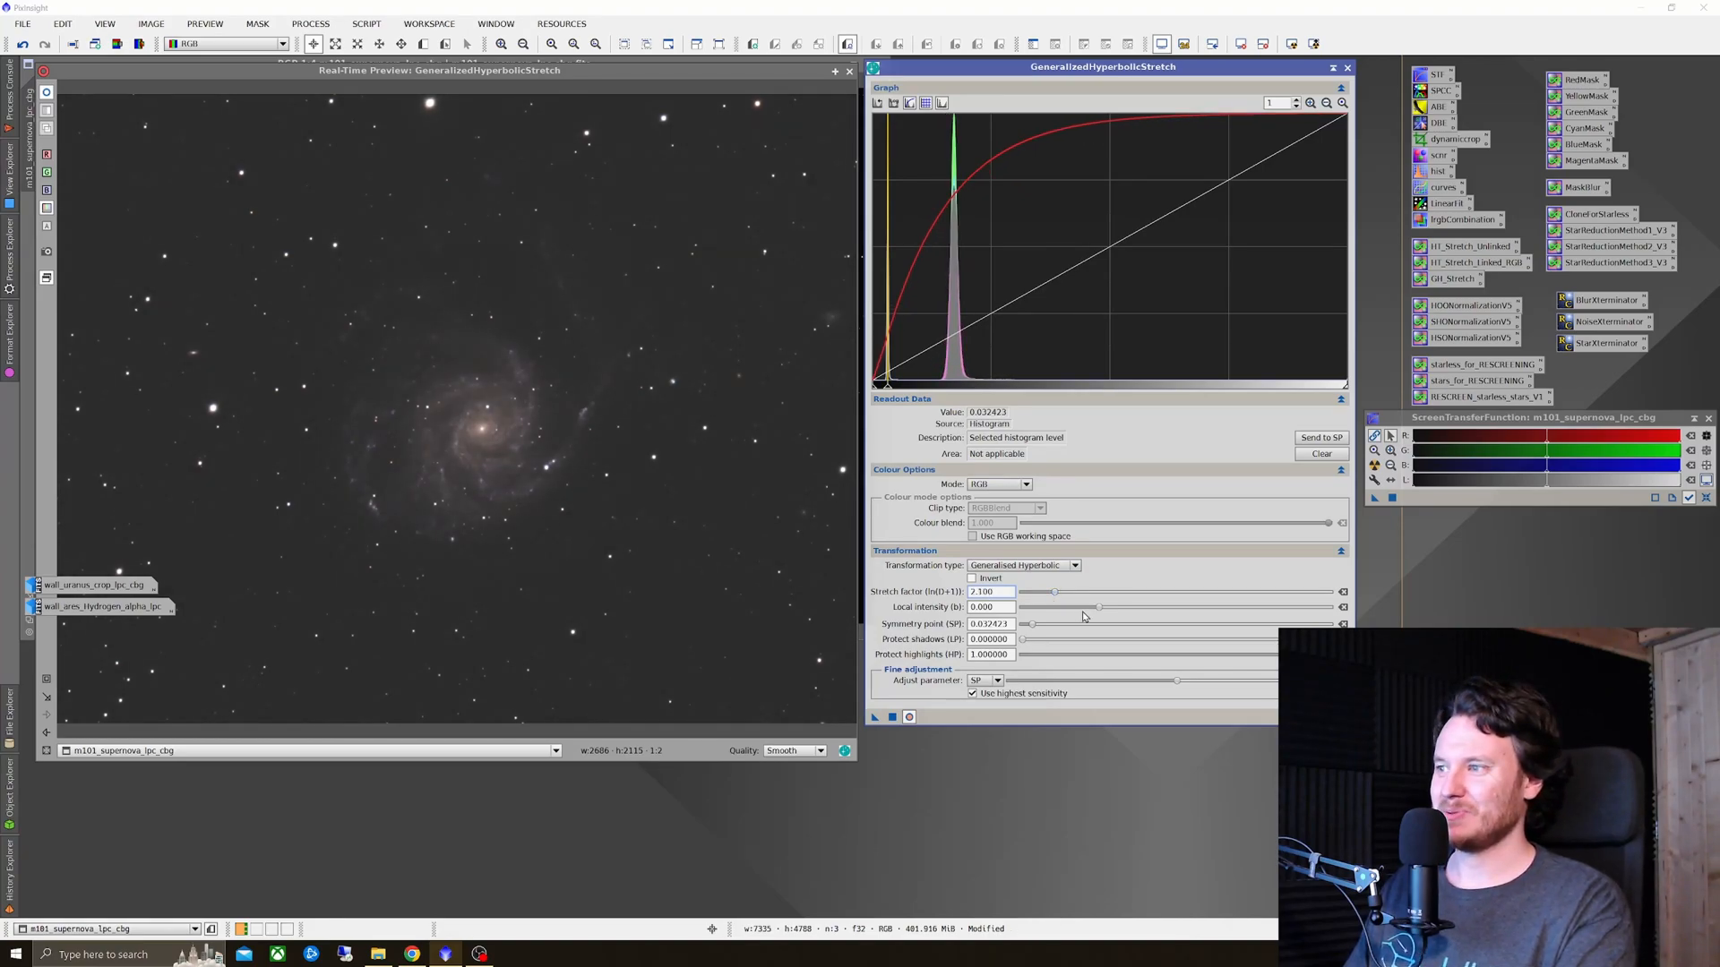
# Step: Raise local intensity to about 7.4 in the previewed stretch
pyautogui.moveTo(1096, 607); pyautogui.dragTo(1130, 607)
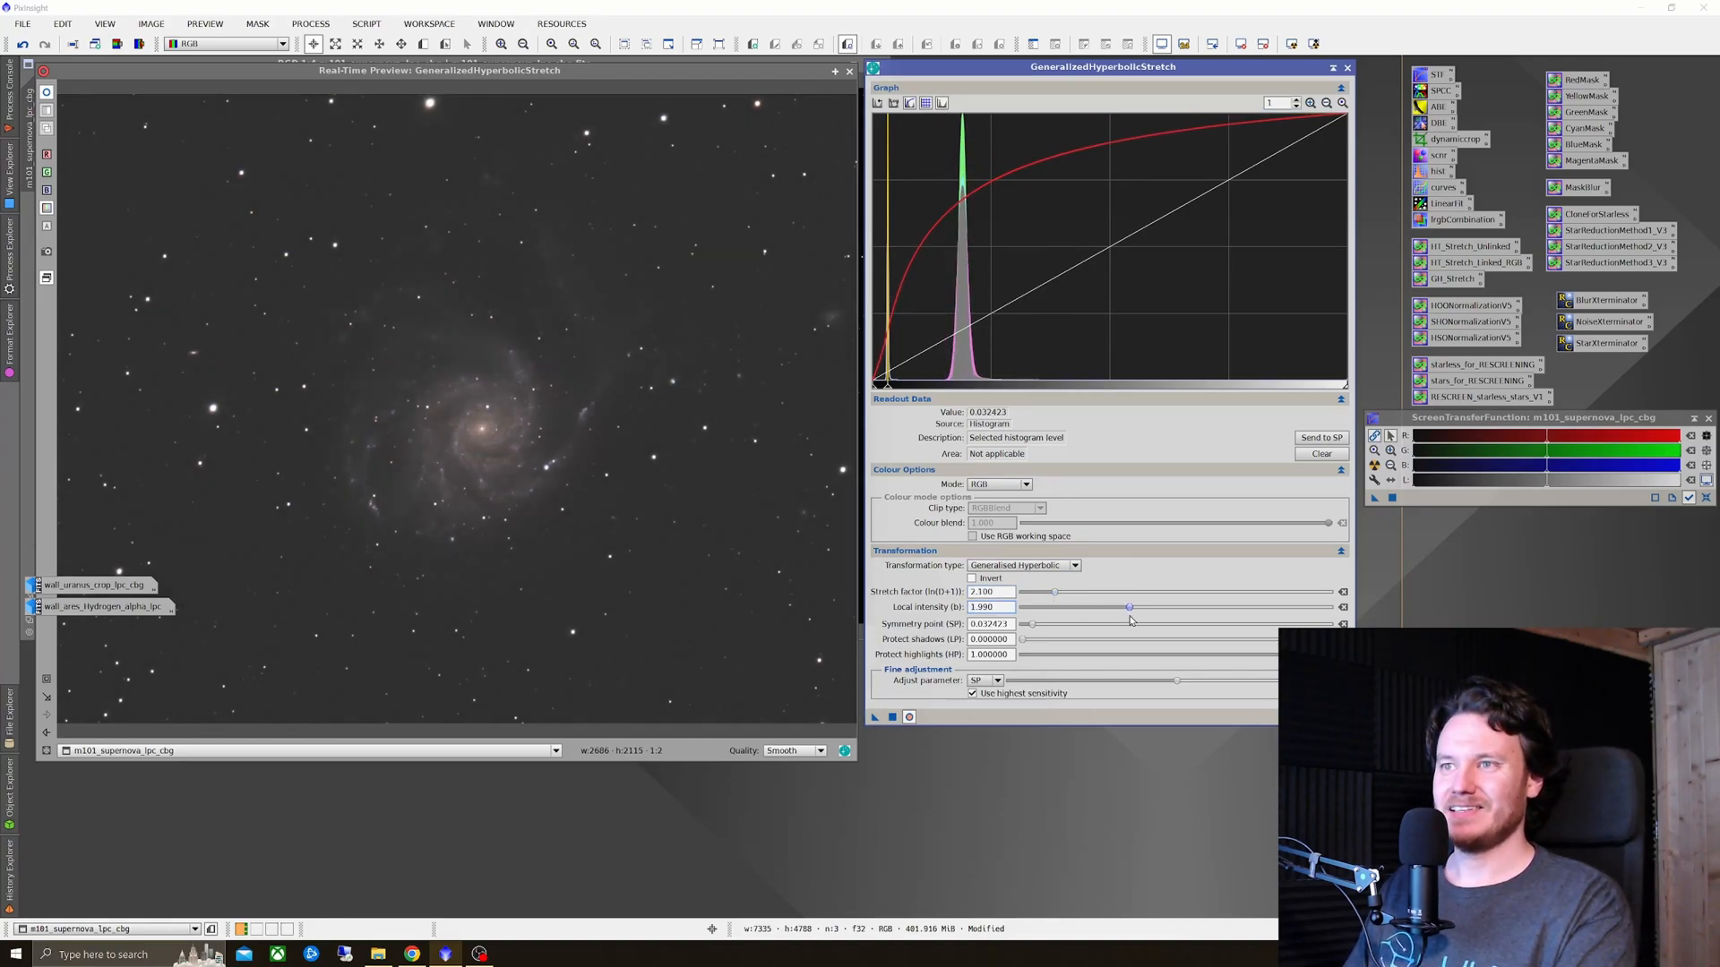
pyautogui.moveTo(1131, 607); pyautogui.dragTo(1186, 607)
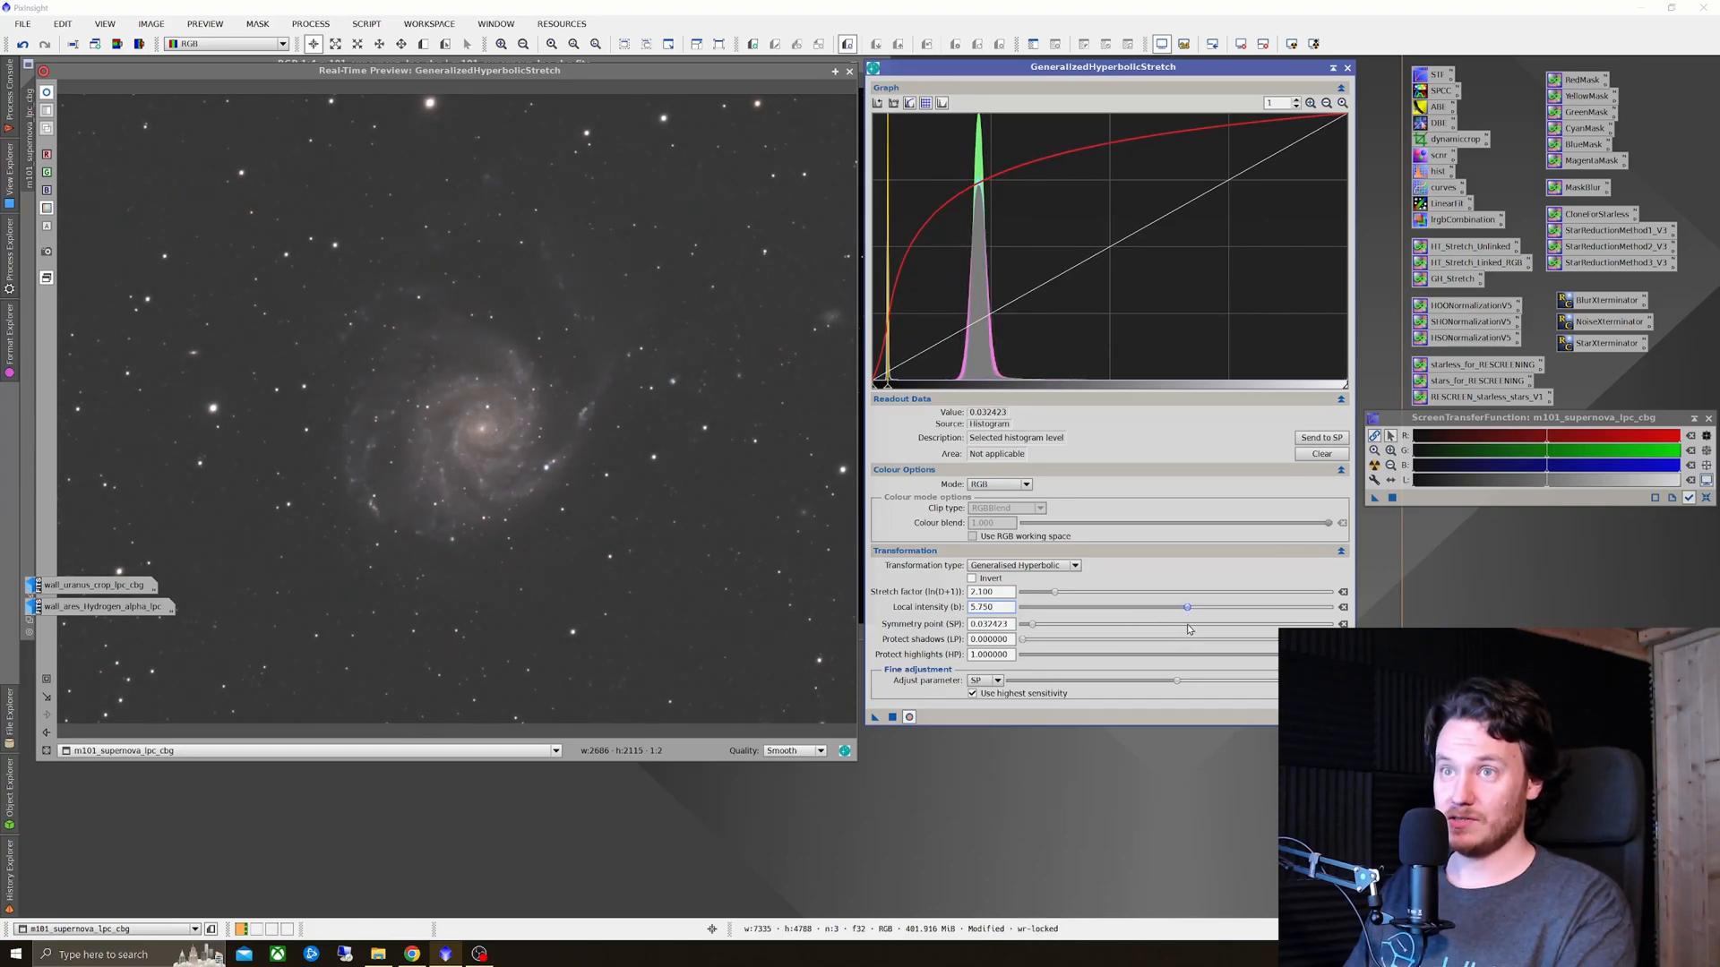
pyautogui.moveTo(1186, 607); pyautogui.dragTo(1213, 607)
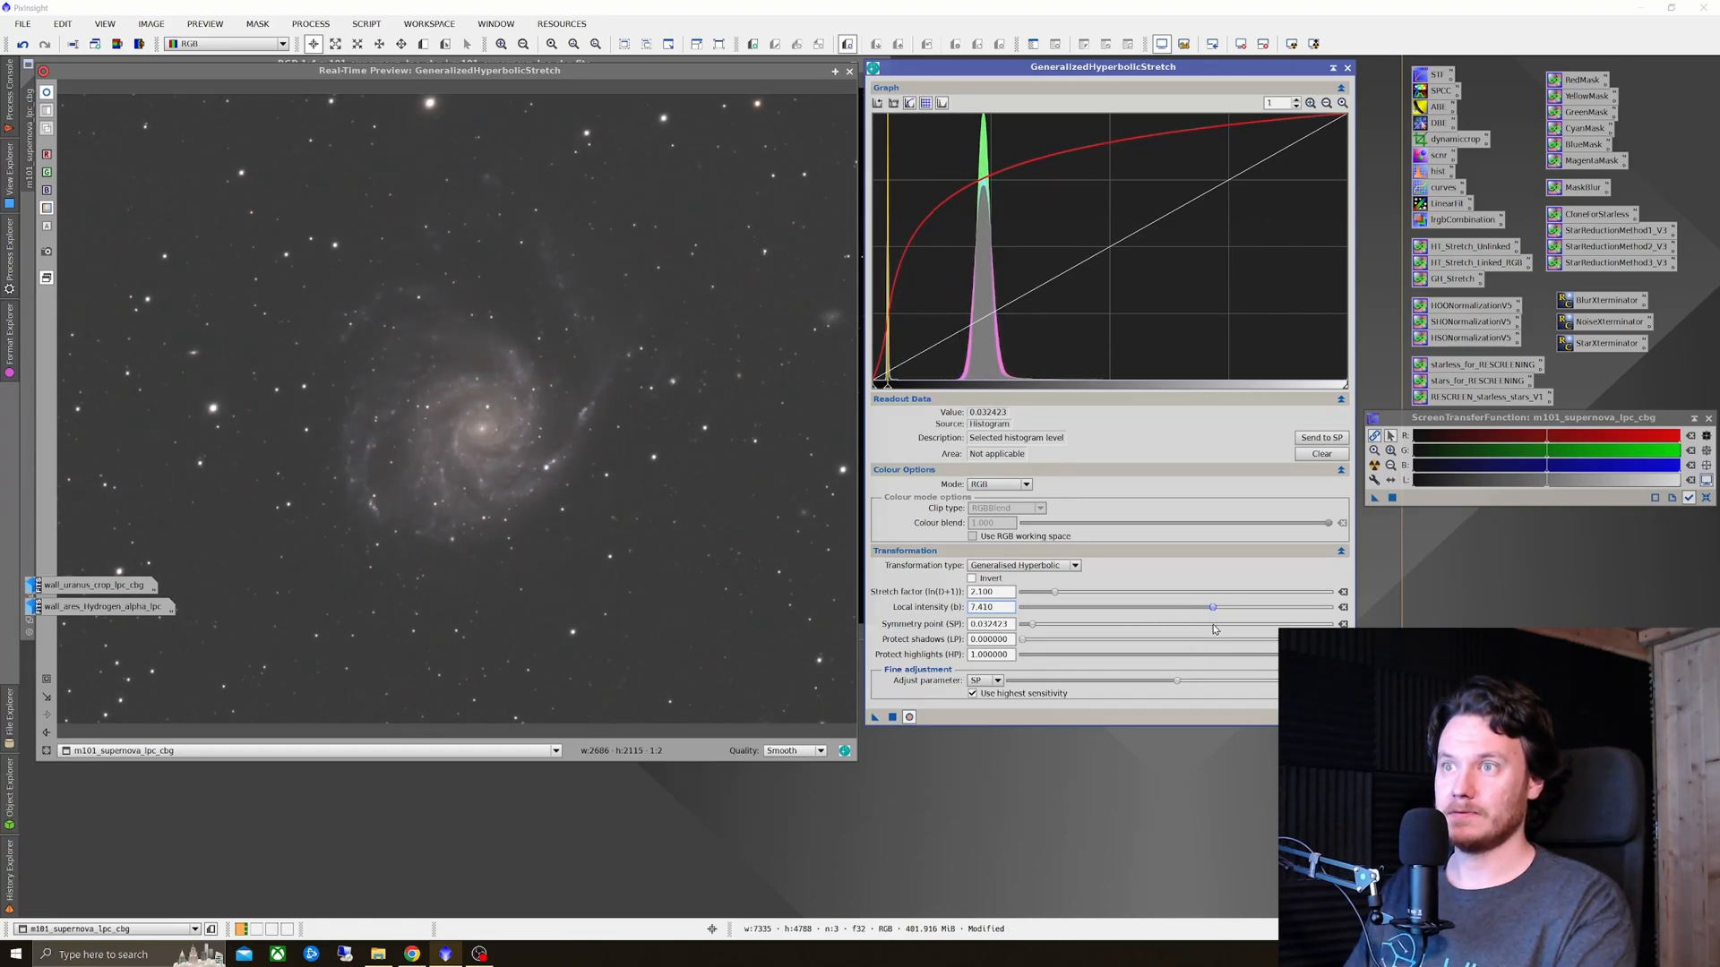
pyautogui.moveTo(1213, 607); pyautogui.dragTo(1195, 608)
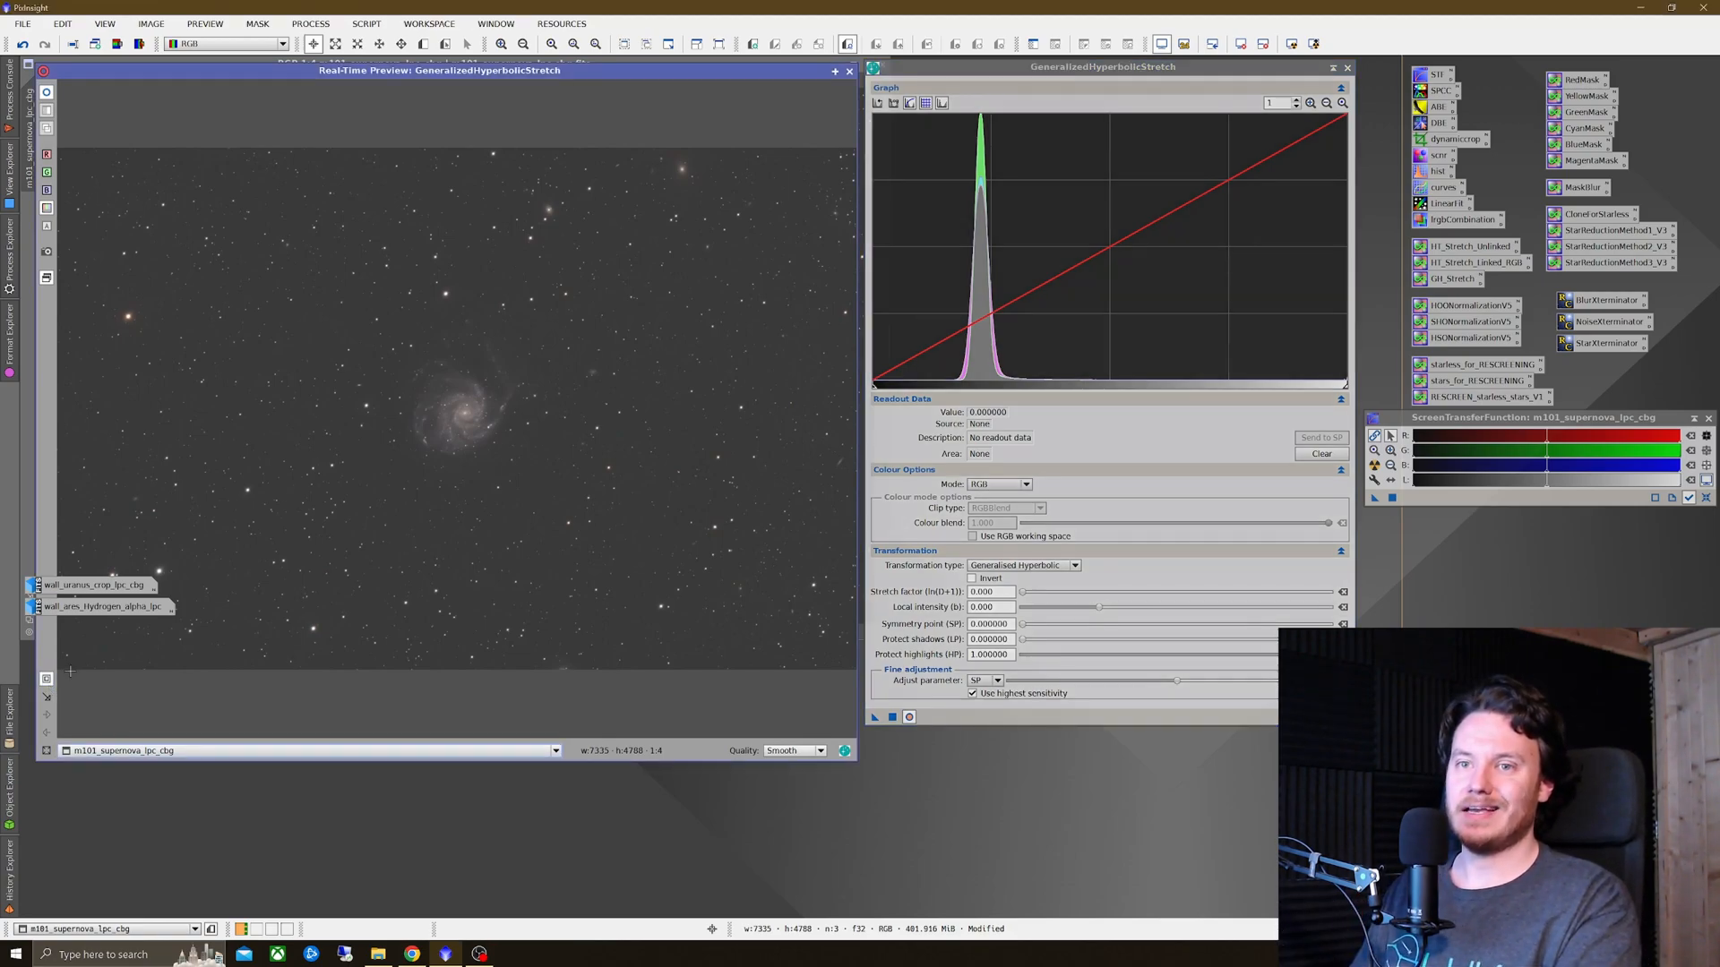
# Step: Zoom the Real-Time Preview onto the M101 galaxy core to sample its mean level (~0.351)
pyautogui.moveTo(369, 315); pyautogui.dragTo(566, 485)
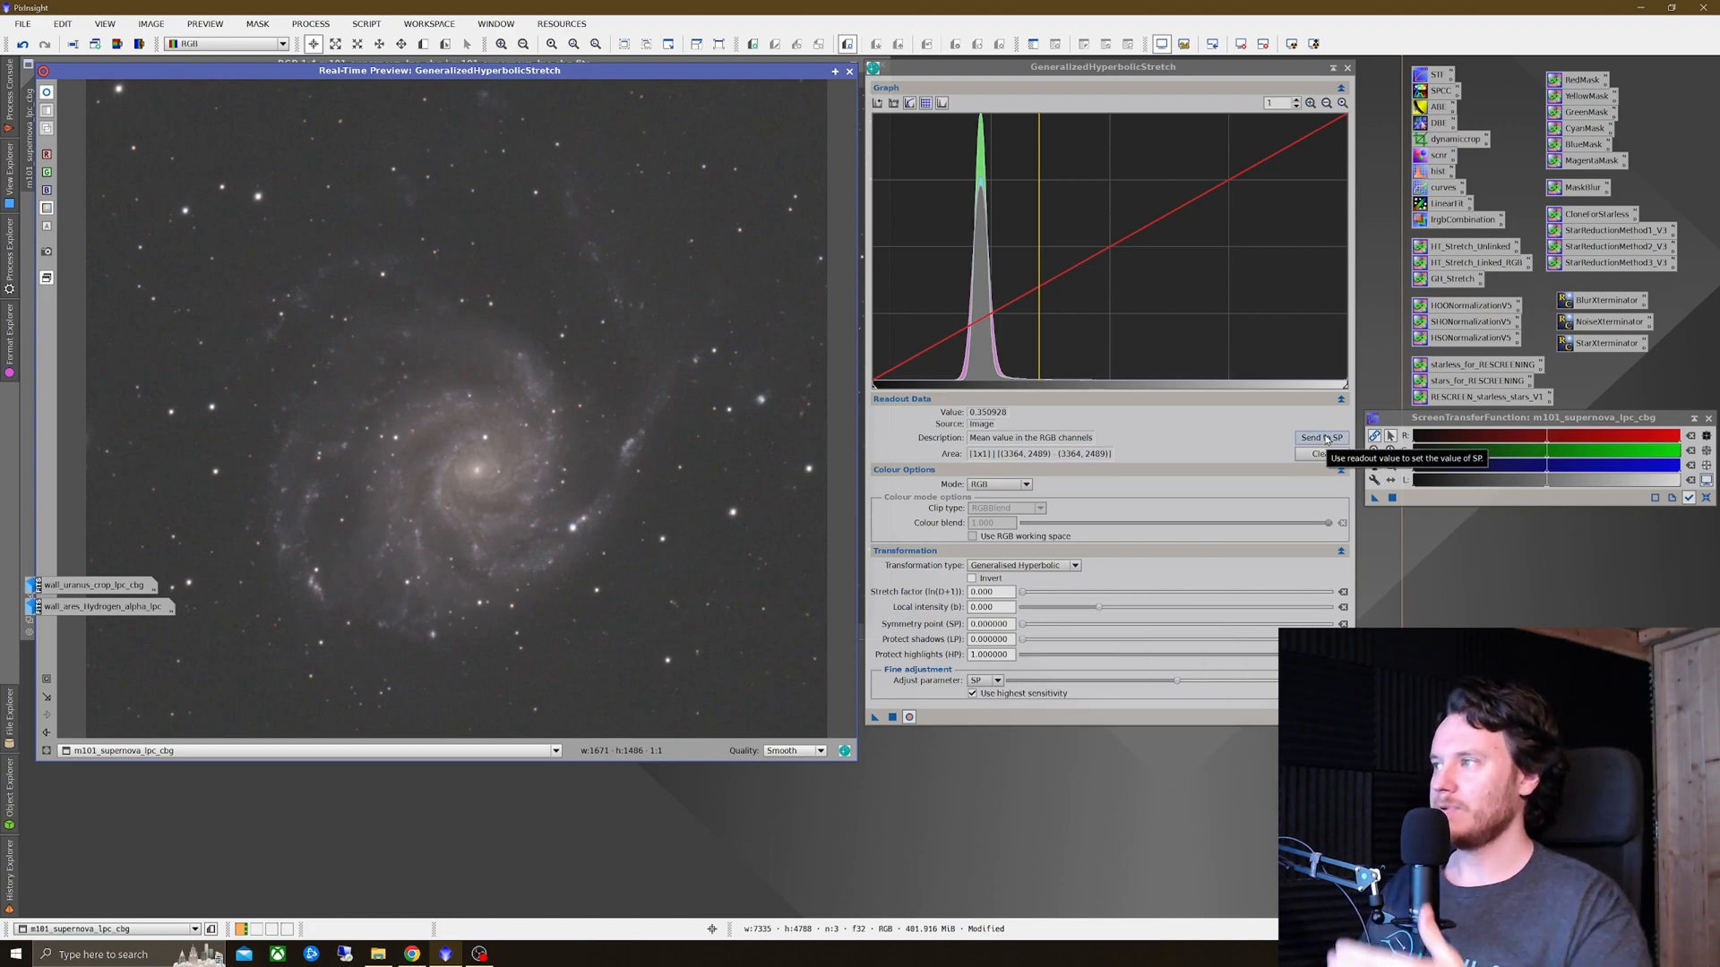
# Step: Set the symmetry point to the core brightness 0.350928 and a gentle stretch factor near 0.84
pyautogui.click(1323, 437)
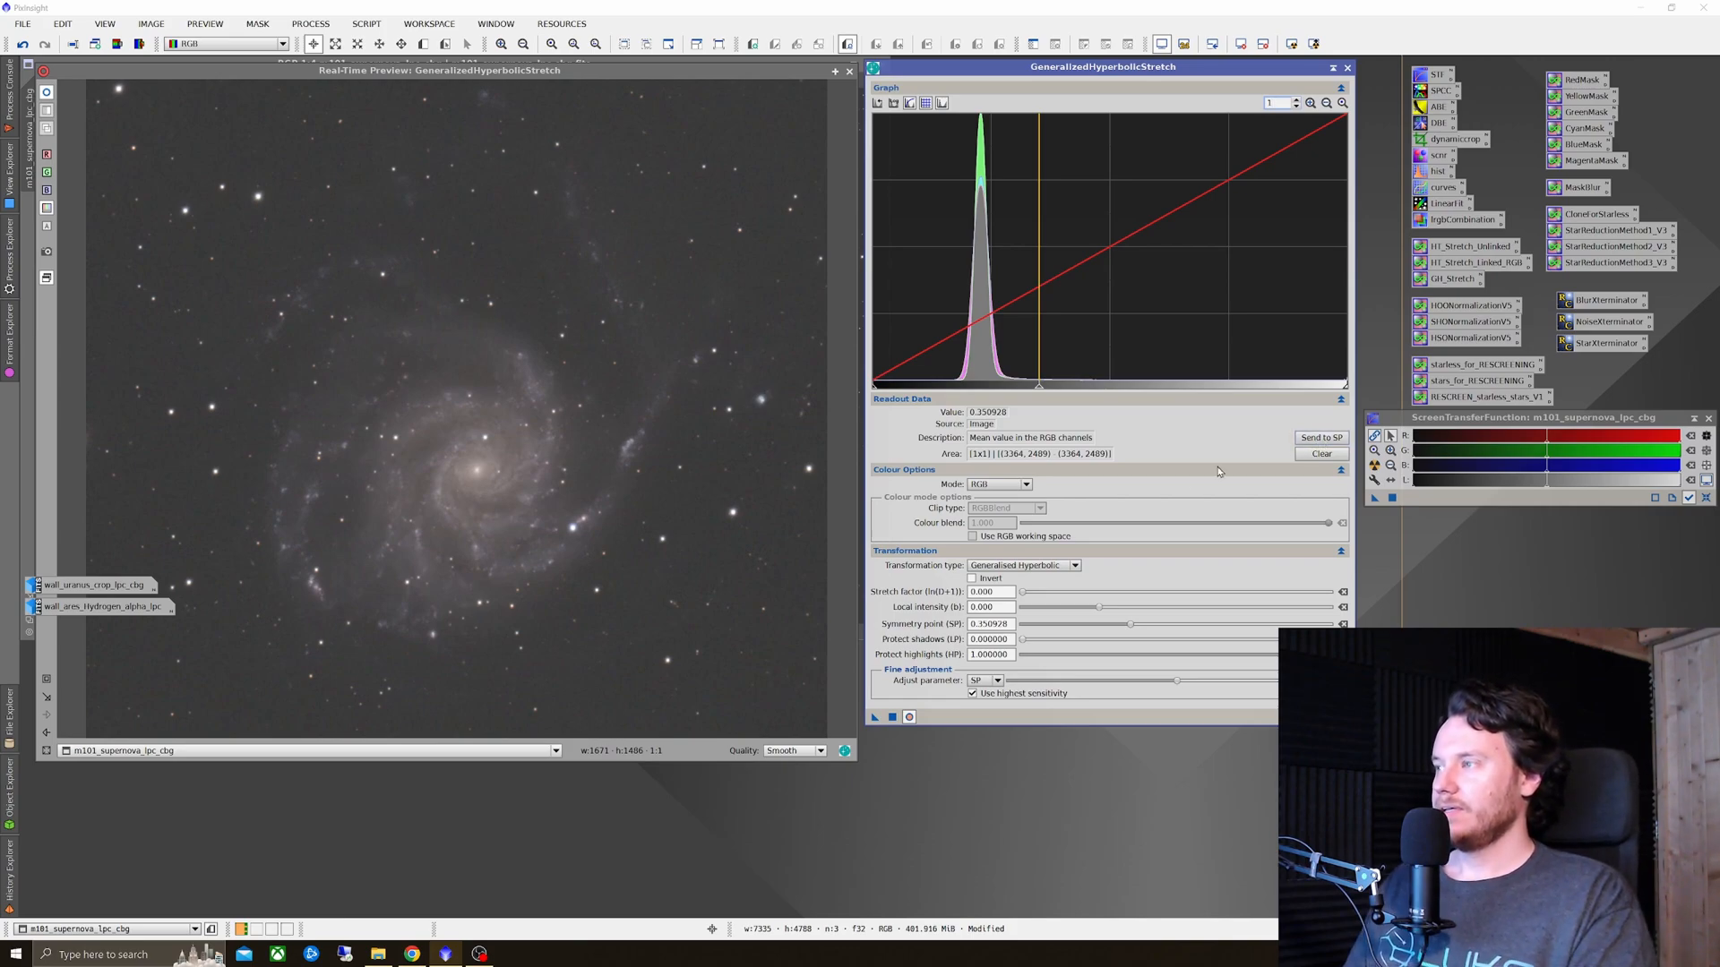
pyautogui.moveTo(1019, 591); pyautogui.dragTo(1028, 591)
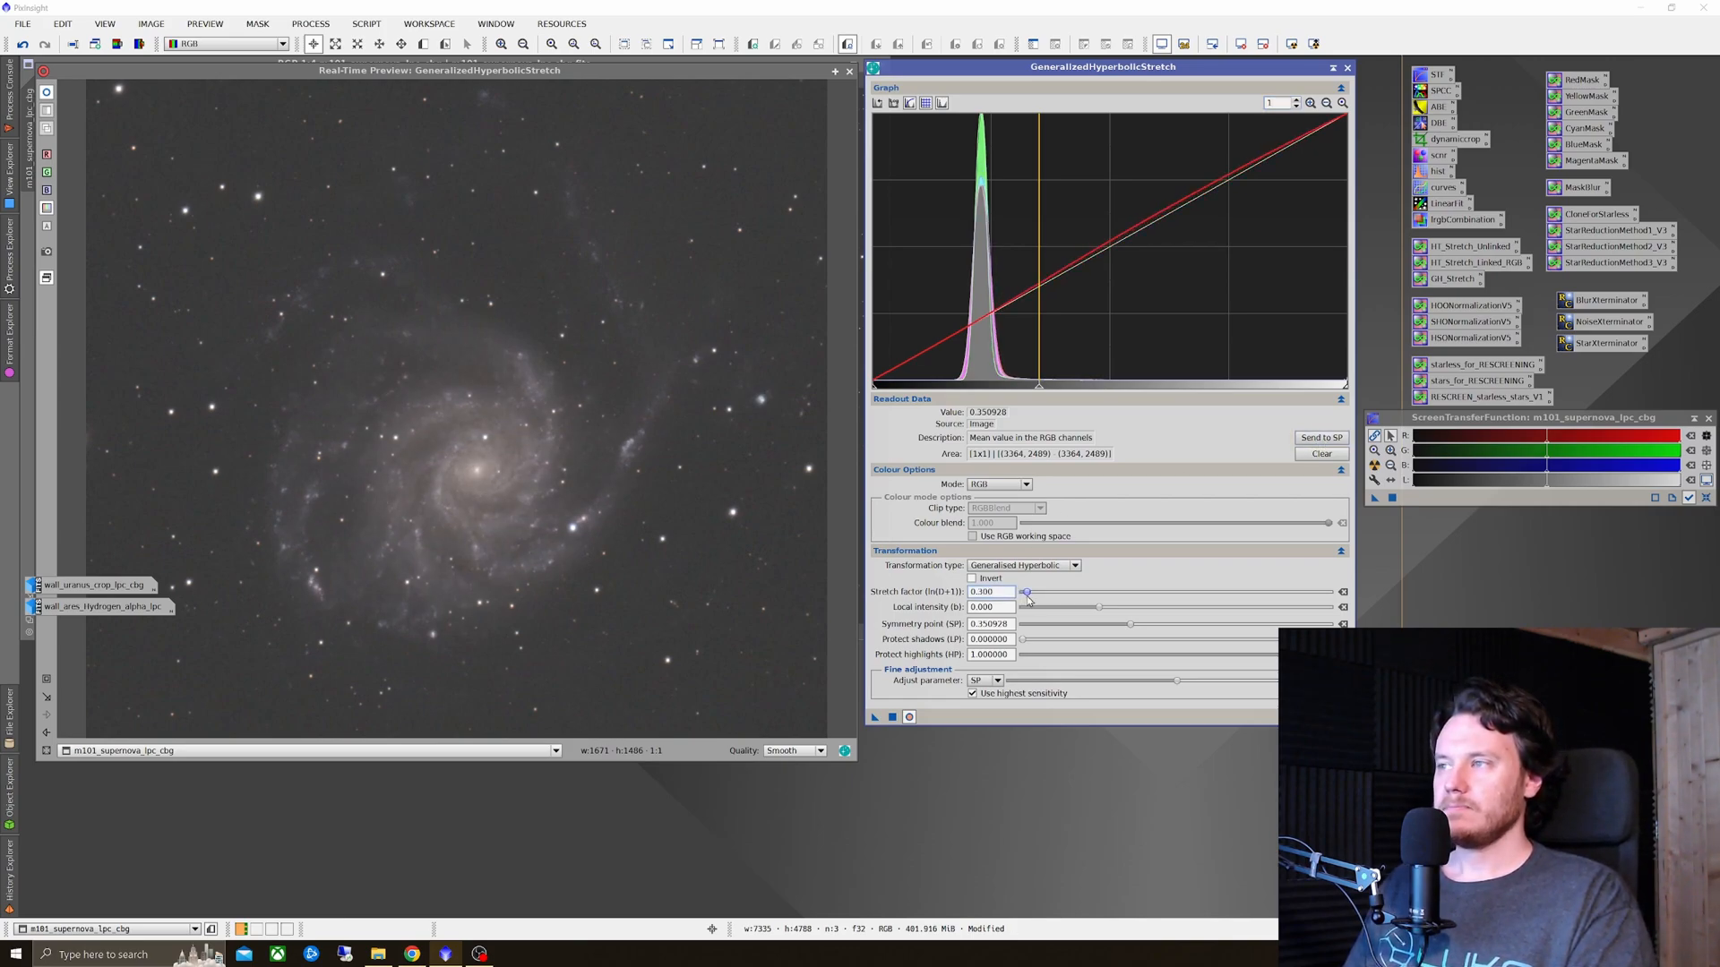
pyautogui.moveTo(1027, 593); pyautogui.dragTo(1045, 593)
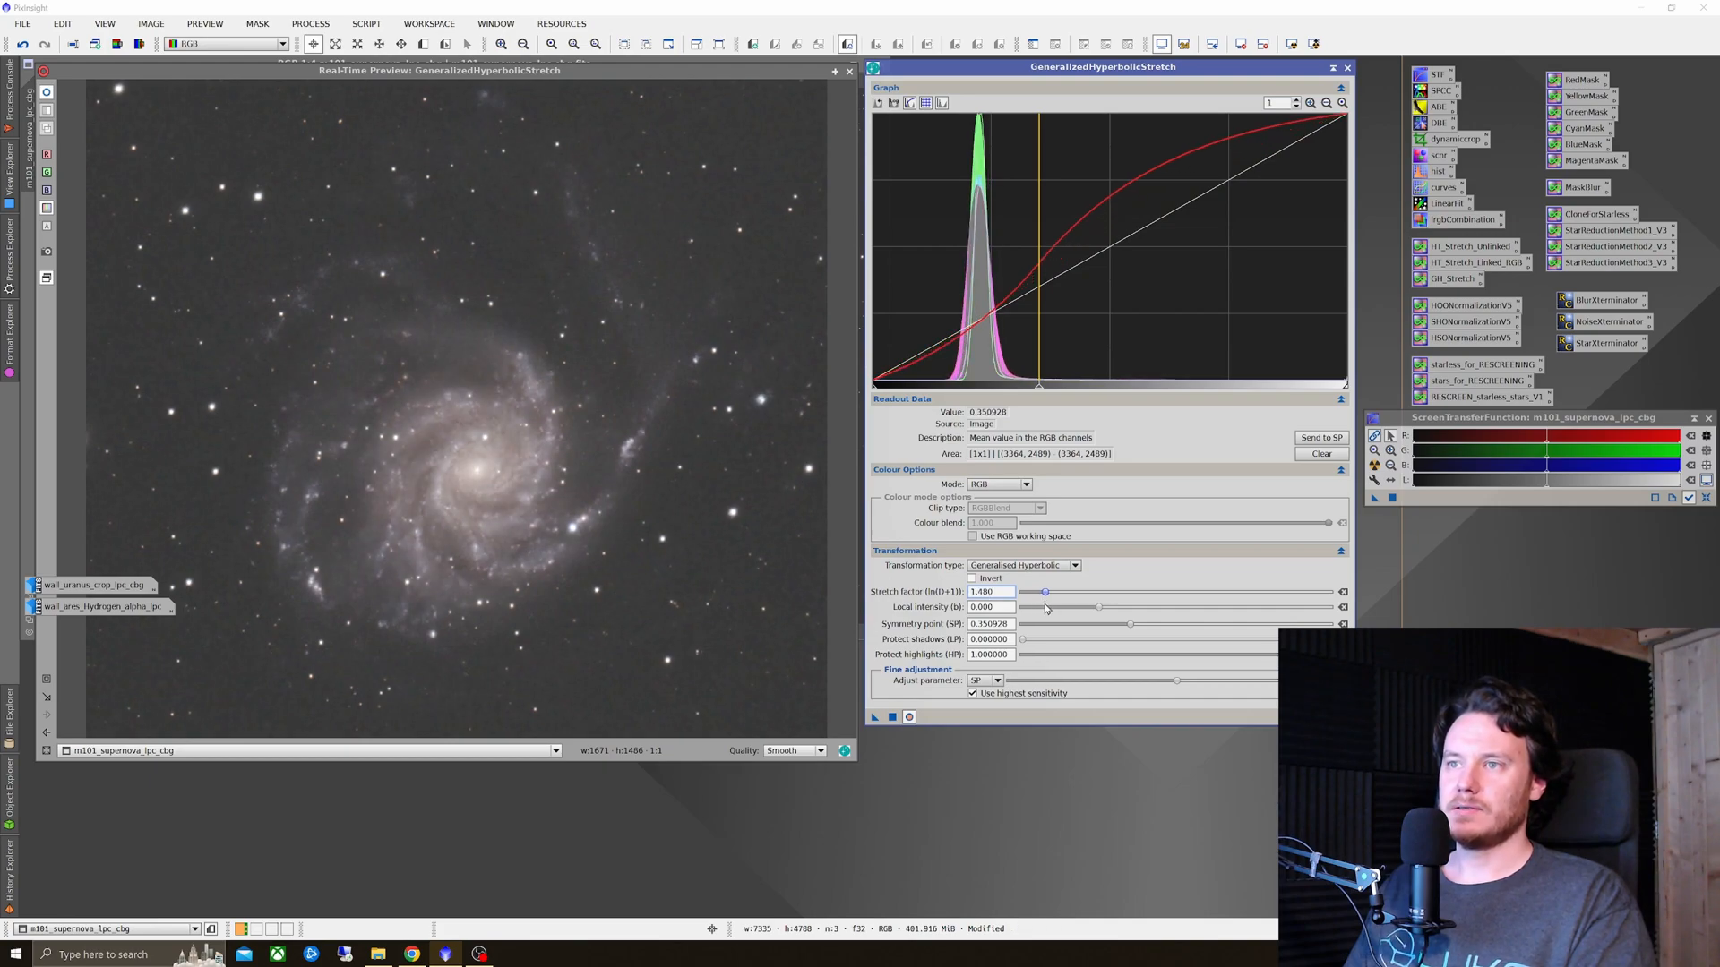
pyautogui.moveTo(1042, 593); pyautogui.dragTo(1064, 593)
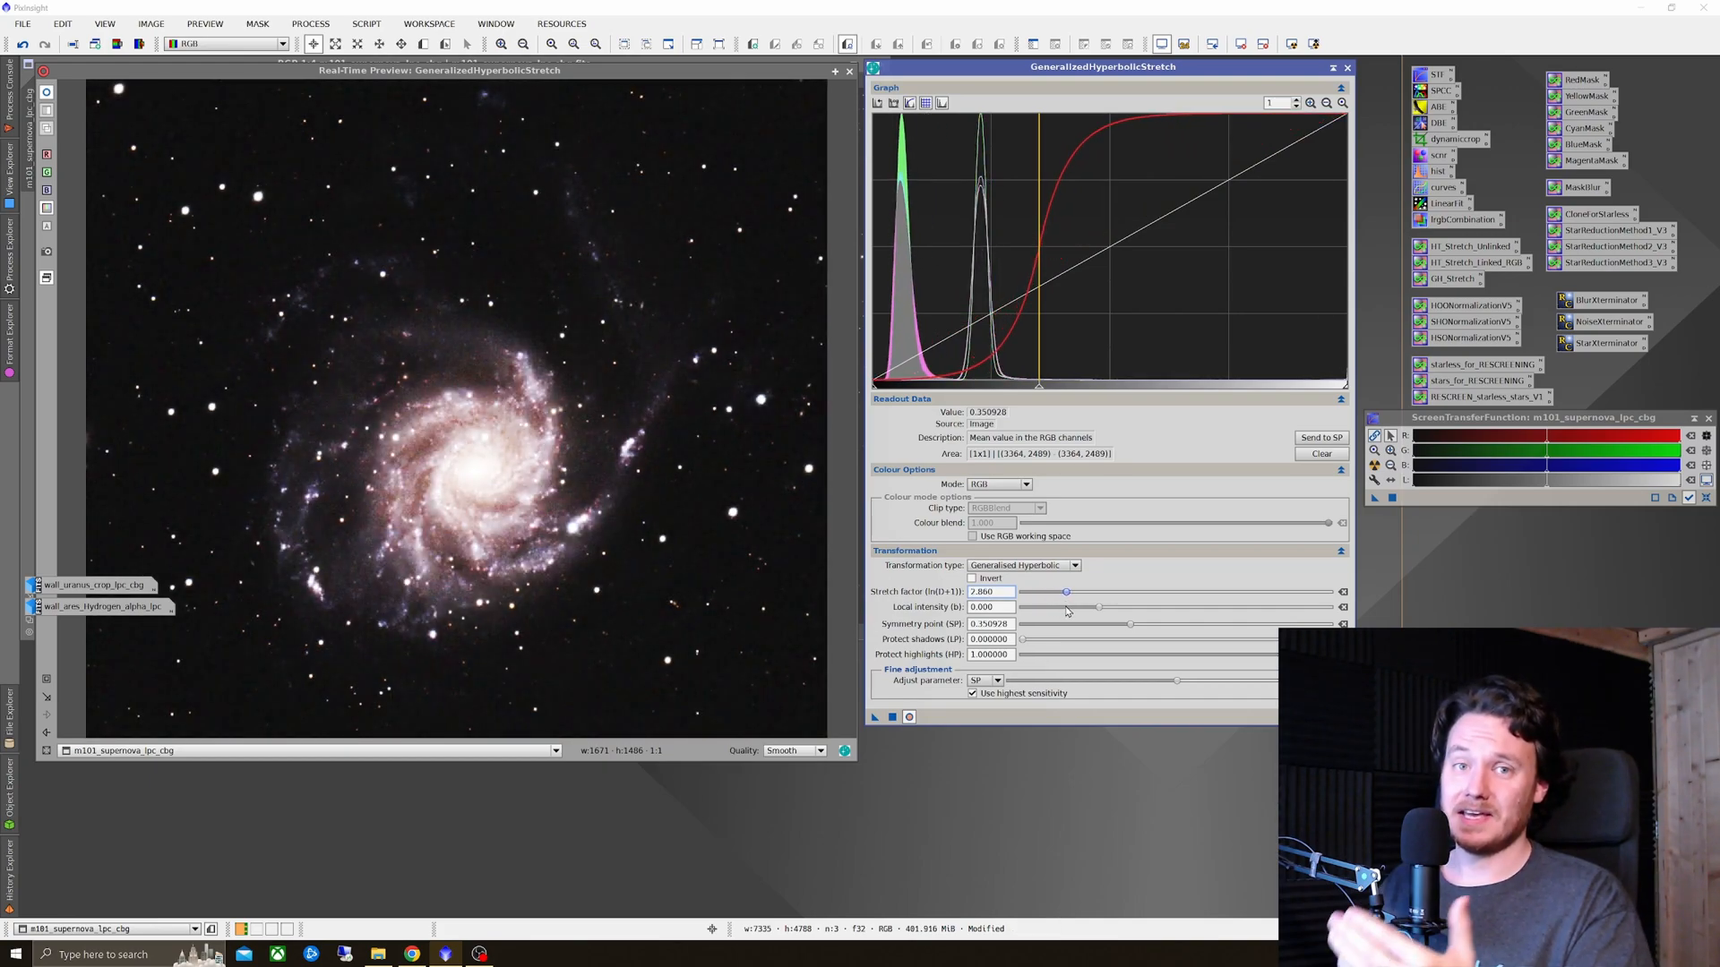
pyautogui.moveTo(1064, 593); pyautogui.dragTo(1044, 593)
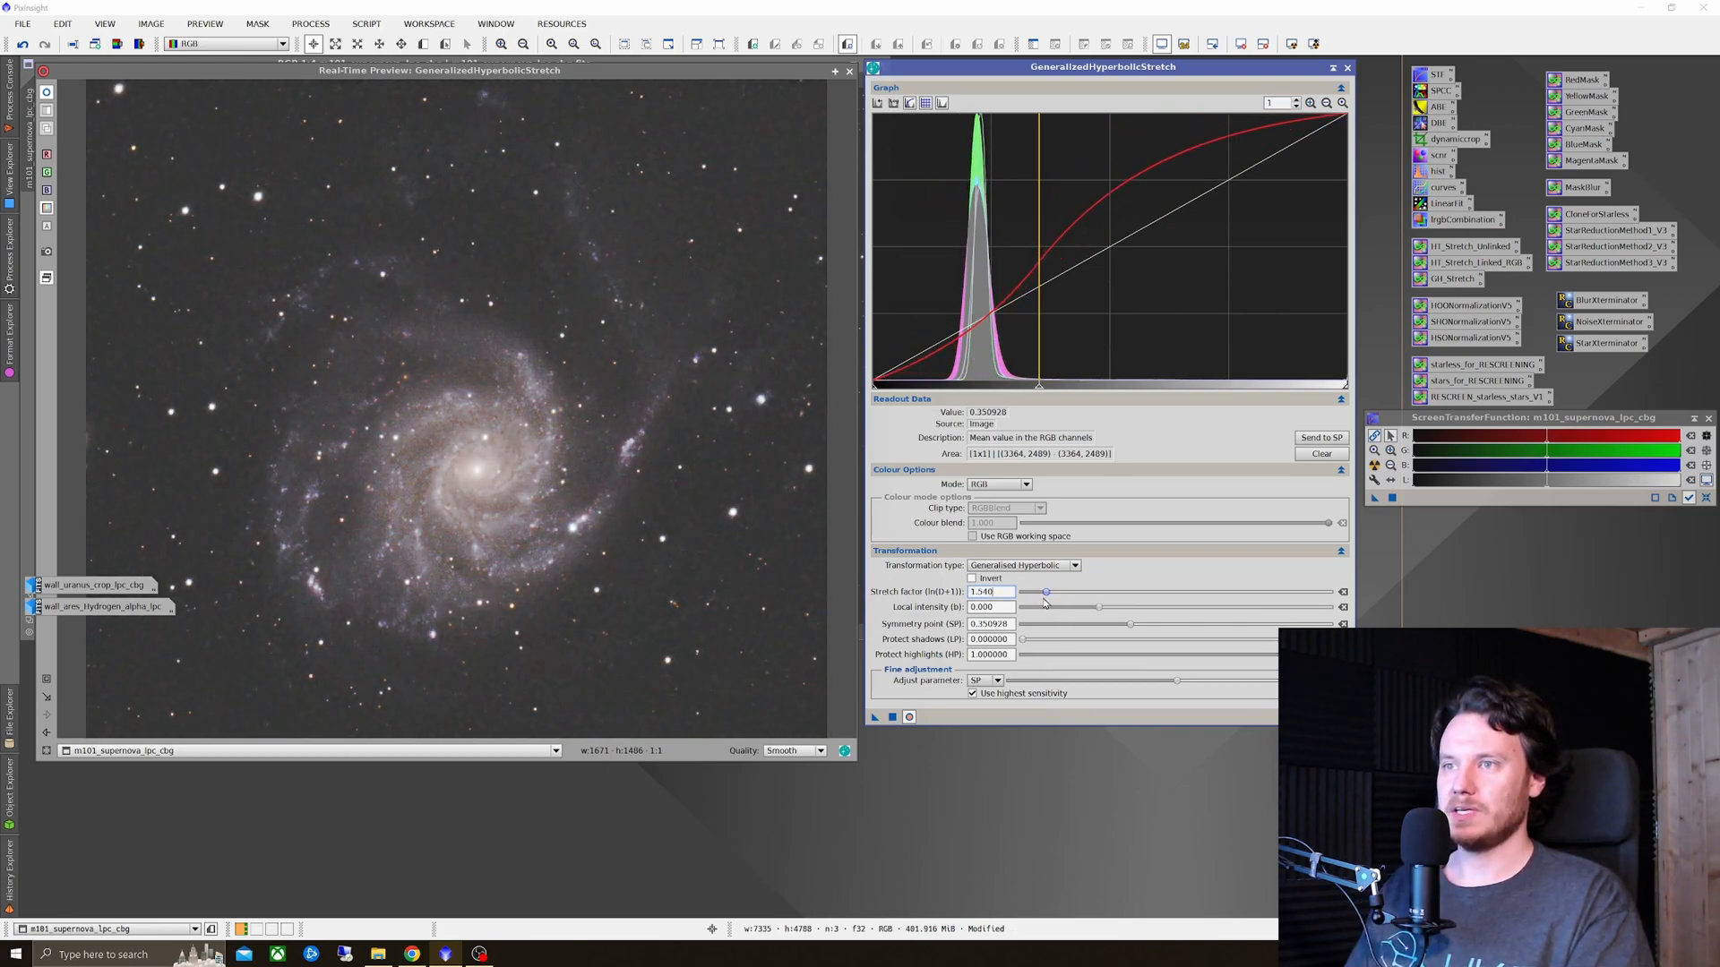
pyautogui.moveTo(1044, 593); pyautogui.dragTo(1036, 593)
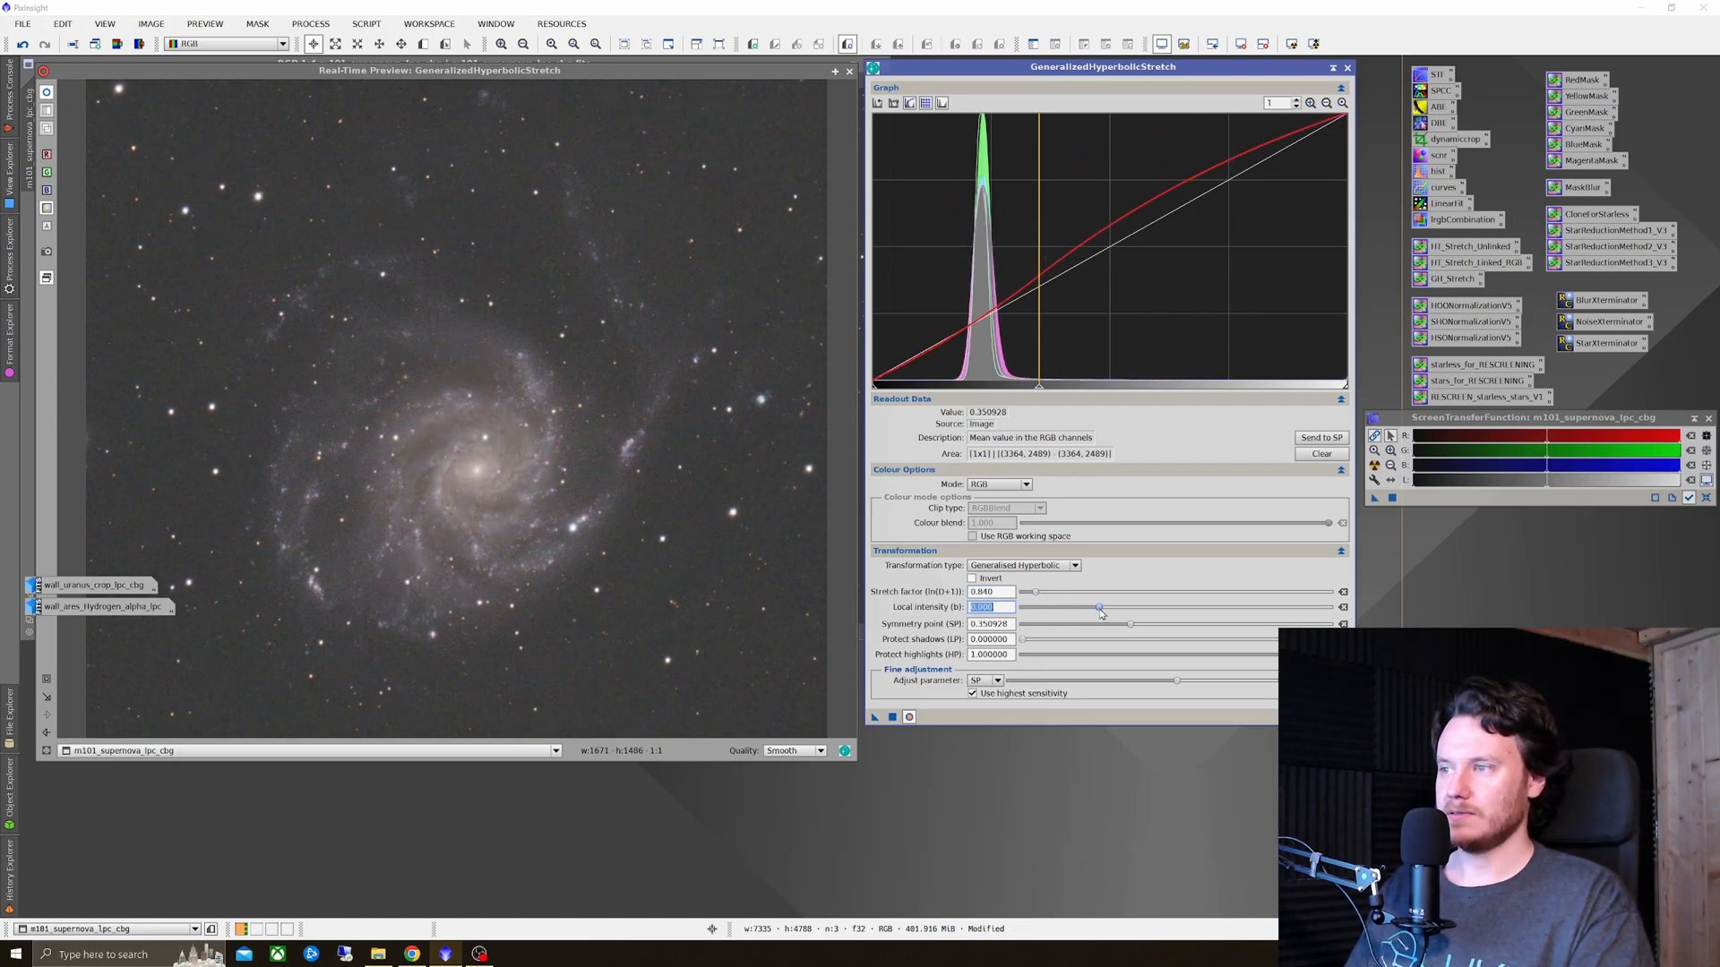
# Step: Settle local intensity at about 2.39 for the M101 stretch
pyautogui.moveTo(1098, 607); pyautogui.dragTo(1137, 608)
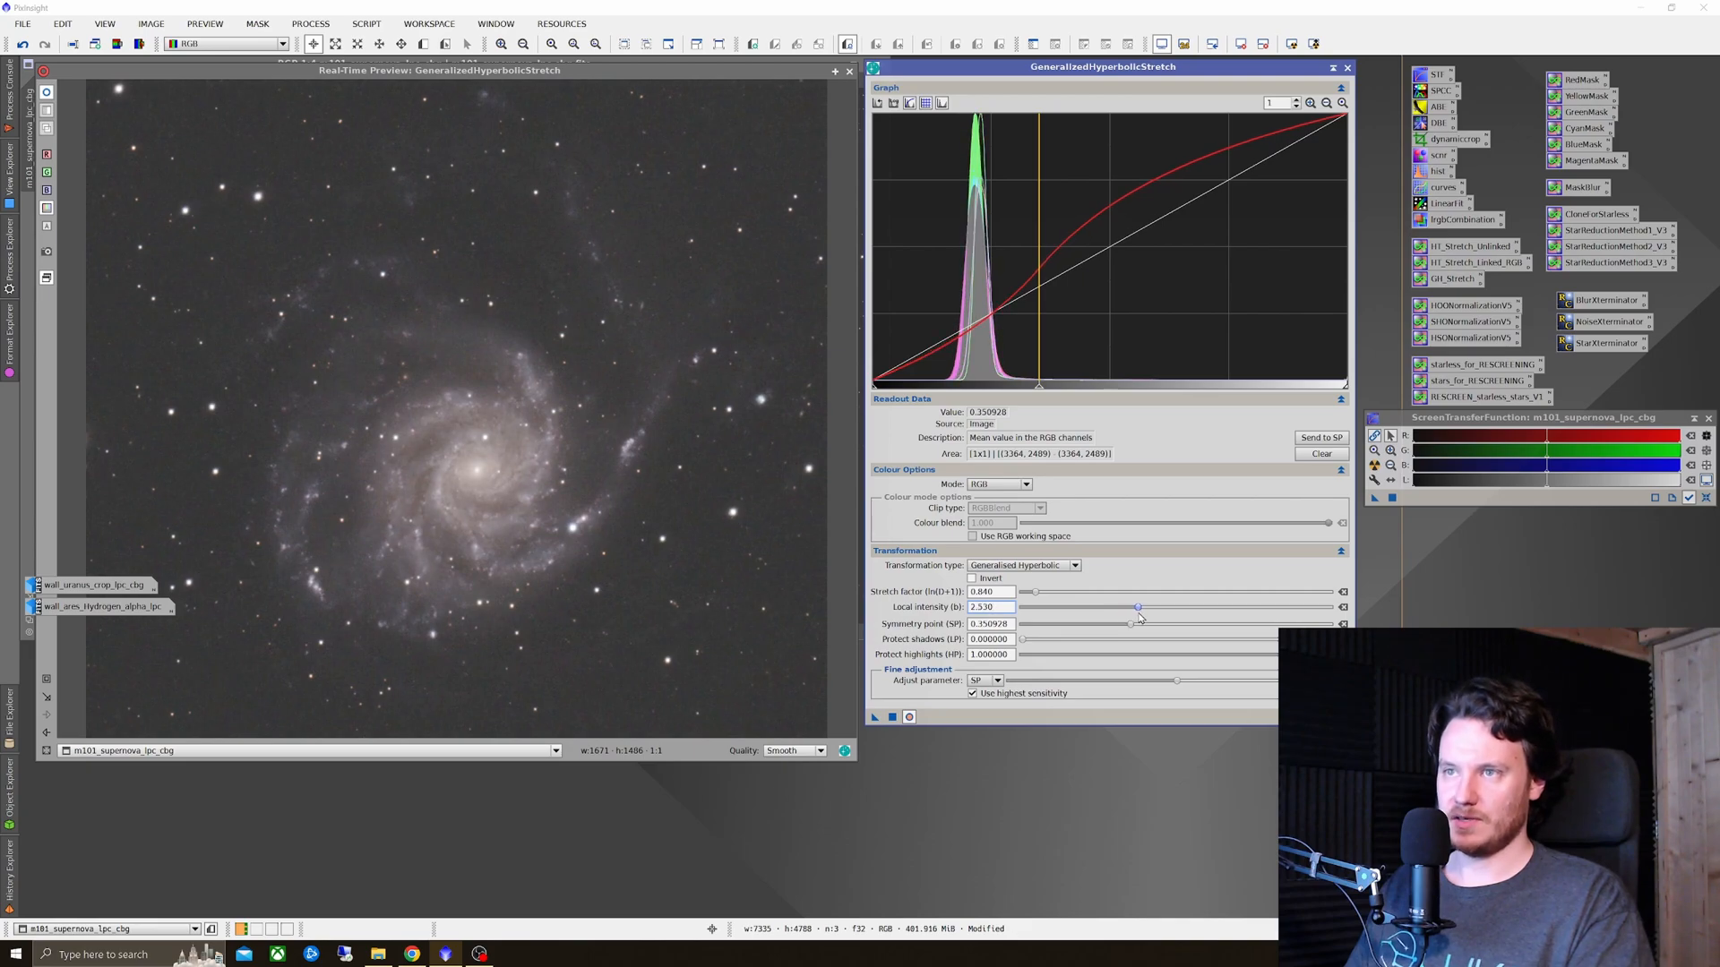
pyautogui.moveTo(1138, 608); pyautogui.dragTo(1130, 608)
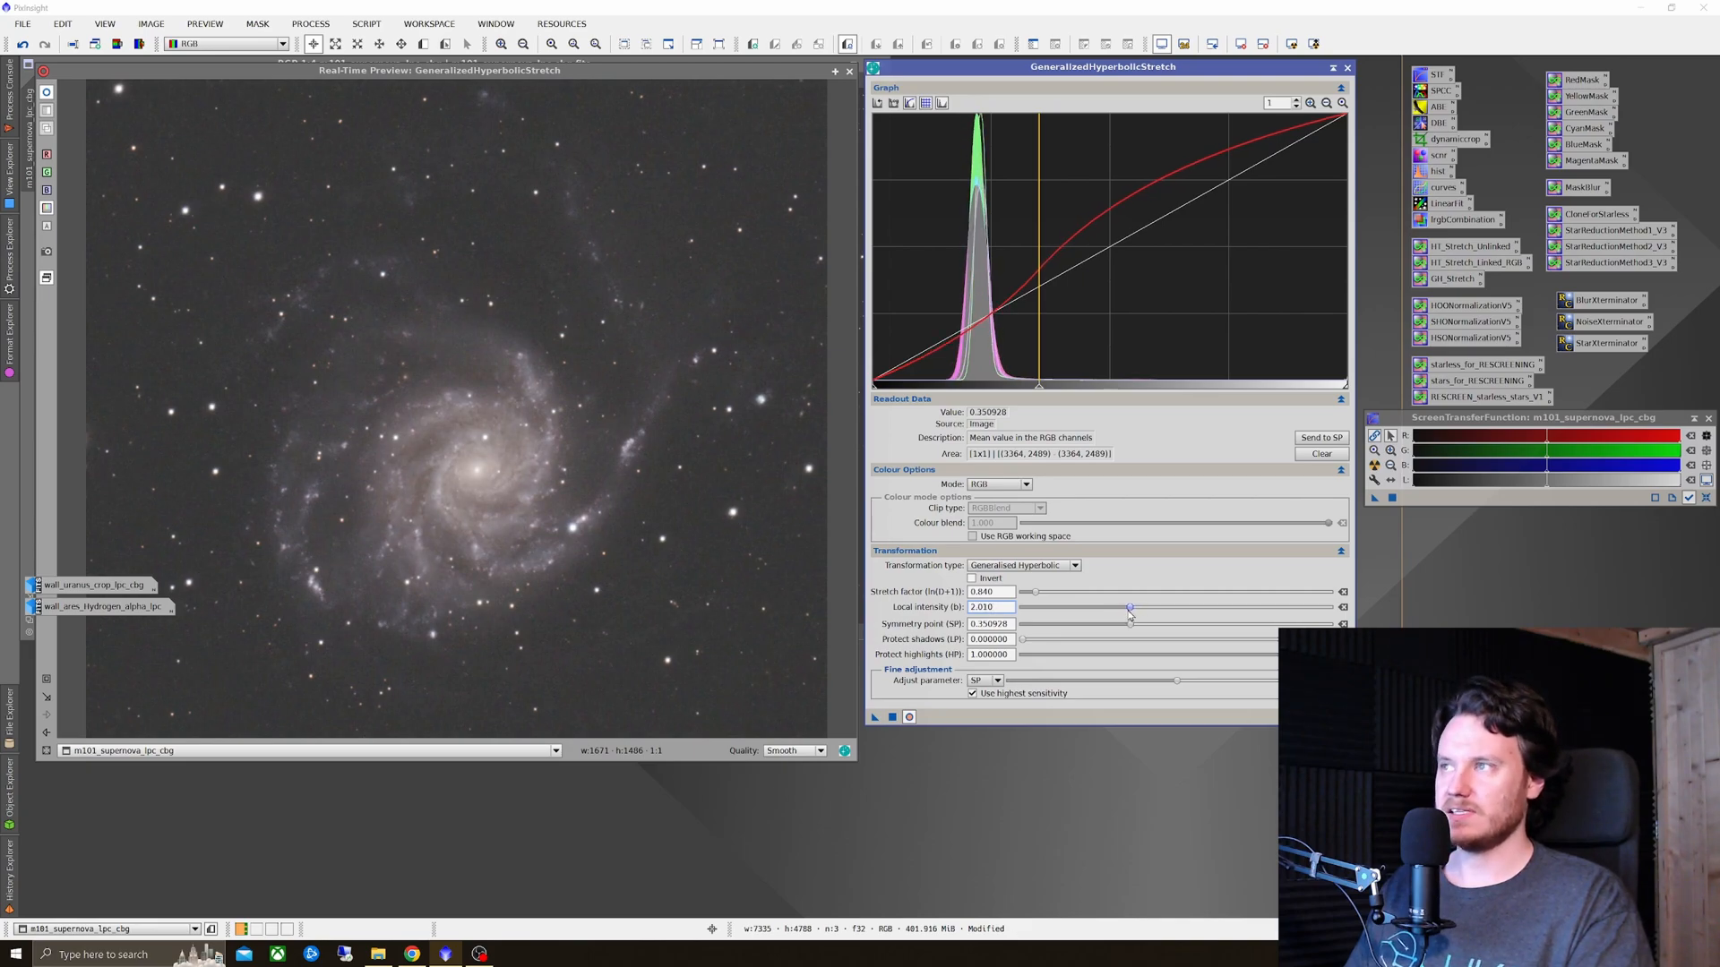
pyautogui.moveTo(1131, 607); pyautogui.dragTo(1177, 607)
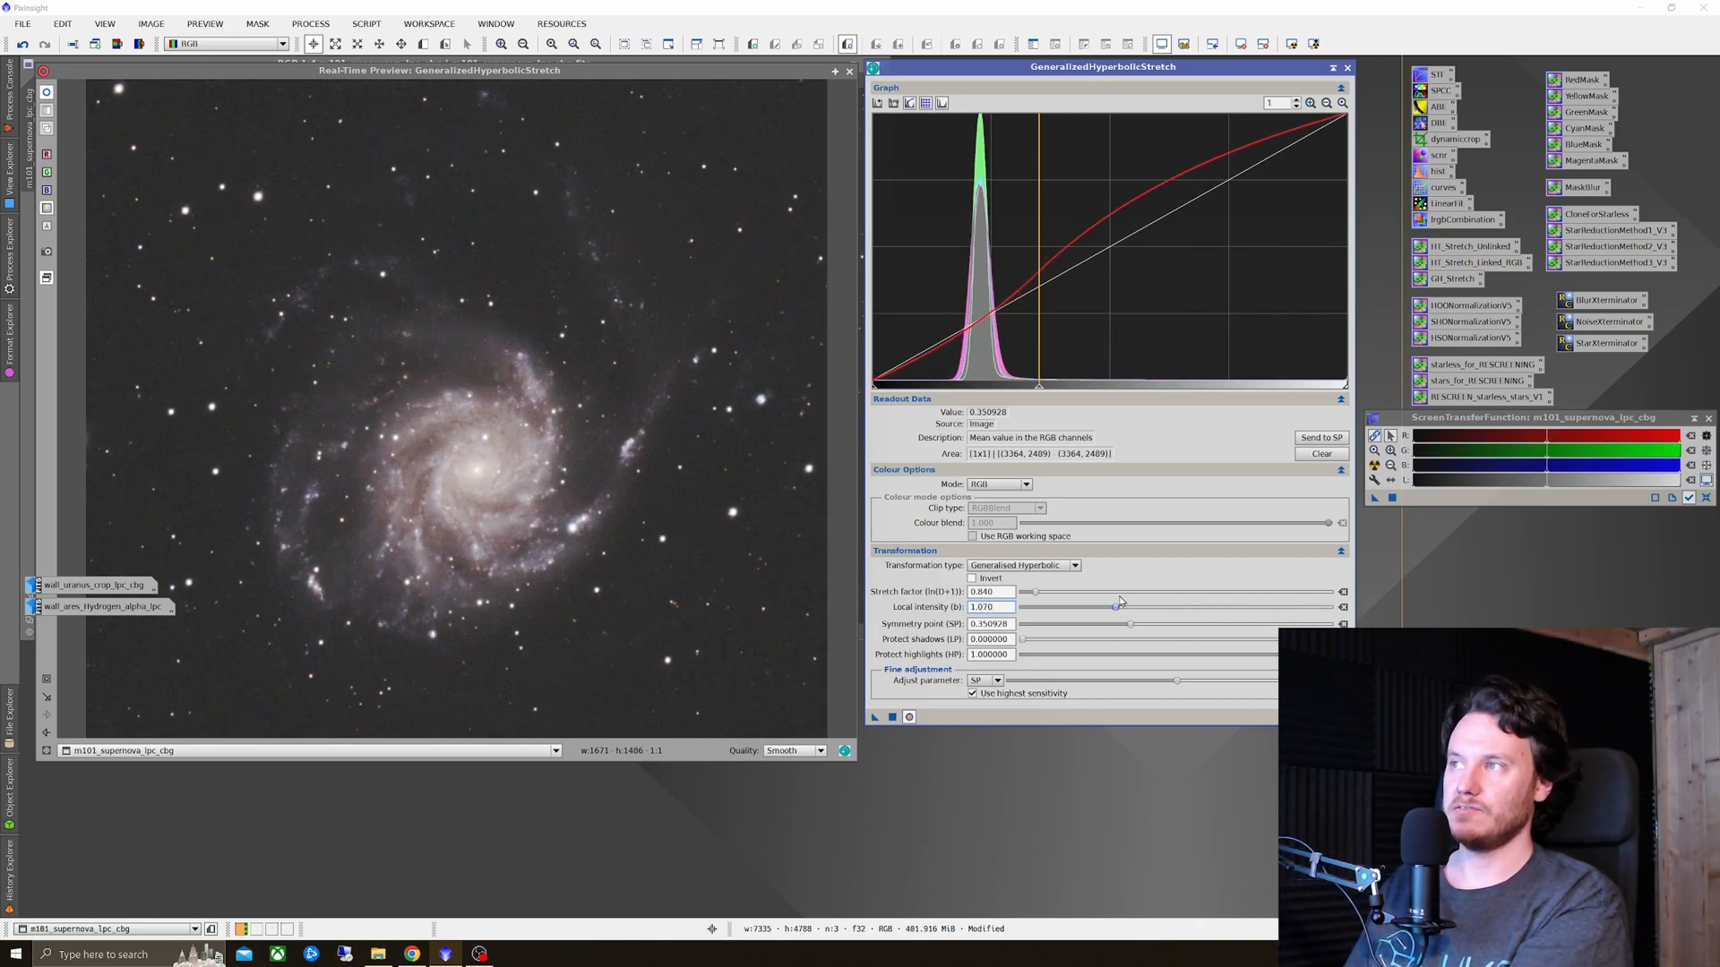
pyautogui.moveTo(1132, 608); pyautogui.dragTo(1116, 608)
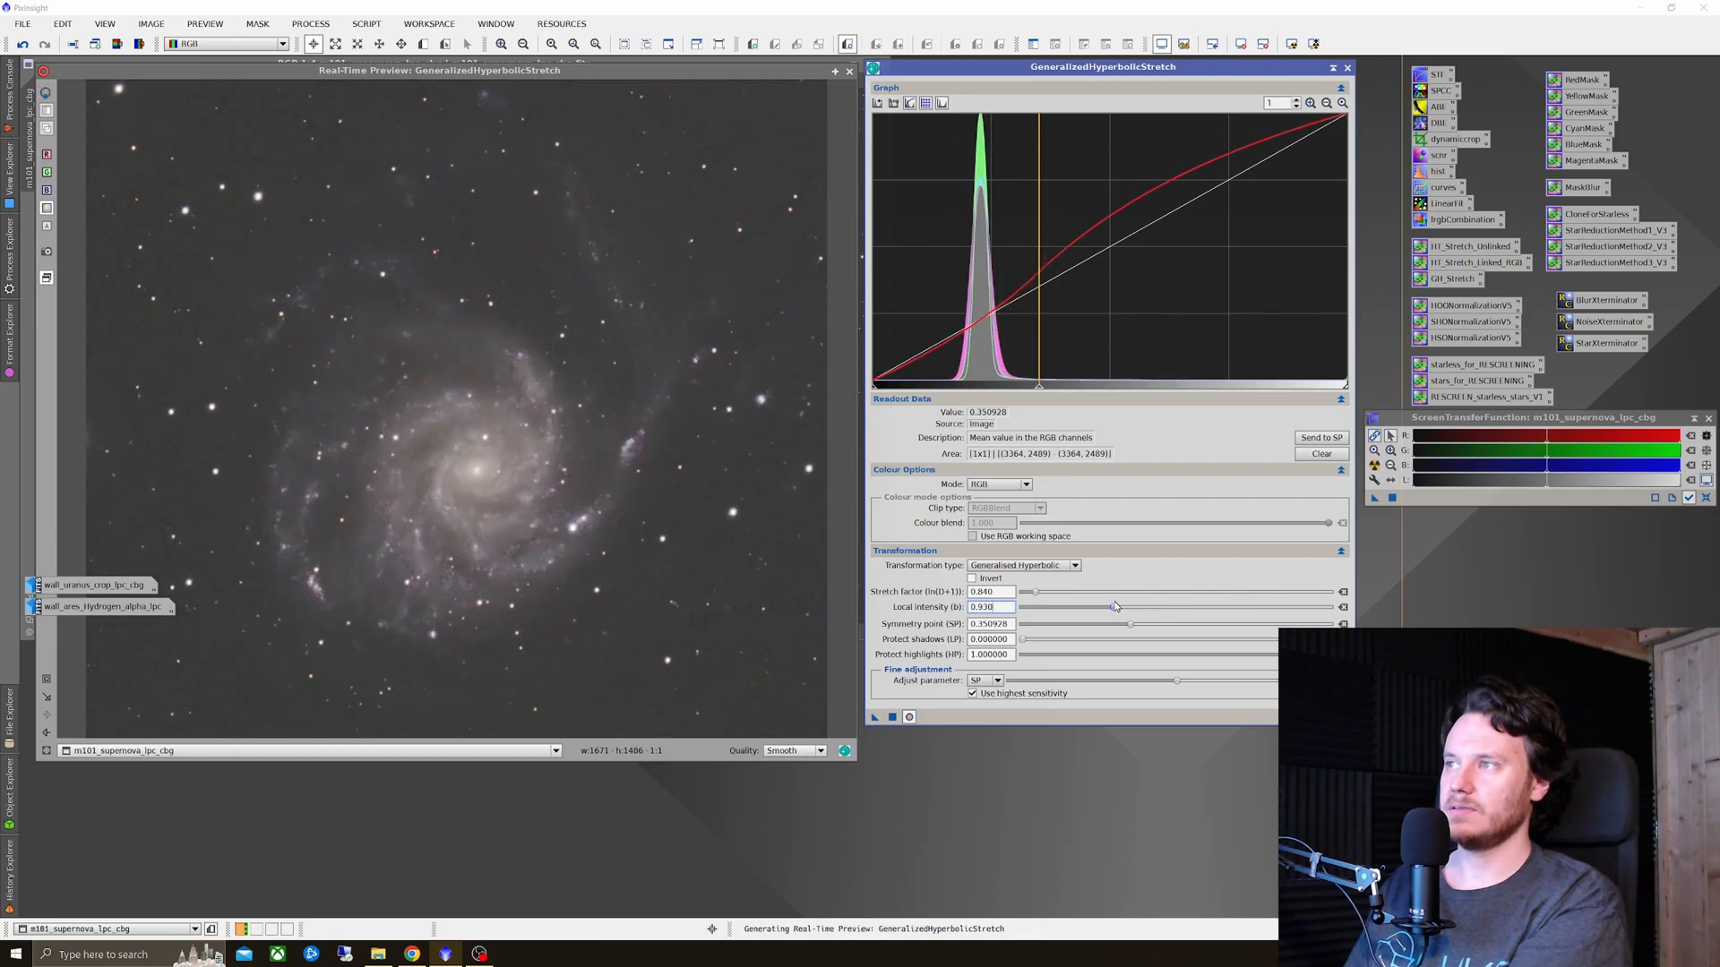
pyautogui.moveTo(1116, 608); pyautogui.dragTo(1136, 608)
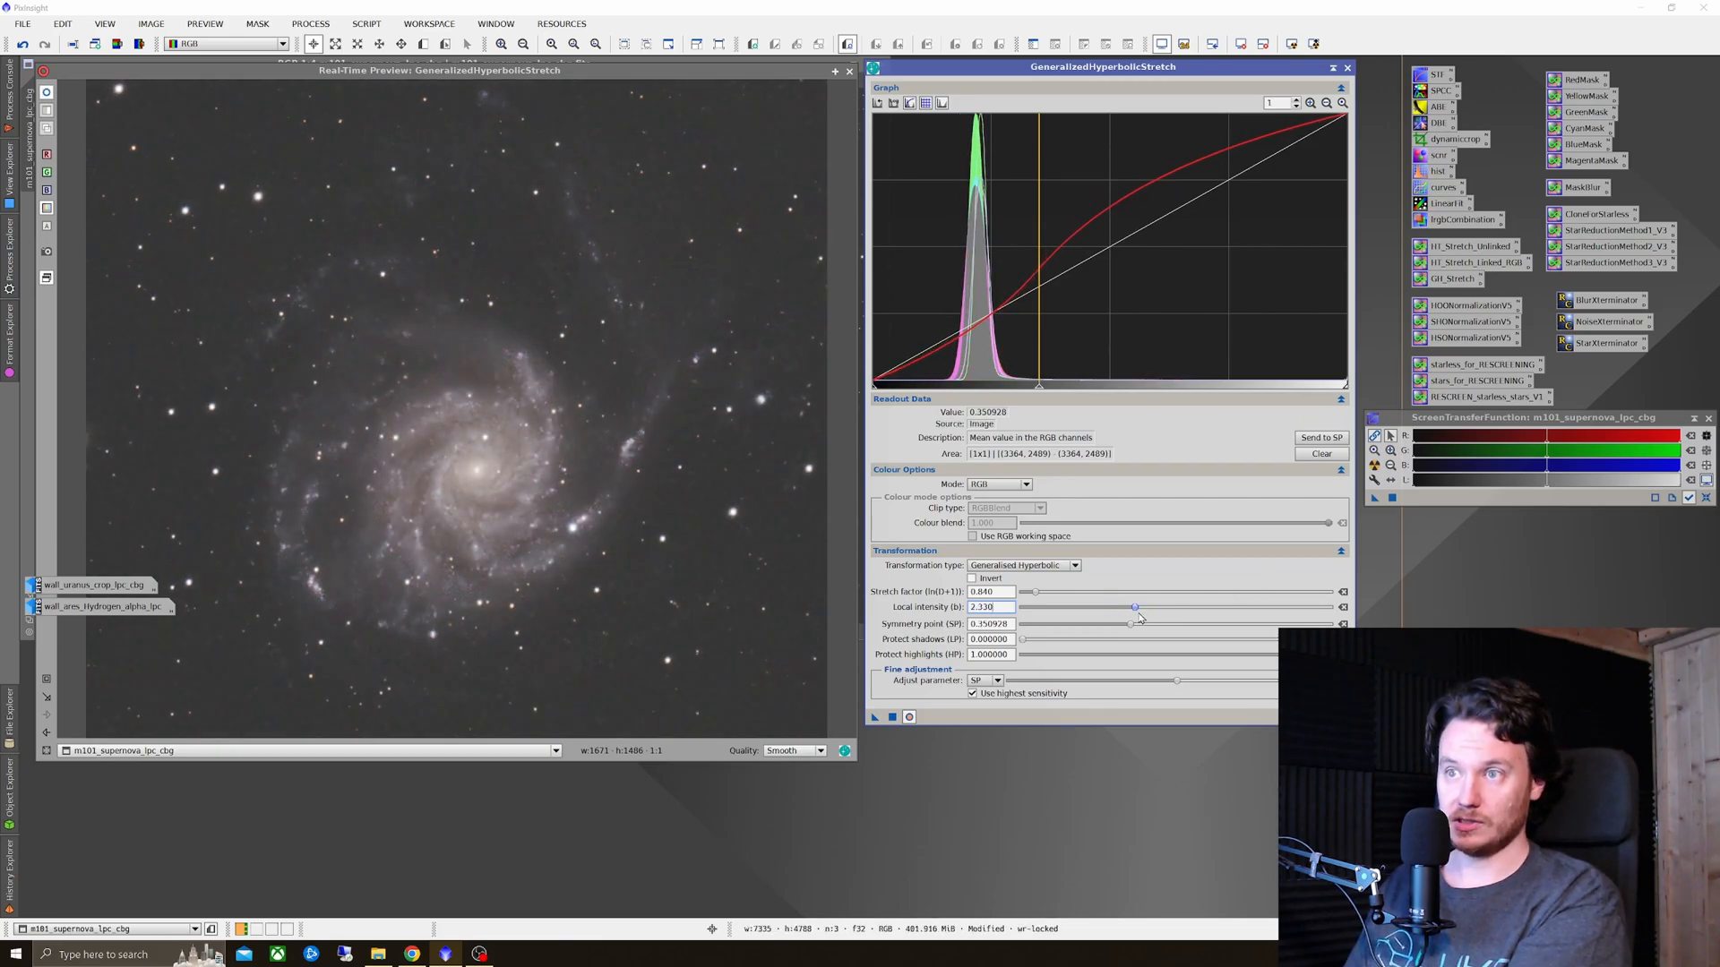
pyautogui.moveTo(1136, 607); pyautogui.dragTo(1140, 608)
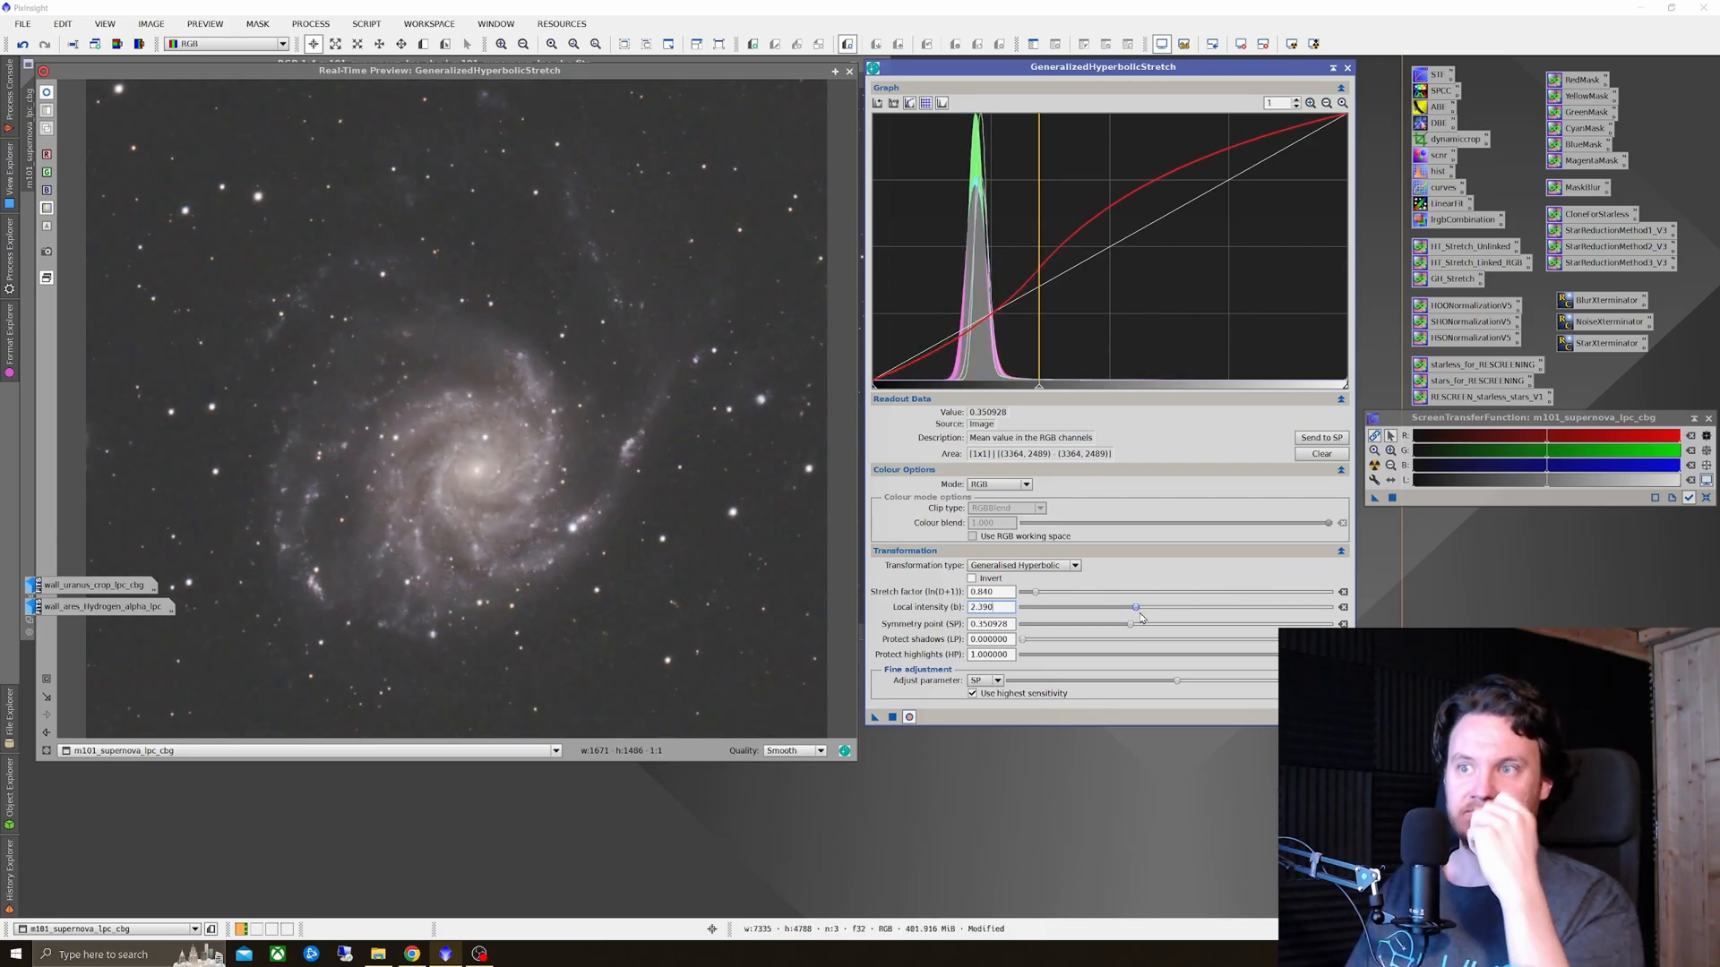
pyautogui.moveTo(1138, 607); pyautogui.dragTo(1136, 607)
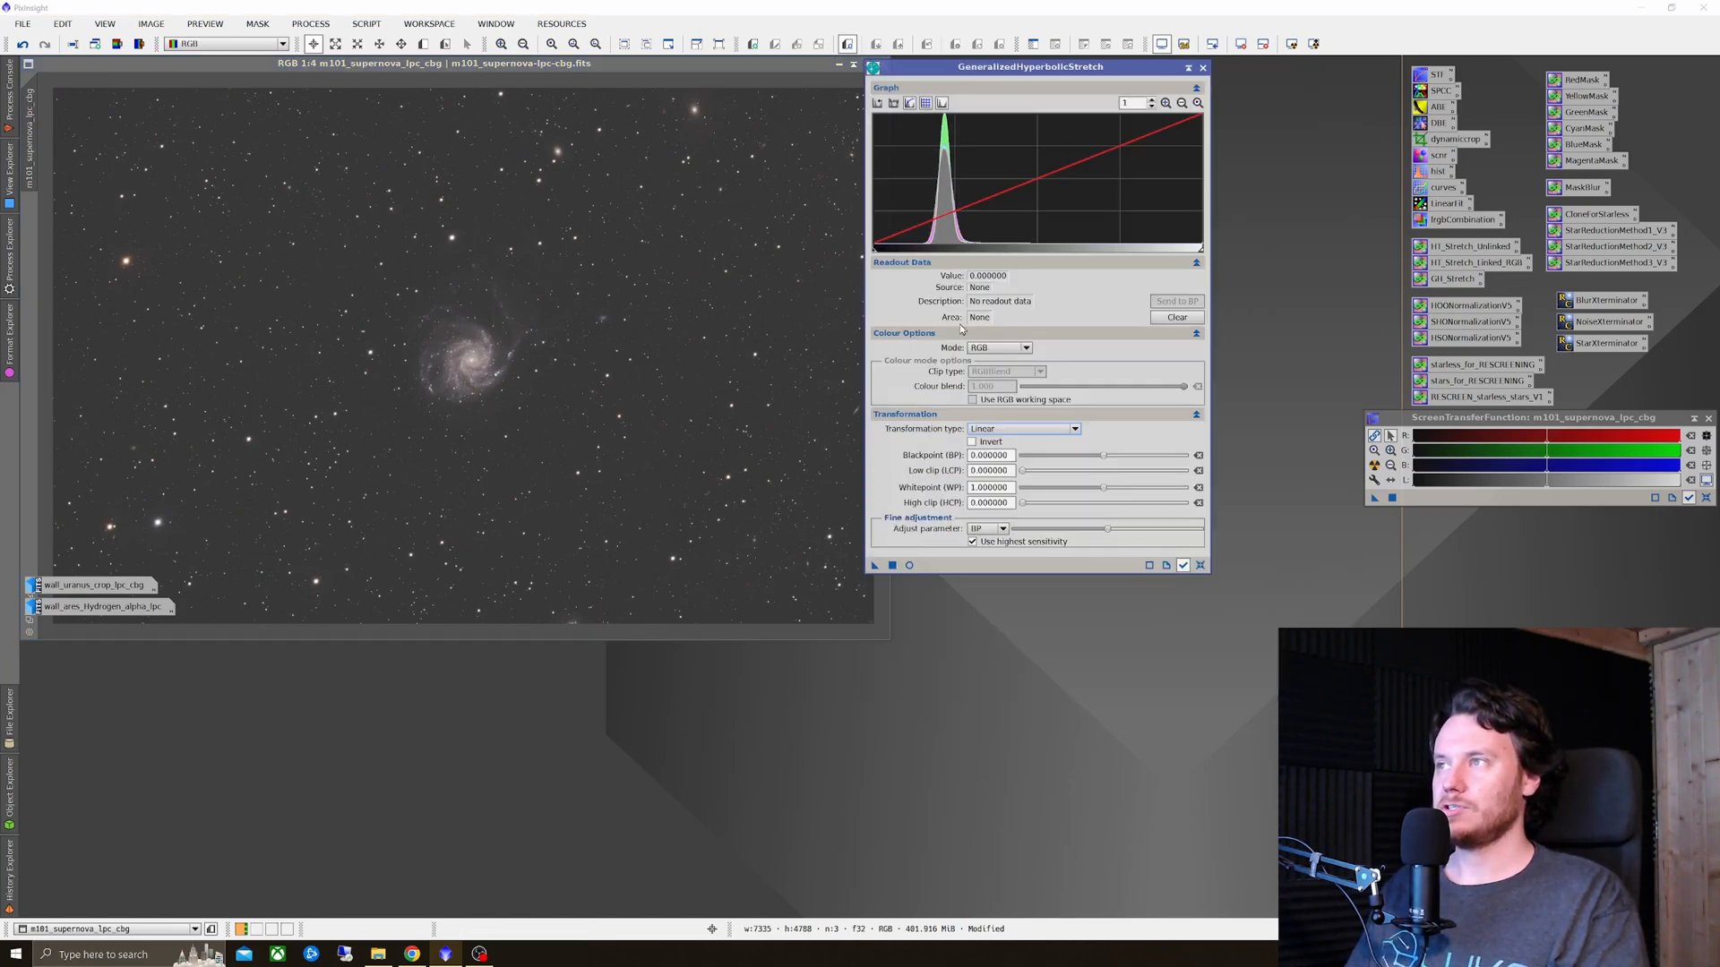
# Step: Set a linear black point from a histogram level near 0.14, then lower it to about 0.02
pyautogui.click(919, 181)
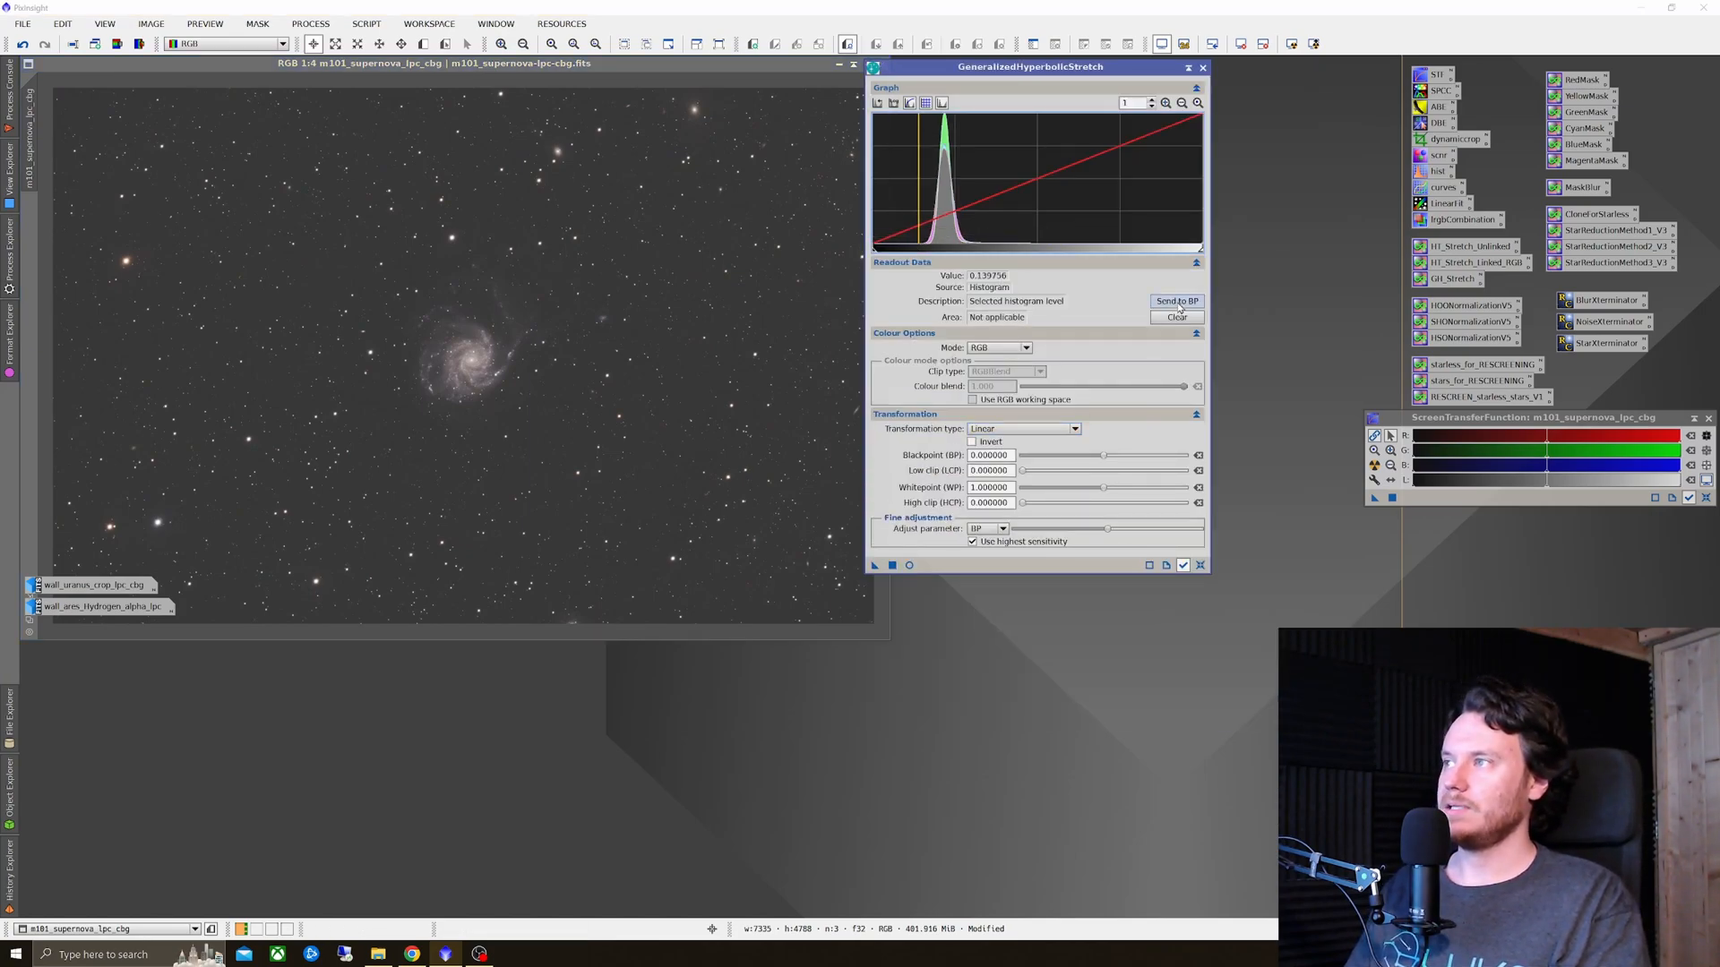
pyautogui.click(1175, 301)
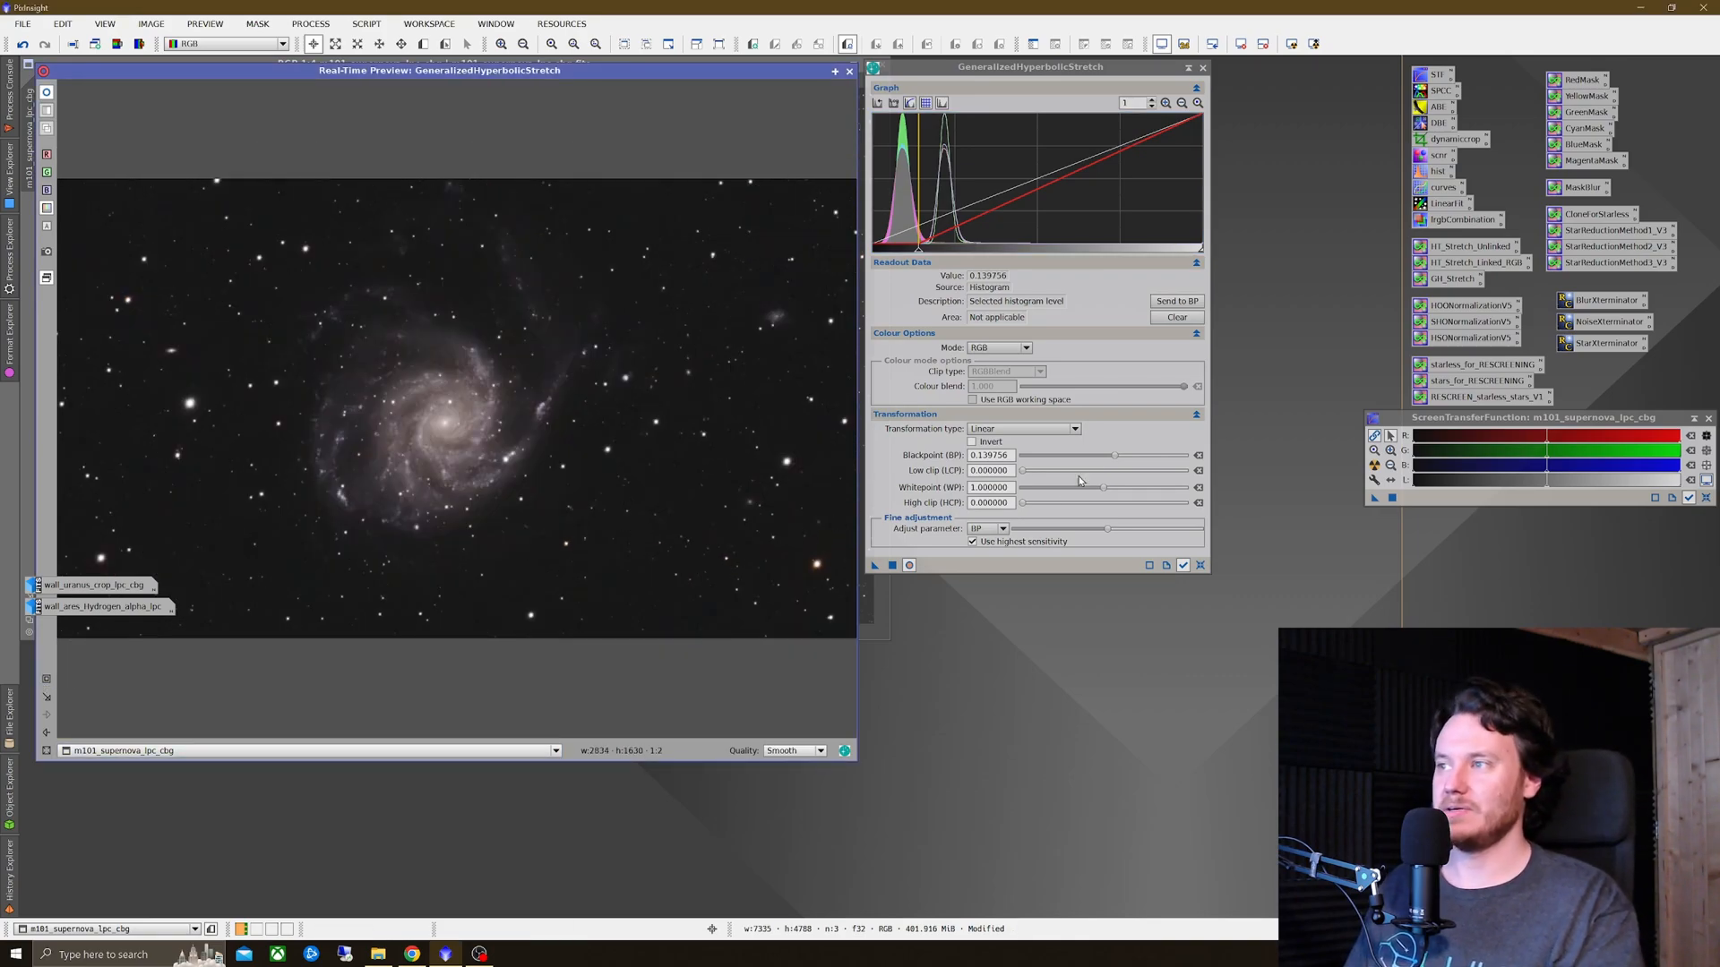
pyautogui.moveTo(1116, 455); pyautogui.dragTo(1110, 455)
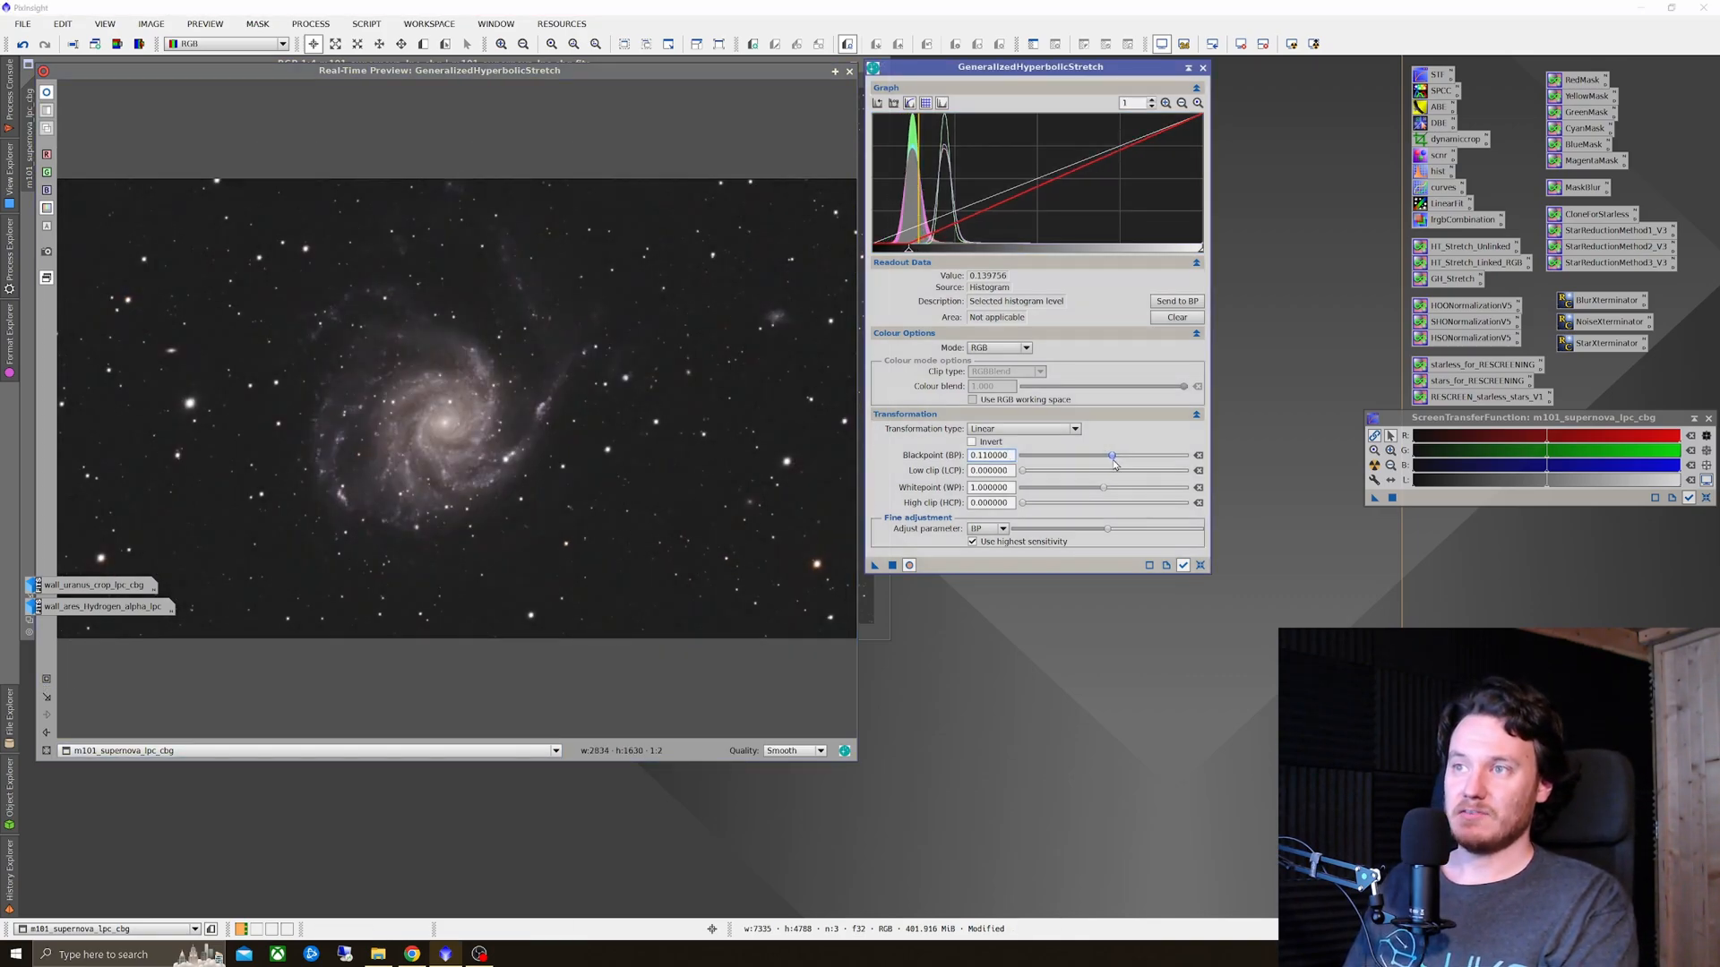
pyautogui.moveTo(1113, 455); pyautogui.dragTo(1106, 456)
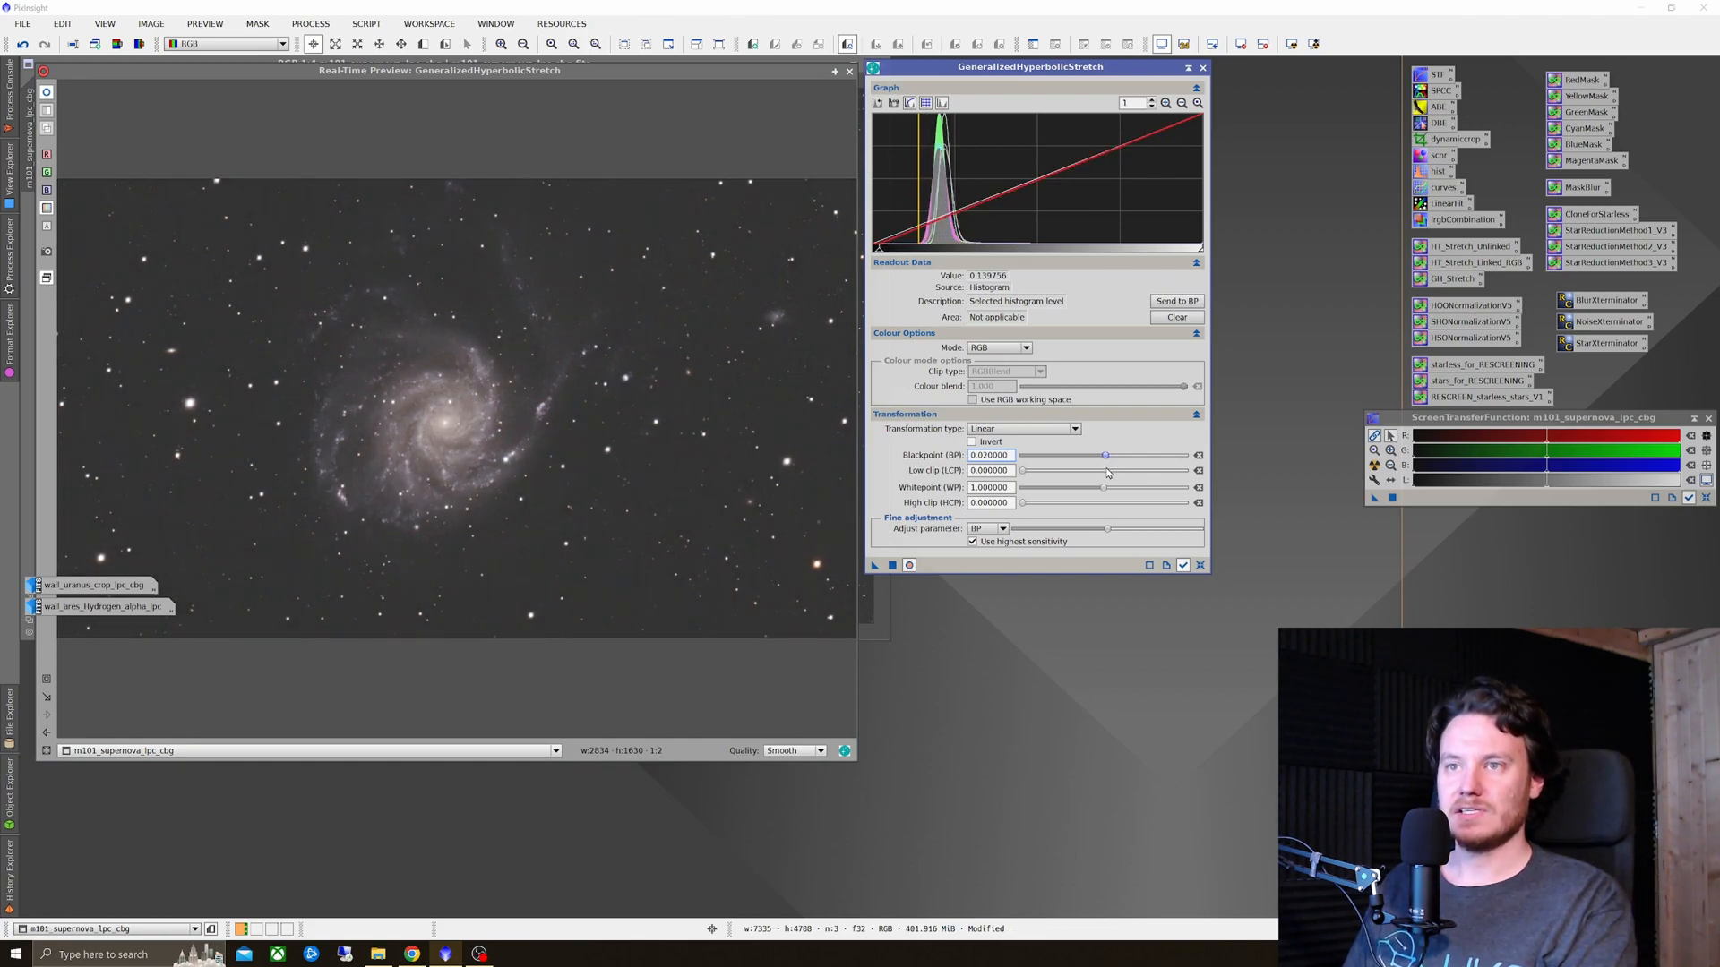